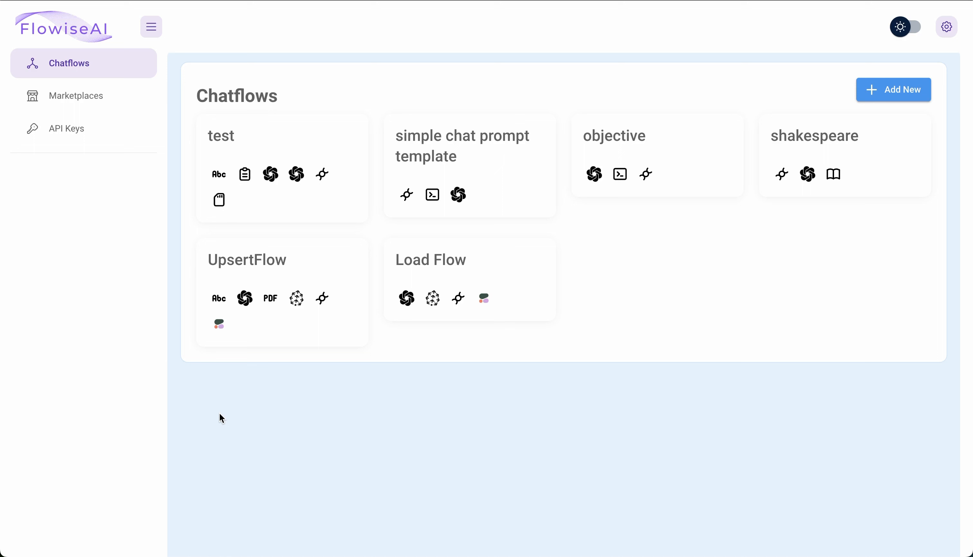
mouse_move(174, 201)
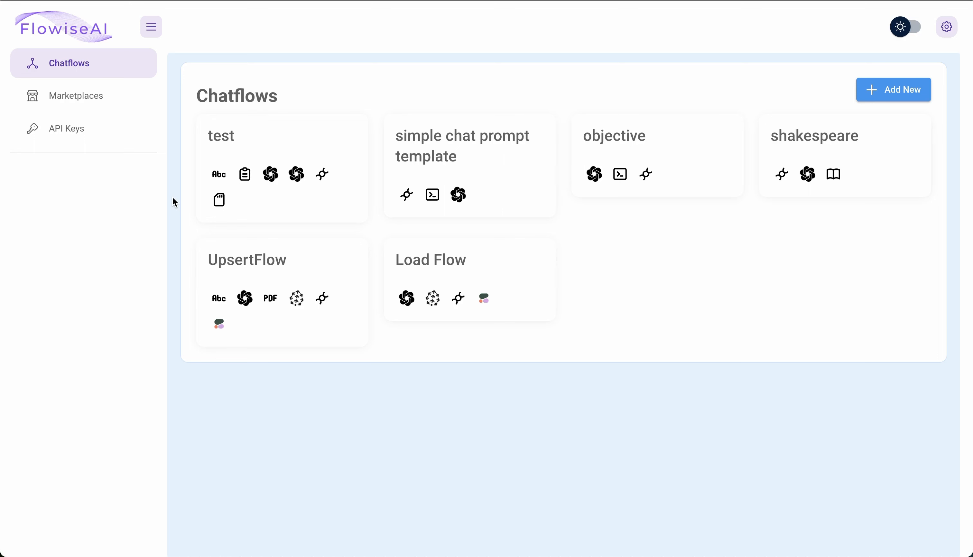
mouse_move(118, 48)
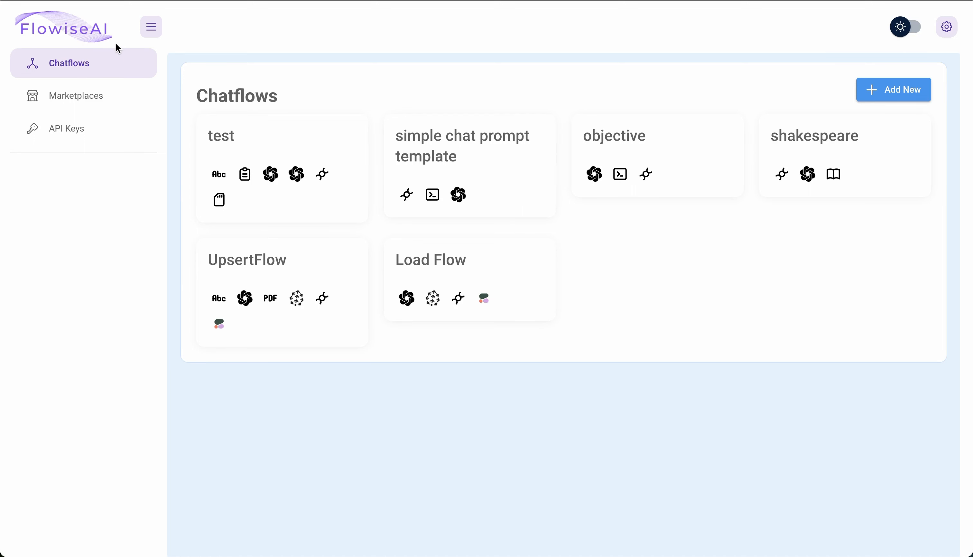
mouse_move(171, 122)
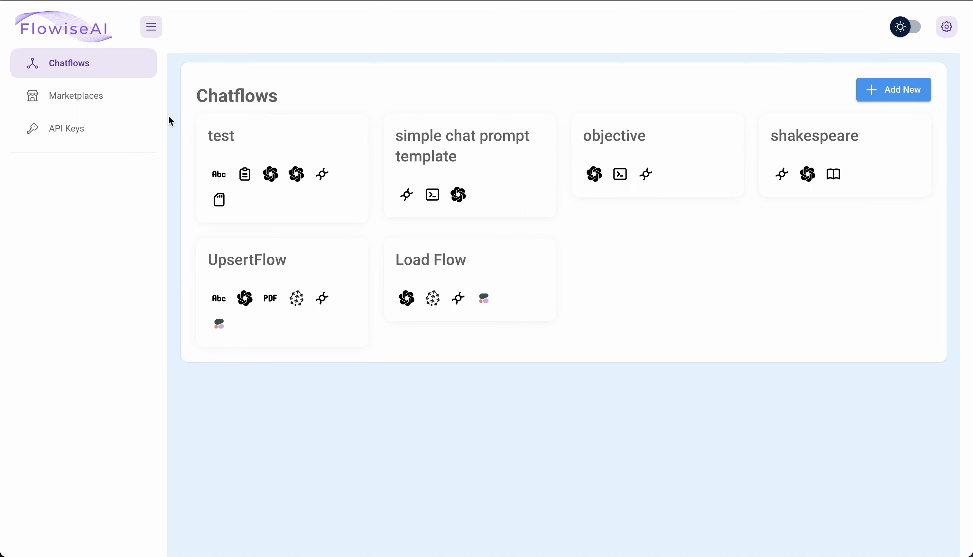
mouse_move(195, 120)
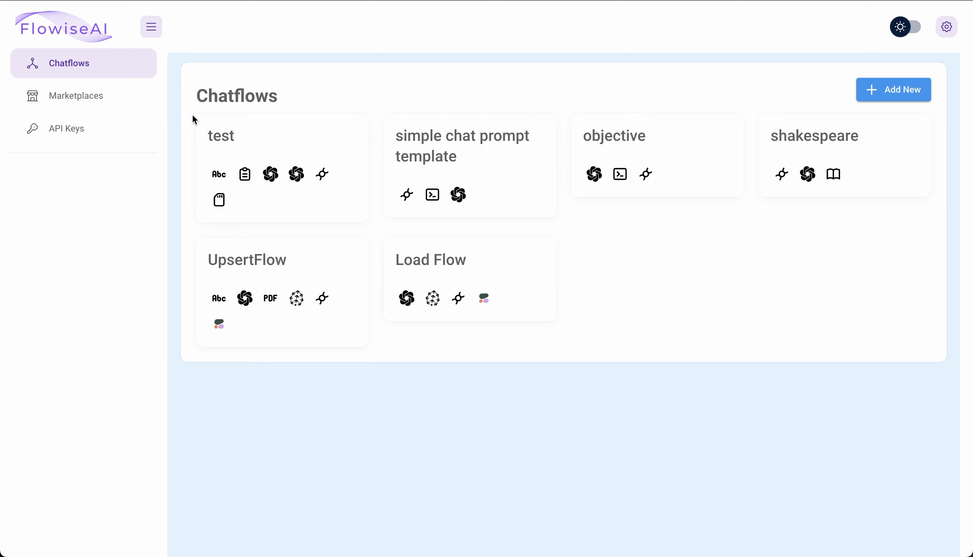
mouse_move(206, 126)
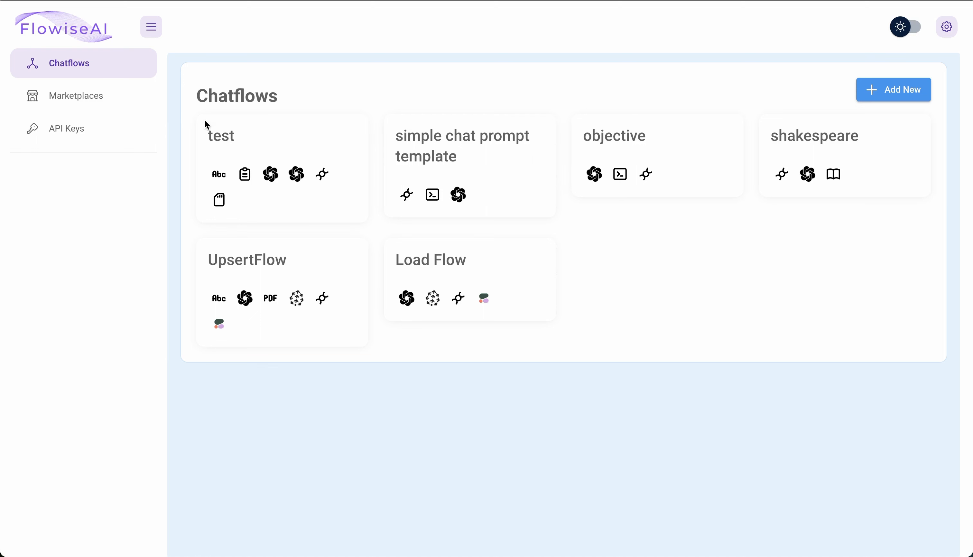
mouse_move(404, 329)
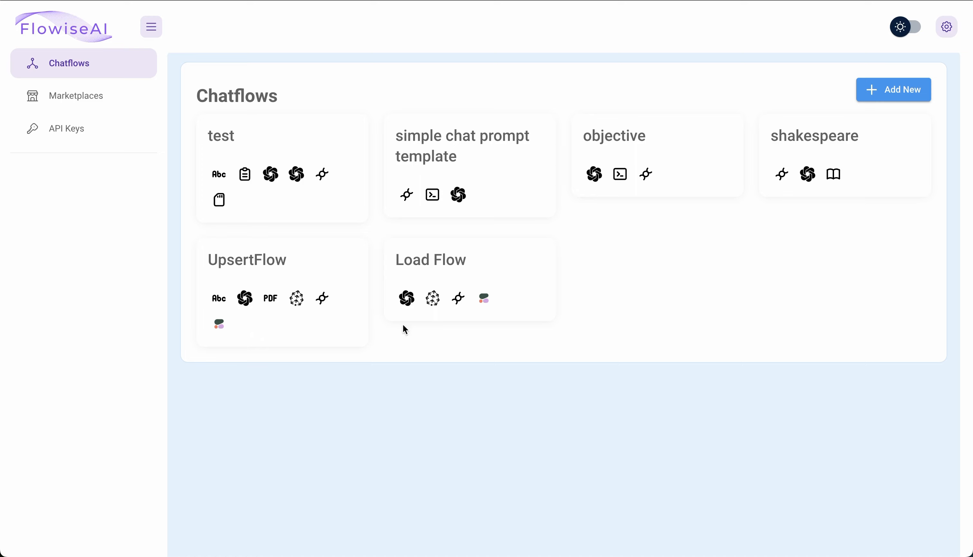
mouse_move(132, 114)
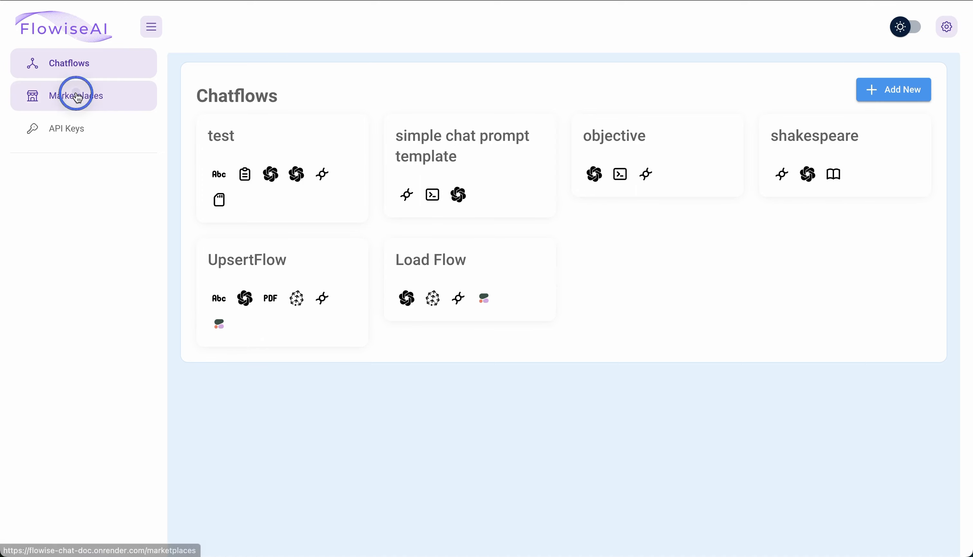
Show the Marketplaces template gallery and scroll down to the Metadata Filter templates.
click(77, 96)
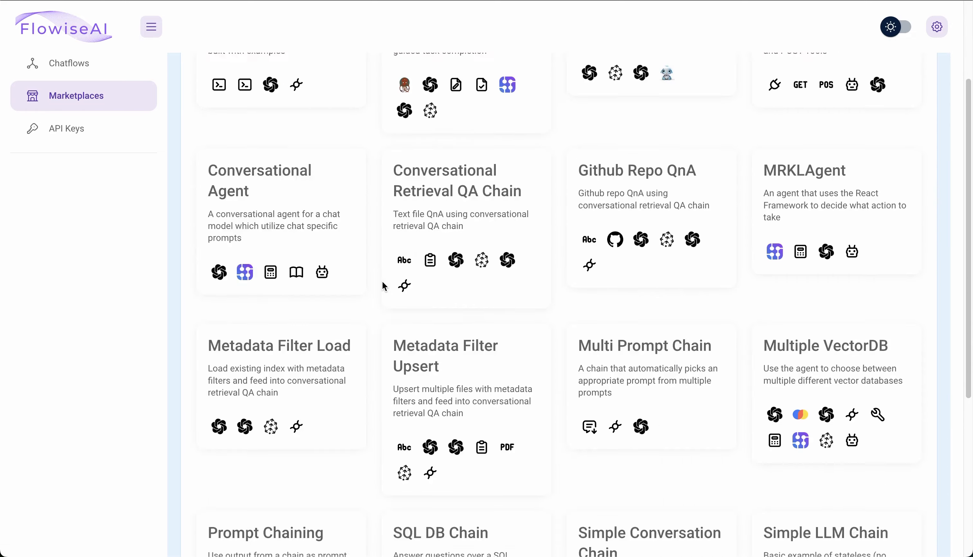
scroll(down, 3)
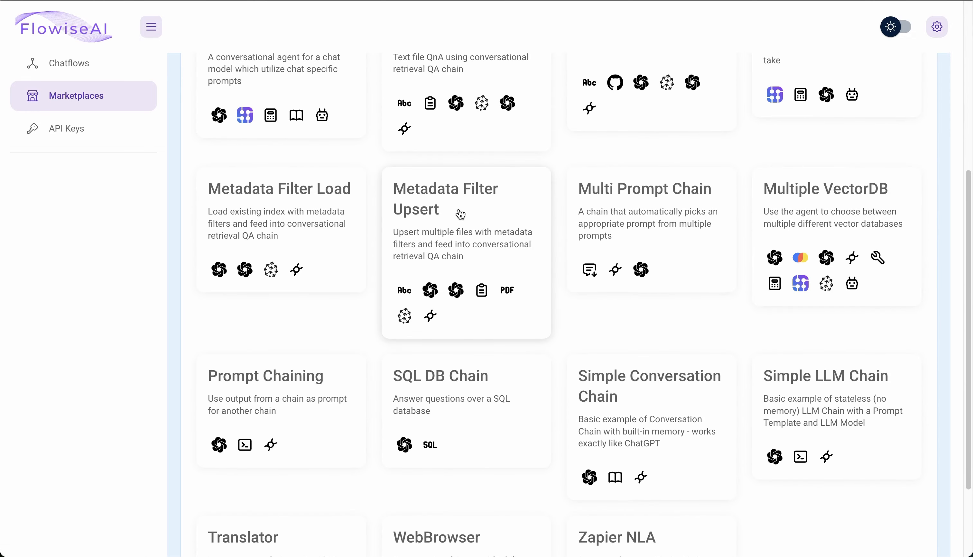
mouse_move(286, 214)
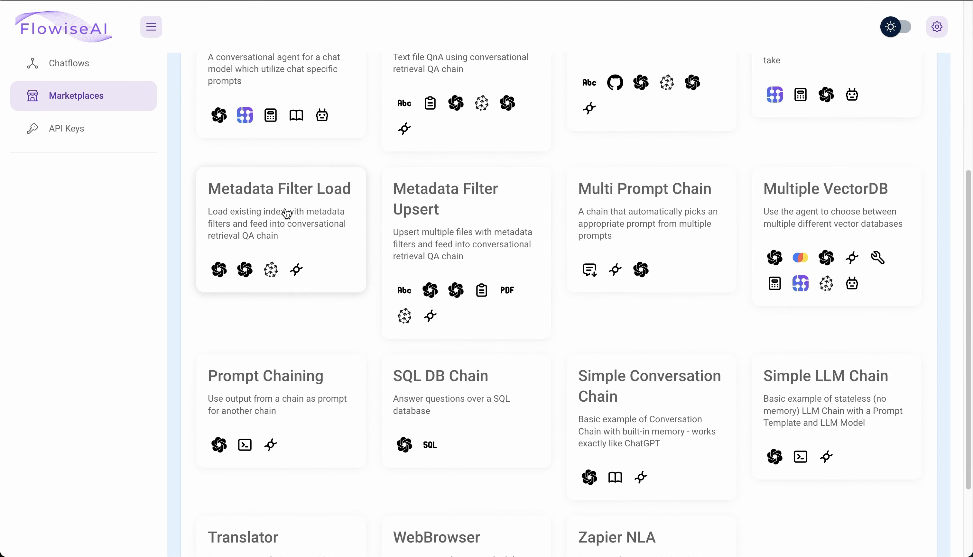
mouse_move(449, 224)
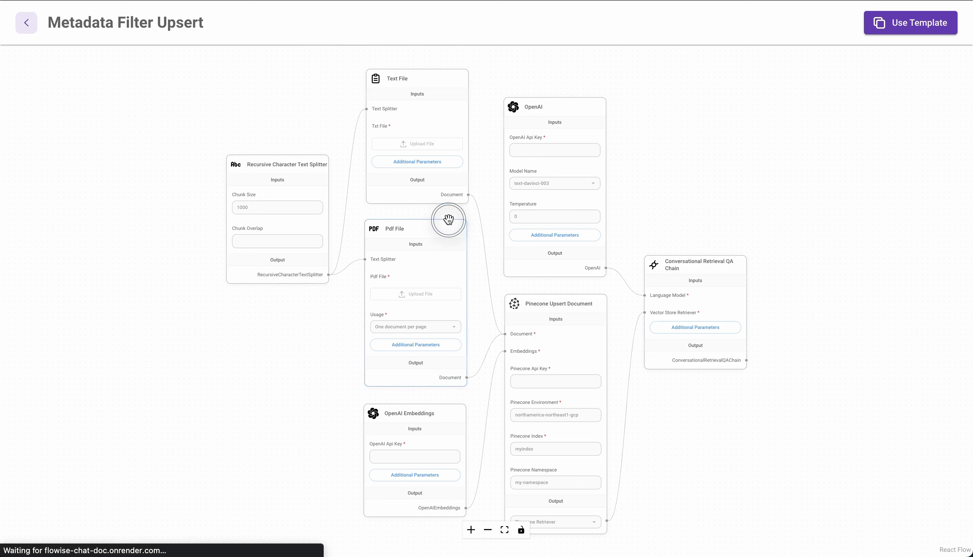
mouse_move(408, 336)
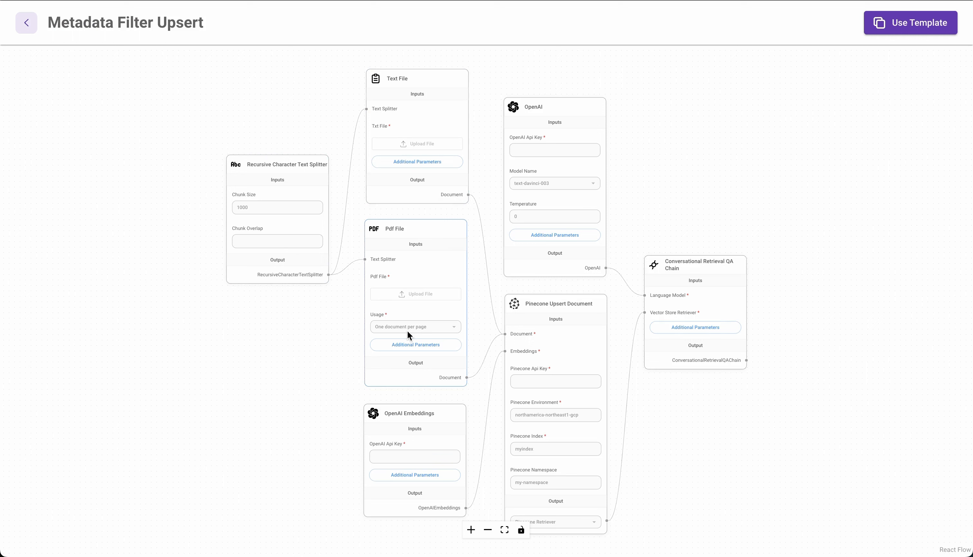
mouse_move(425, 238)
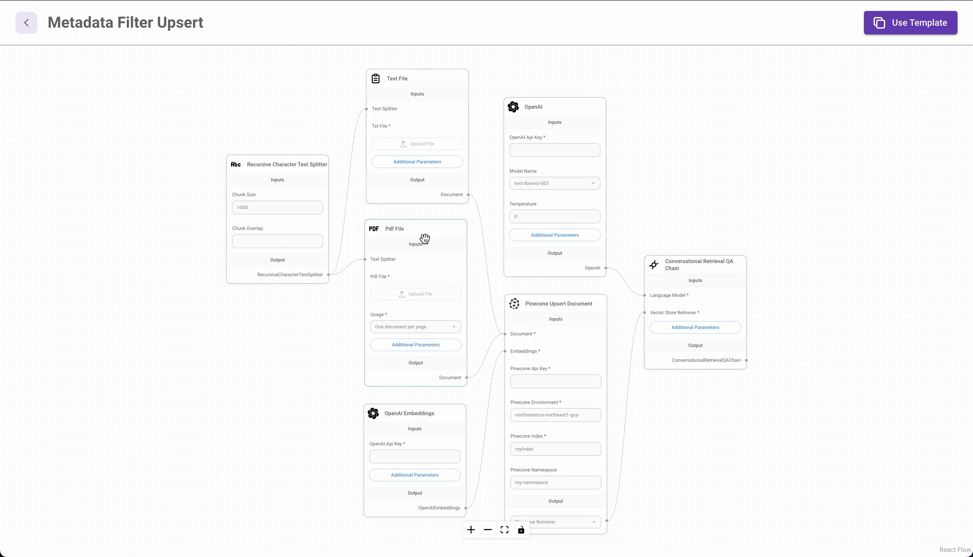
mouse_move(414, 249)
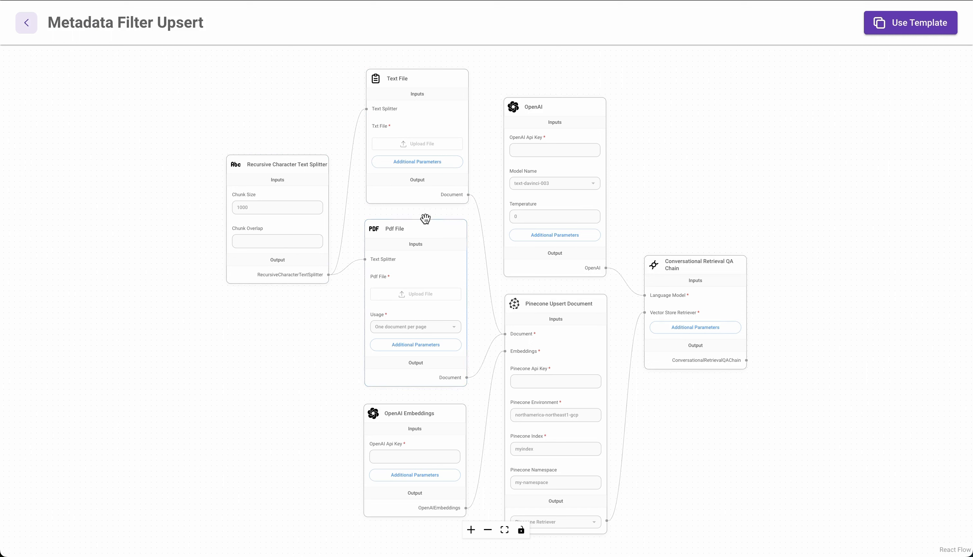
mouse_move(299, 192)
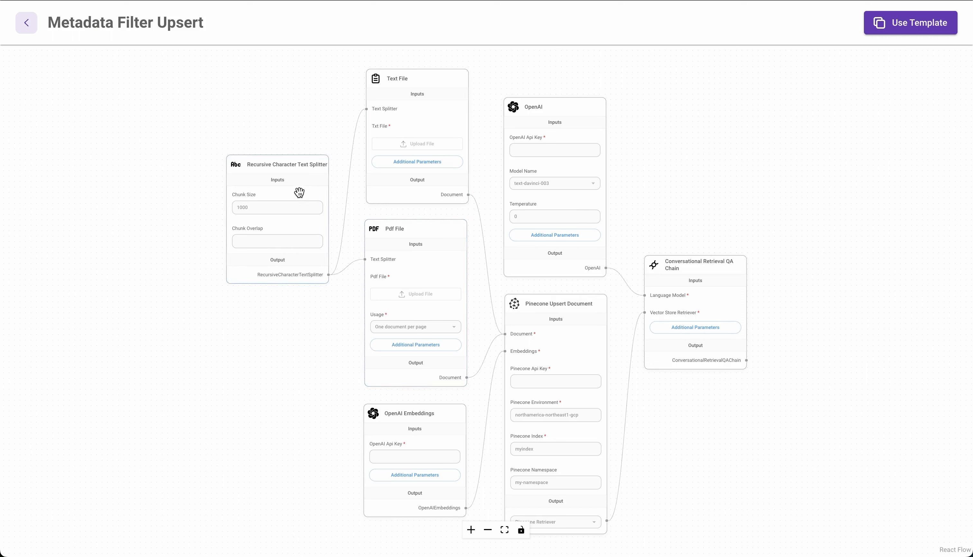
mouse_move(326, 223)
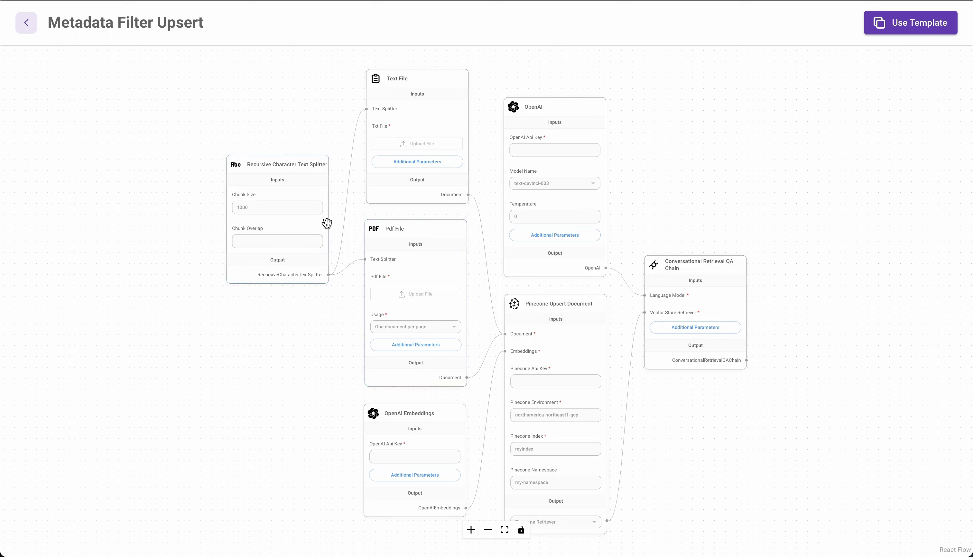
mouse_move(297, 224)
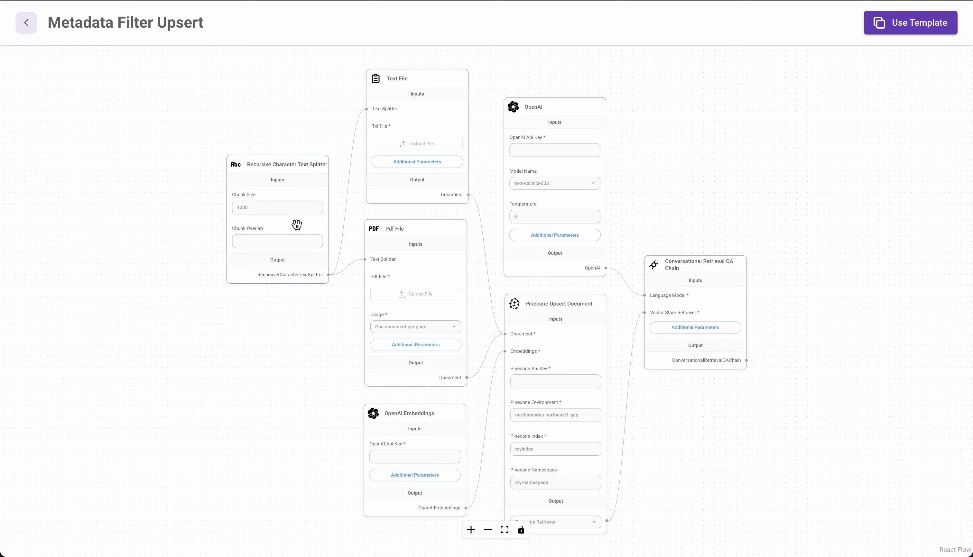
mouse_move(422, 426)
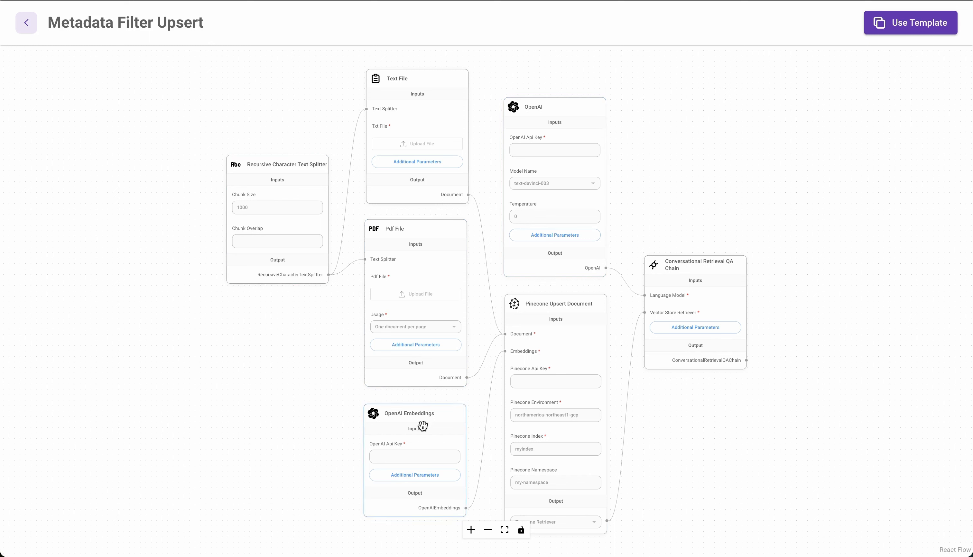
mouse_move(573, 342)
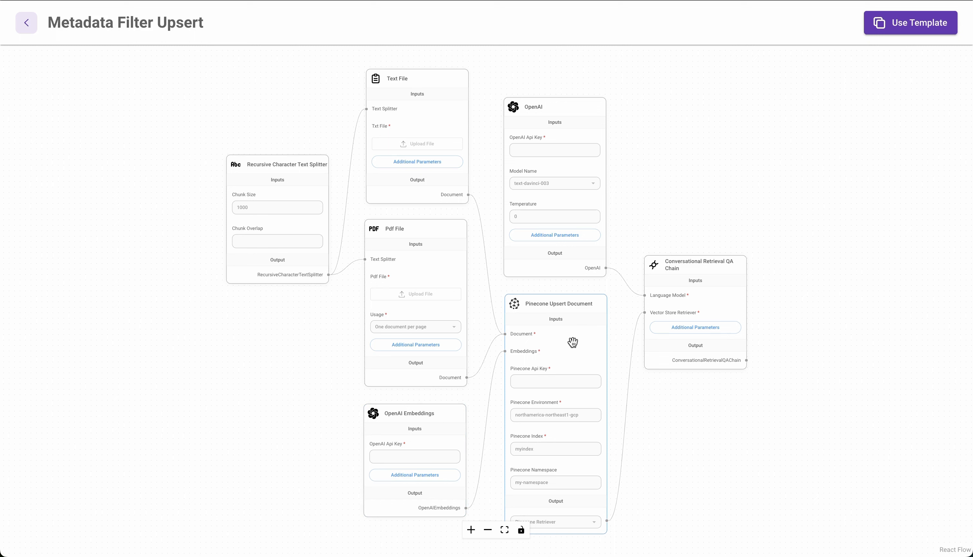
mouse_move(581, 331)
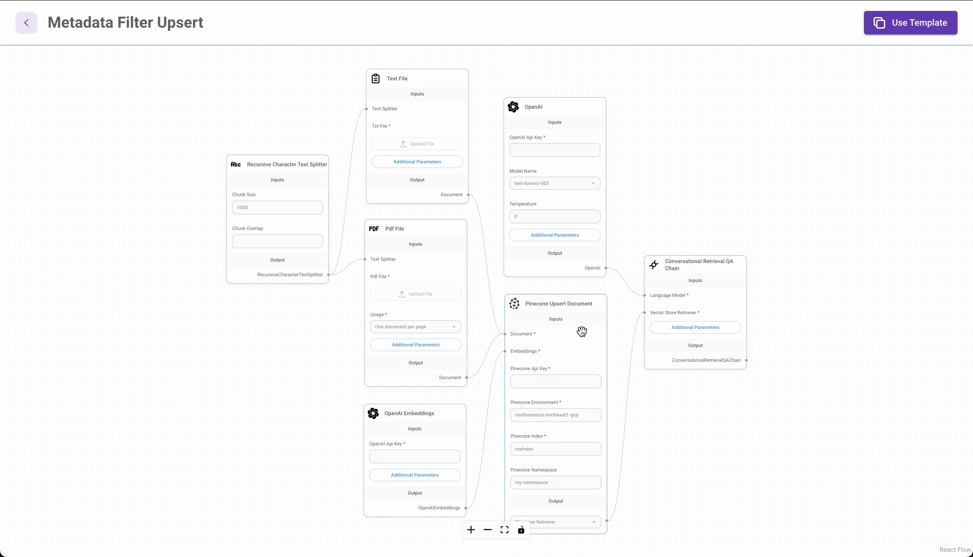
mouse_move(545, 310)
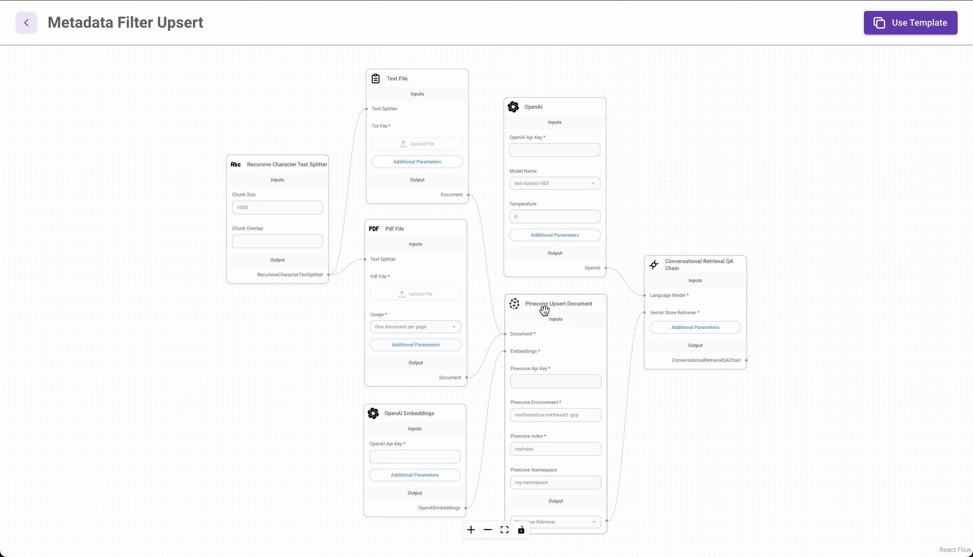
mouse_move(430, 292)
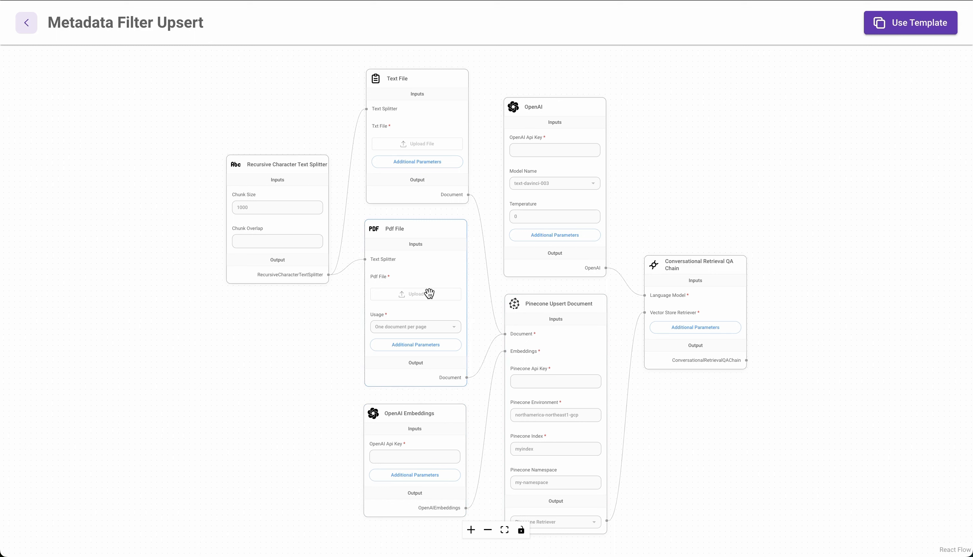
mouse_move(426, 97)
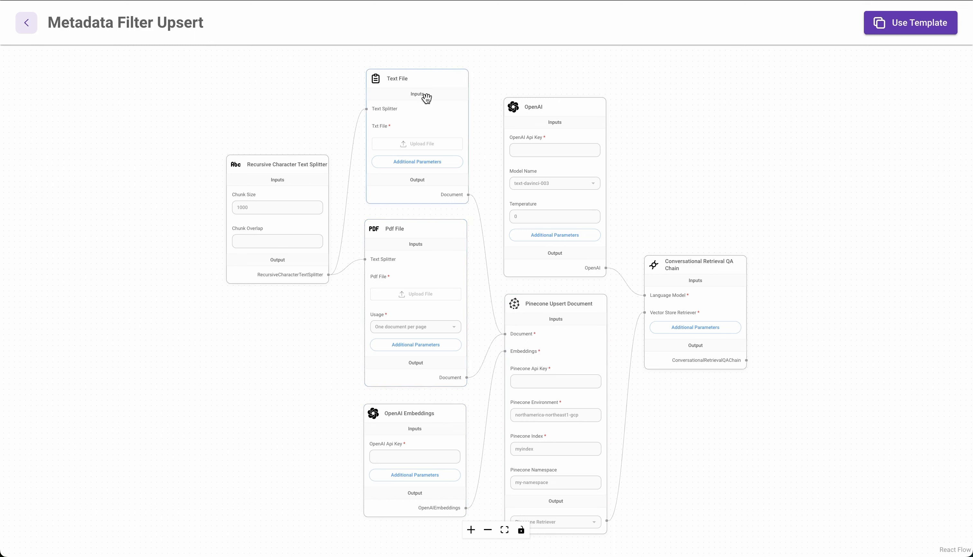
mouse_move(437, 259)
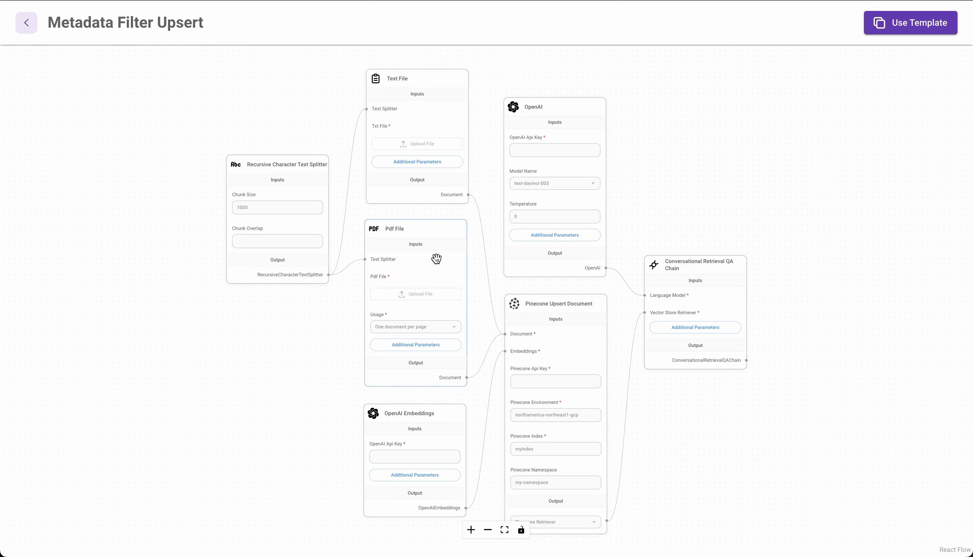
mouse_move(399, 433)
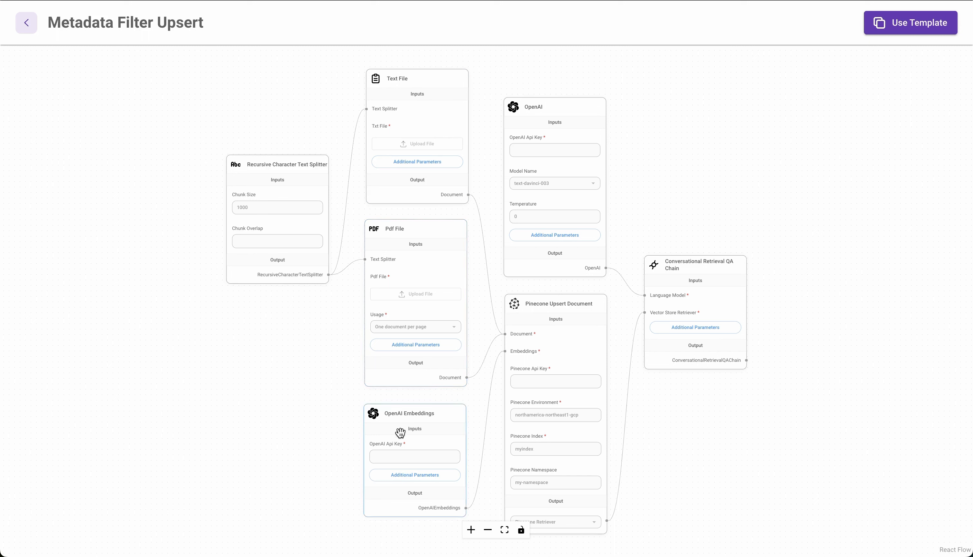
mouse_move(407, 433)
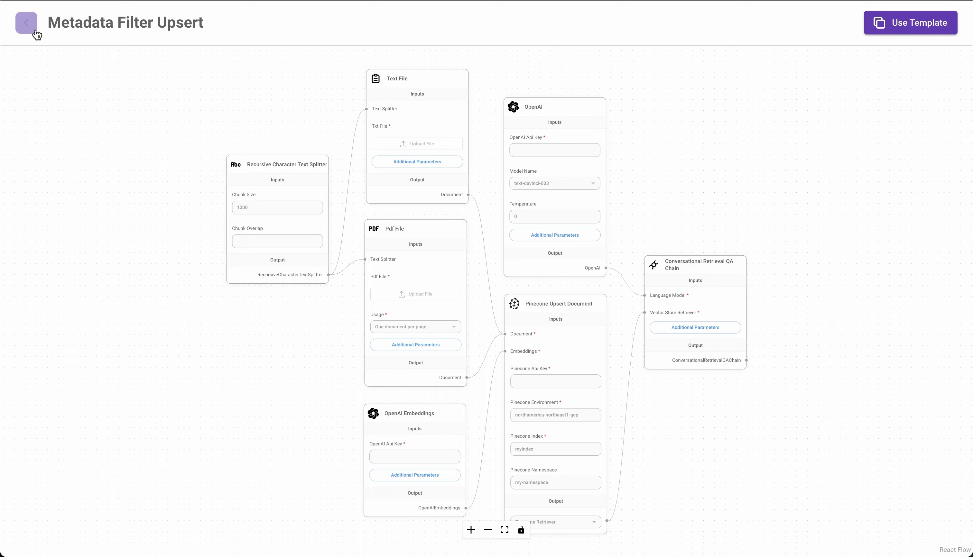
click(26, 22)
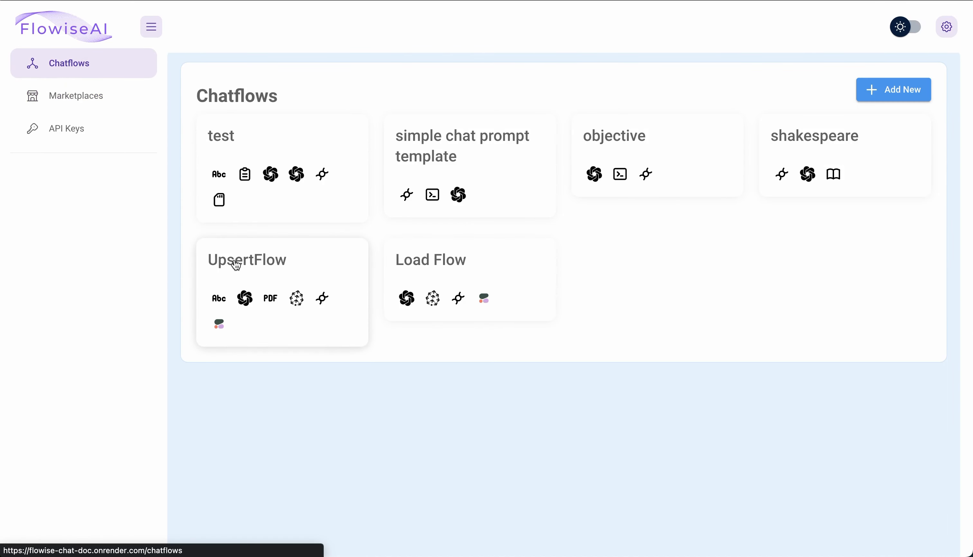
click(247, 259)
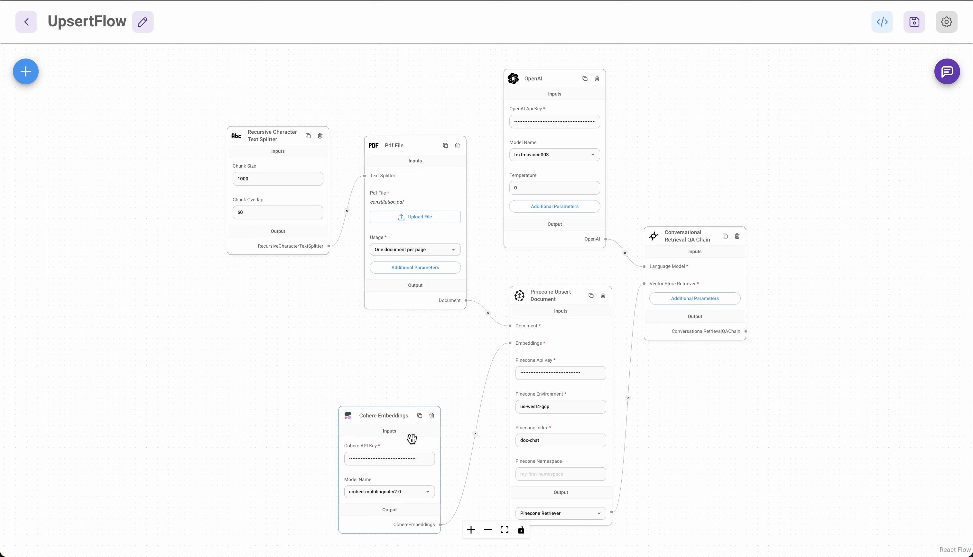
mouse_move(383, 497)
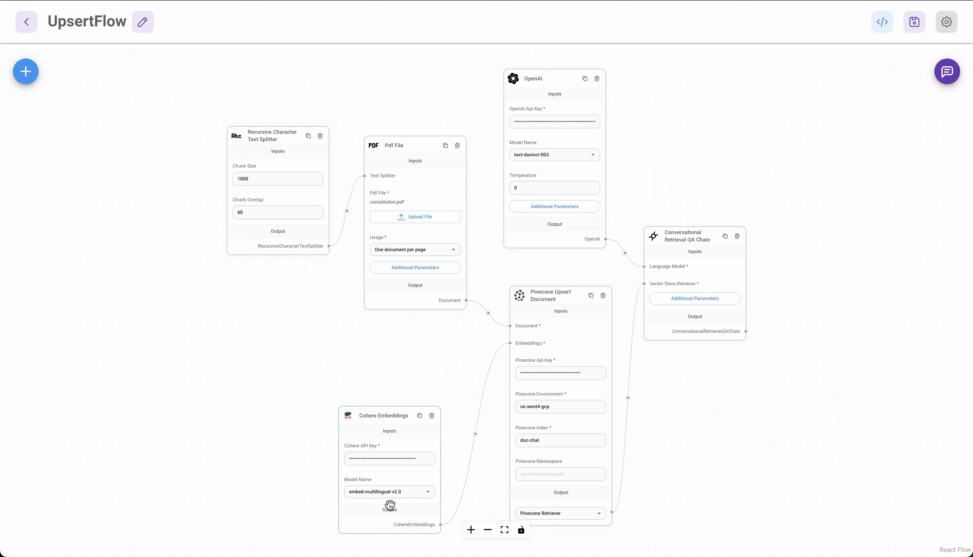
mouse_move(390, 506)
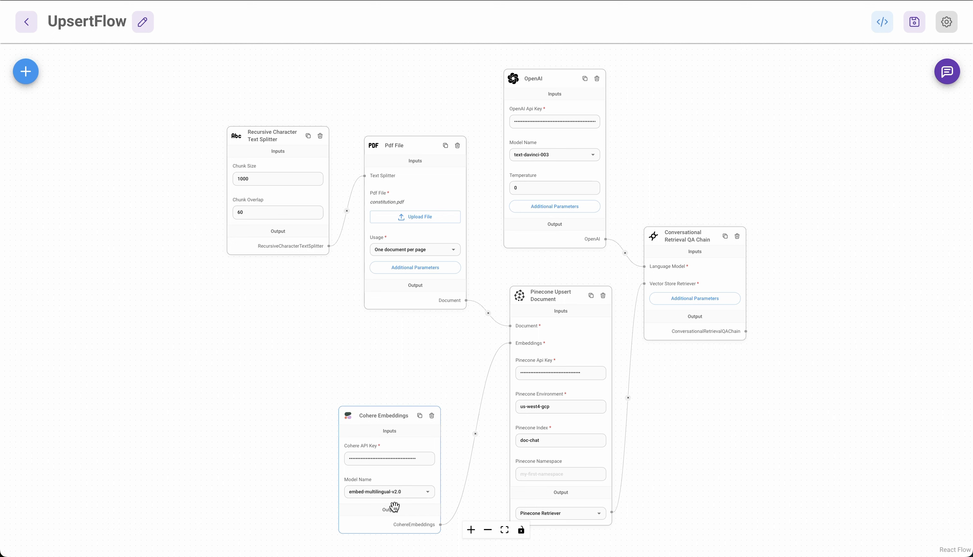
mouse_move(401, 478)
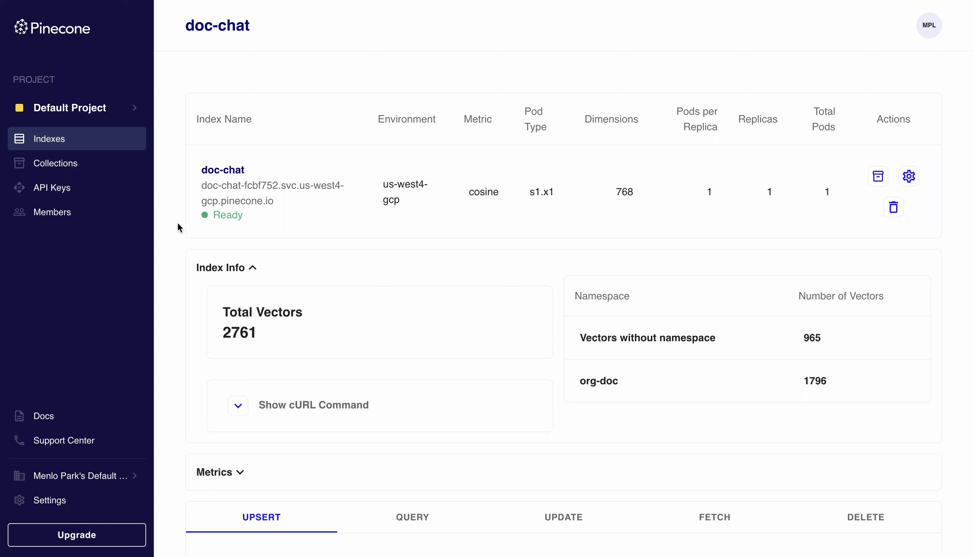
mouse_move(710, 195)
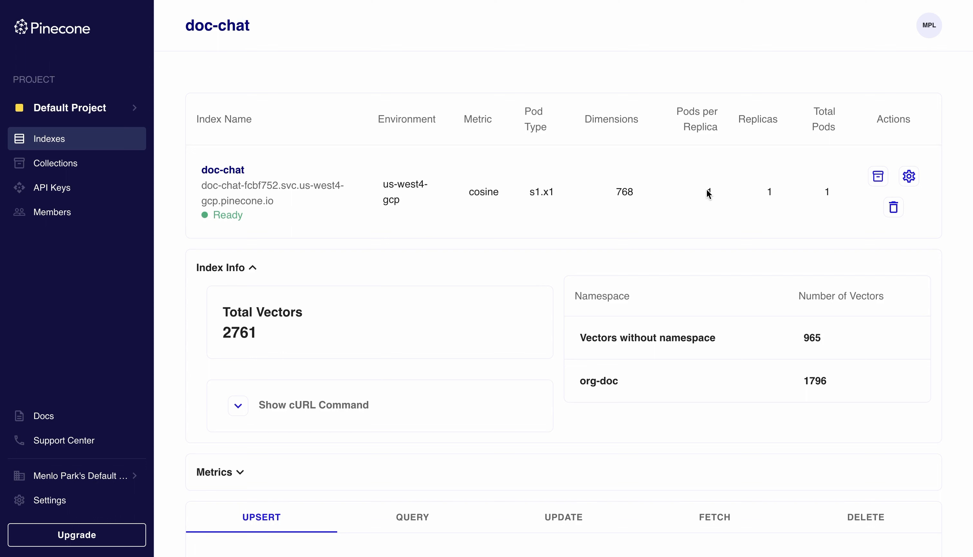
mouse_move(615, 195)
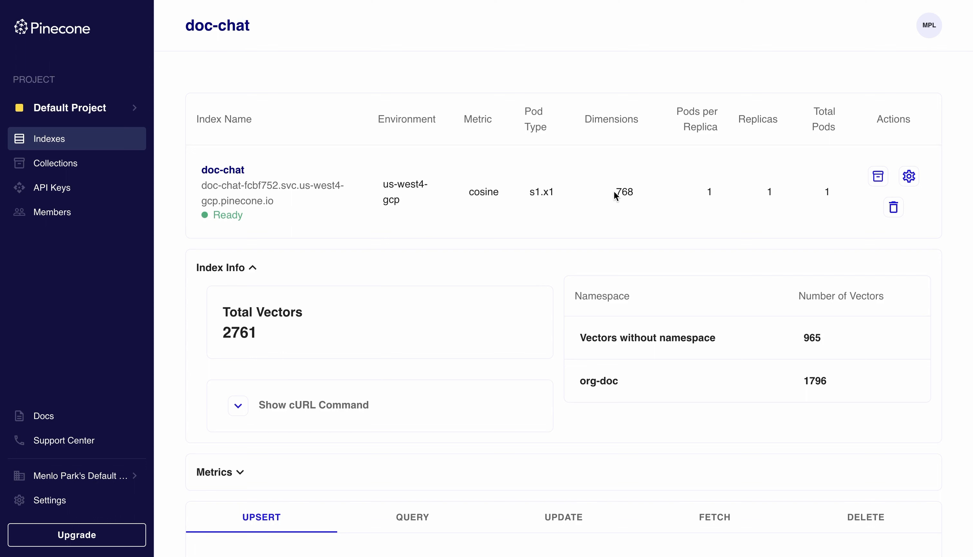
mouse_move(624, 194)
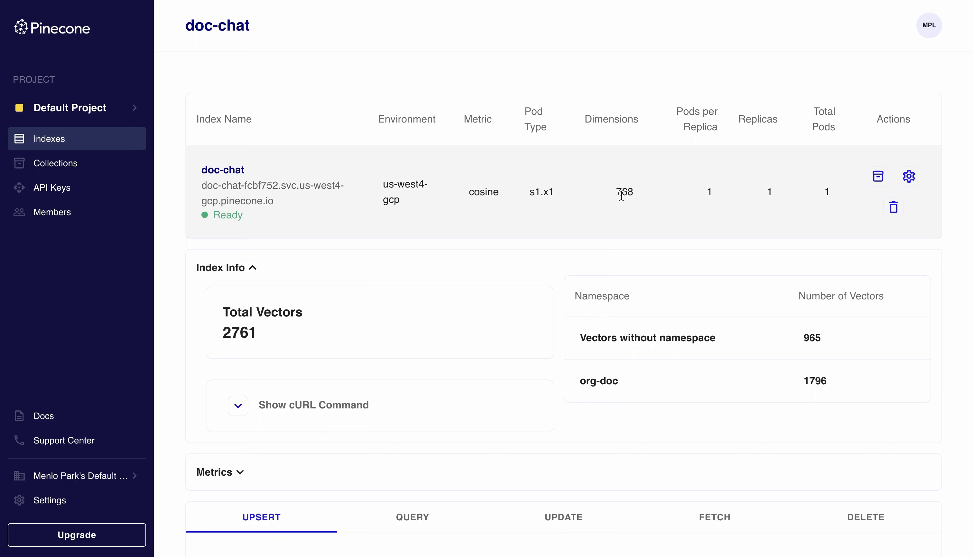
mouse_move(632, 187)
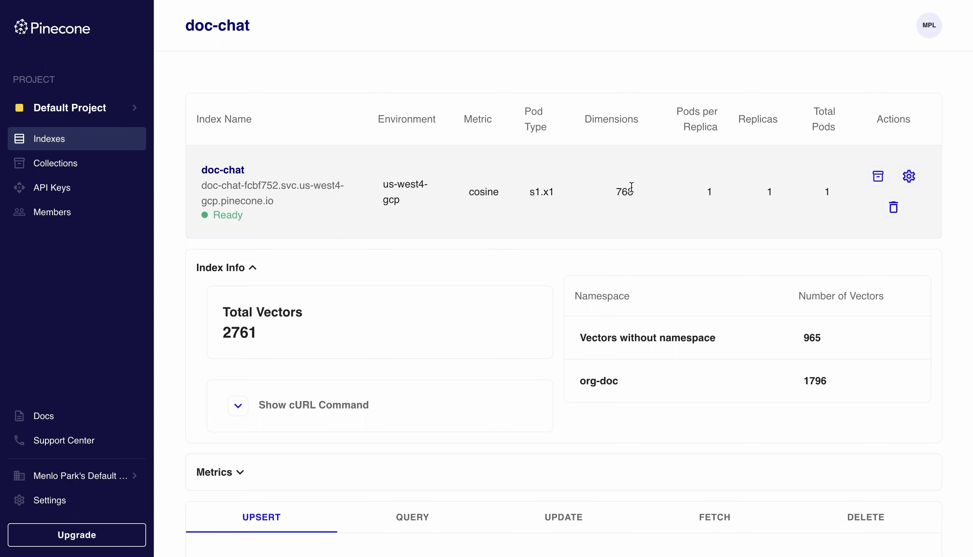
mouse_move(586, 218)
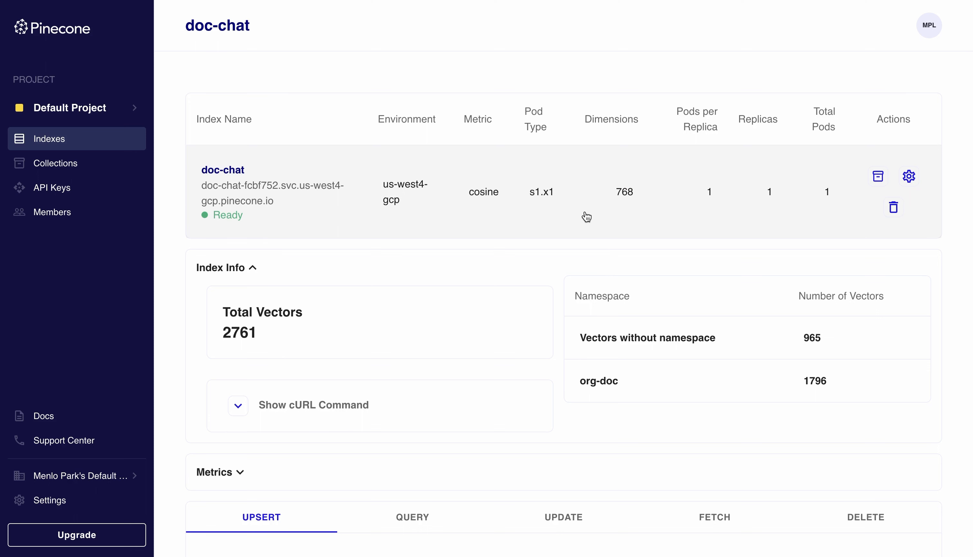
mouse_move(616, 190)
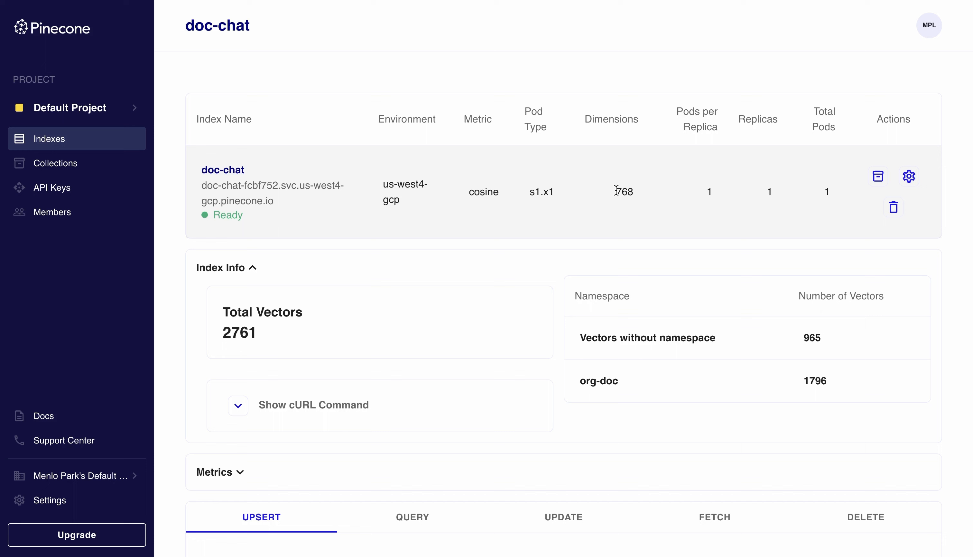
mouse_move(636, 193)
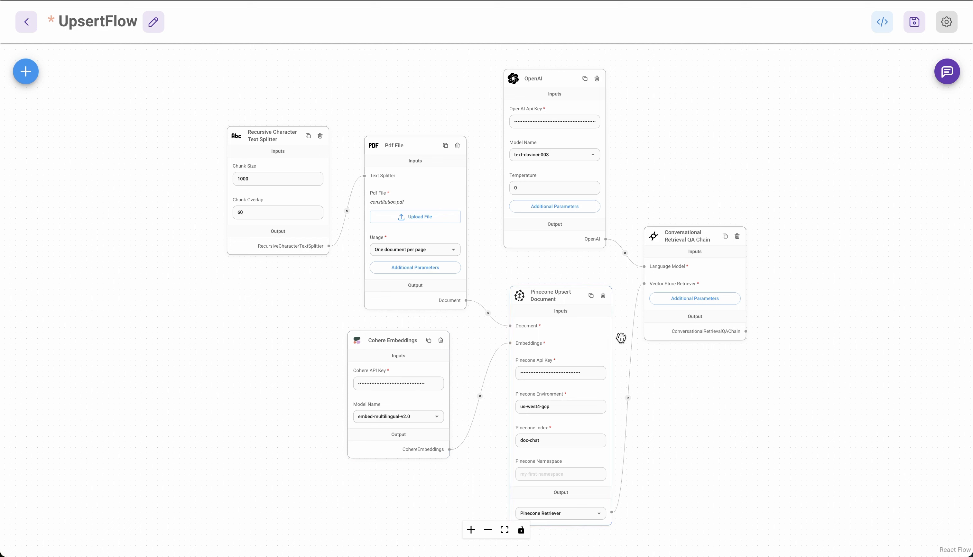
mouse_move(712, 290)
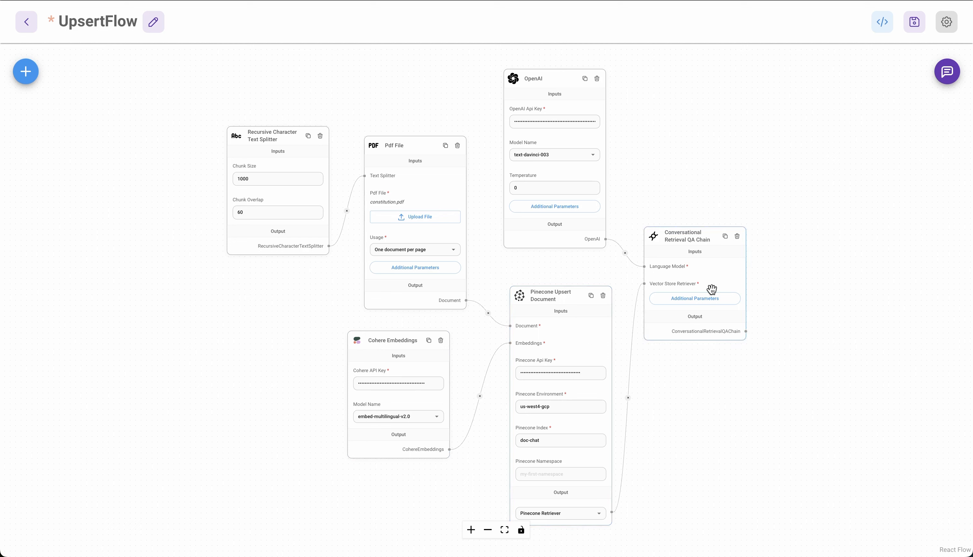
mouse_move(776, 200)
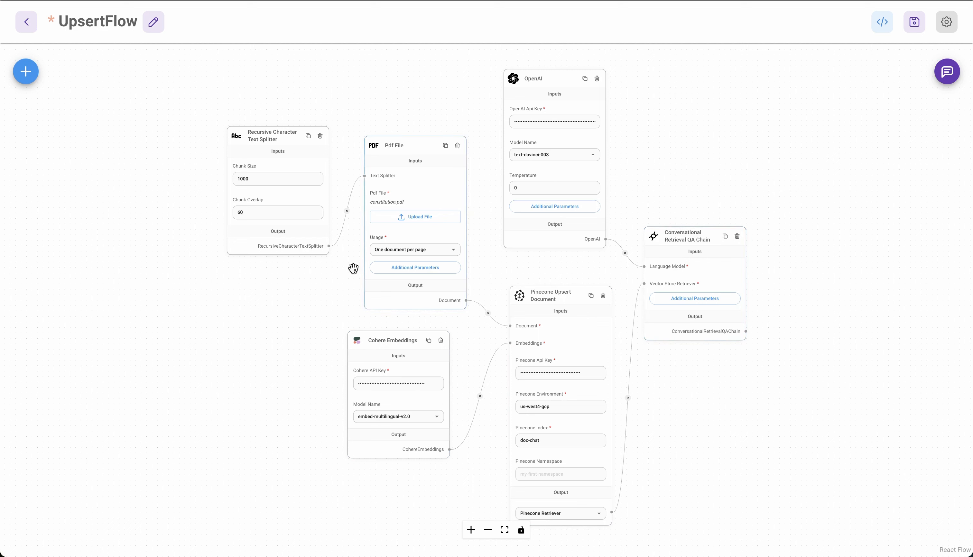
mouse_move(394, 209)
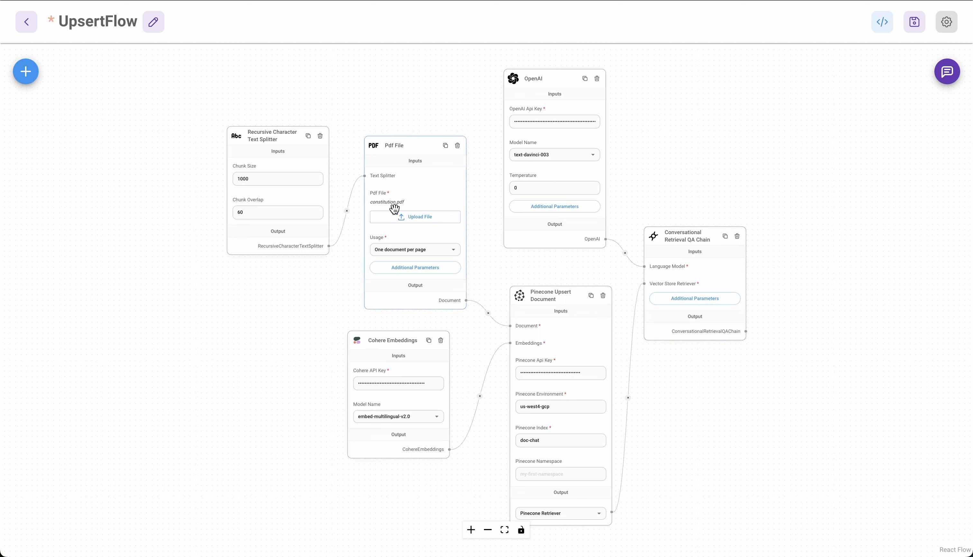
mouse_move(826, 162)
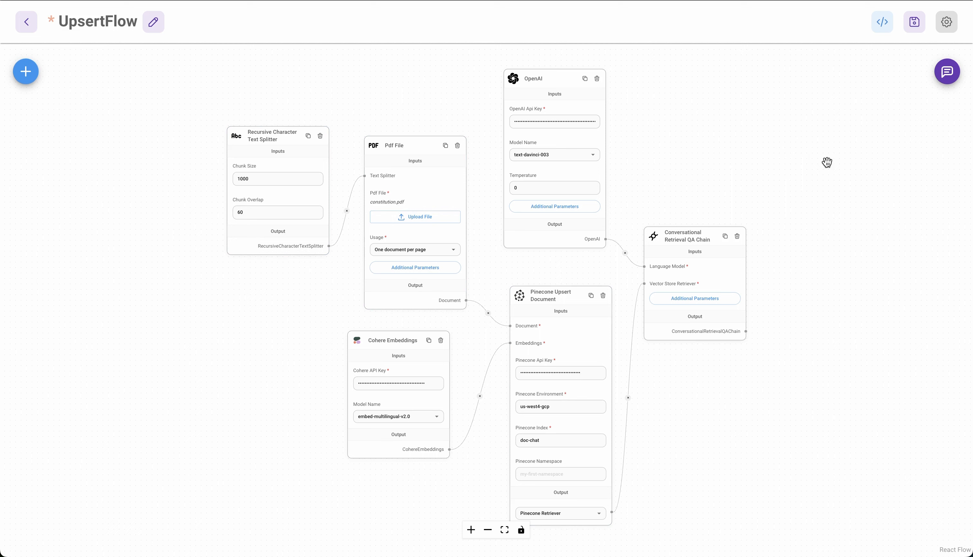
mouse_move(932, 72)
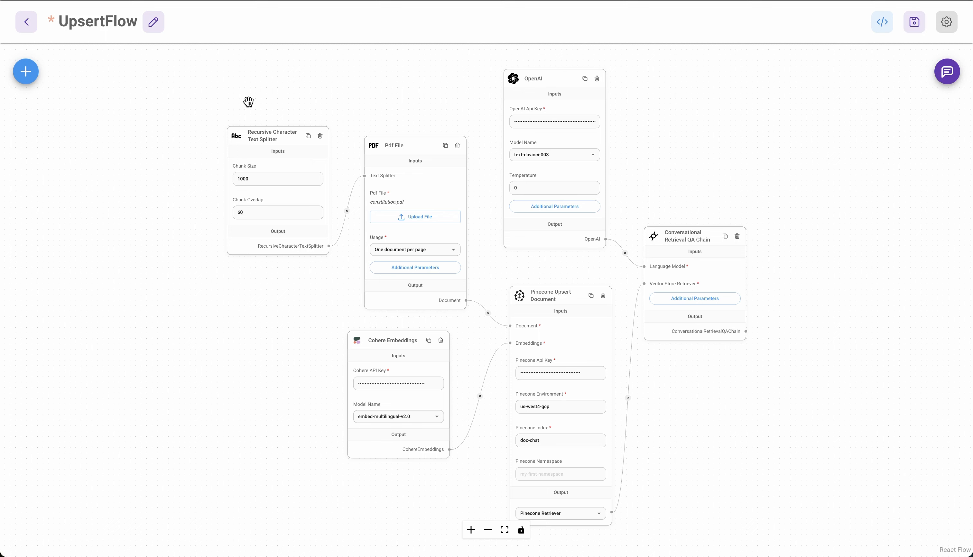
mouse_move(924, 99)
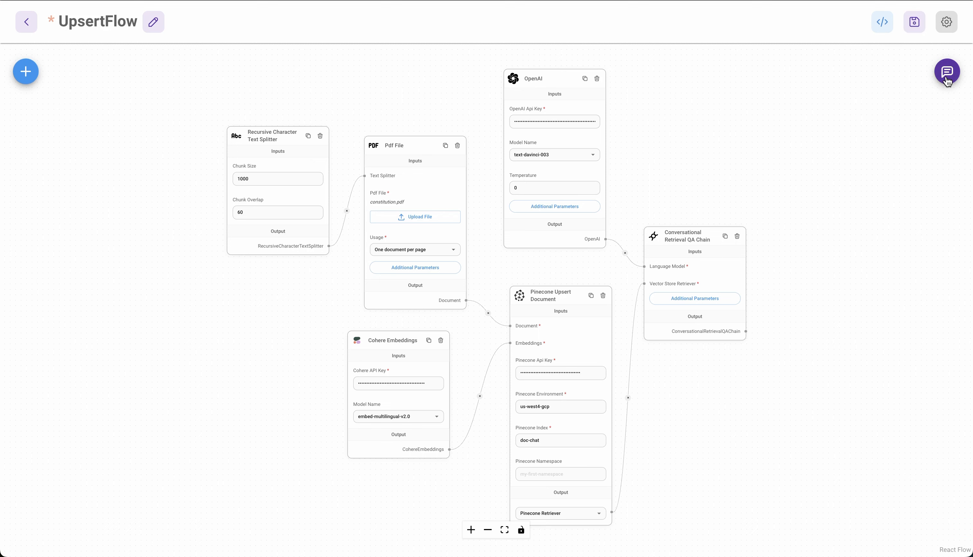
Review UpsertFlow's test chat history about the 21st Amendment and Article I, then hide it.
click(947, 71)
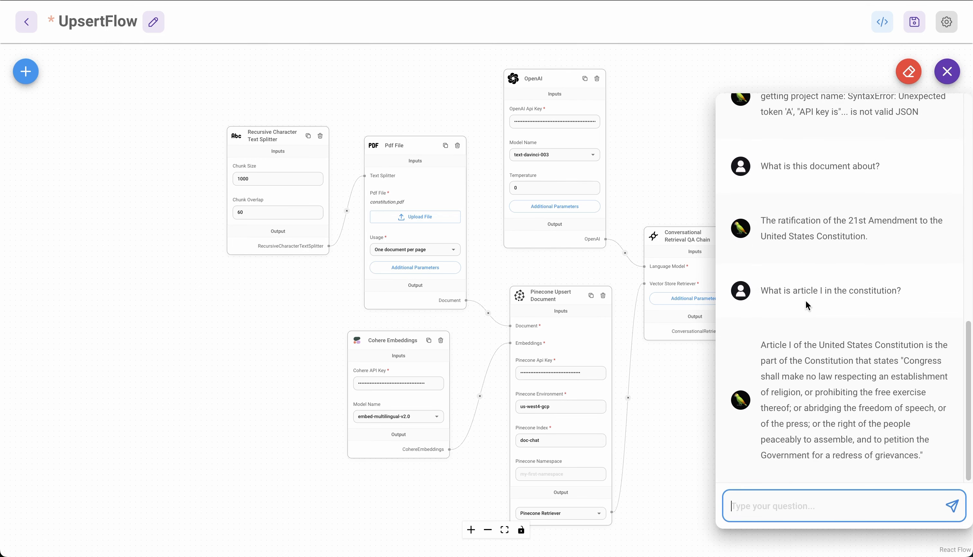
mouse_move(808, 421)
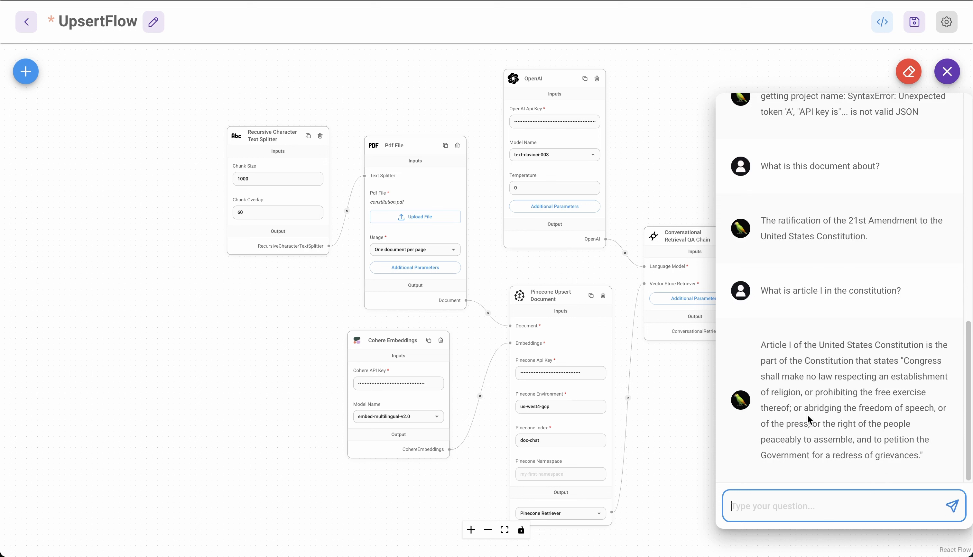
mouse_move(755, 414)
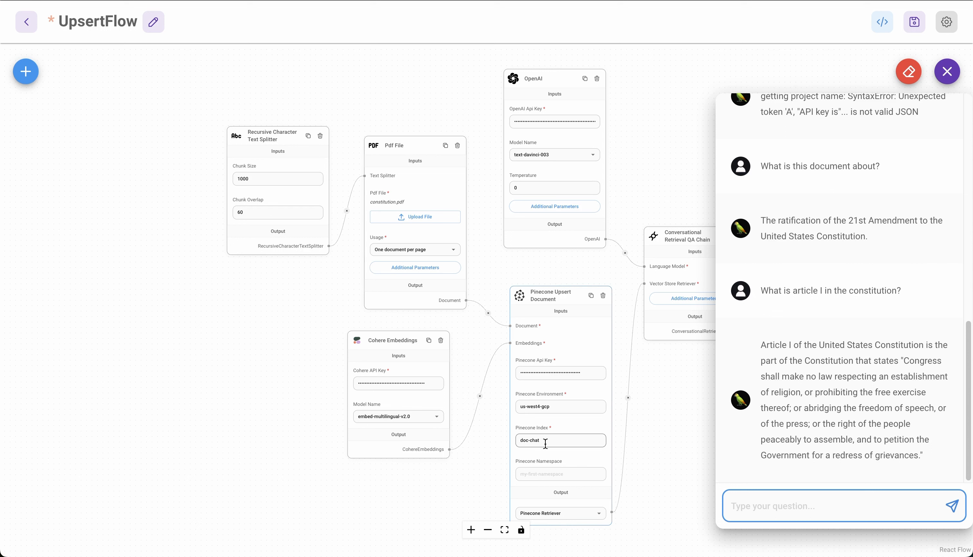
mouse_move(589, 354)
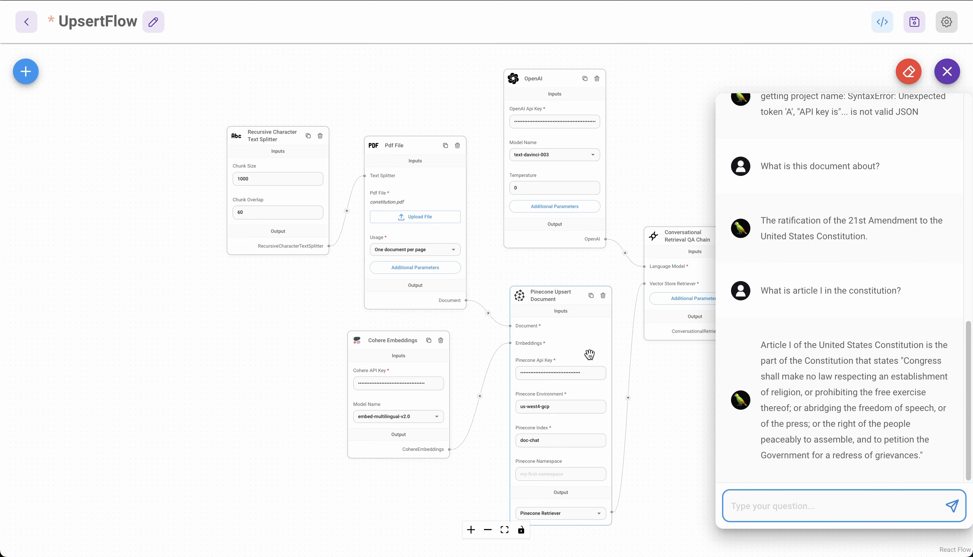
mouse_move(804, 227)
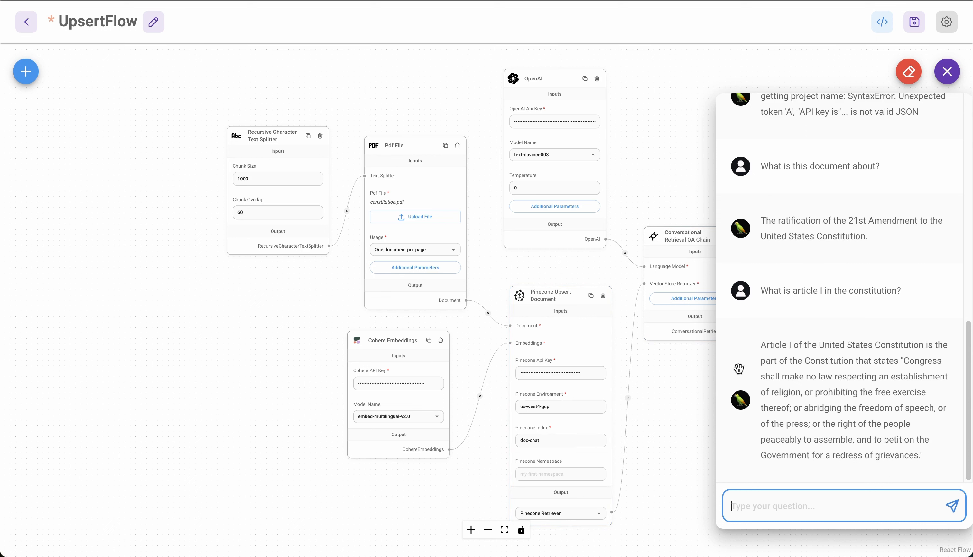
mouse_move(624, 462)
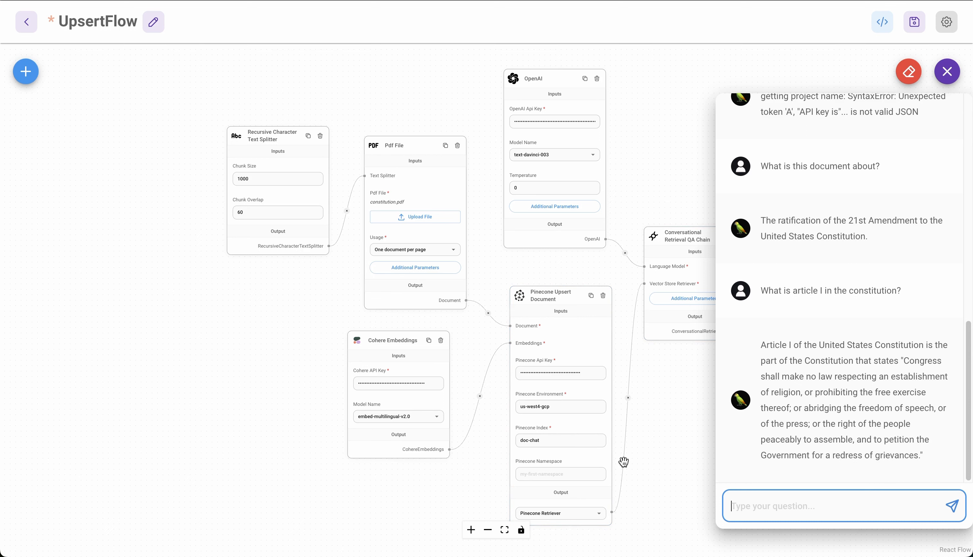
click(946, 71)
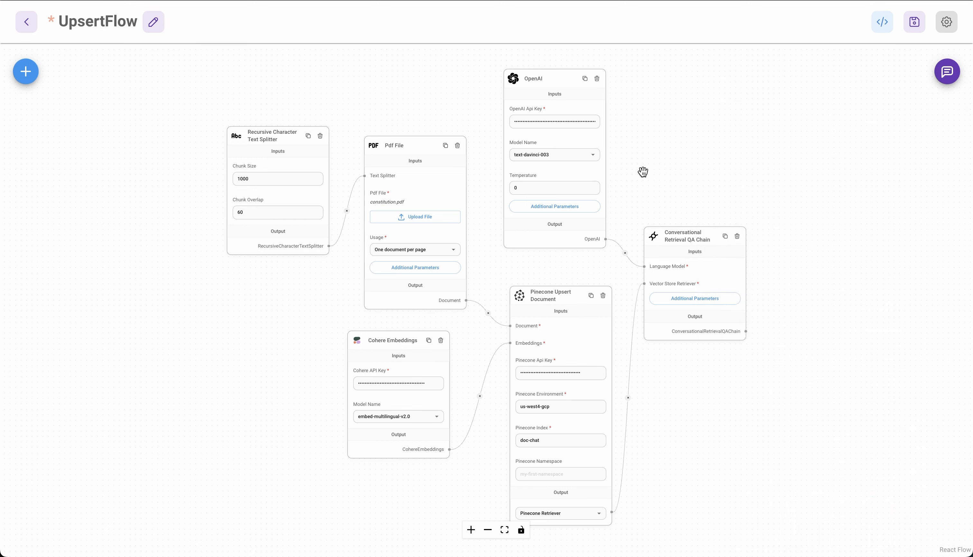
mouse_move(167, 288)
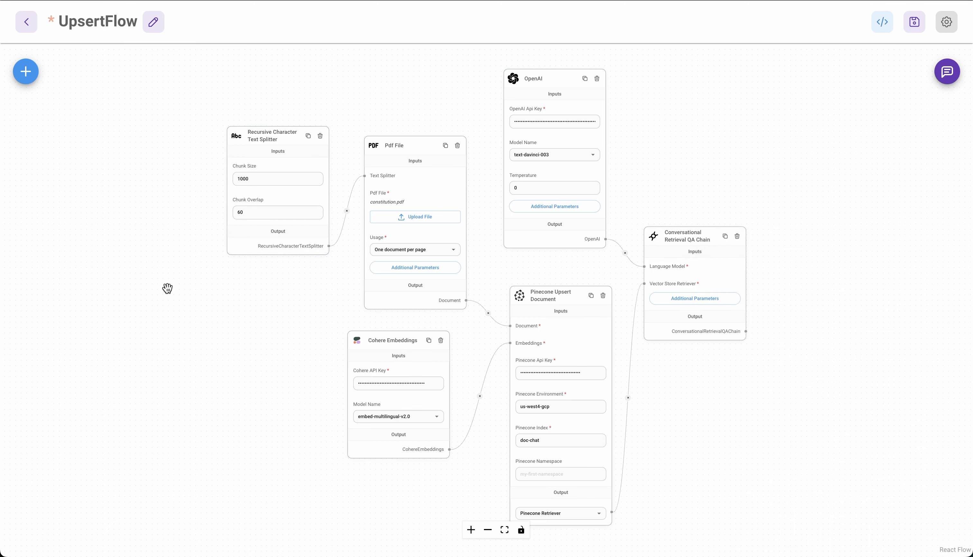
Go back to the Chatflows list, confirming to leave UpsertFlow without saving.
click(26, 22)
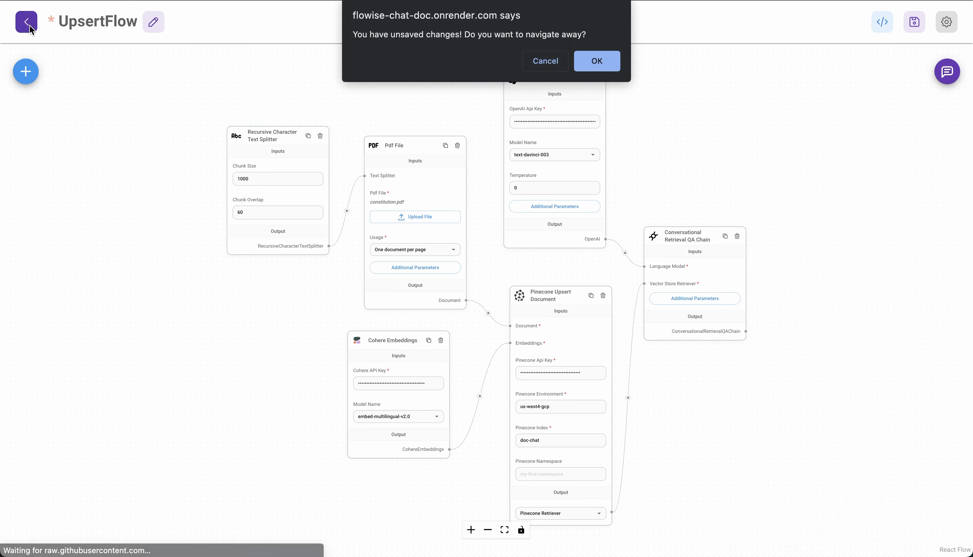
click(596, 62)
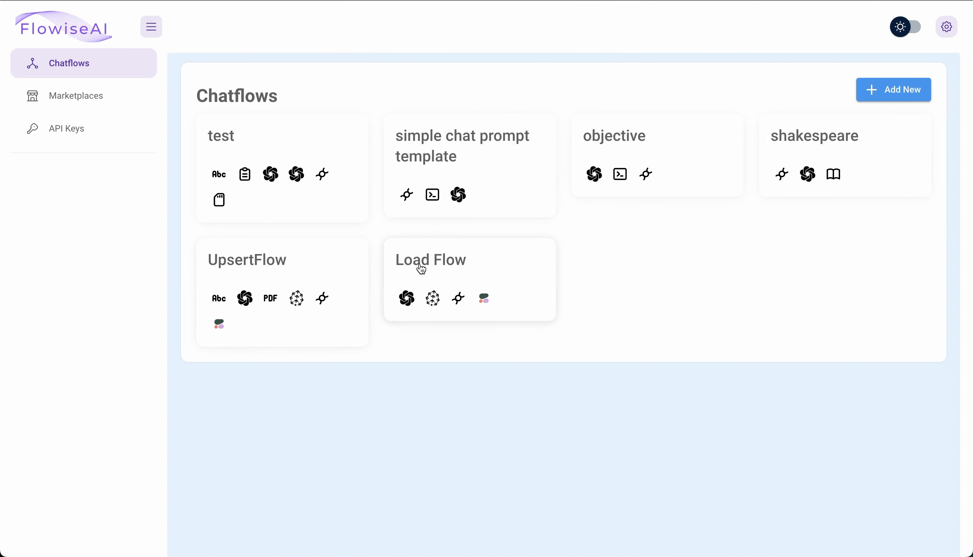
mouse_move(426, 268)
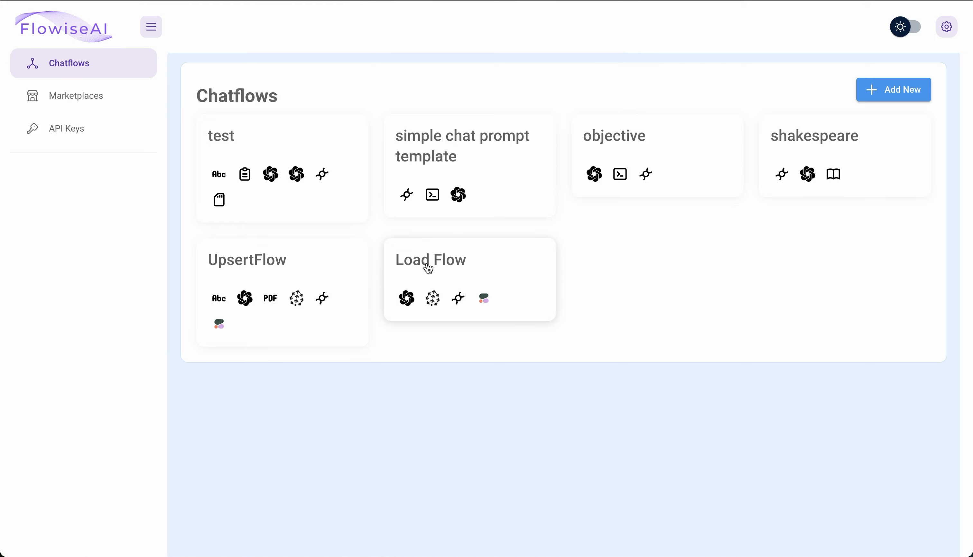
mouse_move(77, 95)
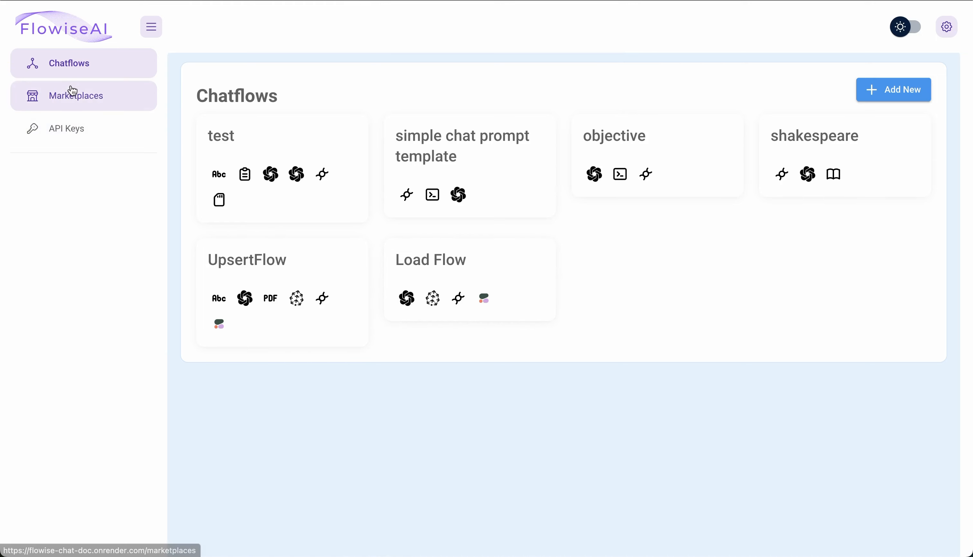
Preview the Metadata Filter Load template from Marketplaces, then return to the gallery.
click(77, 96)
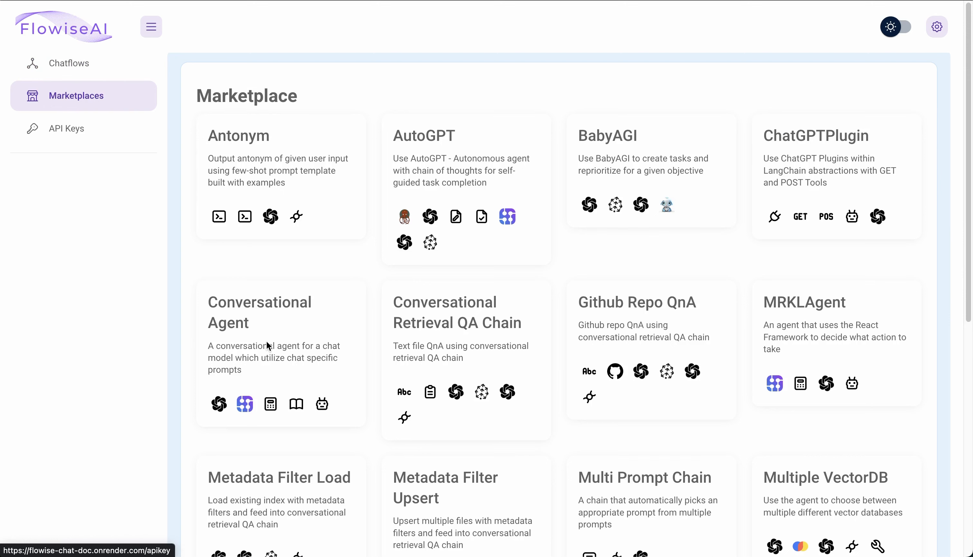
scroll(down, 3)
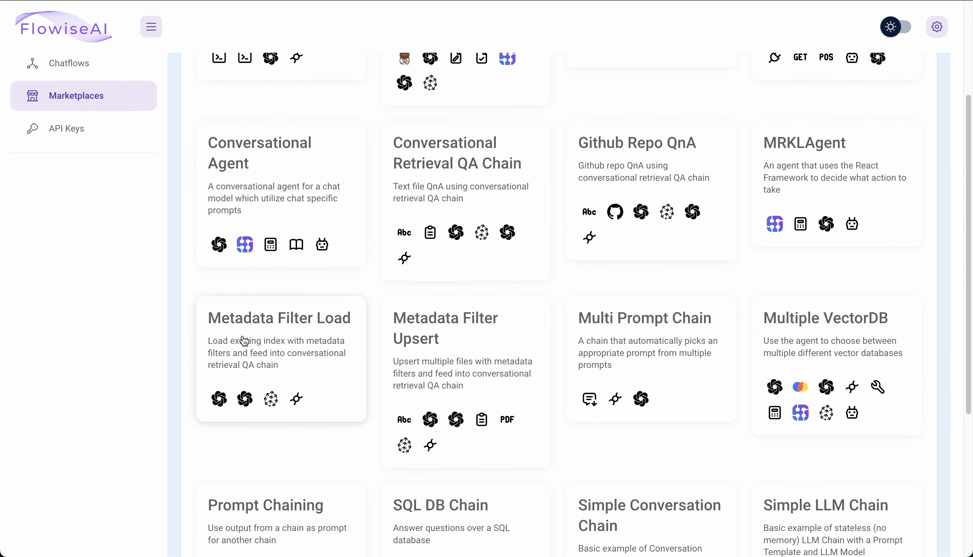
mouse_move(275, 329)
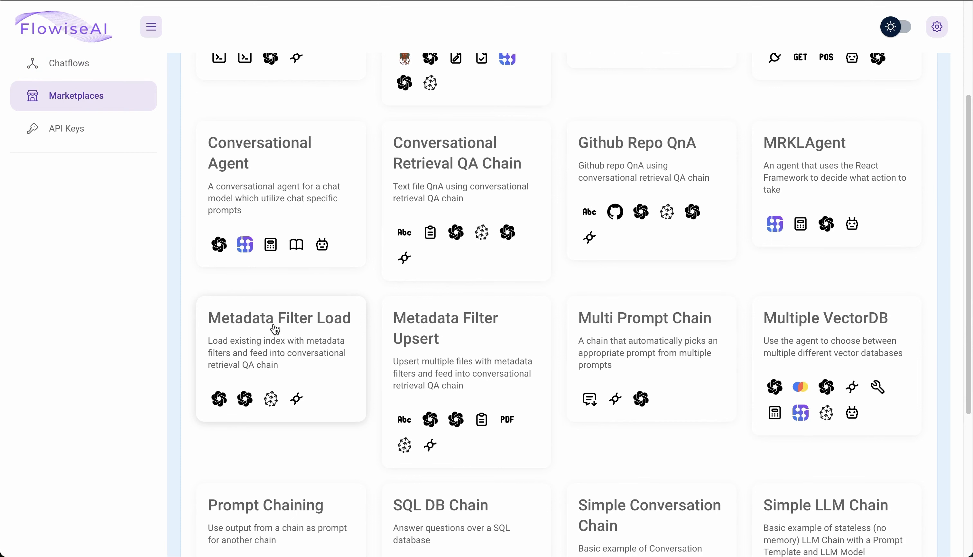
click(279, 319)
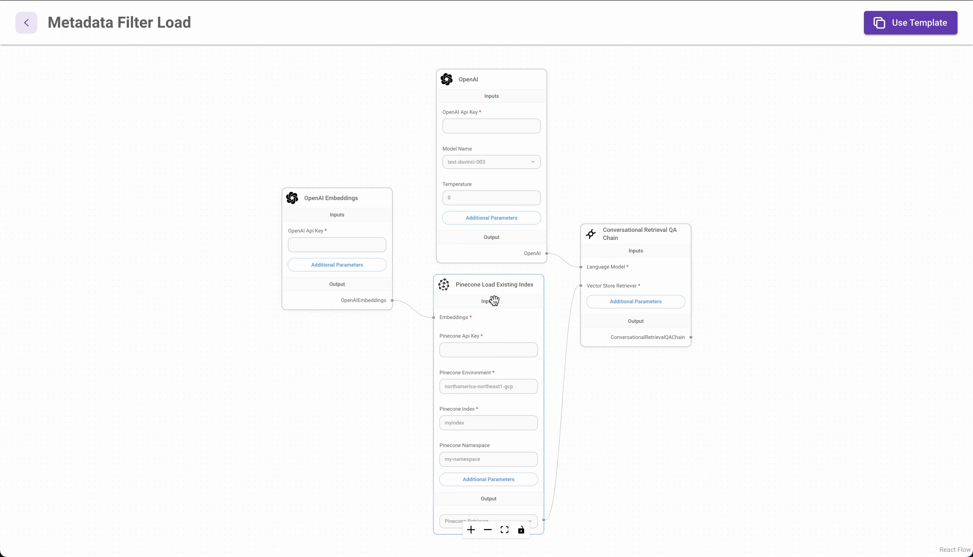
mouse_move(691, 249)
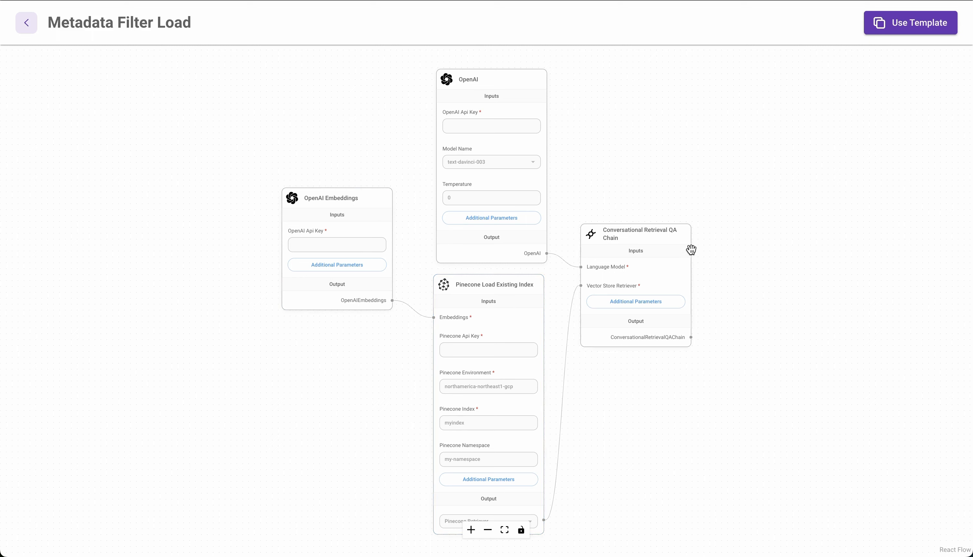
mouse_move(262, 318)
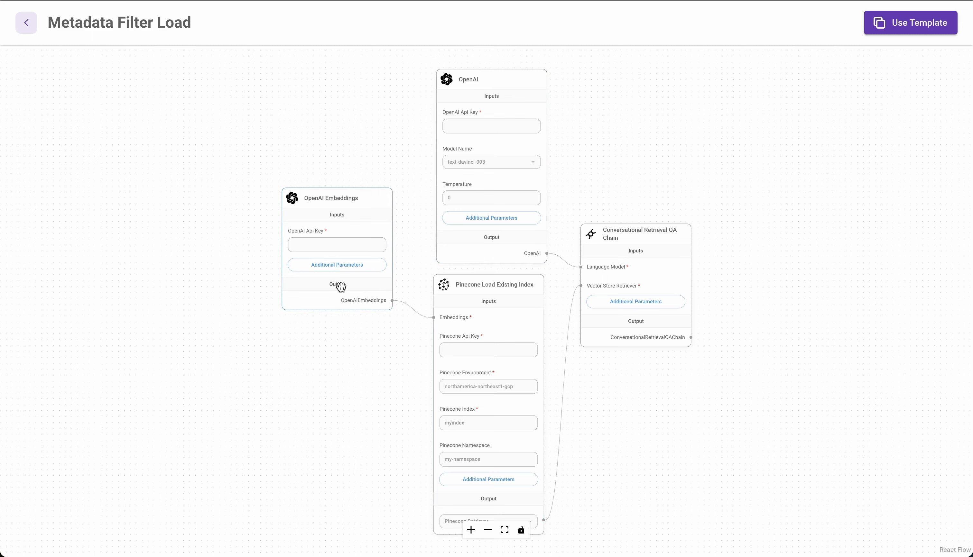
click(26, 22)
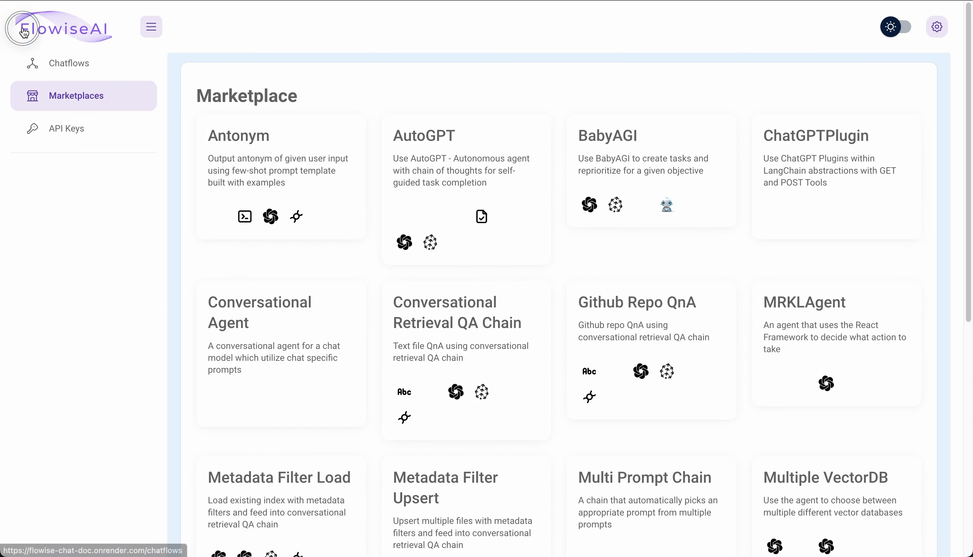
From Chatflows, open the Load Flow chatflow and inspect its nodes.
click(68, 63)
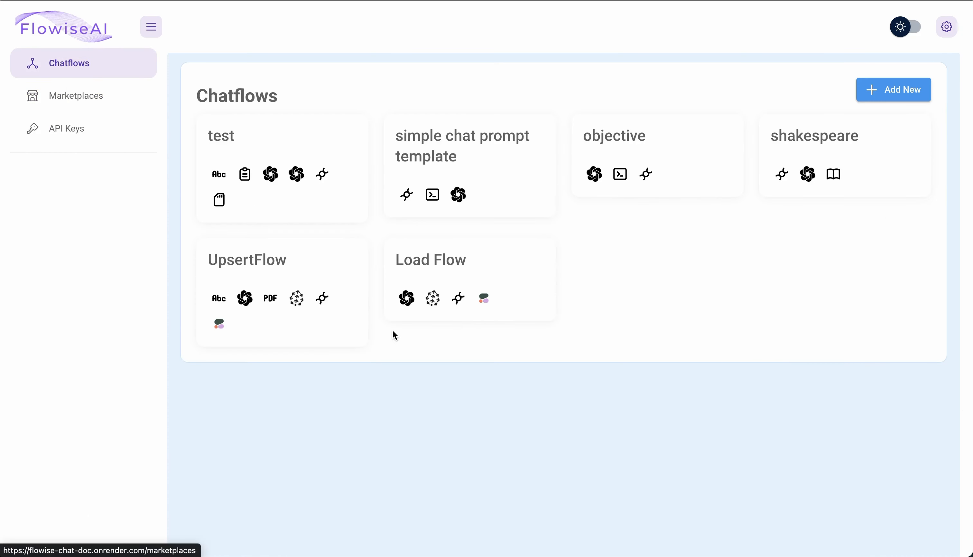
click(430, 260)
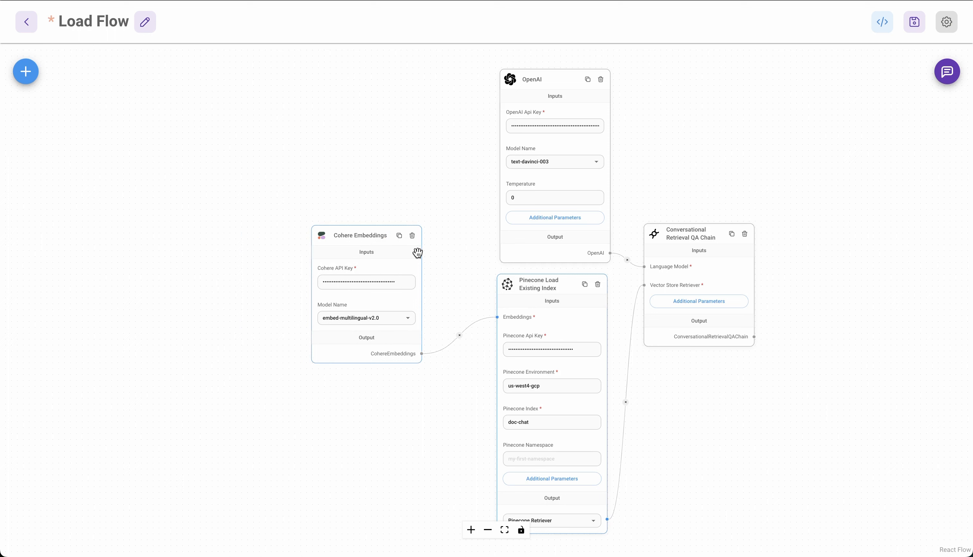
mouse_move(559, 376)
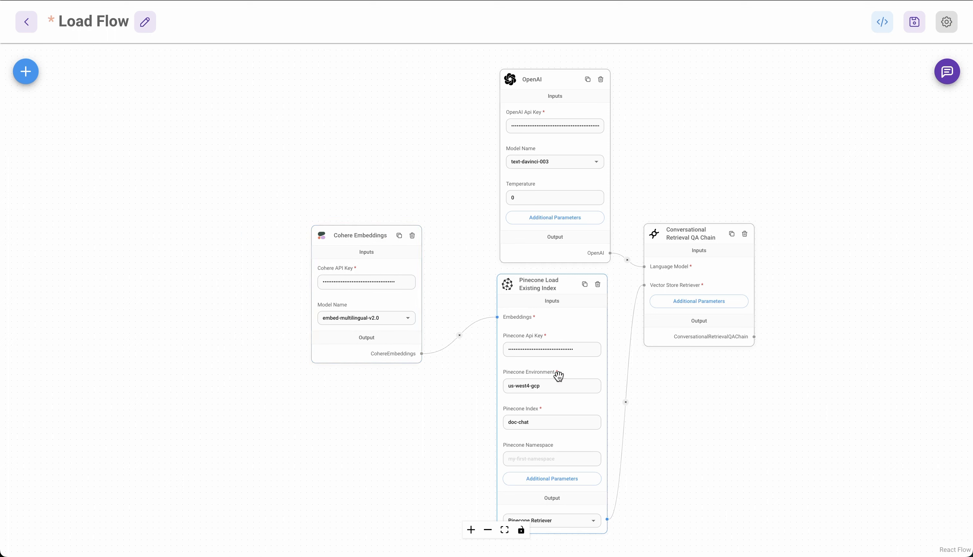
click(554, 126)
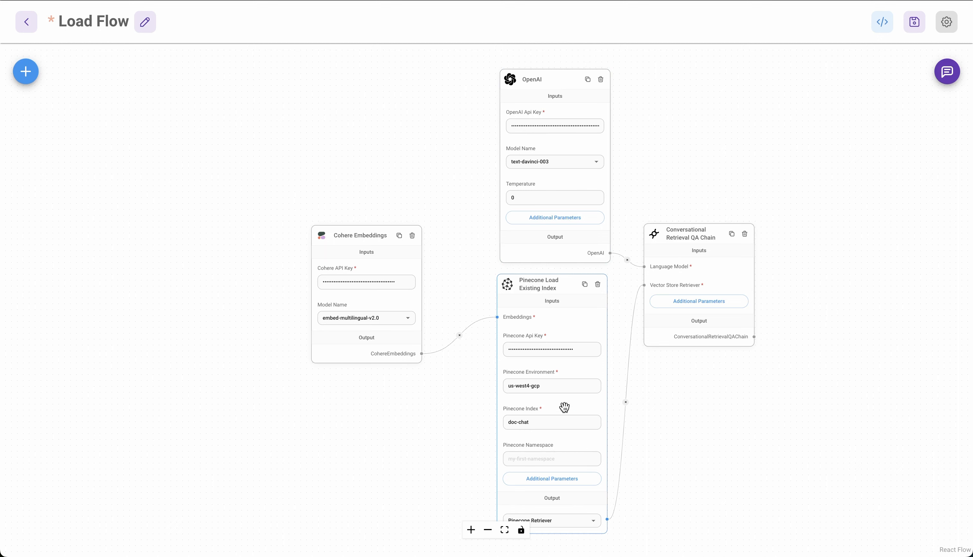
click(551, 423)
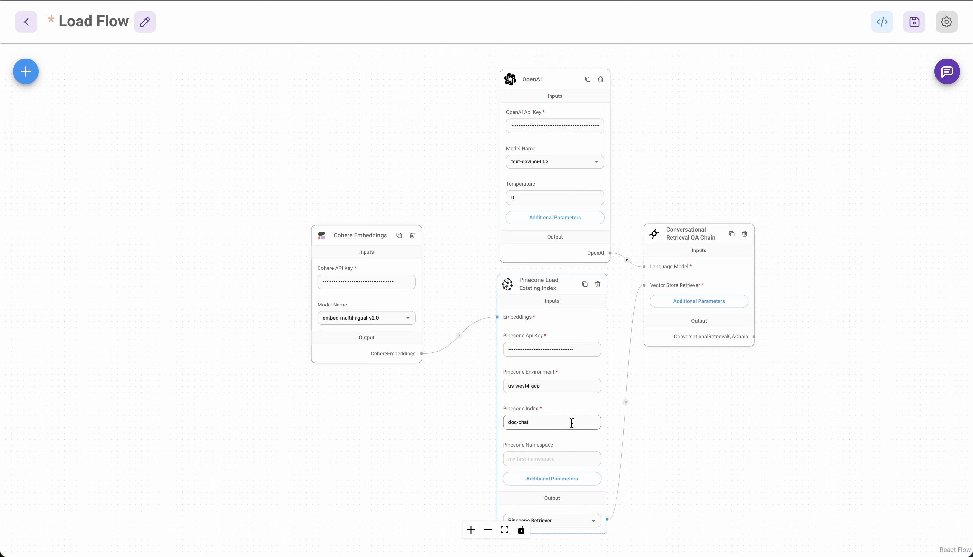
Review Load Flow's chat history about Article I legislative powers, then hide the chat.
click(946, 71)
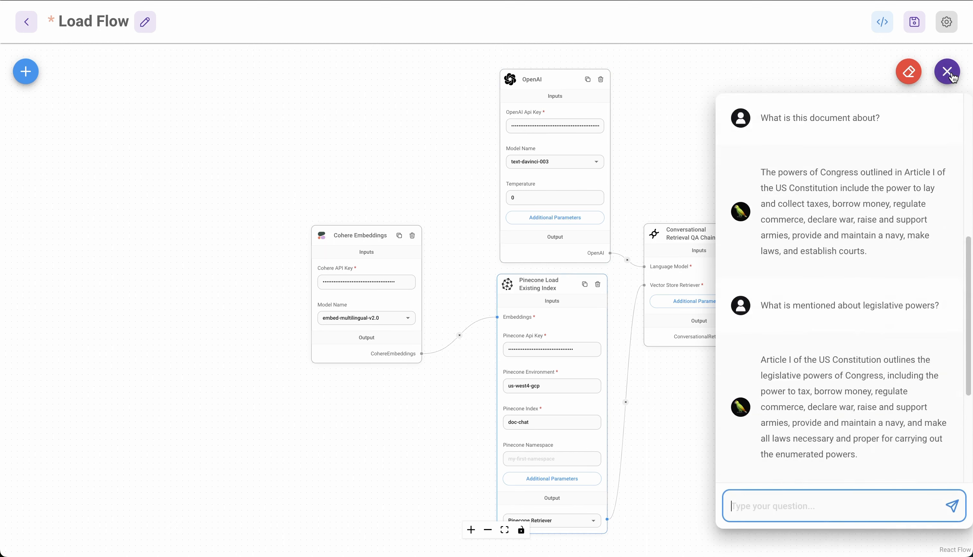
scroll(down, 3)
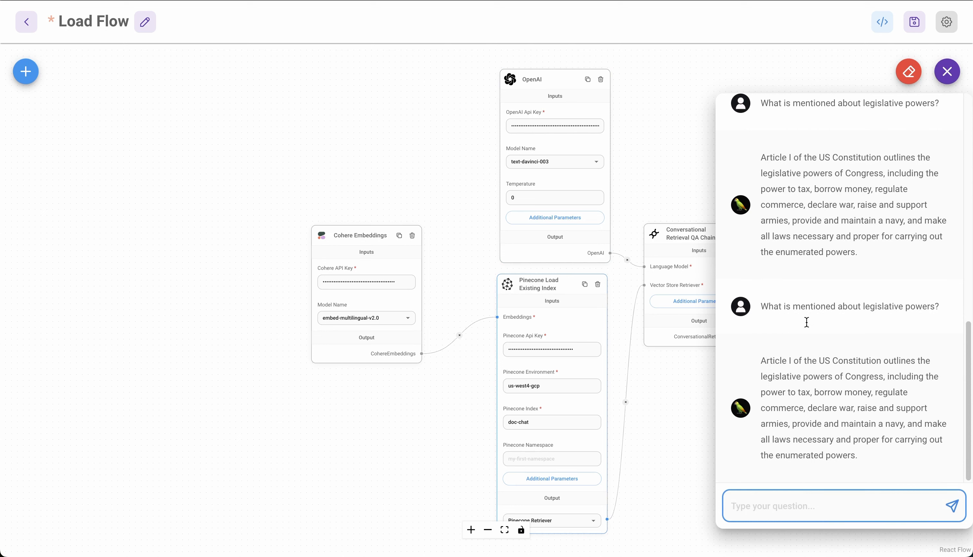
mouse_move(762, 384)
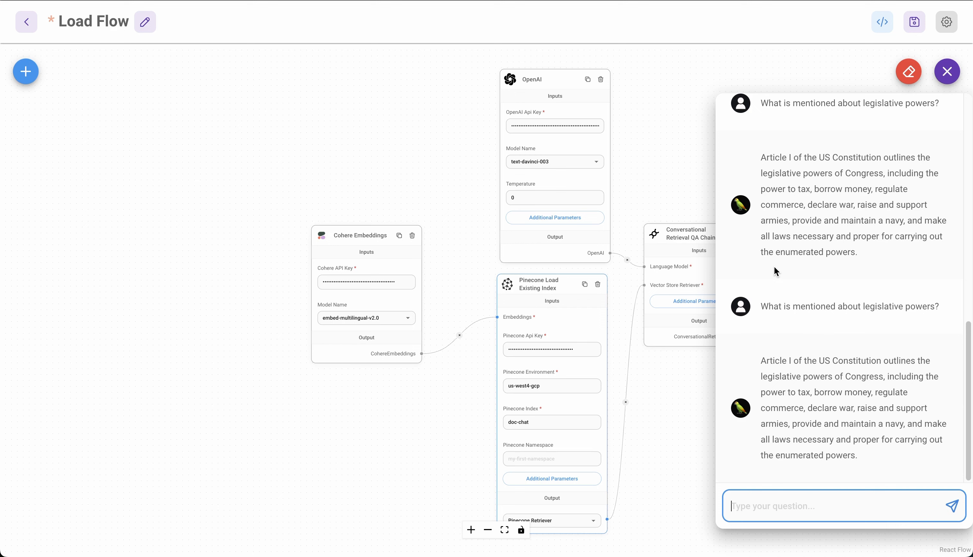
click(946, 71)
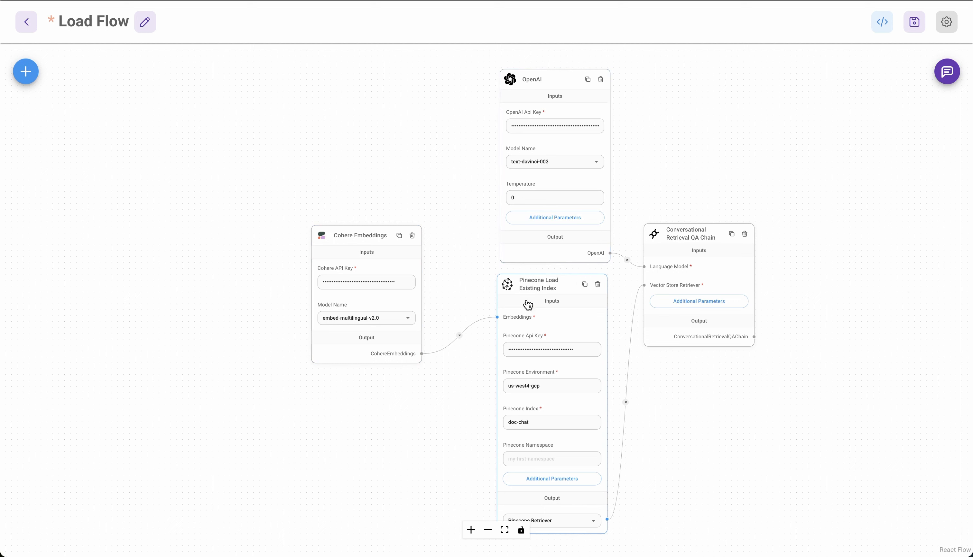
mouse_move(672, 377)
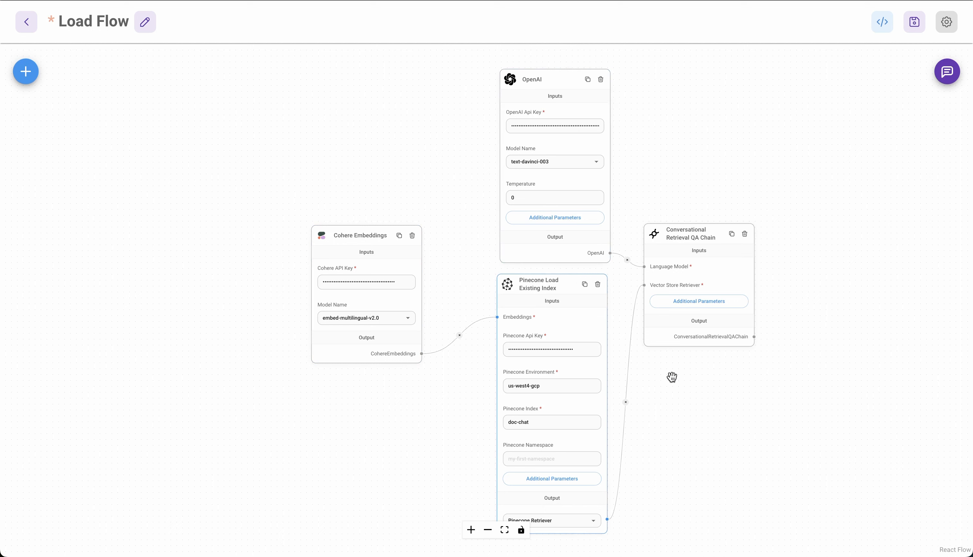
mouse_move(843, 166)
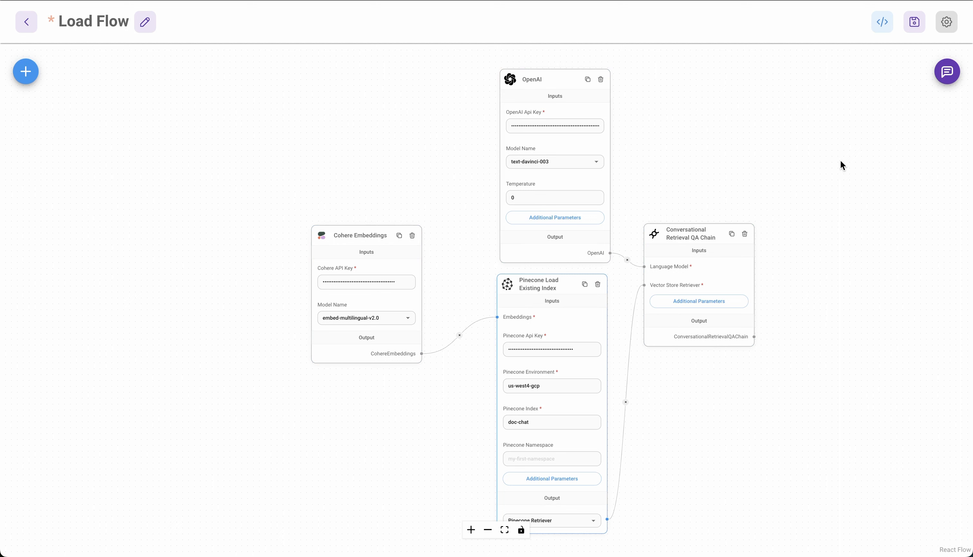
mouse_move(861, 160)
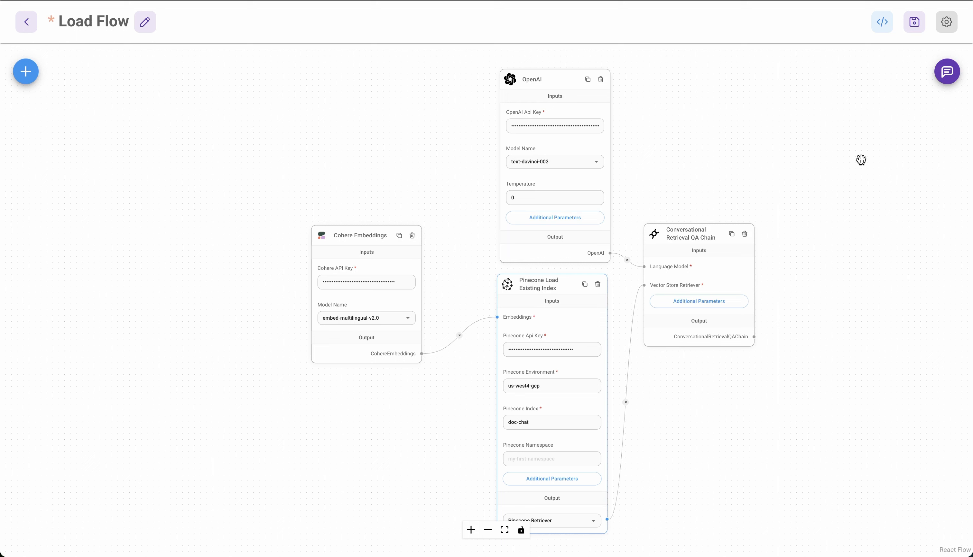
mouse_move(870, 161)
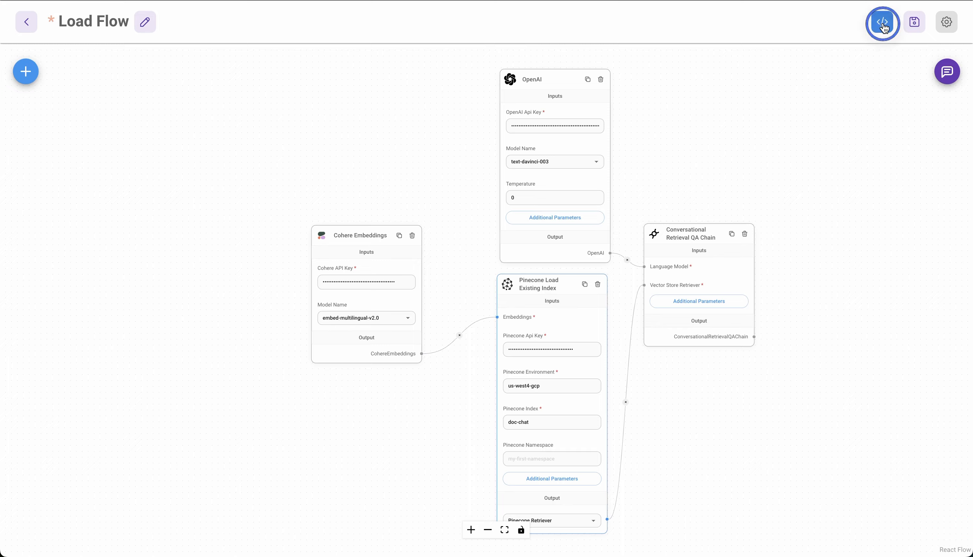
Copy Load Flow's cURL prediction request from its API dialog.
click(882, 22)
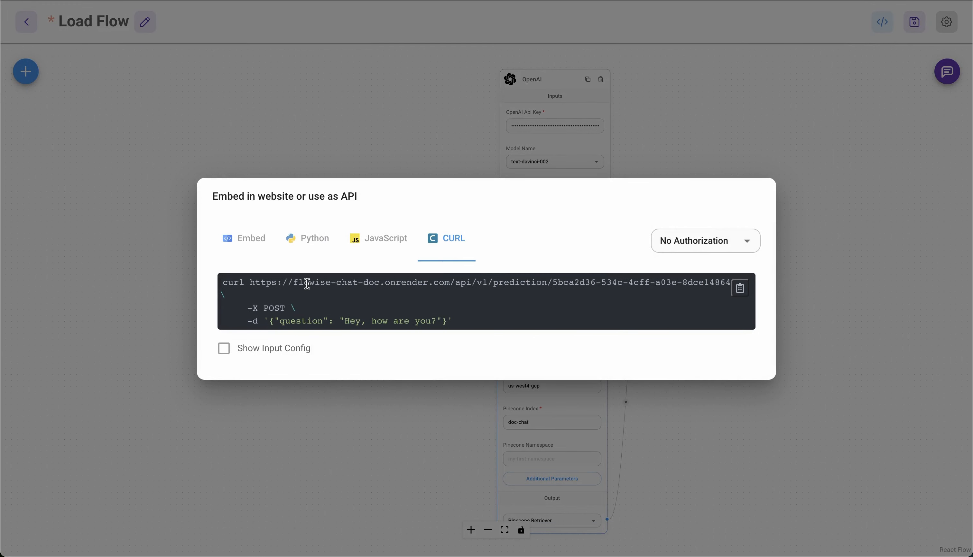
click(739, 288)
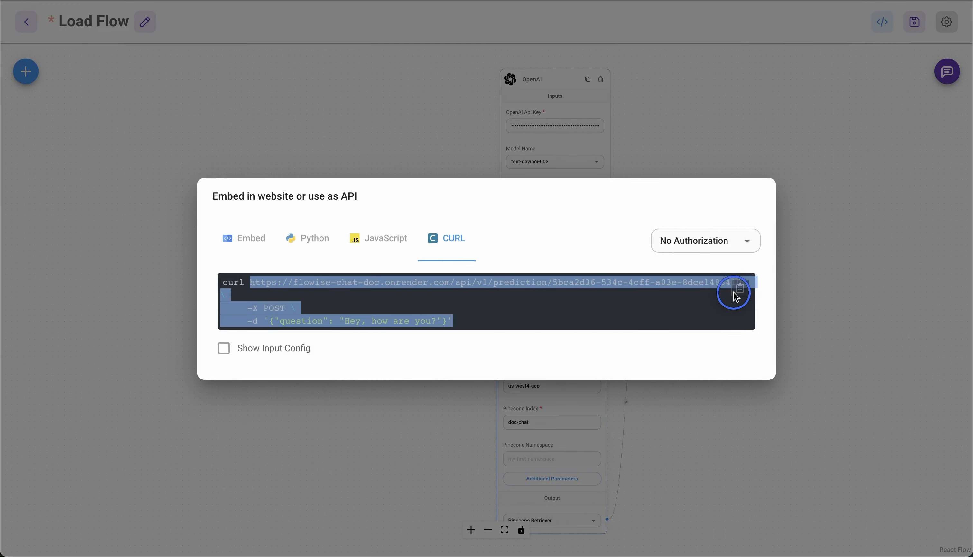
click(739, 288)
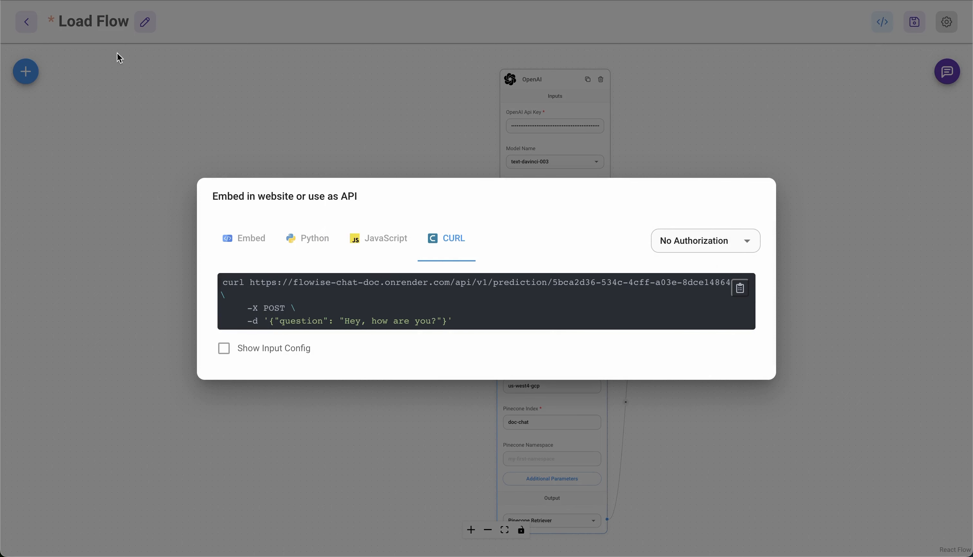
mouse_move(410, 374)
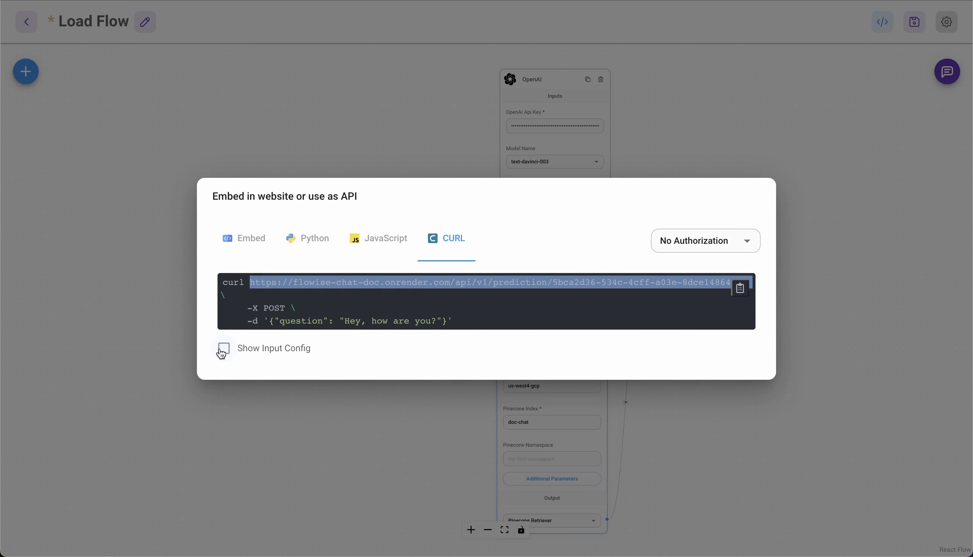
Enable Show Input Config and locate the pineconeMetadataFilter parameter in the table.
click(223, 348)
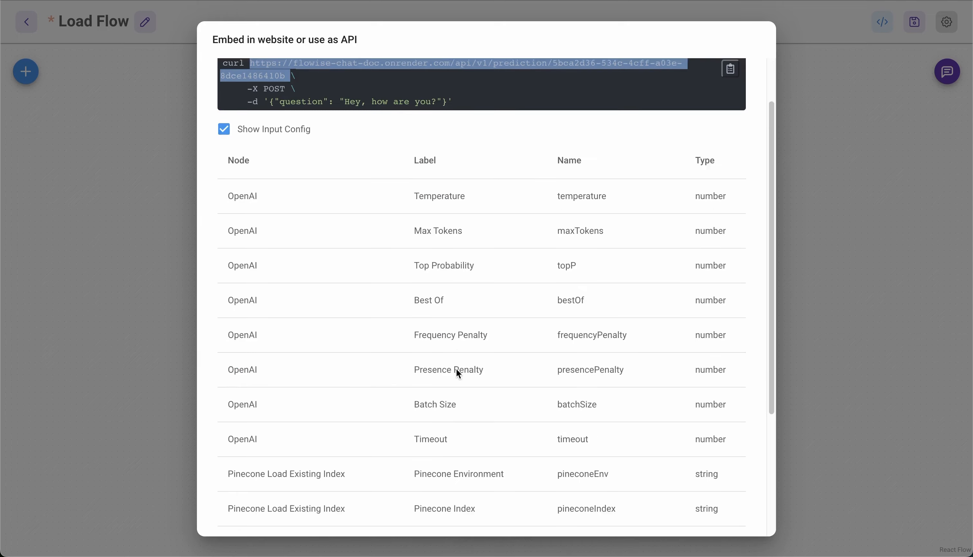
scroll(up, 3)
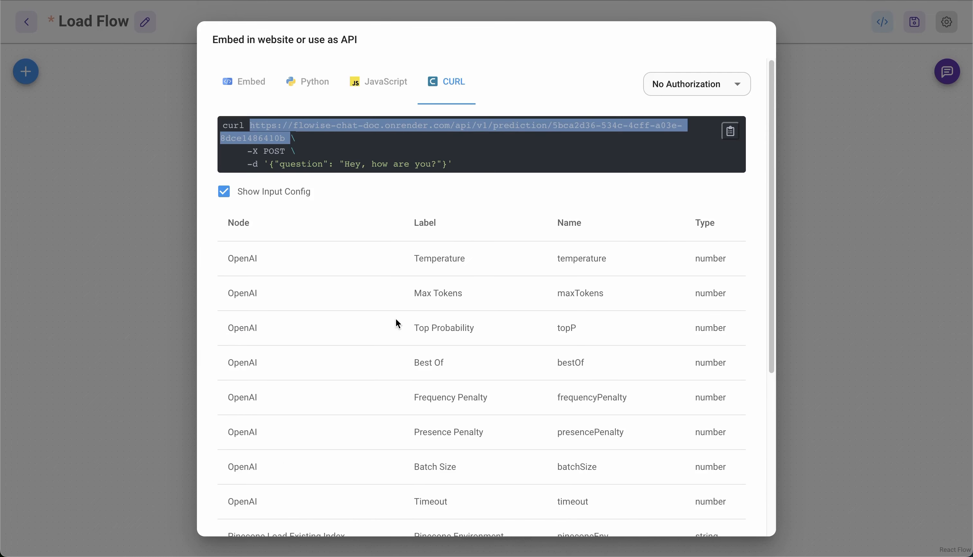
scroll(down, 3)
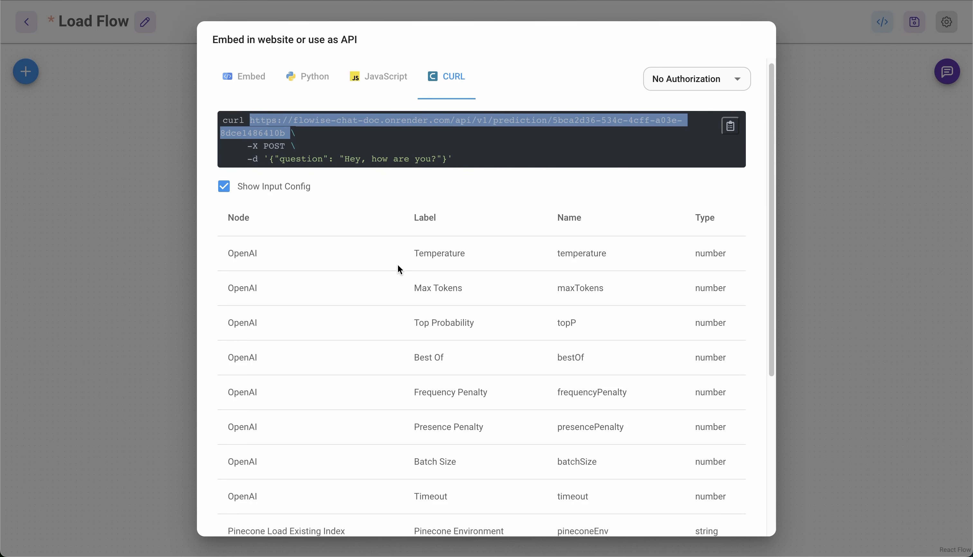
scroll(down, 3)
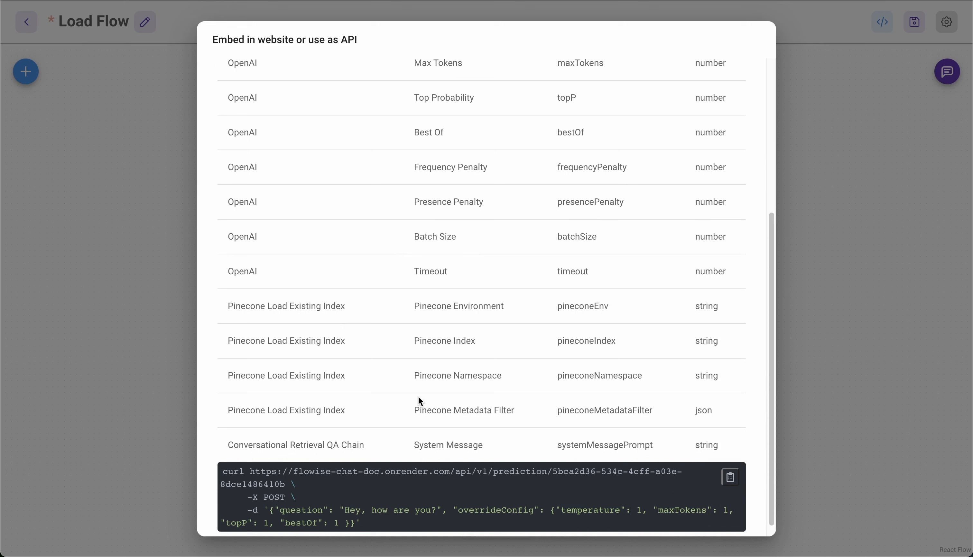
mouse_move(548, 419)
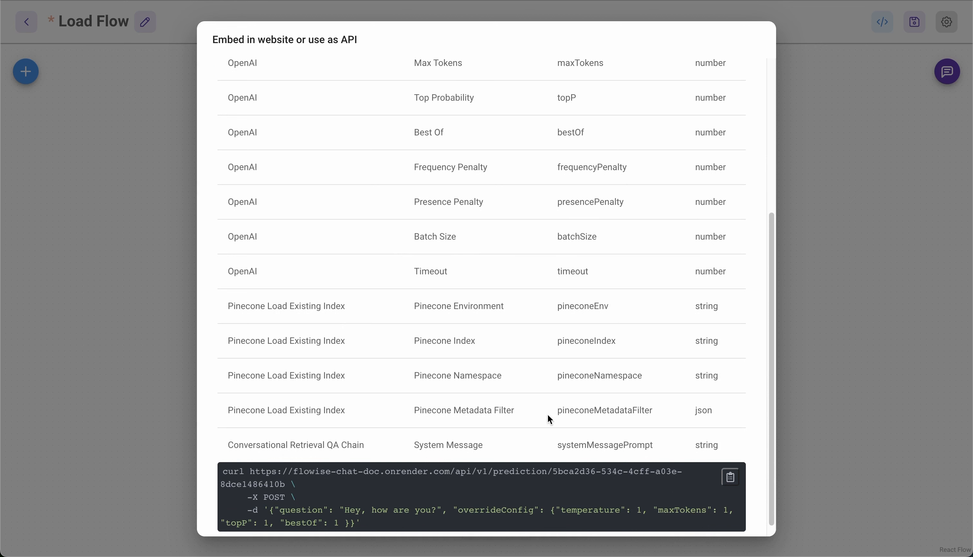
double_click(603, 410)
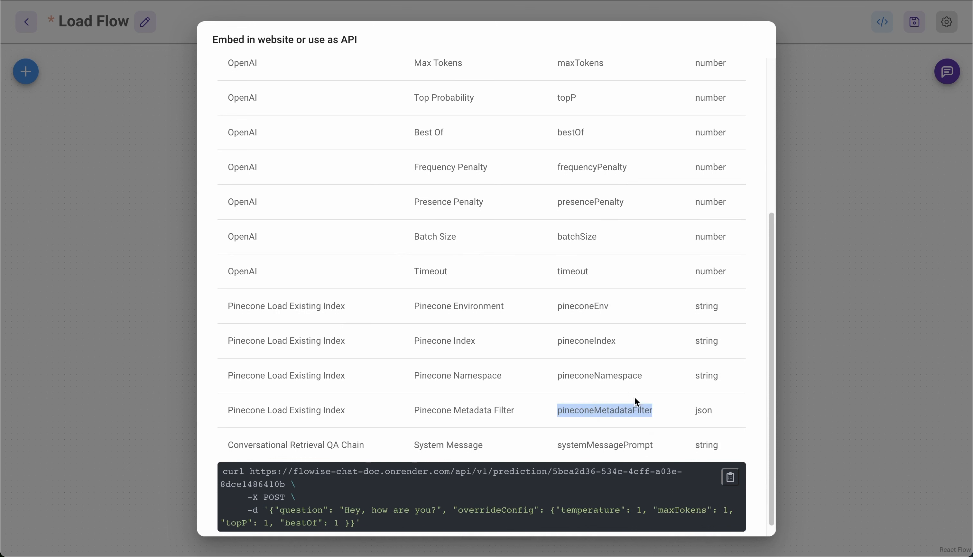
scroll(up, 3)
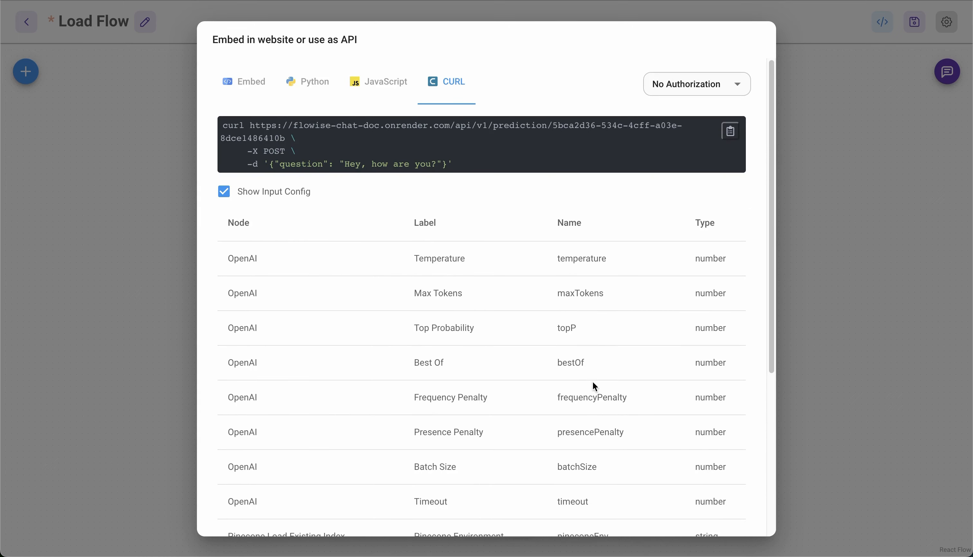
mouse_move(315, 151)
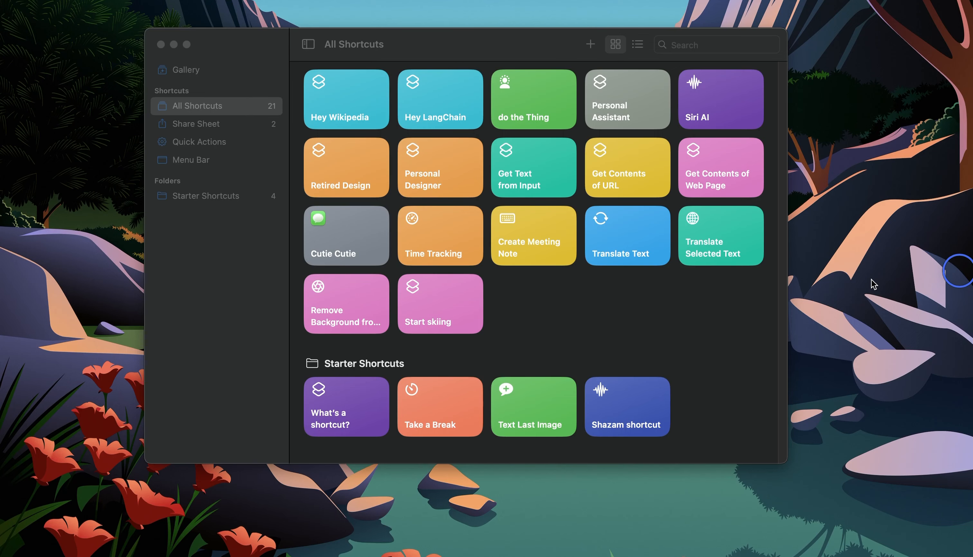
mouse_move(490, 183)
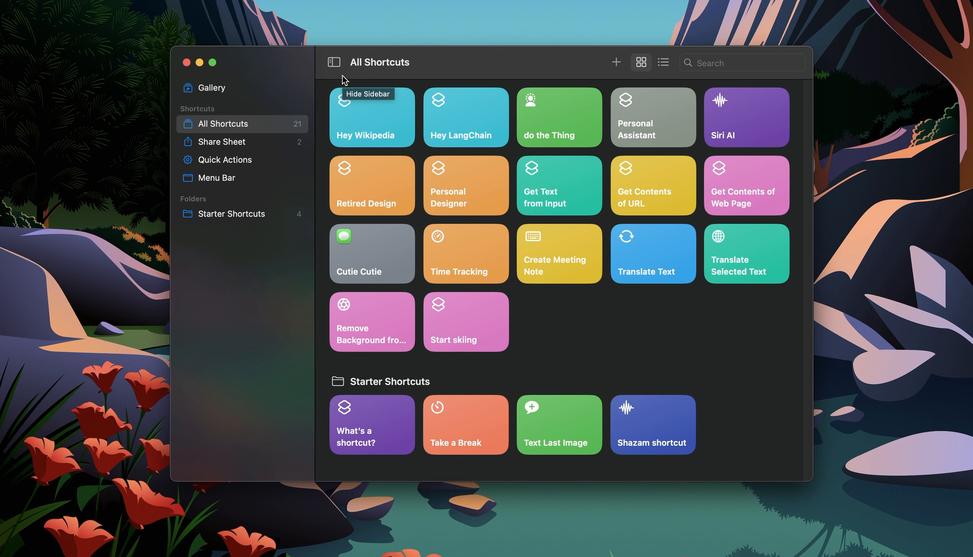
mouse_move(427, 71)
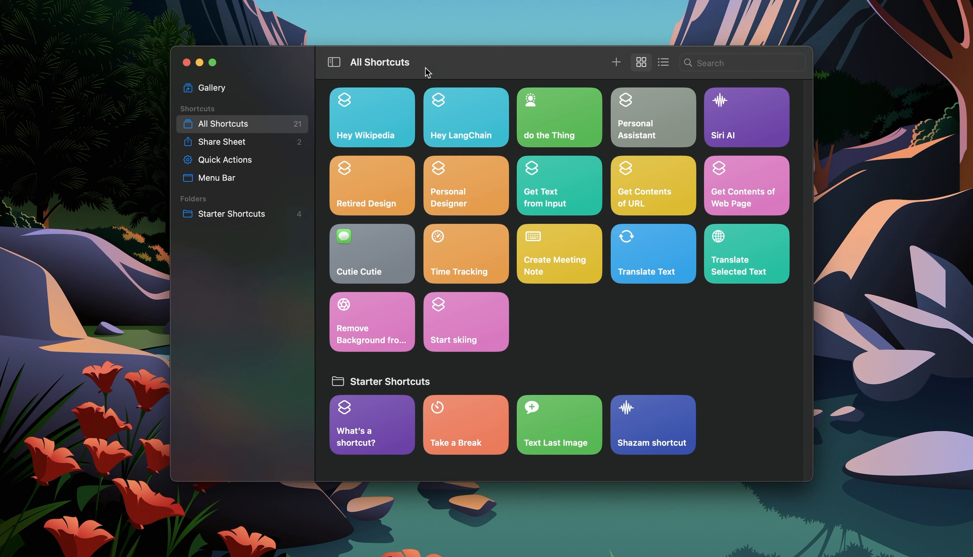
mouse_move(434, 73)
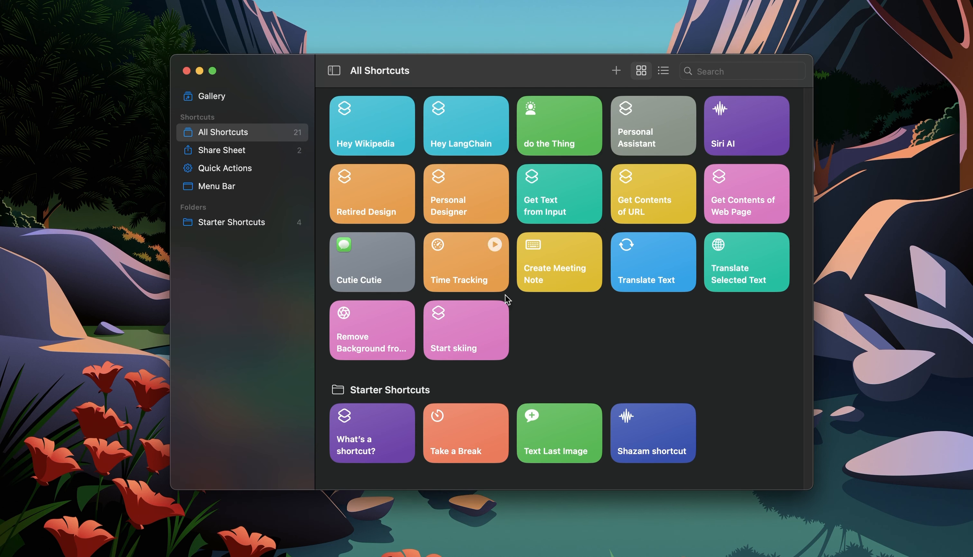
mouse_move(570, 305)
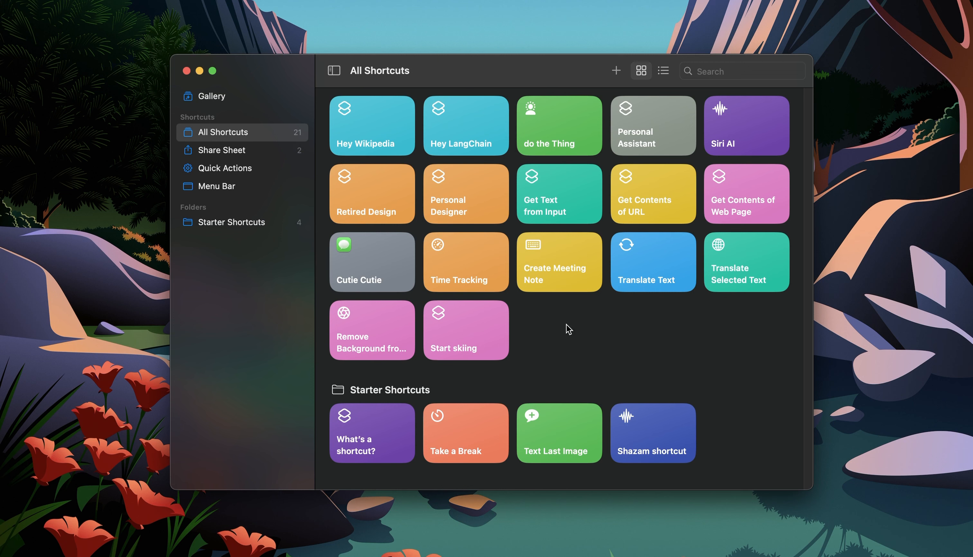
mouse_move(557, 338)
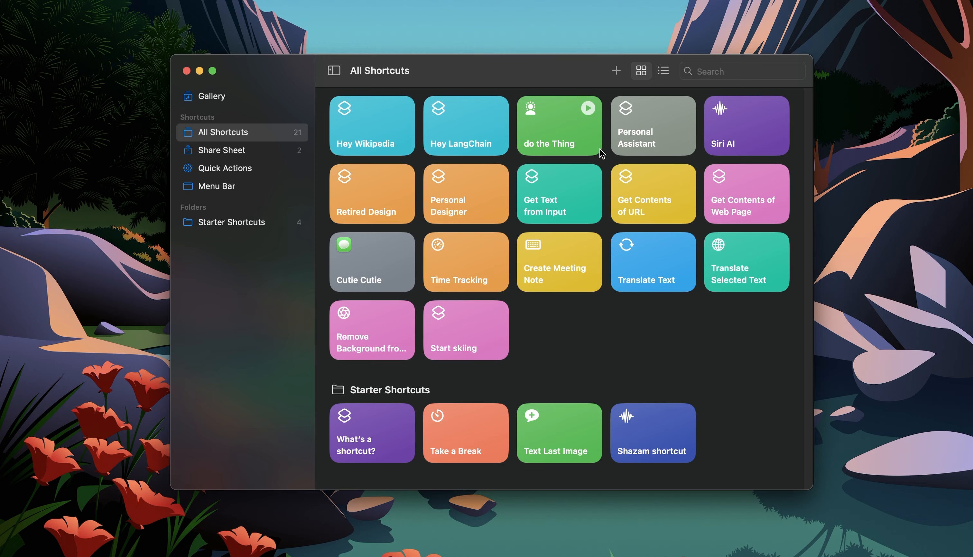
Create a new empty shortcut from the All Shortcuts gallery.
click(616, 71)
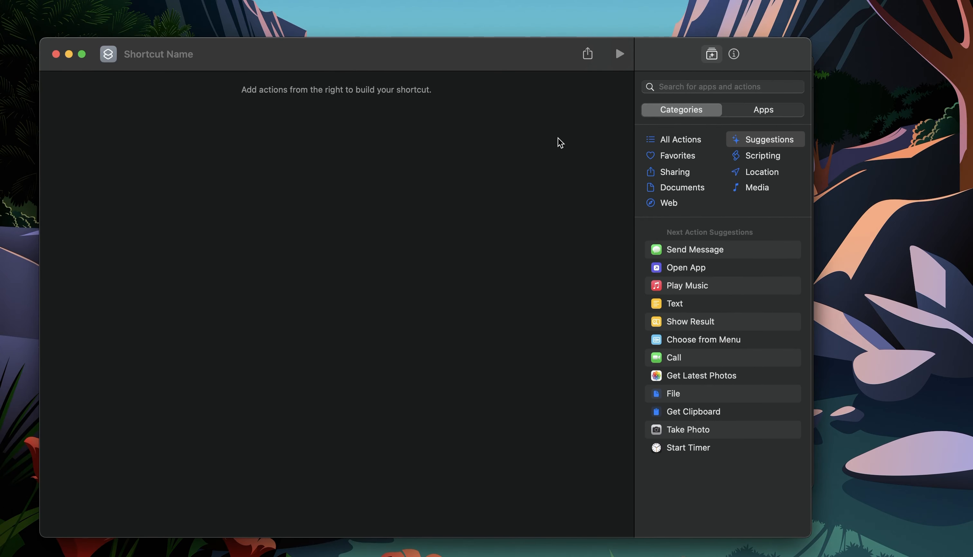
mouse_move(366, 171)
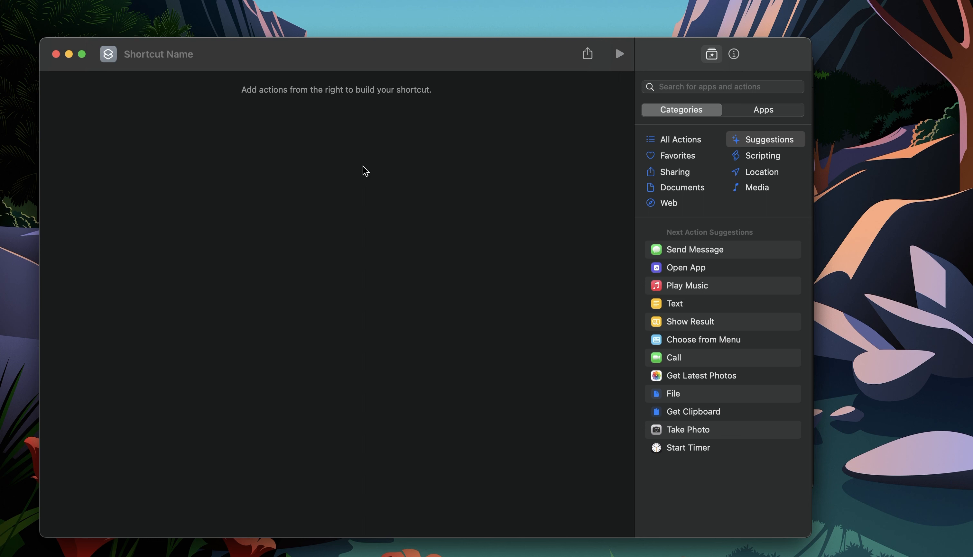
mouse_move(716, 360)
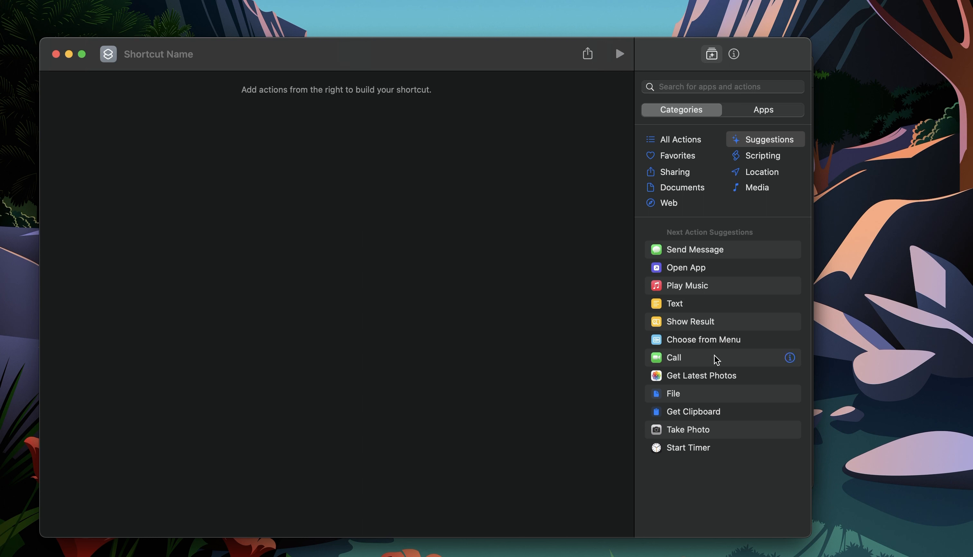
mouse_move(733, 336)
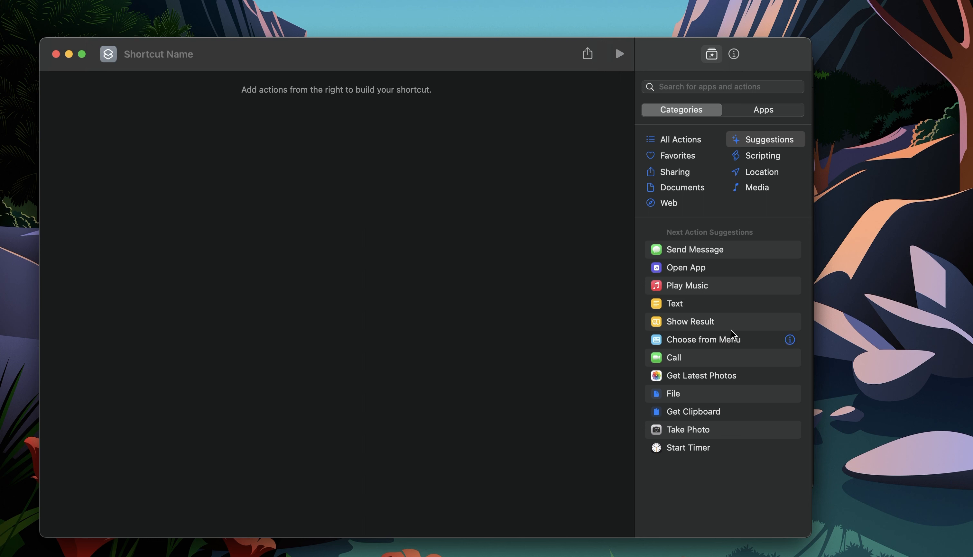
mouse_move(706, 199)
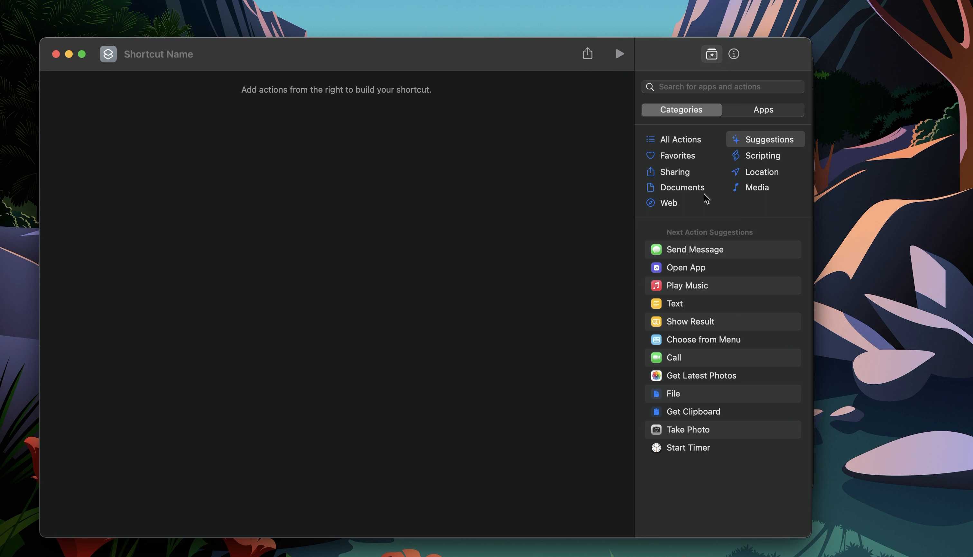
mouse_move(770, 534)
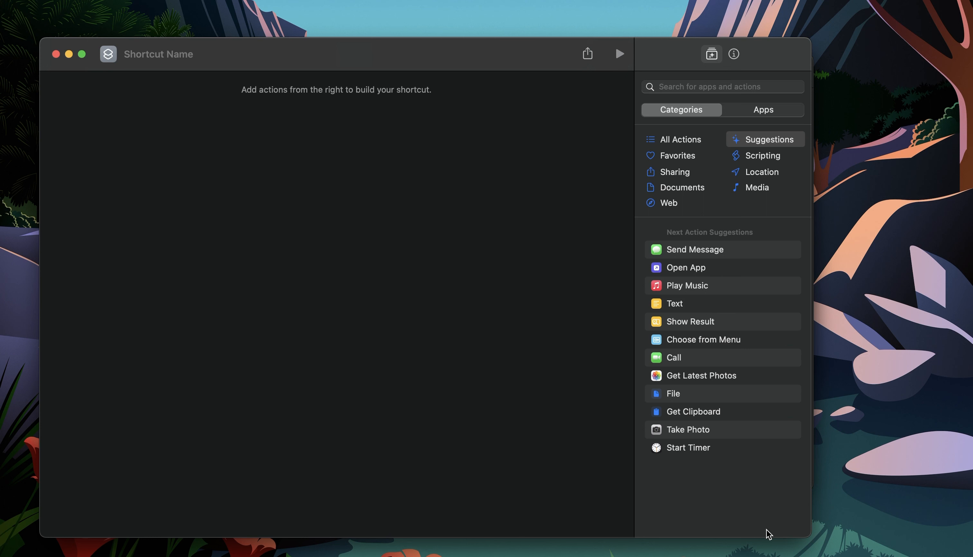
mouse_move(530, 322)
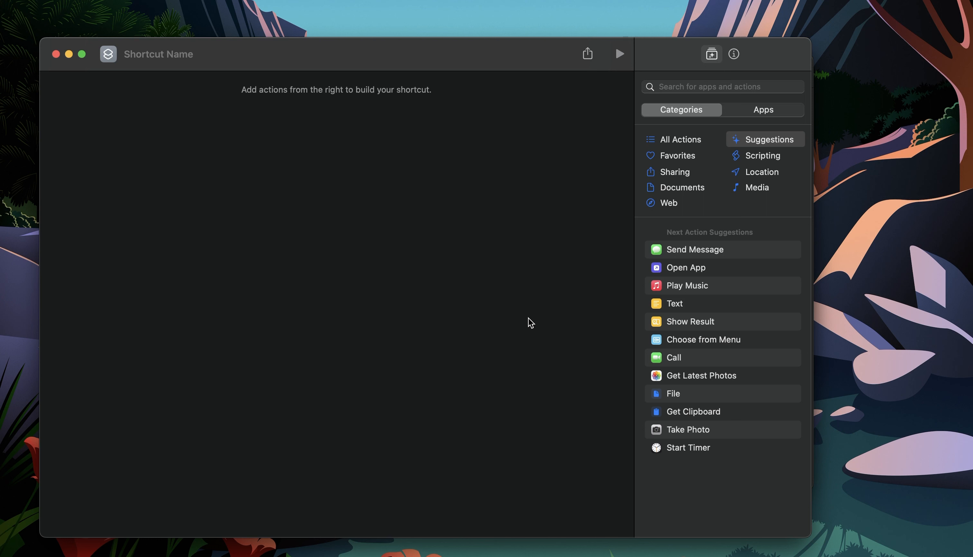
mouse_move(532, 311)
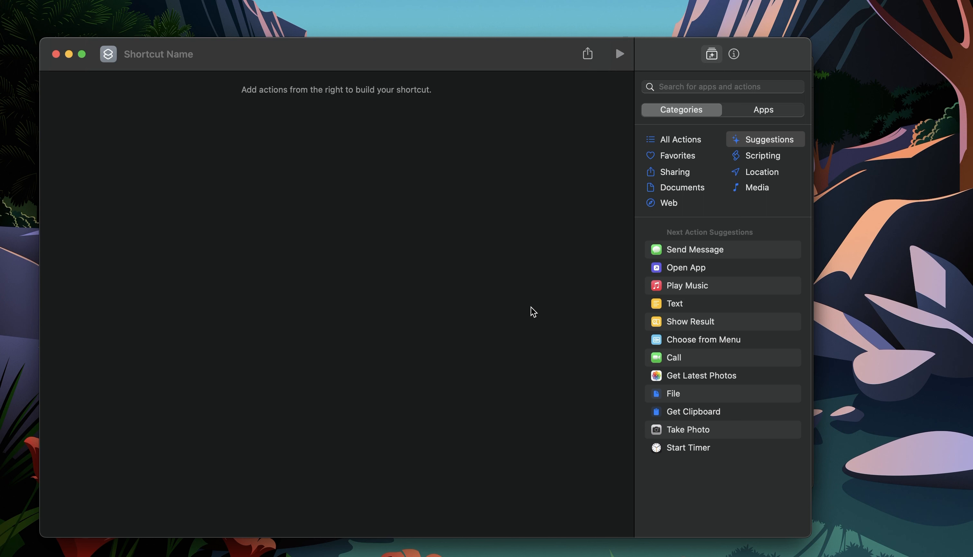
mouse_move(471, 328)
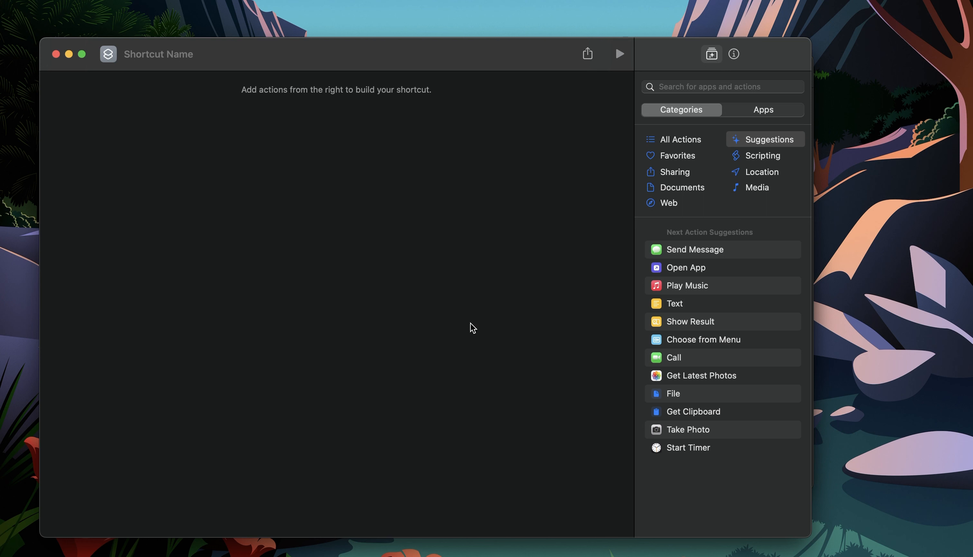
mouse_move(504, 278)
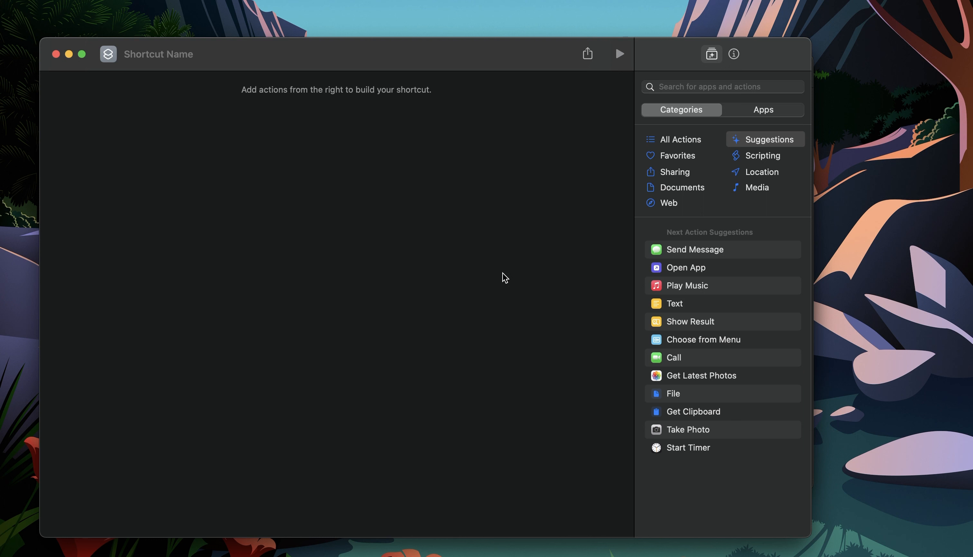
mouse_move(419, 217)
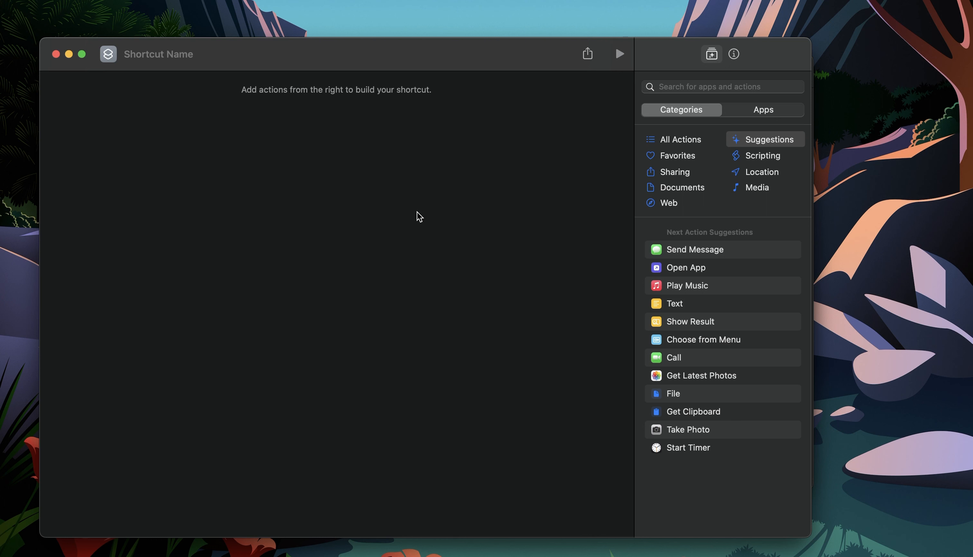
mouse_move(442, 241)
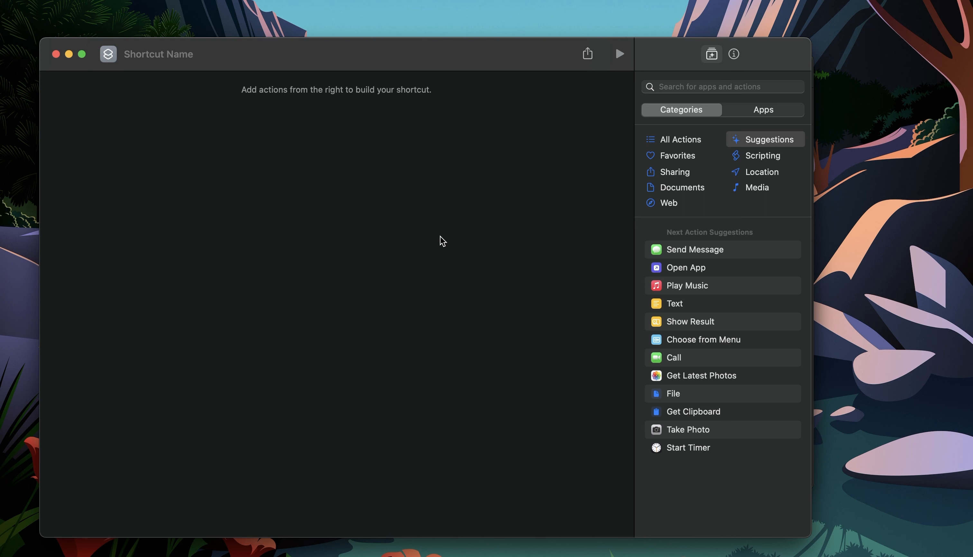
Start an action search in the new shortcut's action library.
click(722, 87)
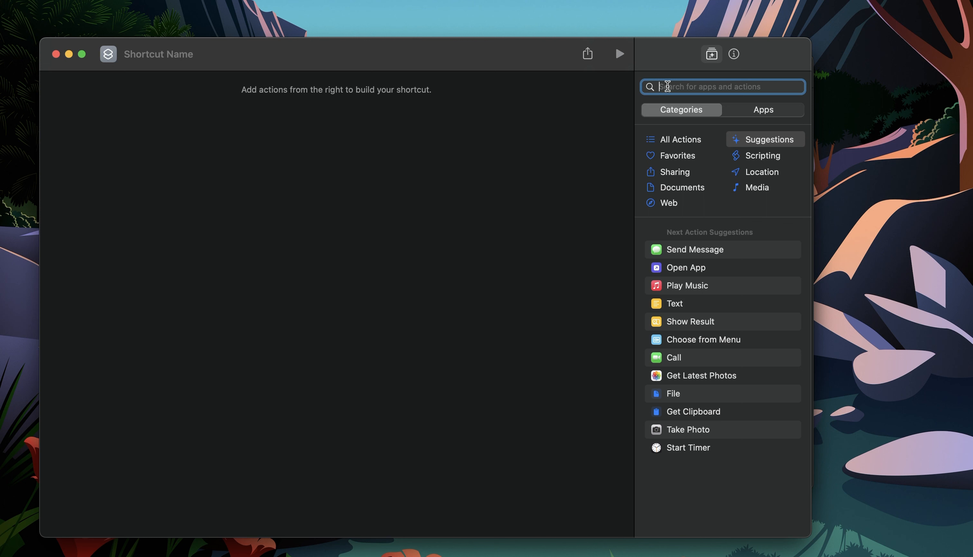
Add an Ask for Input text action prompting "What would you like to learn from your documents?".
text(a)
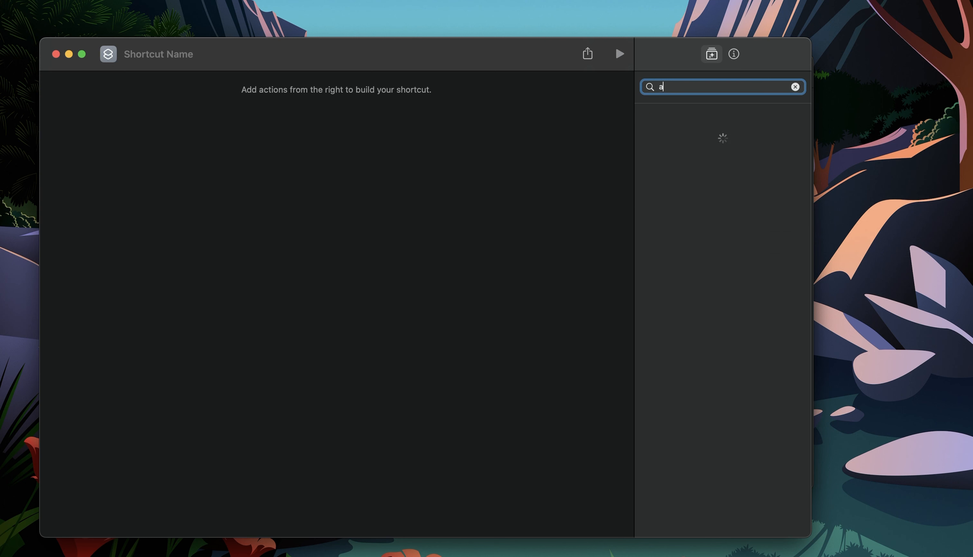
text(sk)
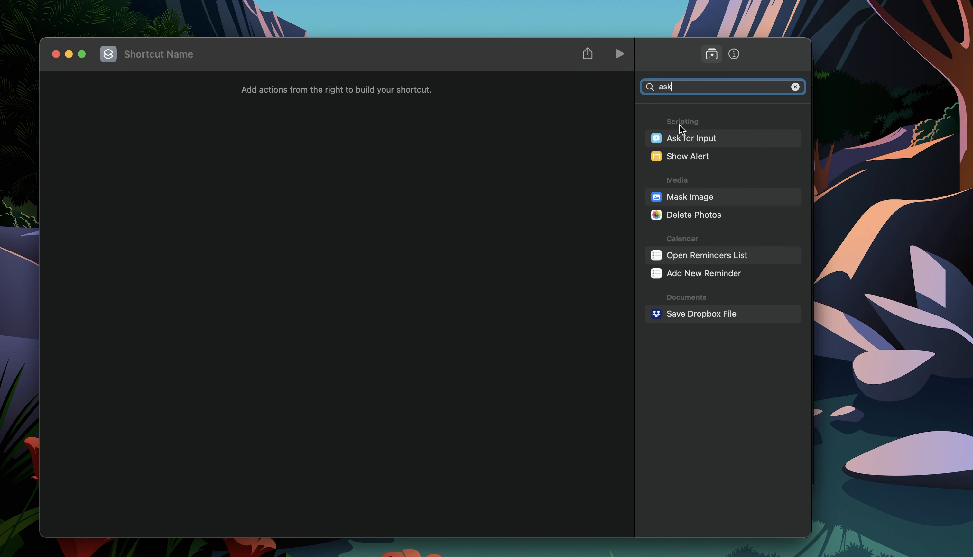
mouse_move(720, 196)
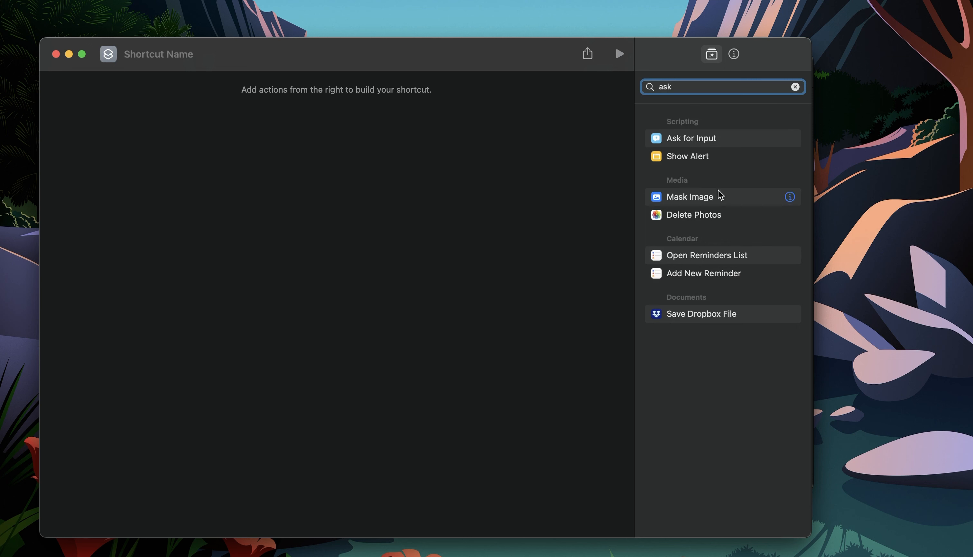
mouse_move(793, 139)
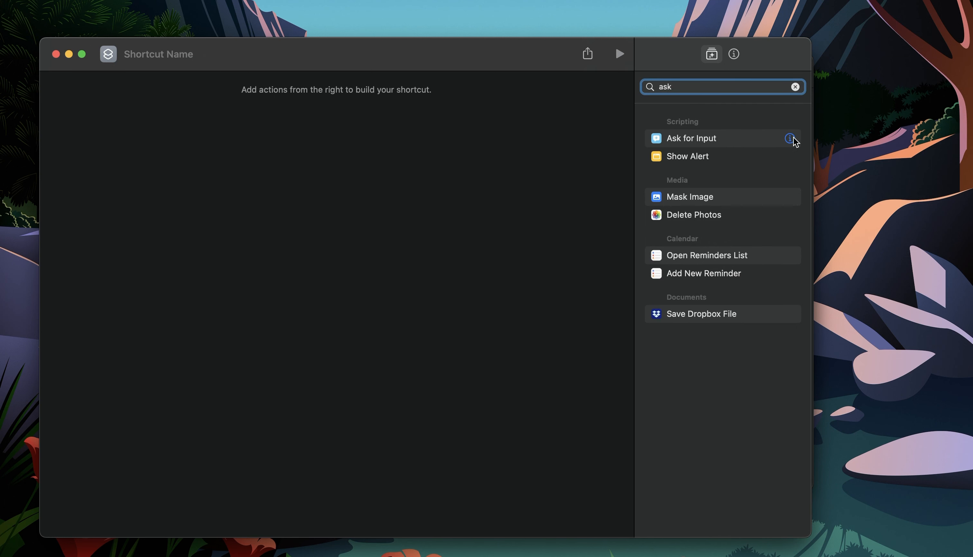
click(791, 138)
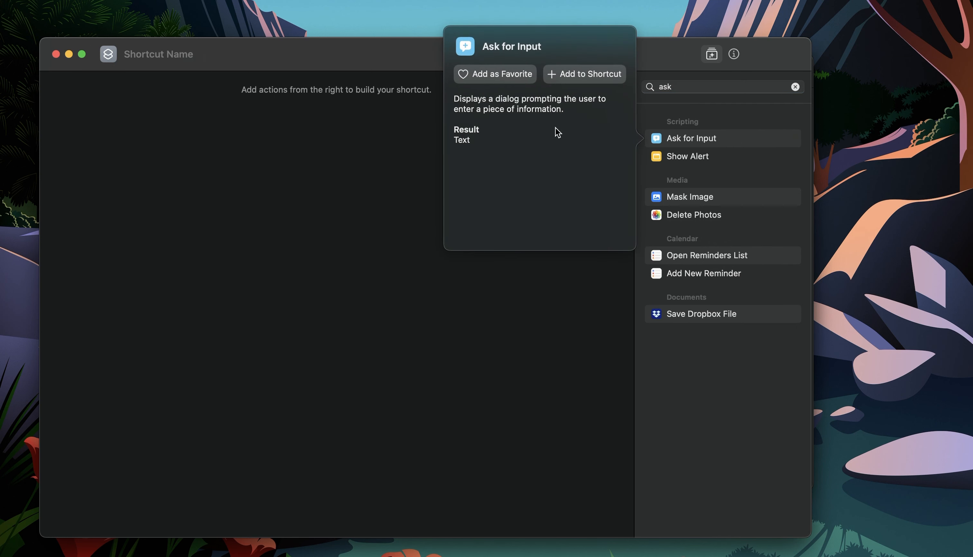
mouse_move(502, 106)
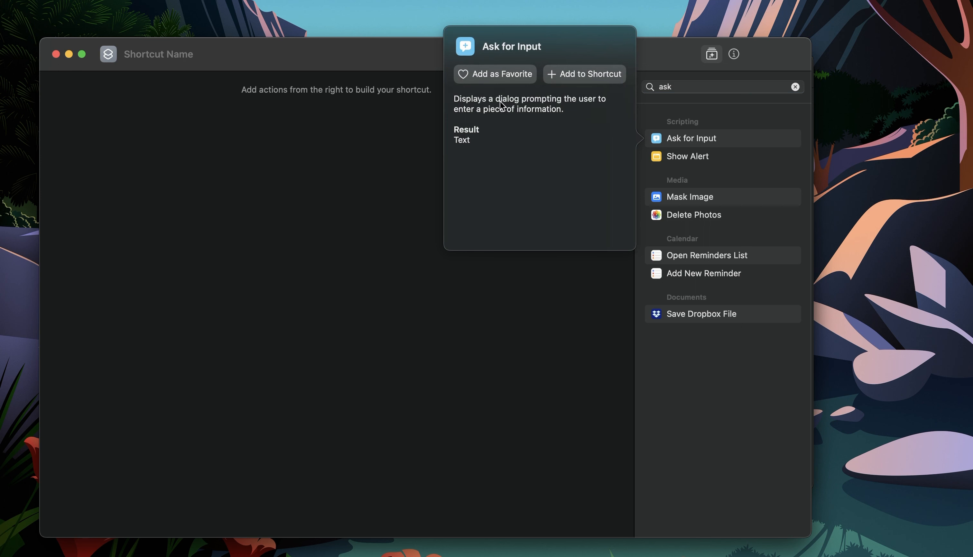
mouse_move(591, 129)
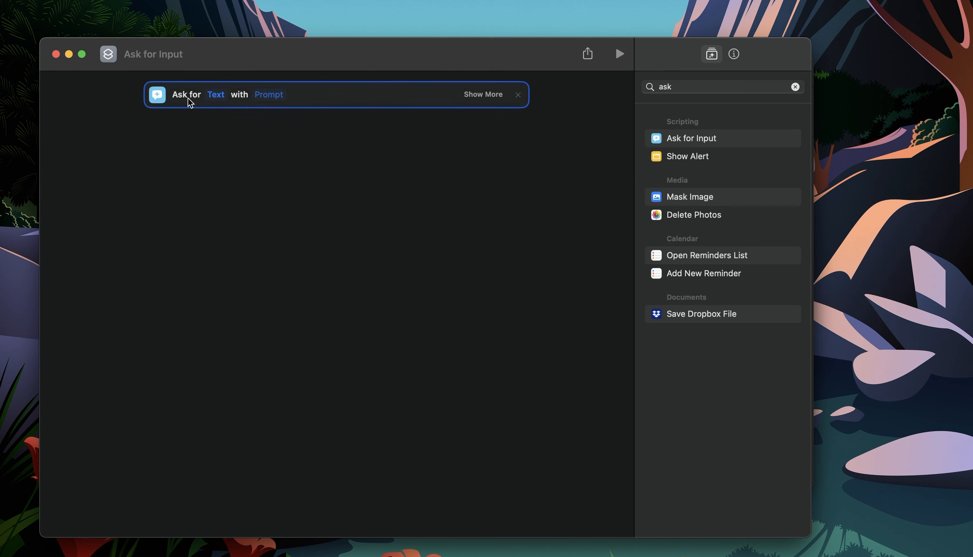
mouse_move(269, 96)
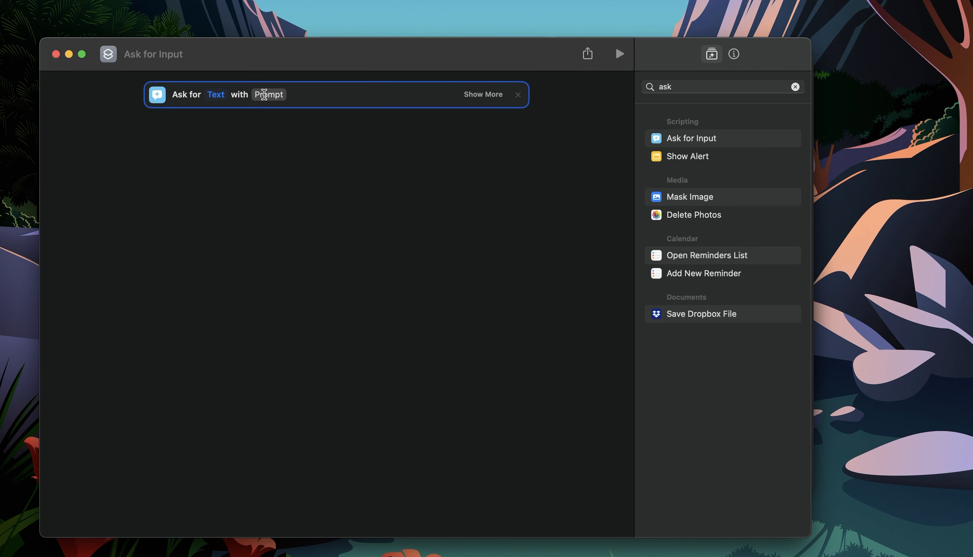
text(W)
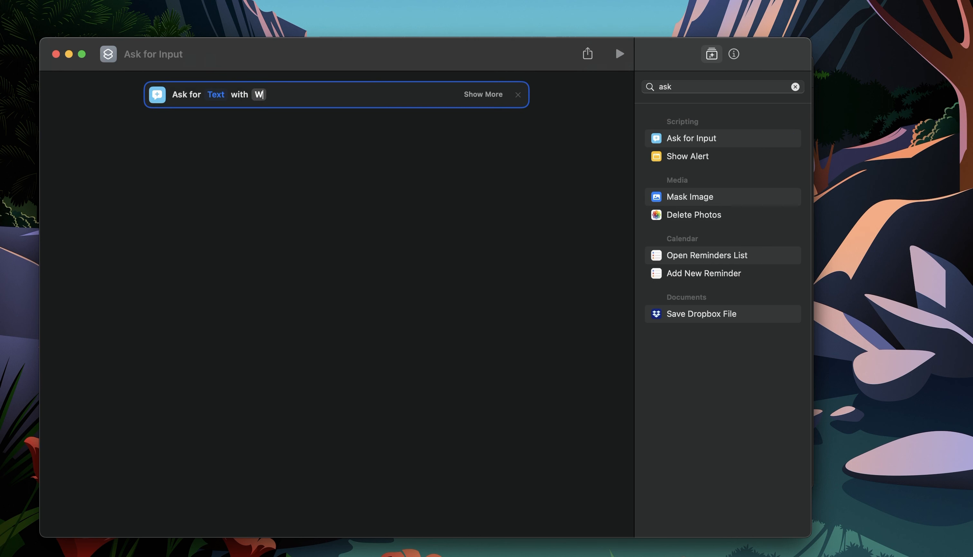
text(What would you like to learn from your documents?)
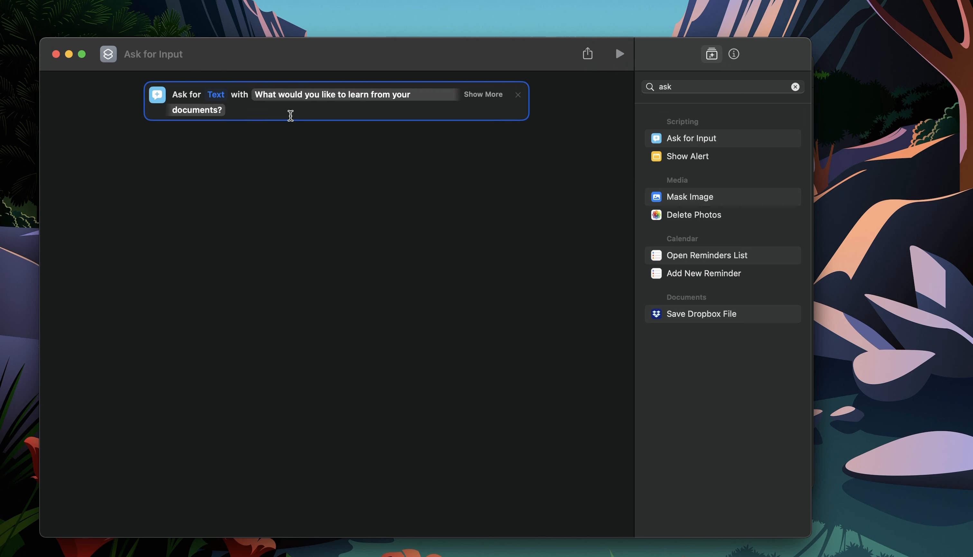
mouse_move(303, 159)
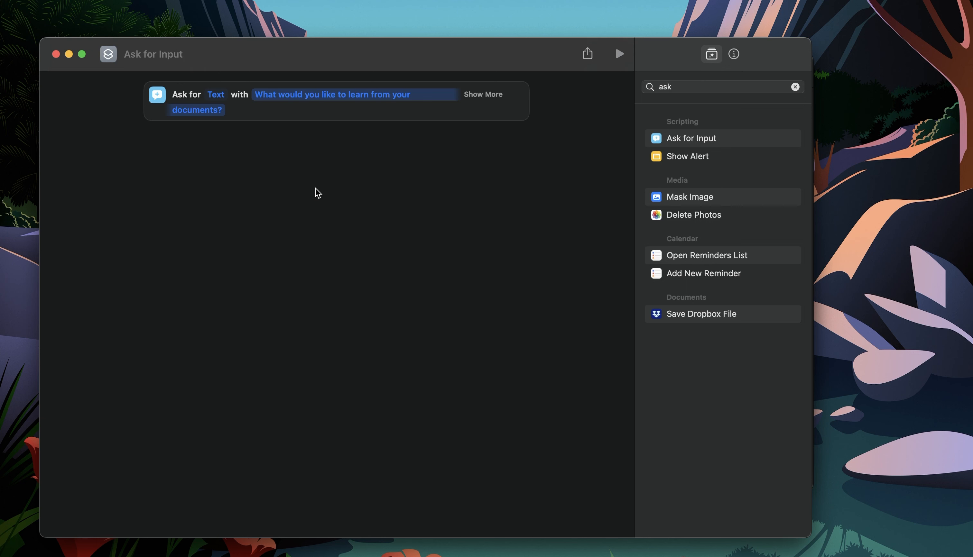
mouse_move(211, 104)
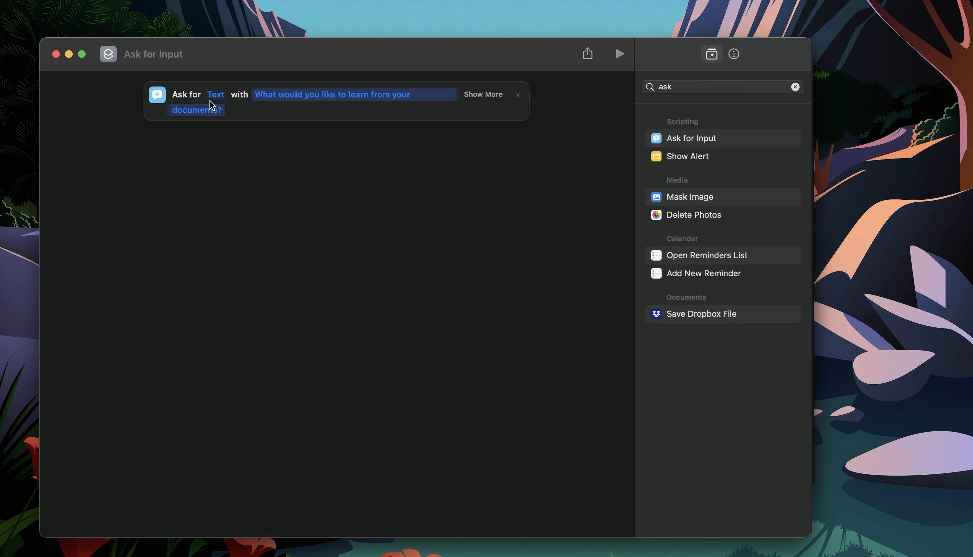
mouse_move(309, 116)
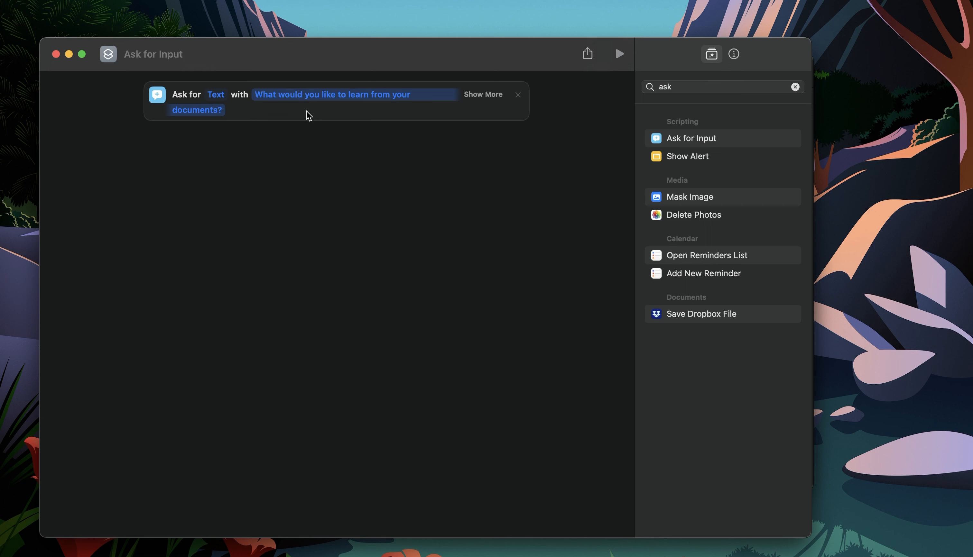
mouse_move(672, 87)
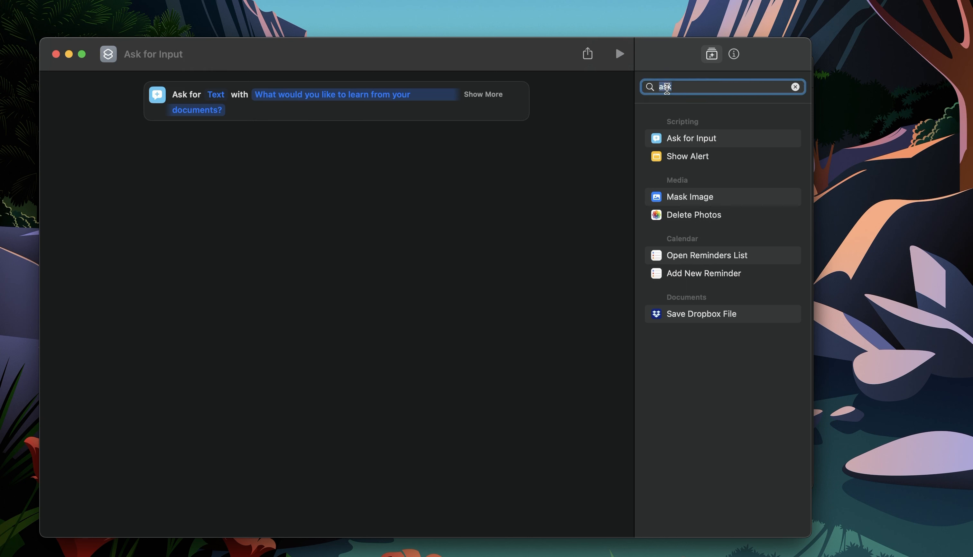
Add a Set Variable action storing Provided Input in a variable named query.
text(set)
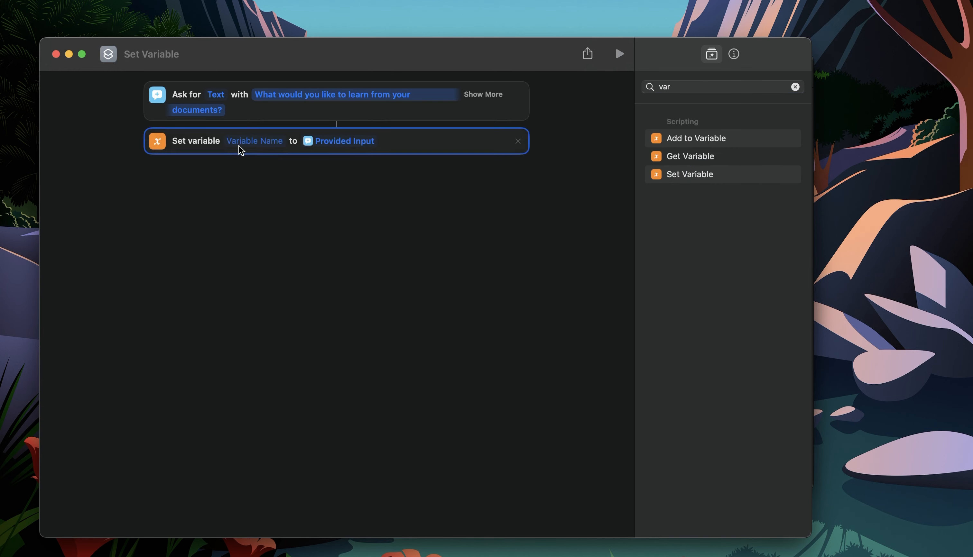
mouse_move(258, 144)
text(q)
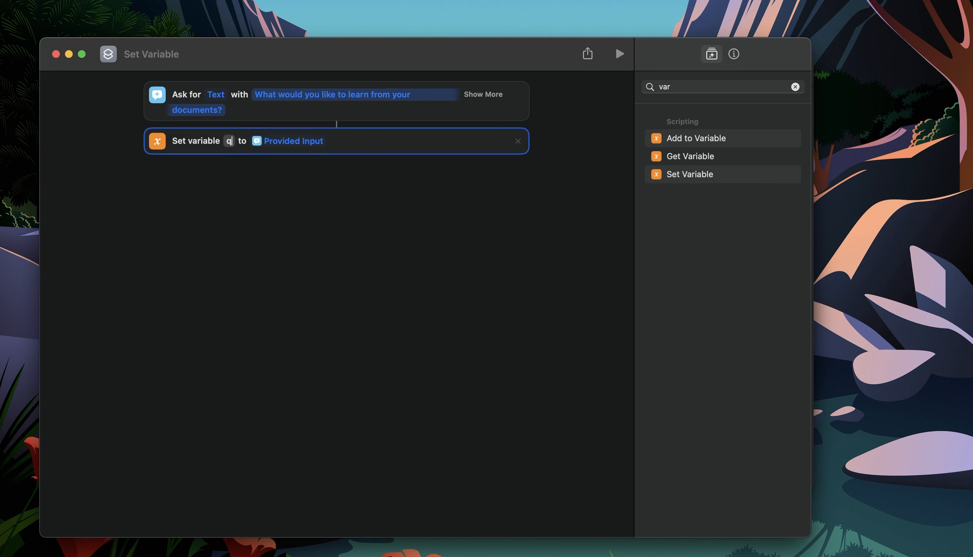
text(uery)
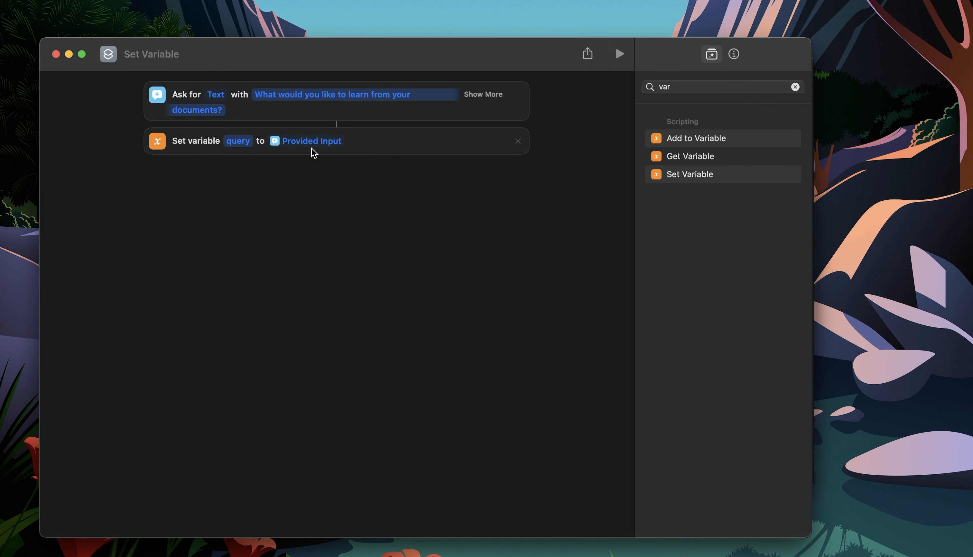
mouse_move(292, 112)
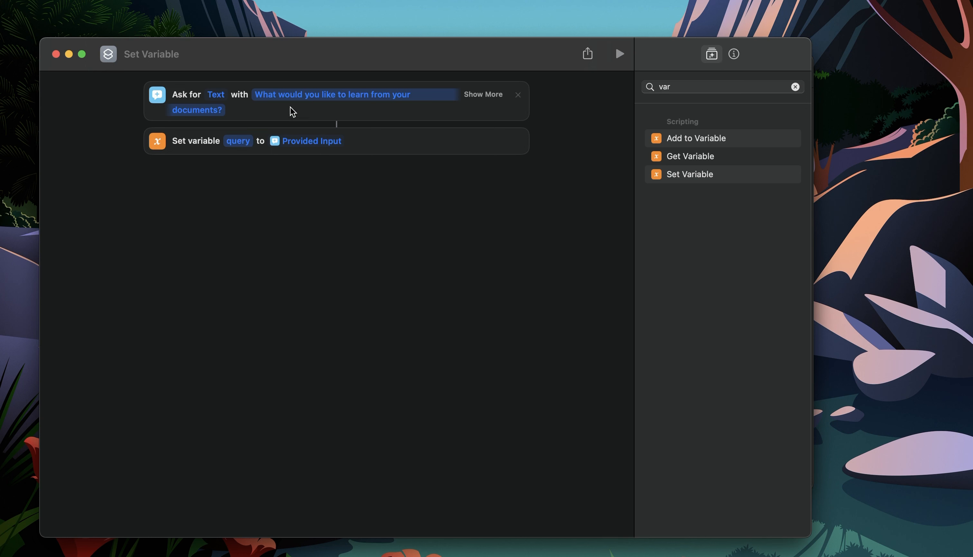
mouse_move(332, 168)
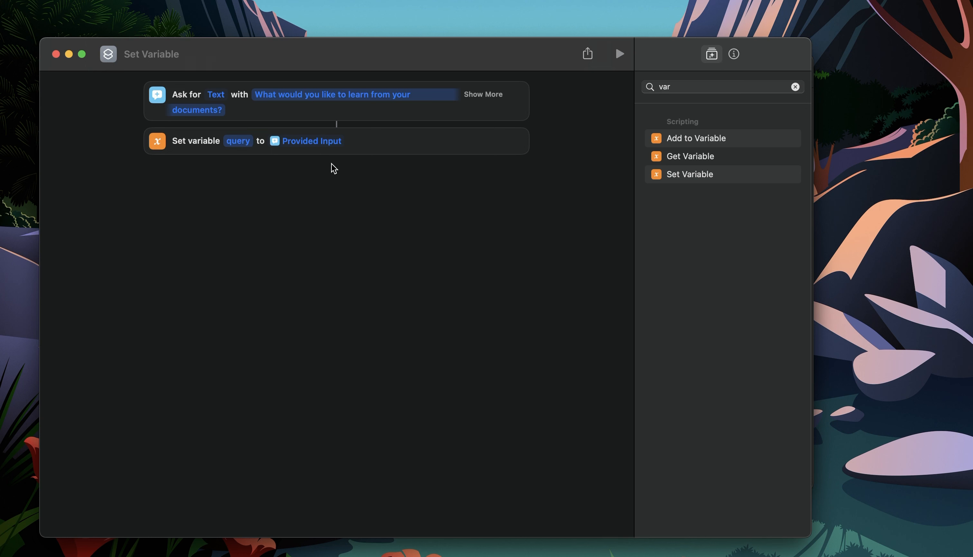
mouse_move(325, 110)
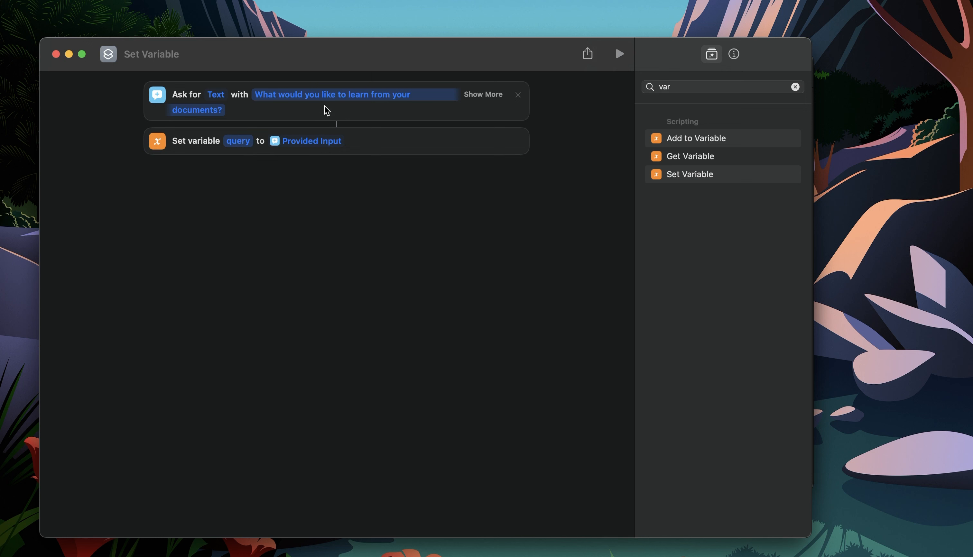
mouse_move(235, 149)
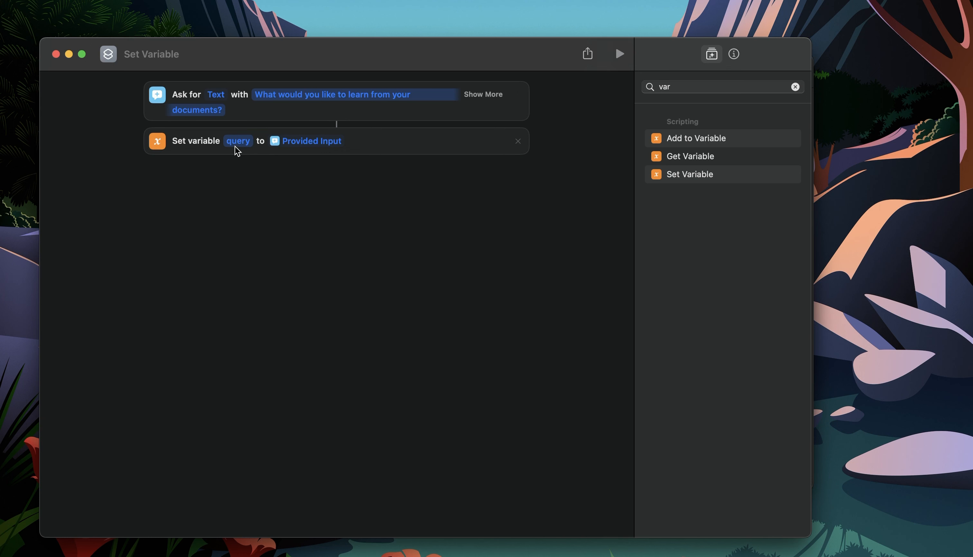
mouse_move(241, 165)
text(a)
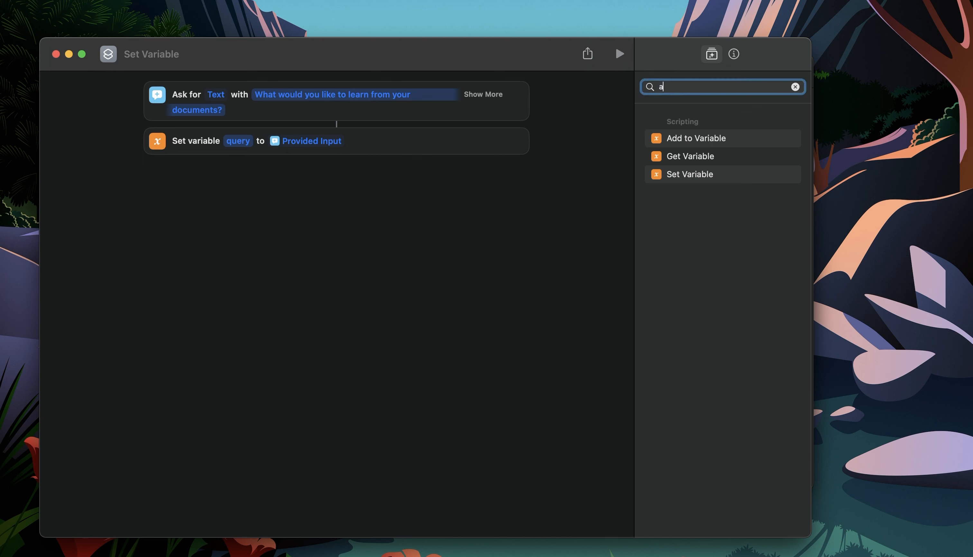
Add a Get Contents of URL action (found by searching 'api') and reveal its Method and Headers options.
text(pi)
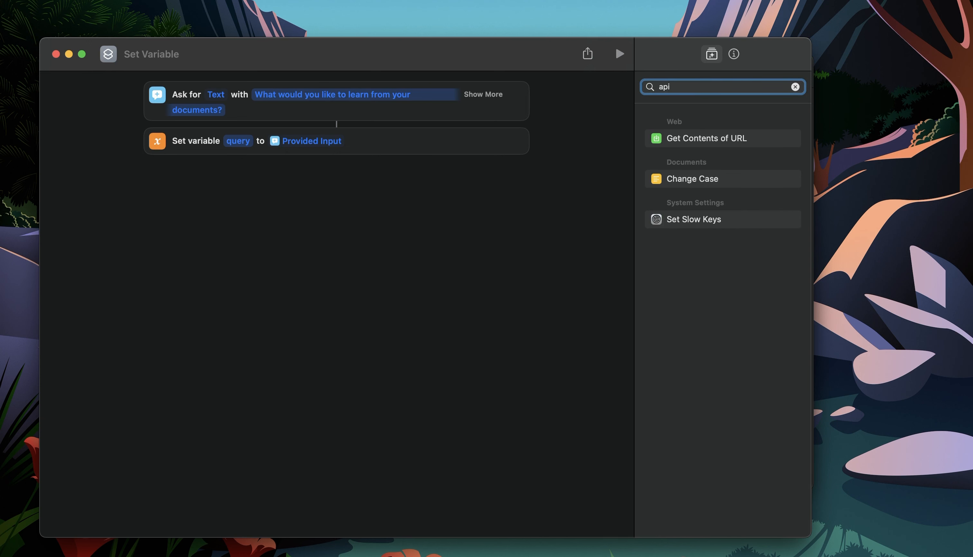
mouse_move(706, 147)
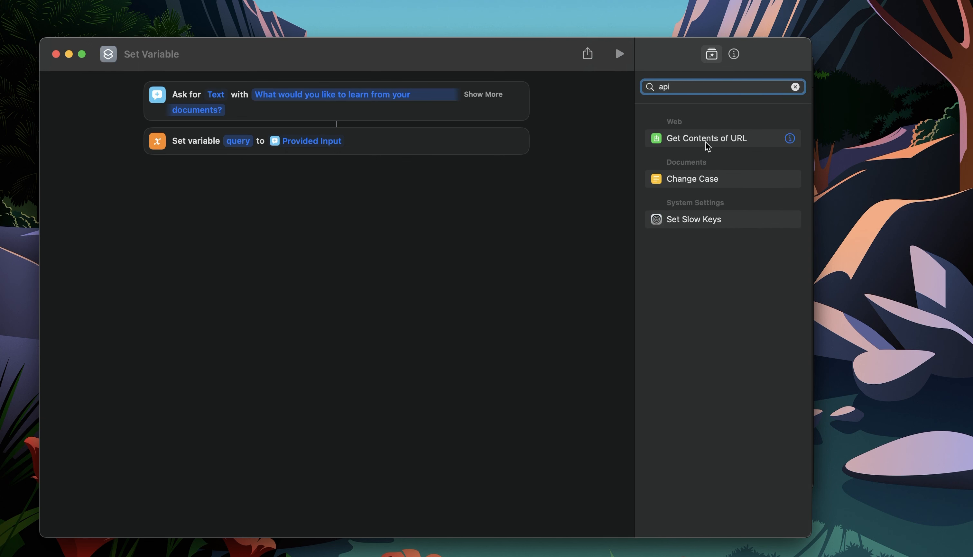
click(790, 138)
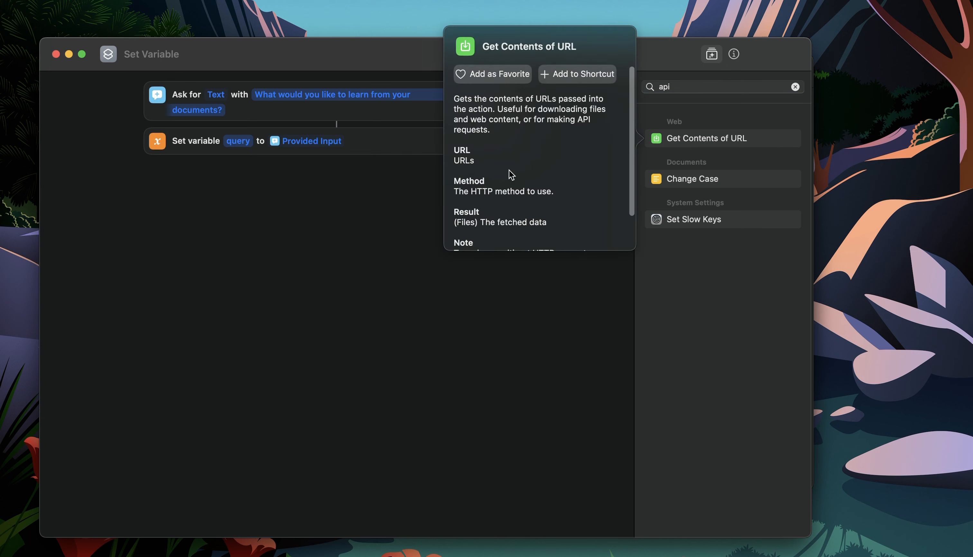
scroll(down, 3)
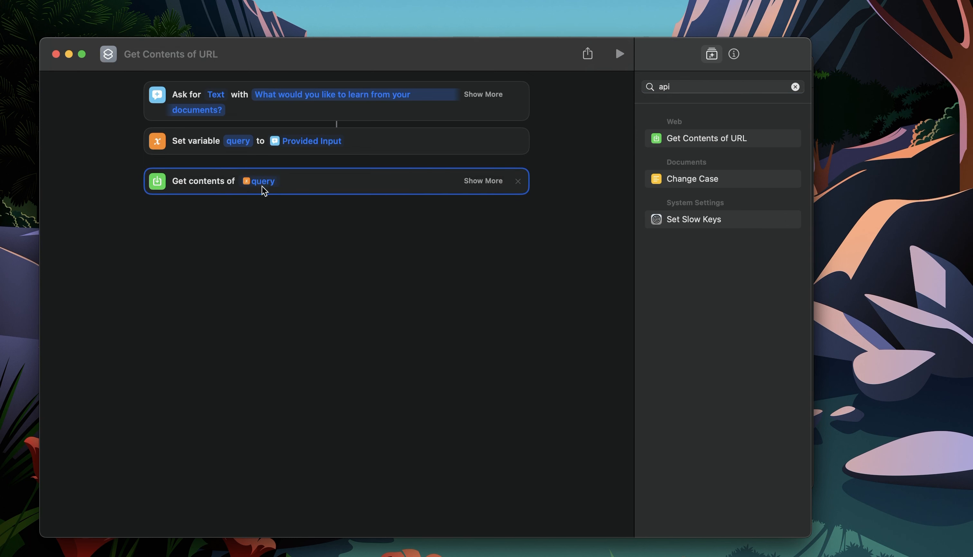
mouse_move(224, 192)
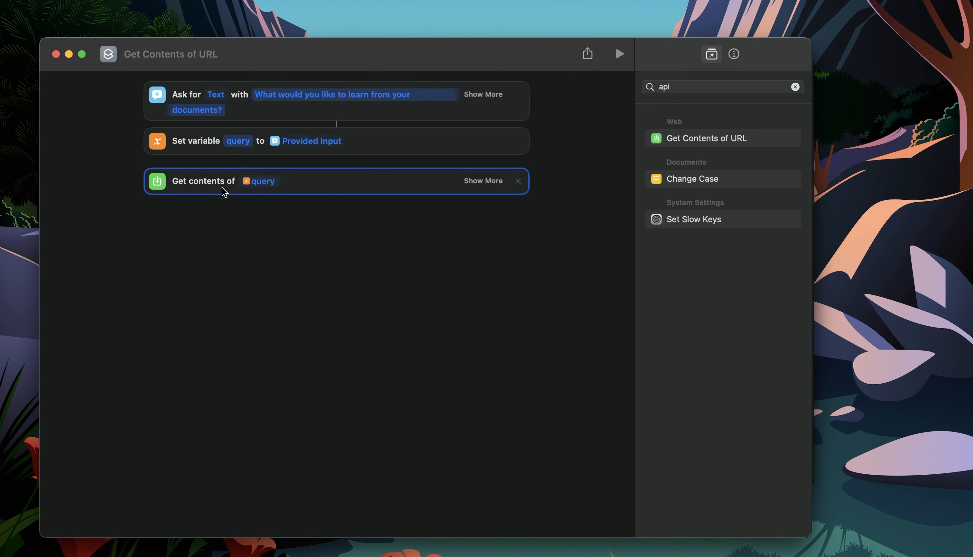
mouse_move(263, 187)
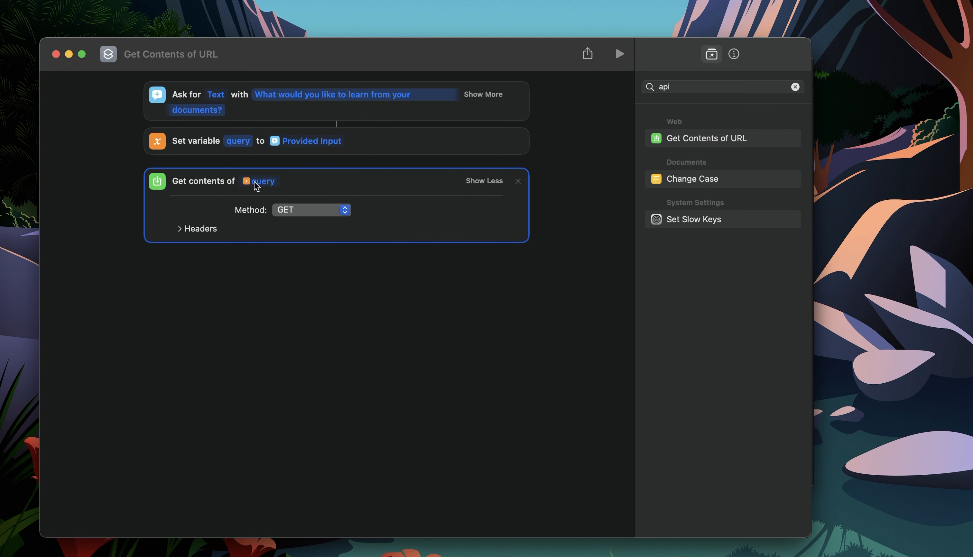
click(263, 181)
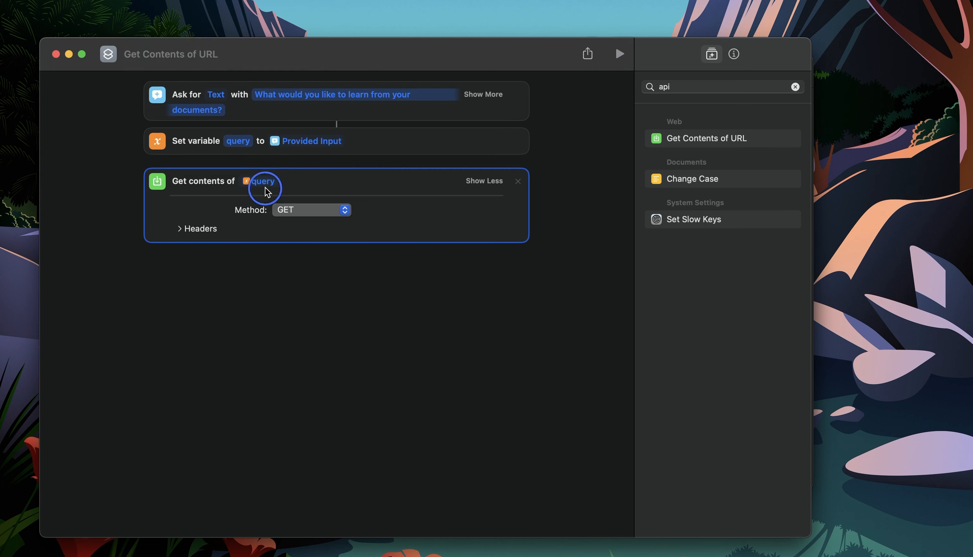
Replace the query token with the Flowise prediction API URL as the request address.
click(264, 181)
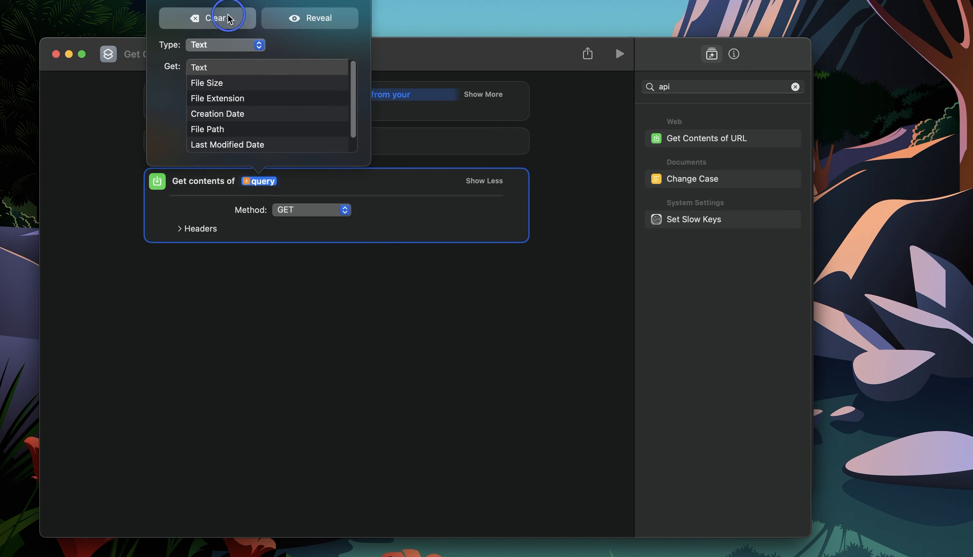
click(217, 17)
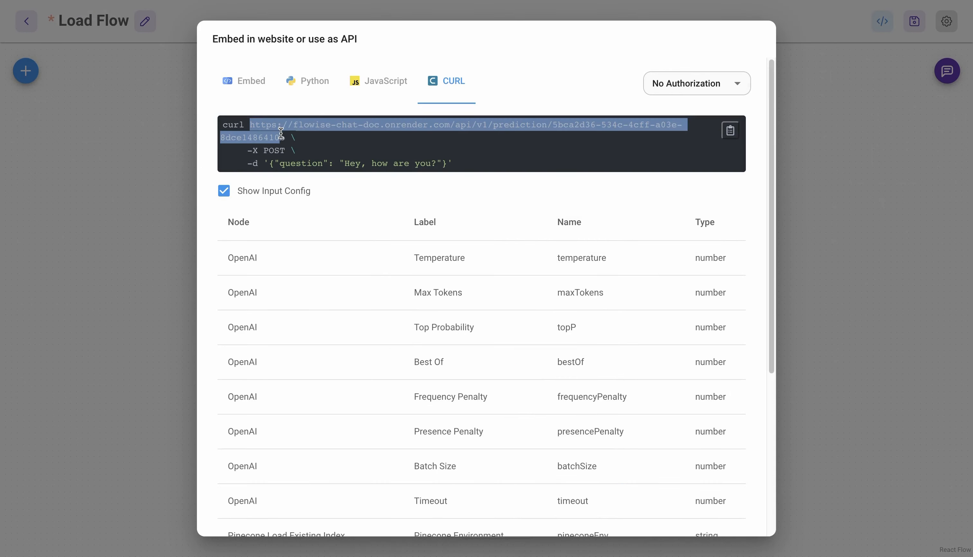
mouse_move(327, 204)
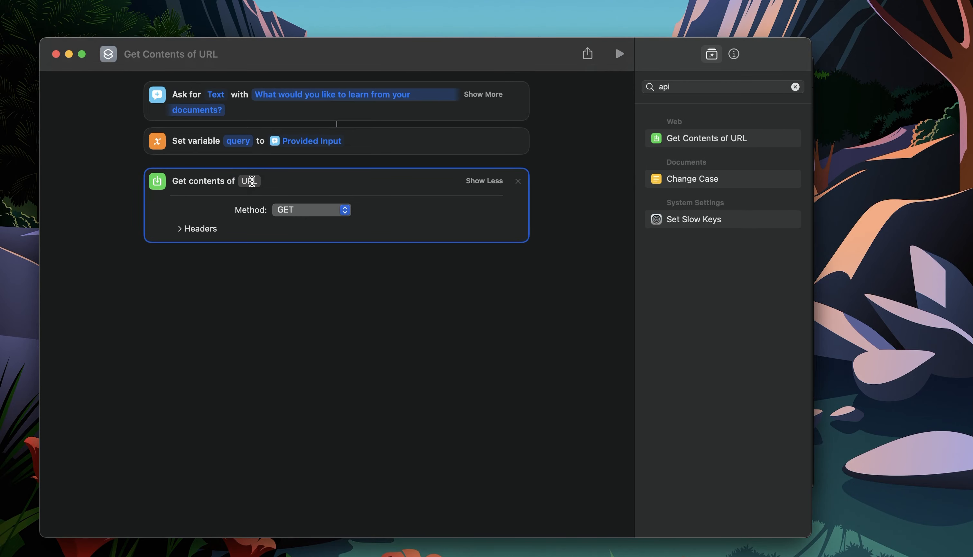
text(https://flowise-chat-doc.onrender.com/api/v1/prediction/5bca2d36-534c-4cff-a03e-8dce1486410b)
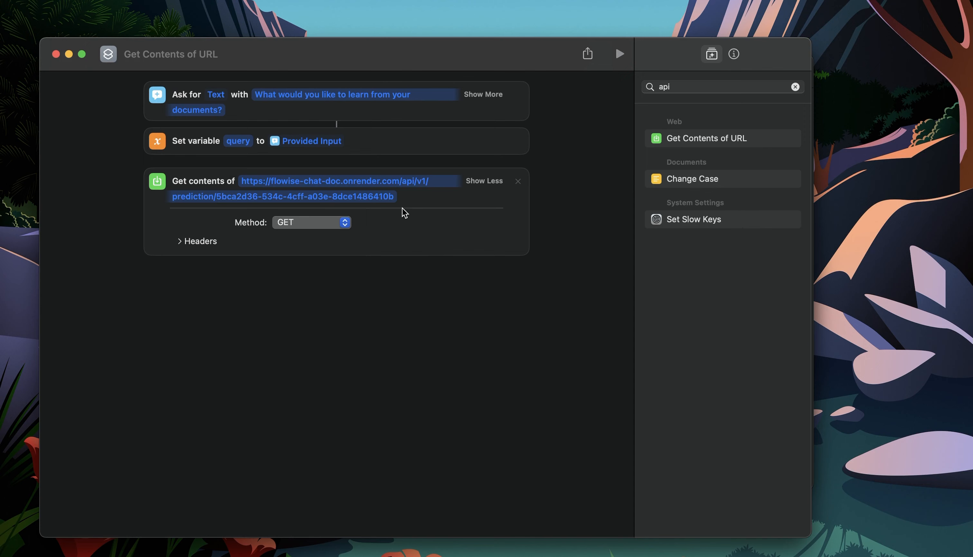
click(311, 222)
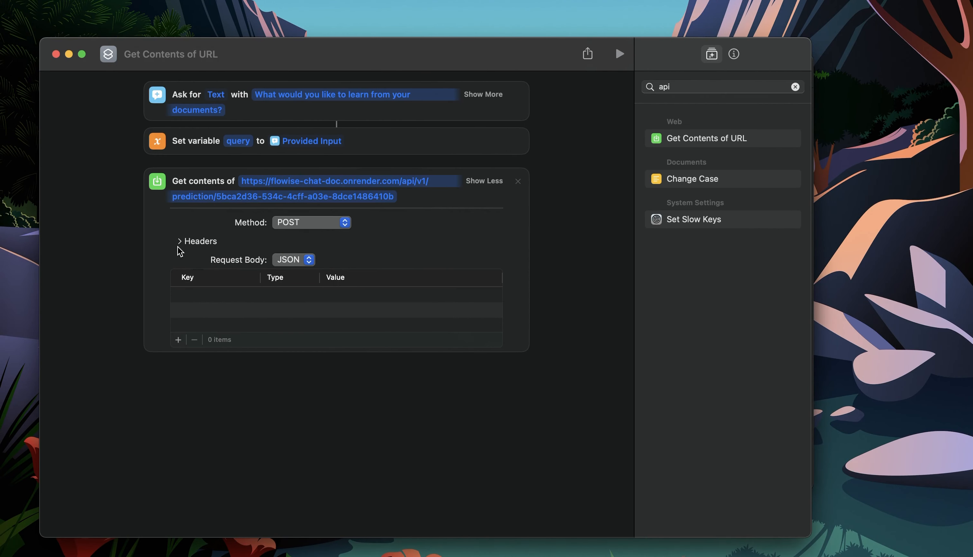
Expand Headers, add then remove an empty header row, leaving POST with a JSON body and no headers.
click(179, 241)
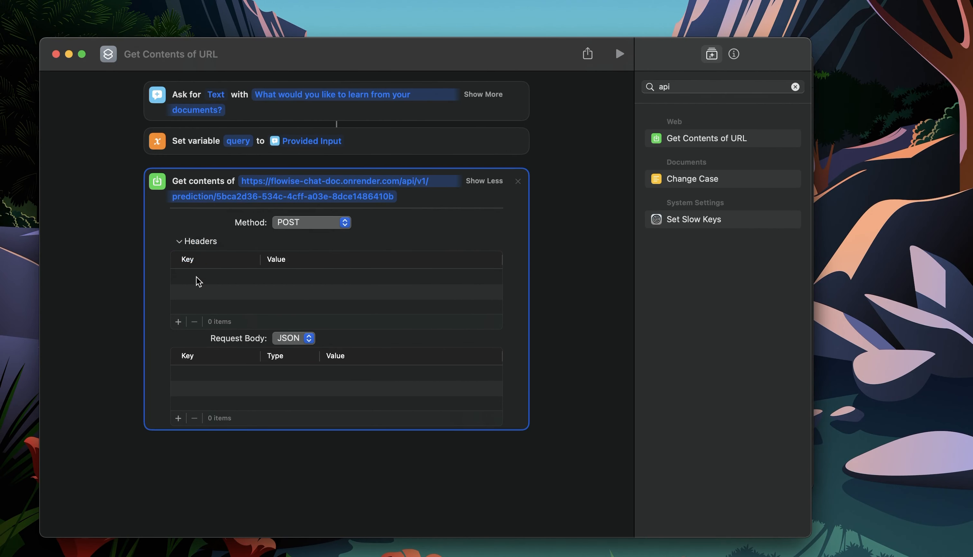
mouse_move(183, 304)
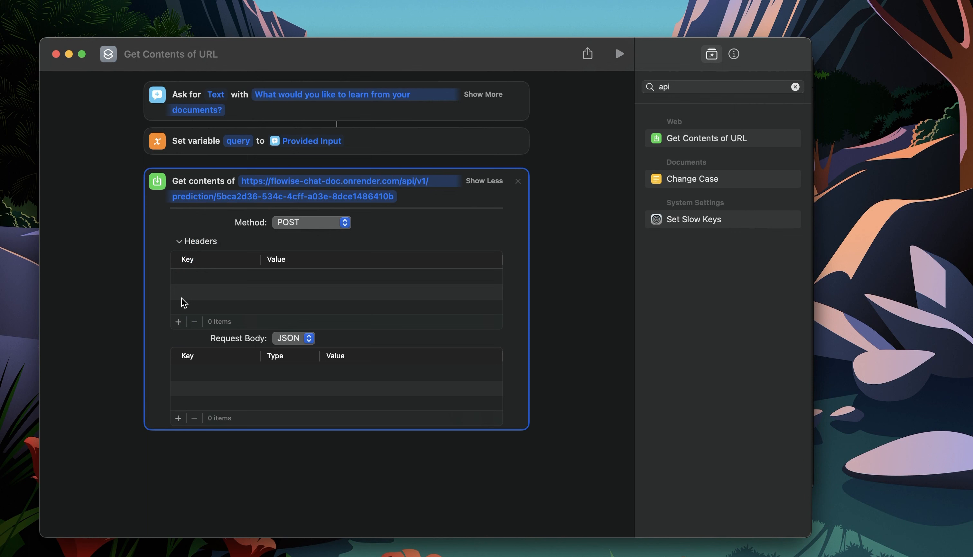
click(178, 323)
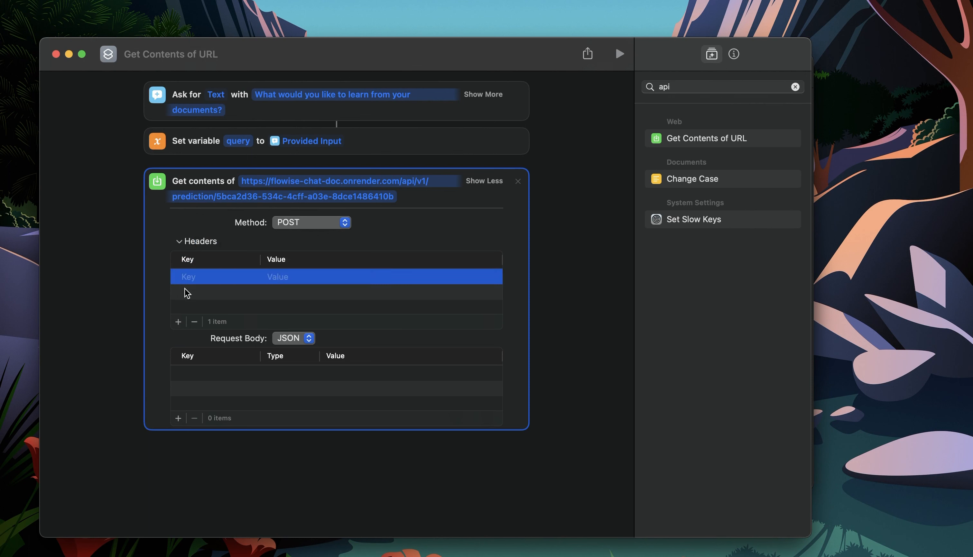
click(216, 277)
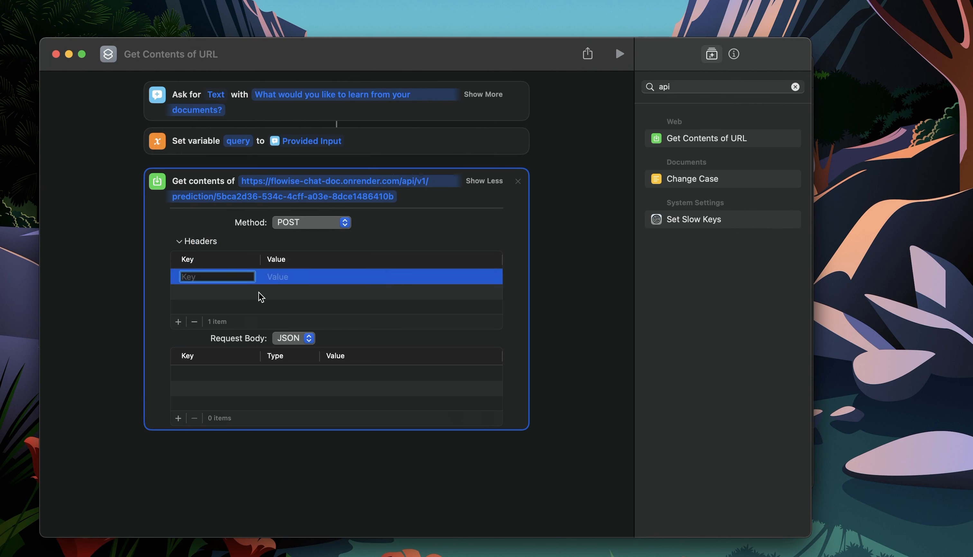
click(194, 323)
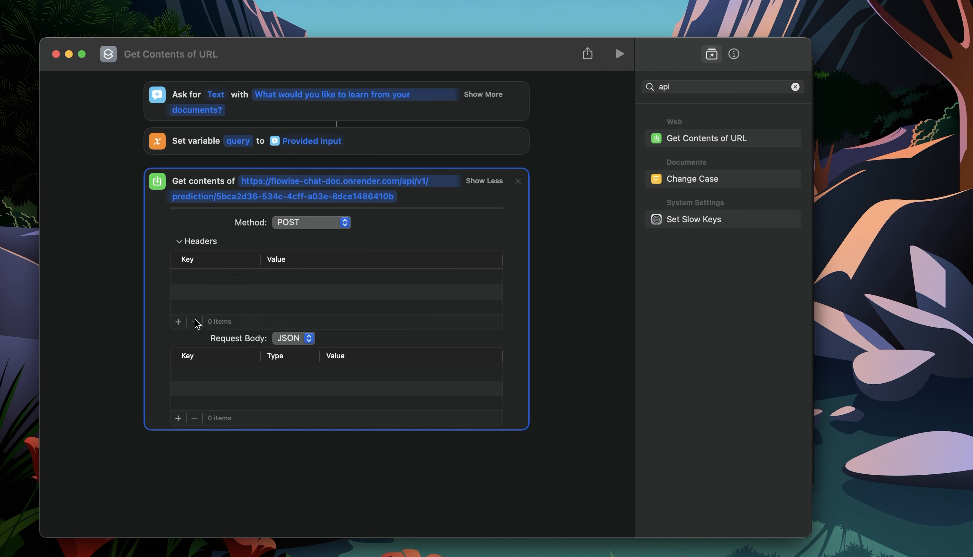
click(197, 241)
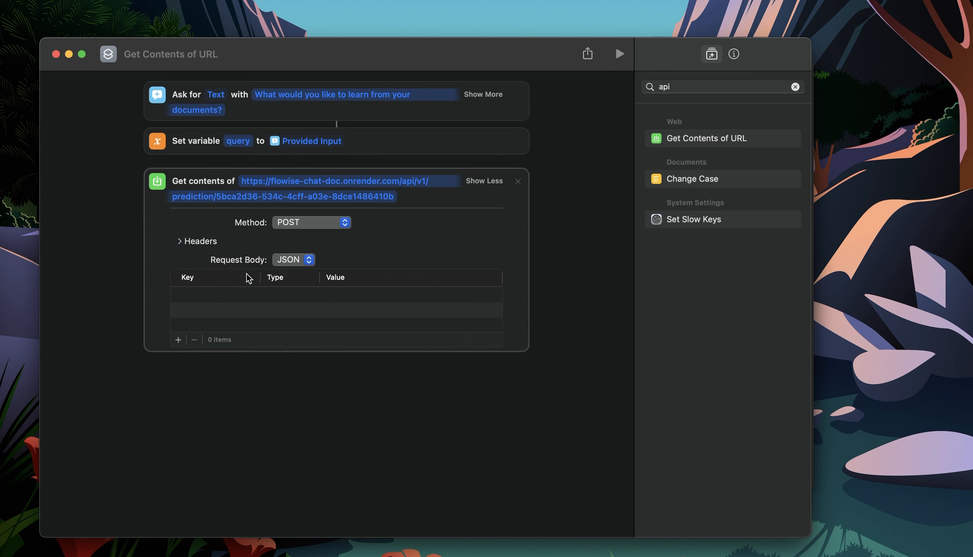
mouse_move(315, 267)
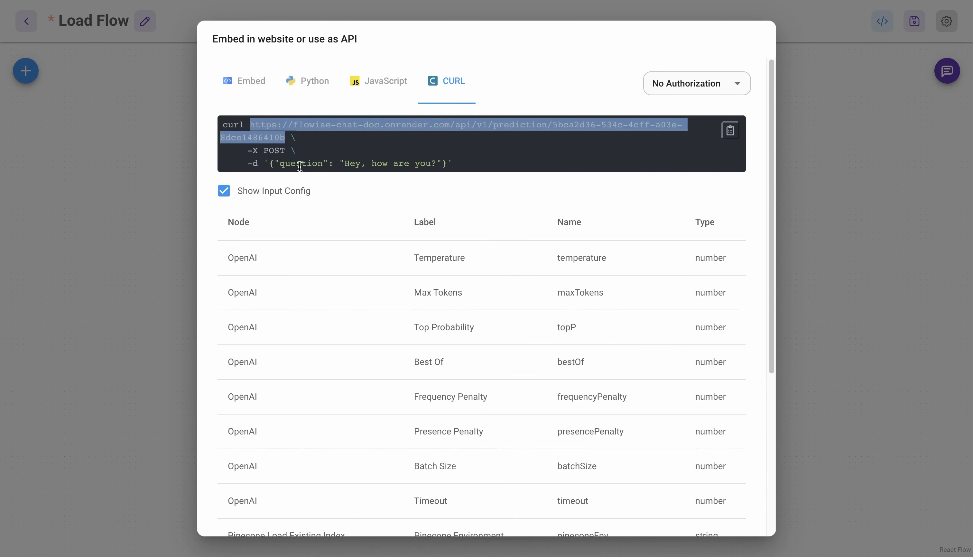
mouse_move(345, 166)
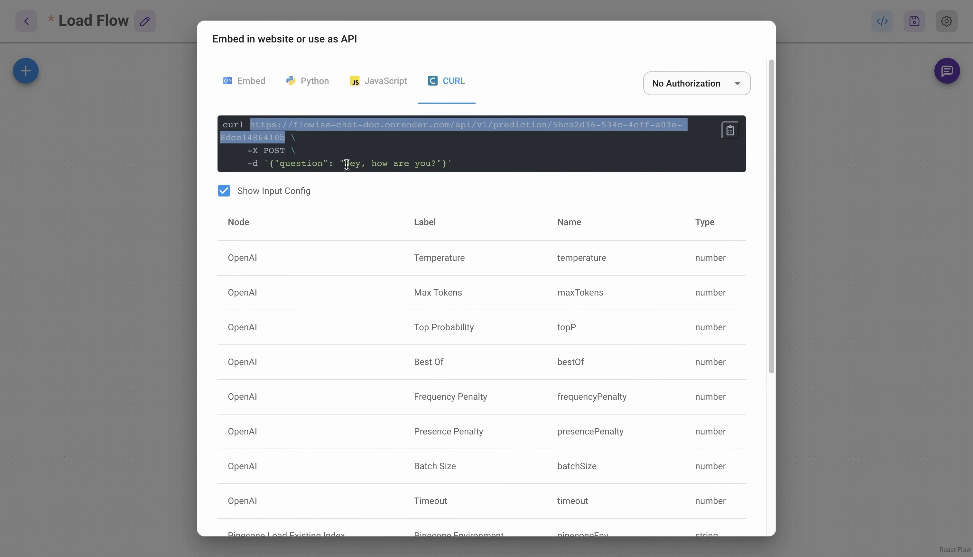
mouse_move(352, 317)
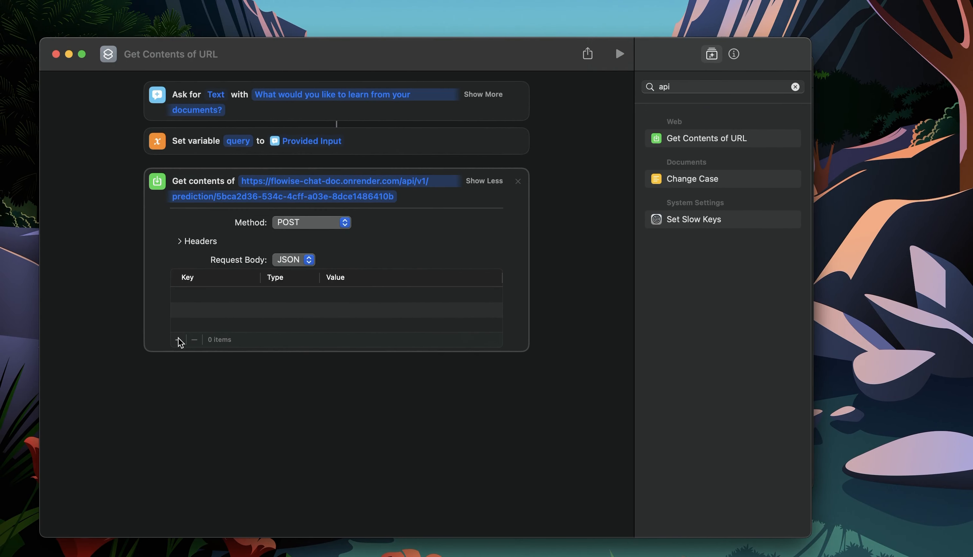
Give the JSON request body a 'question' key whose value is the query variable.
click(178, 340)
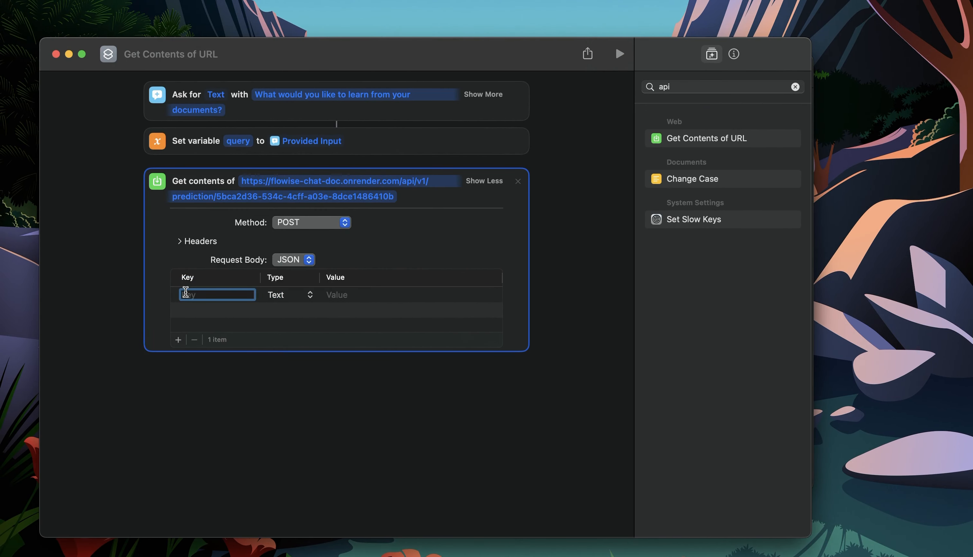
text(question)
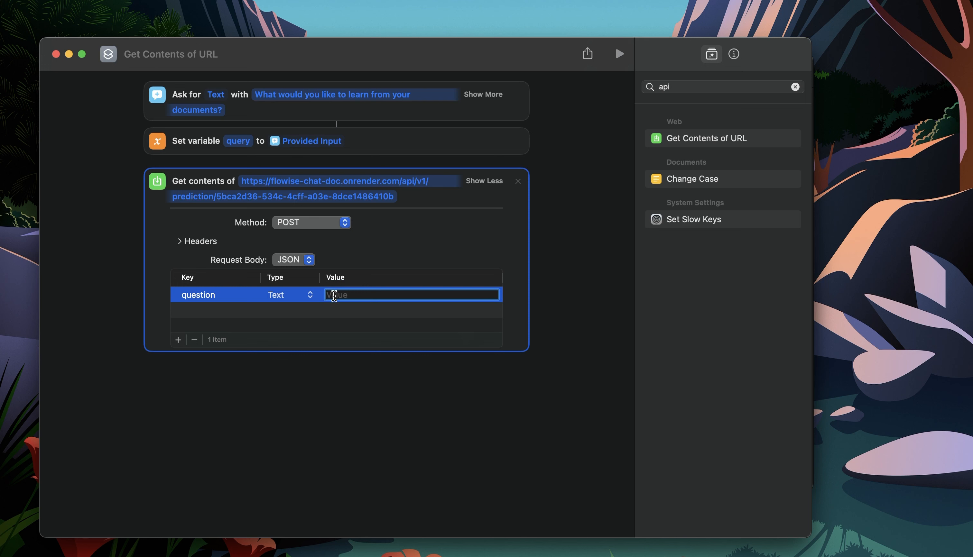
text(quer)
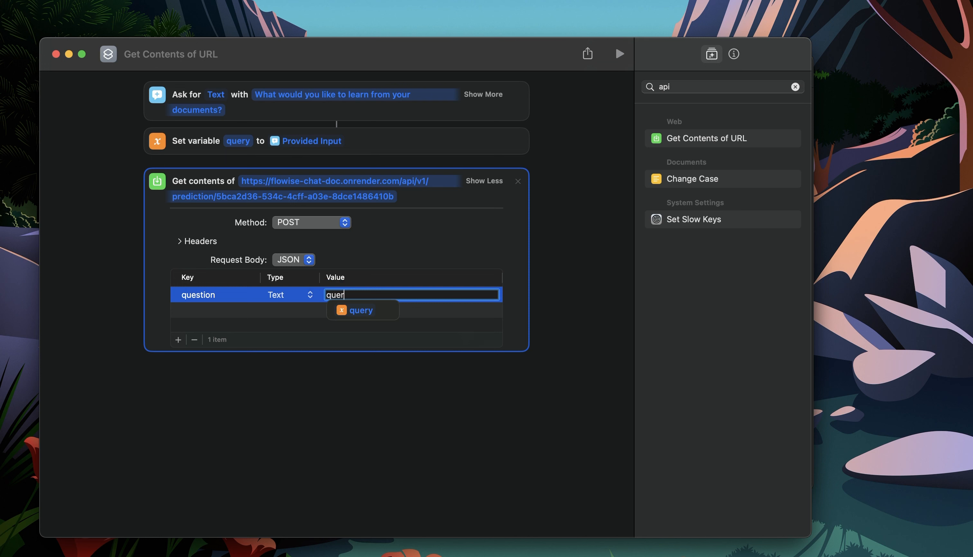
mouse_move(363, 310)
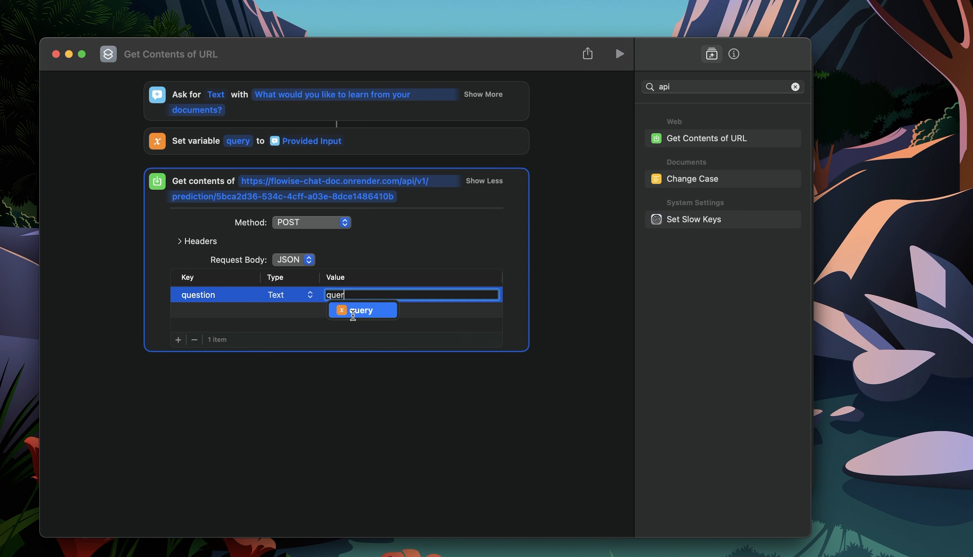
click(362, 310)
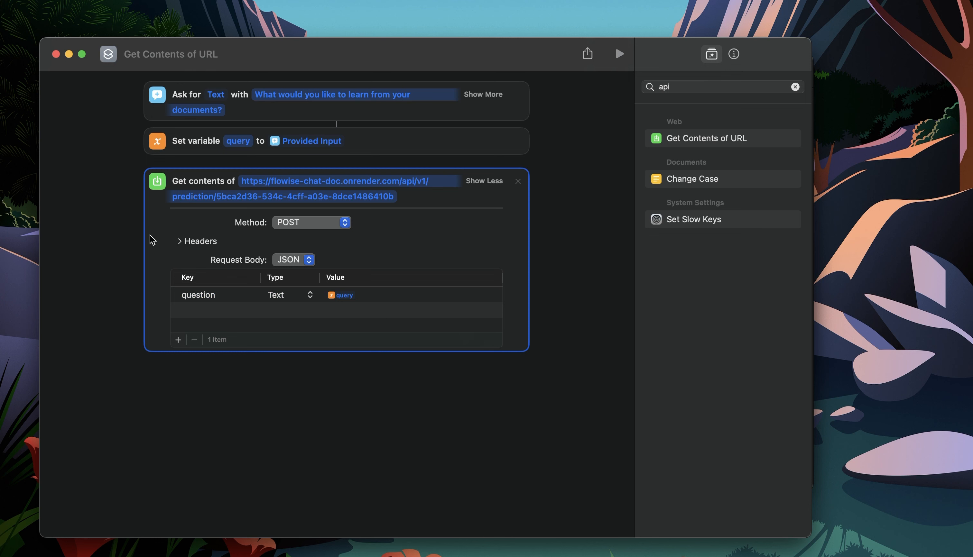
mouse_move(208, 208)
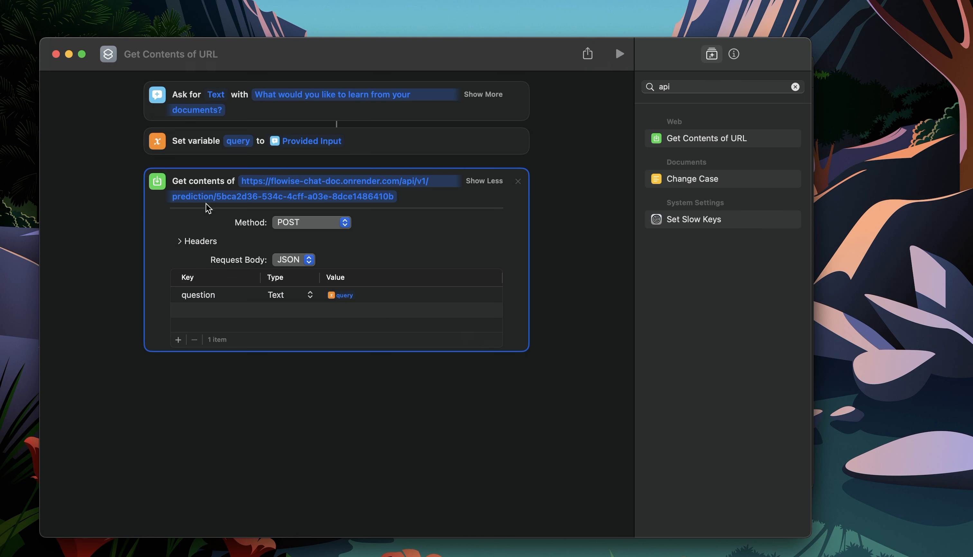
mouse_move(238, 322)
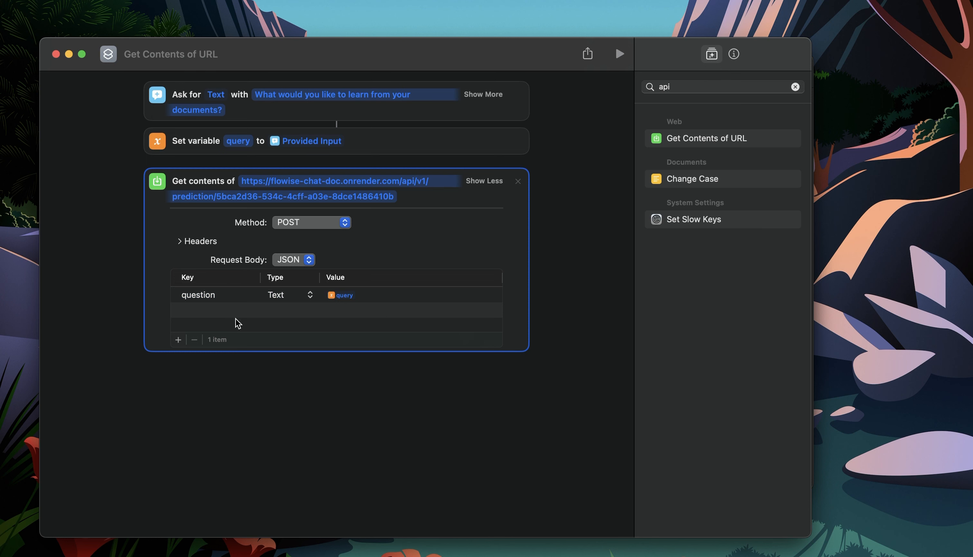
mouse_move(397, 242)
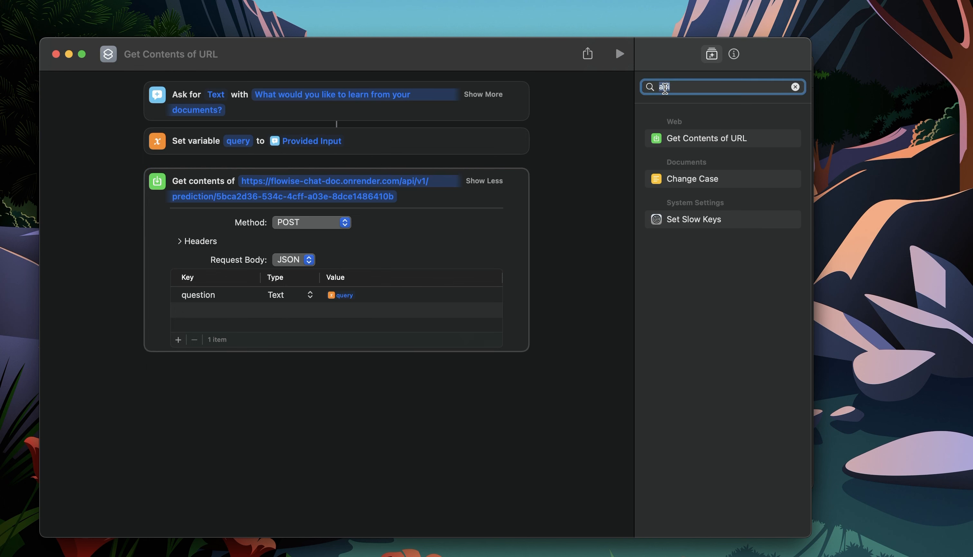
Add a Show Result action displaying the Contents of URL below the web request.
text(show)
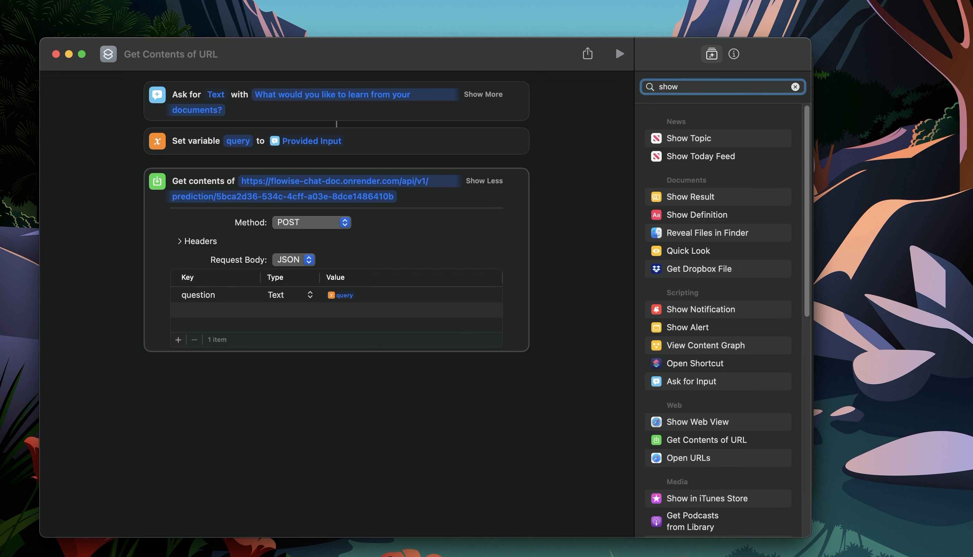
mouse_move(702, 199)
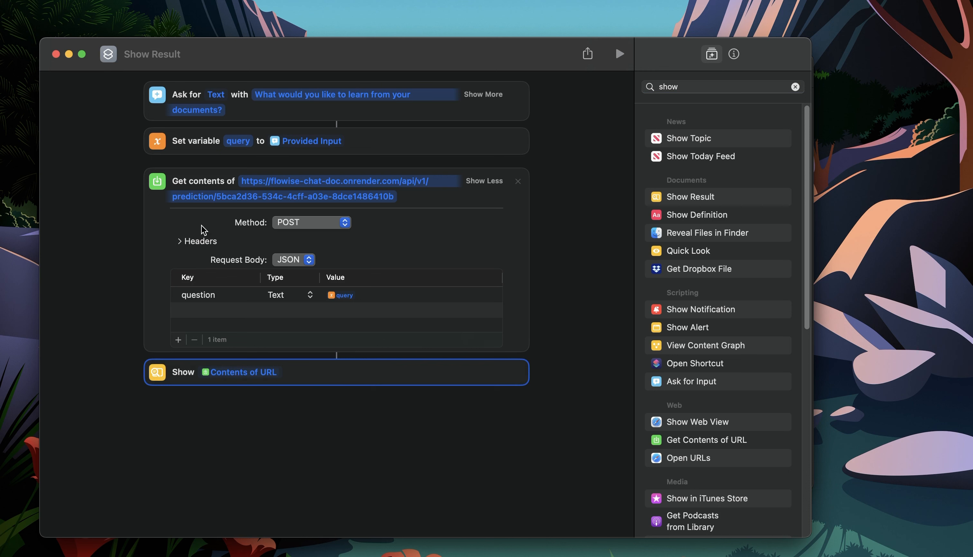
mouse_move(307, 435)
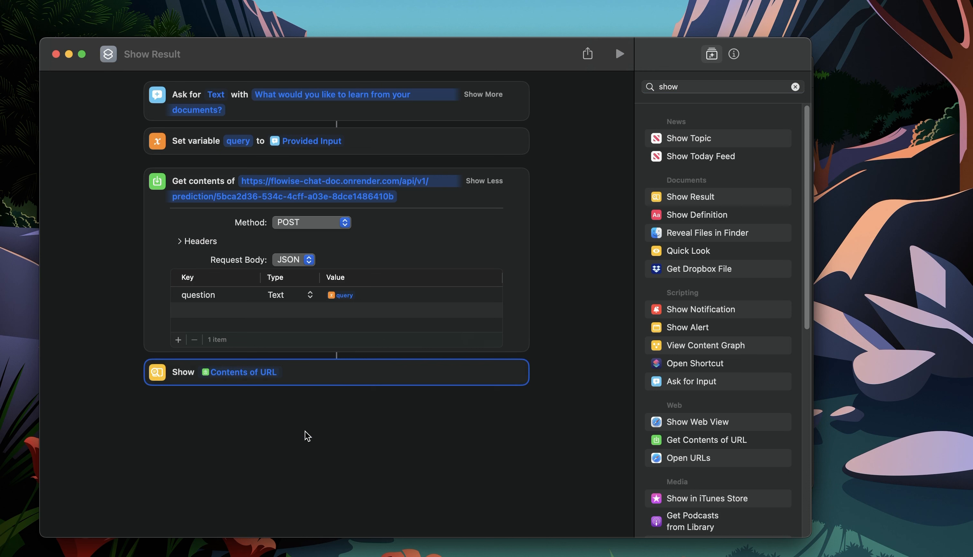
mouse_move(244, 380)
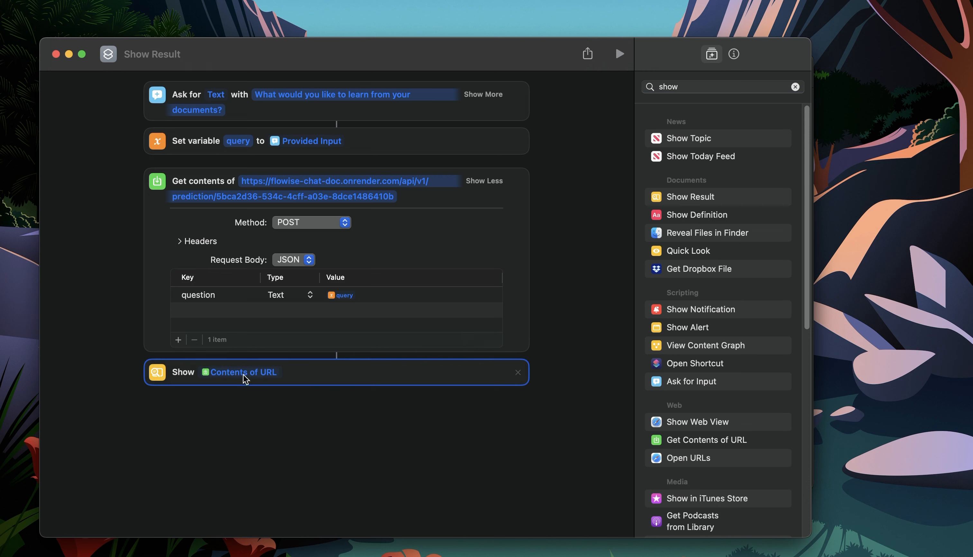
click(587, 228)
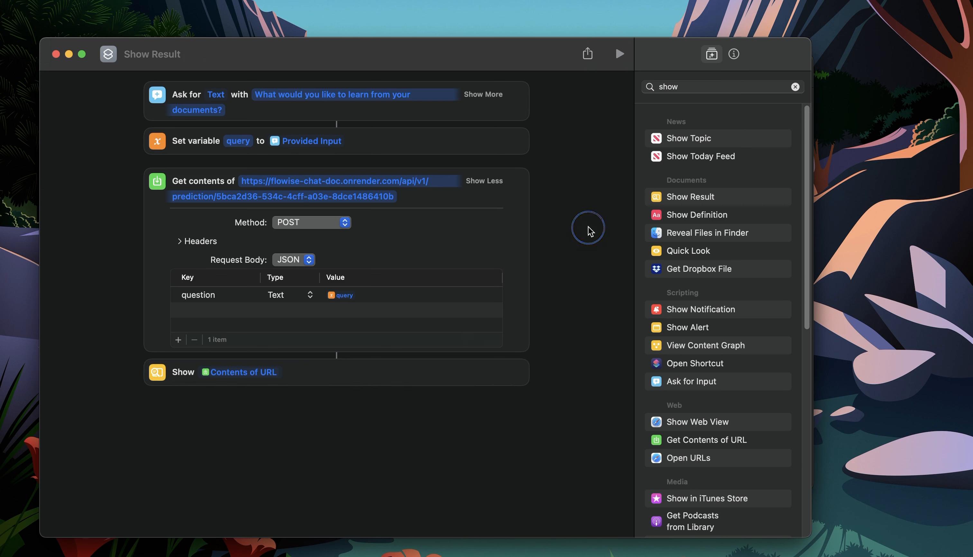
mouse_move(539, 173)
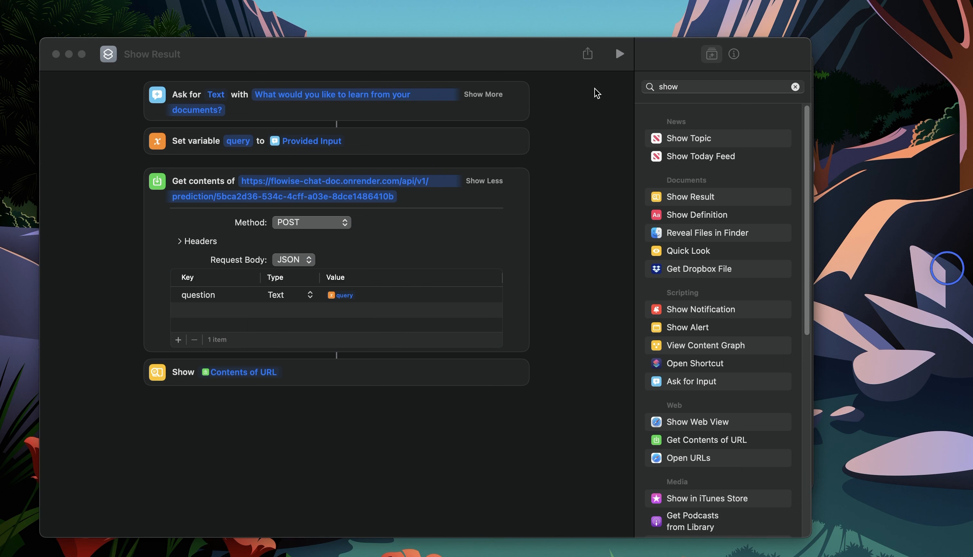
mouse_move(619, 55)
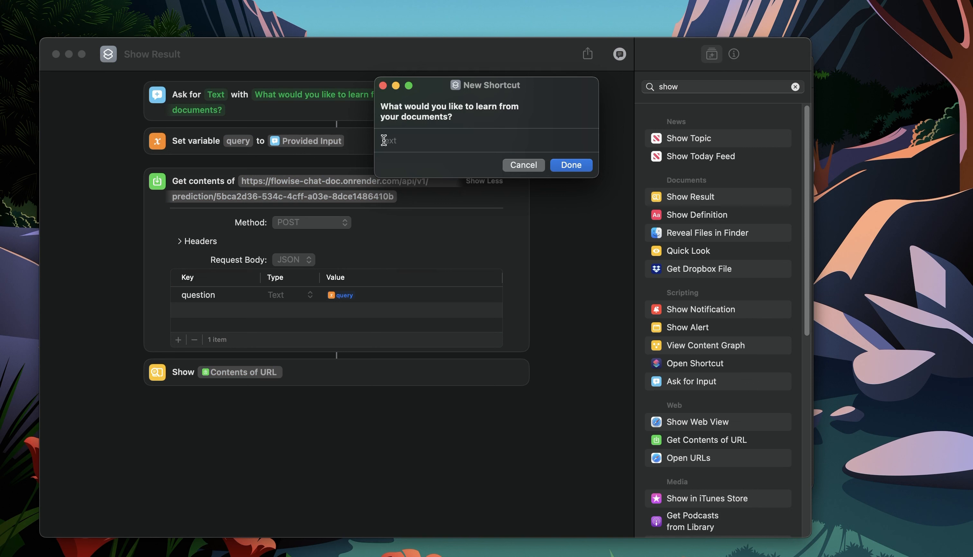
Run the shortcut asking 'What is mentioned about legislative powers?', allow the onrender.com connection, and read the answer.
text(What is mentioned about legislative powers?)
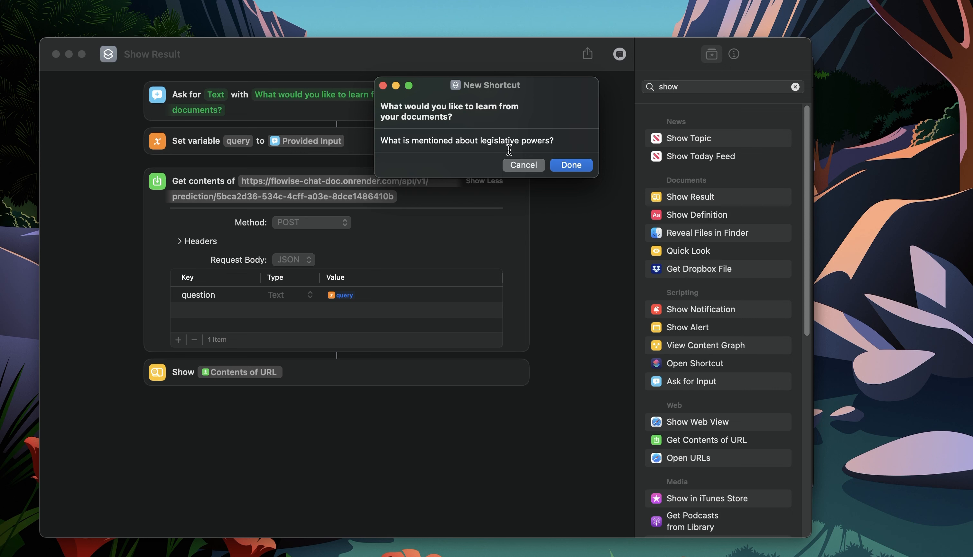
click(570, 166)
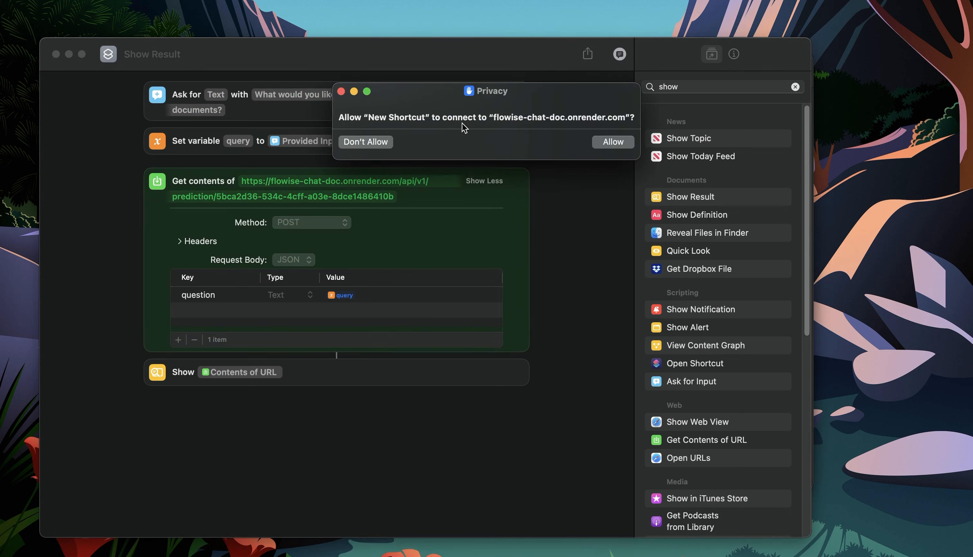
mouse_move(528, 131)
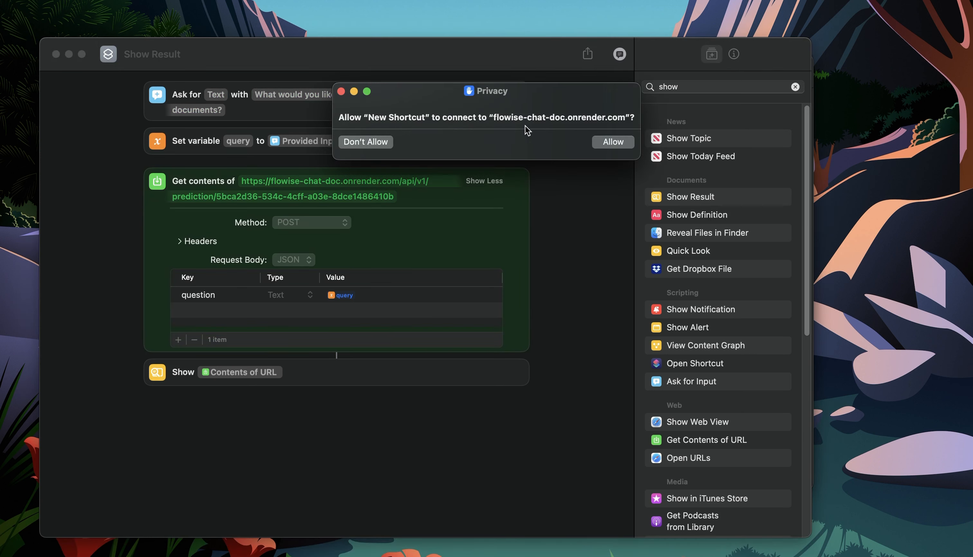
click(613, 142)
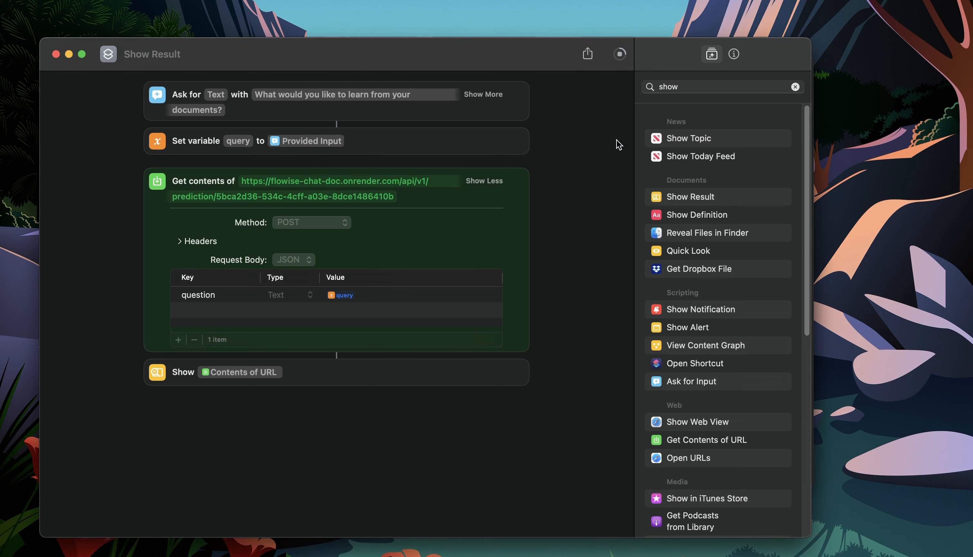
click(620, 54)
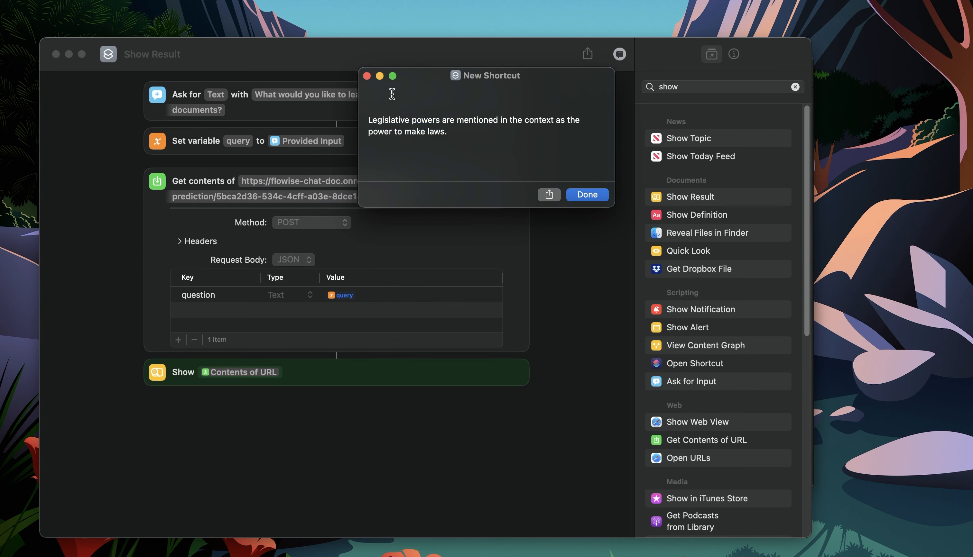
mouse_move(386, 139)
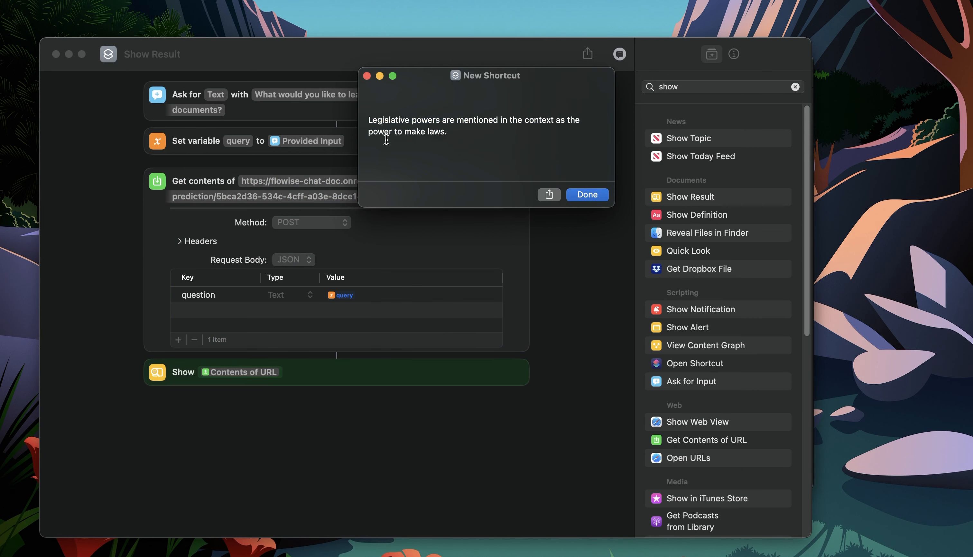
click(585, 194)
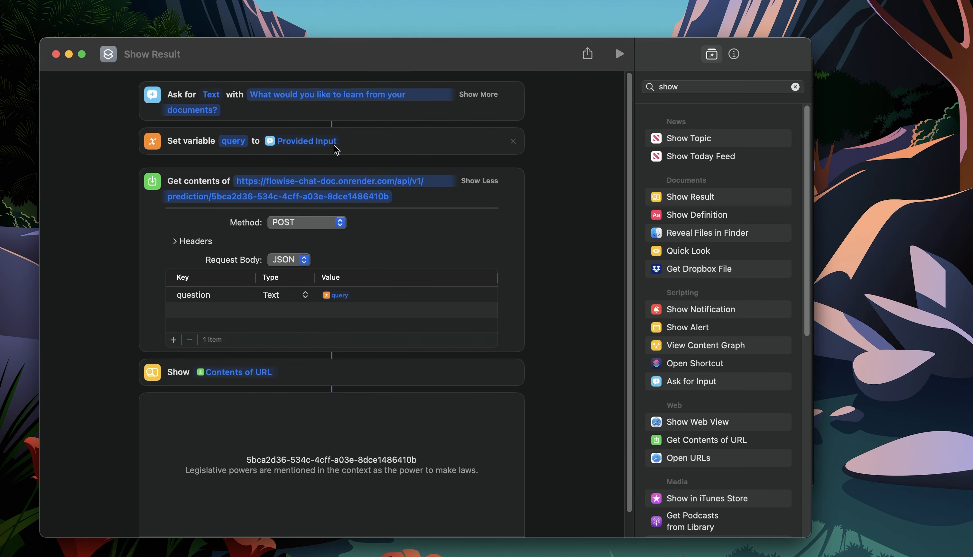
mouse_move(442, 117)
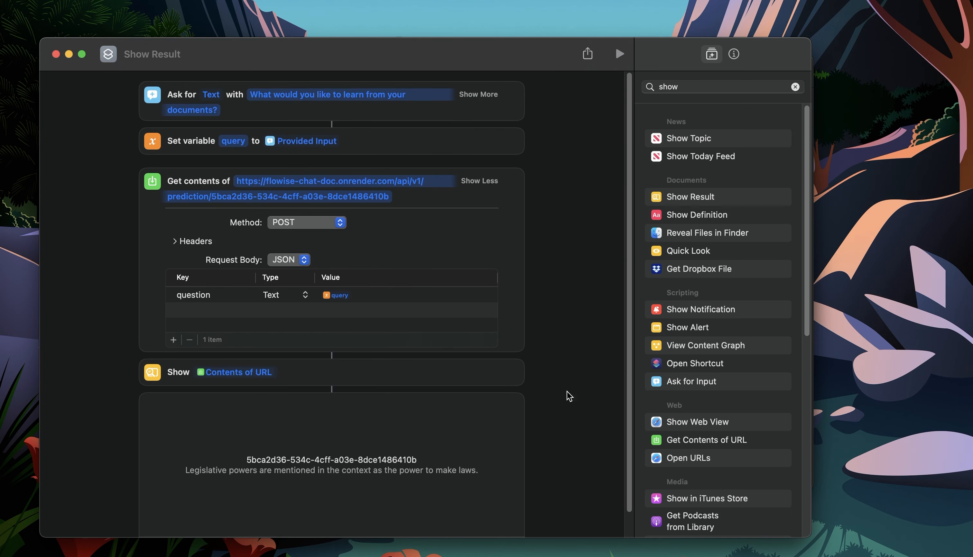
scroll(down, 3)
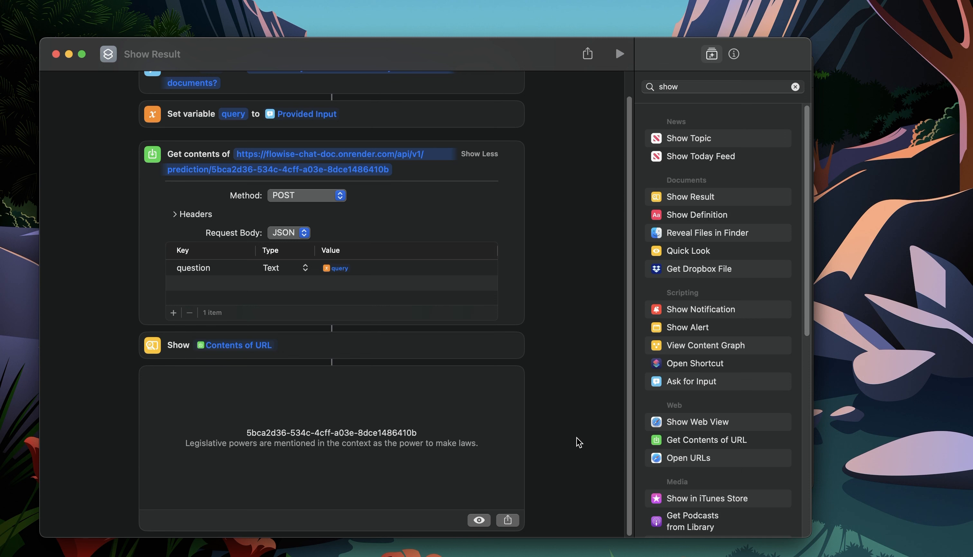
mouse_move(556, 447)
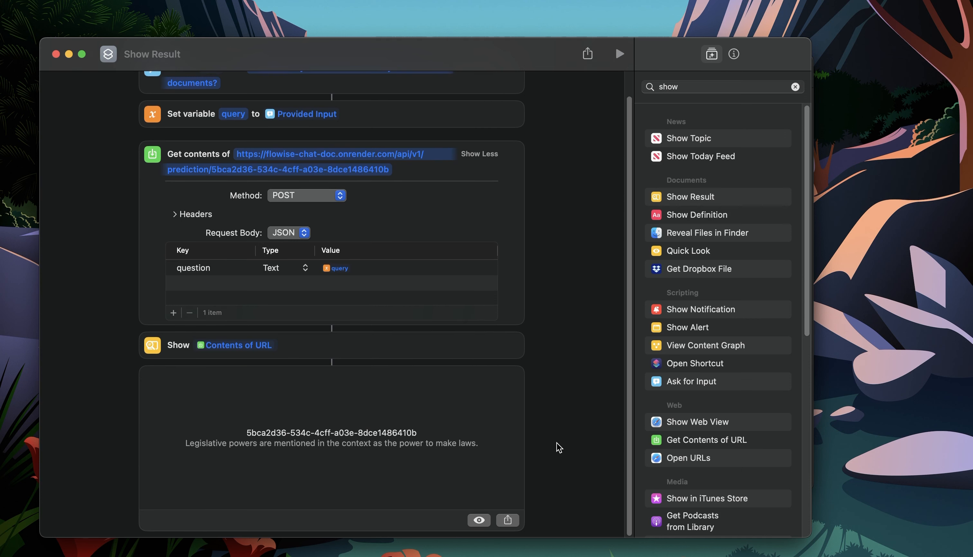
scroll(up, 3)
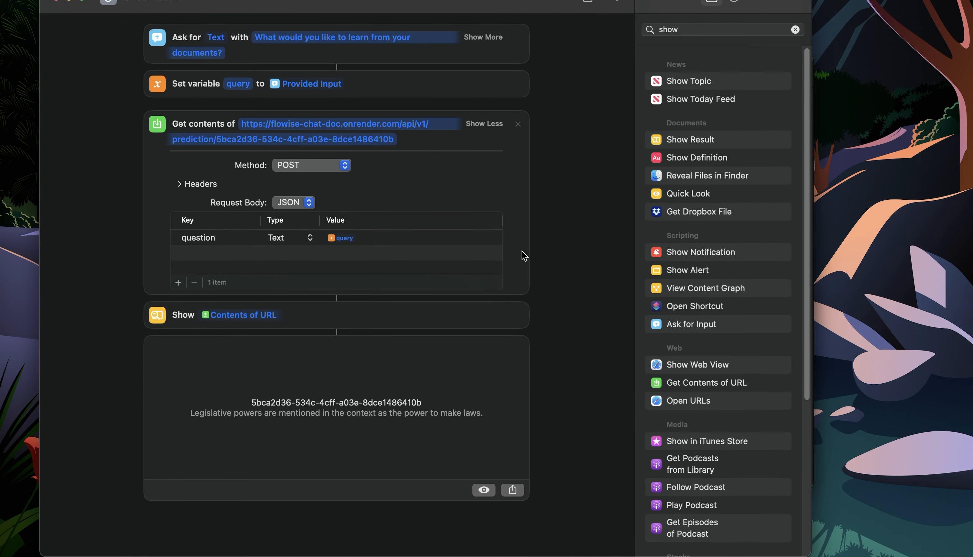
mouse_move(515, 375)
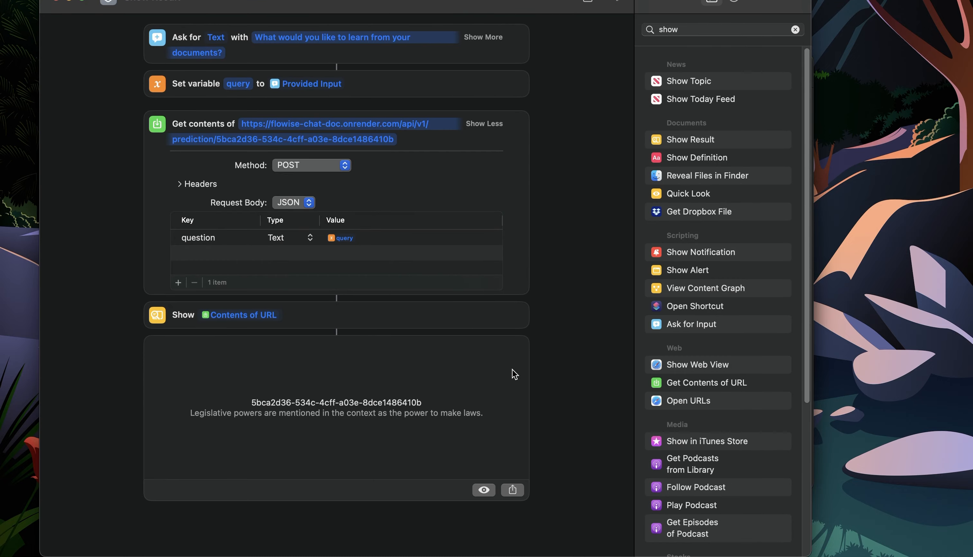
mouse_move(669, 28)
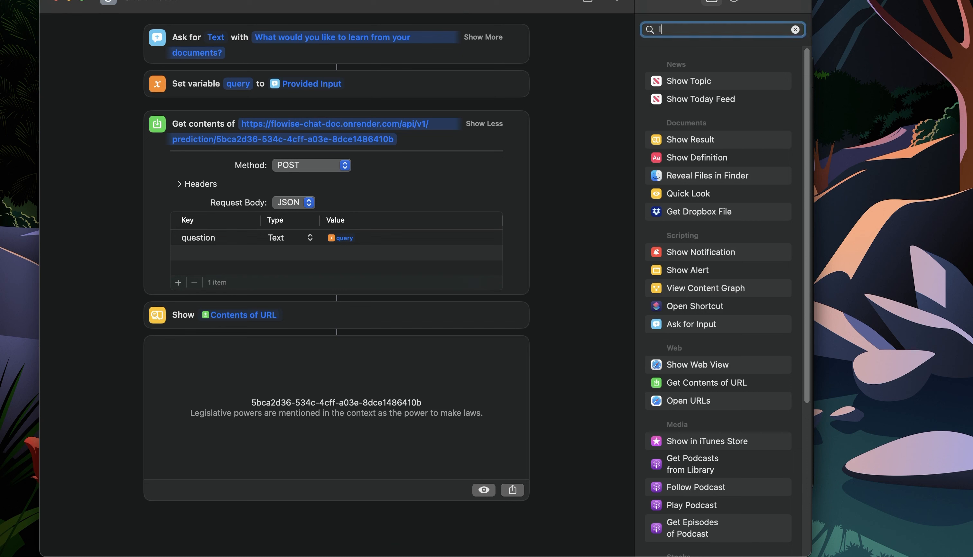
Add a Repeat loop after the show step and set it to run 5 times.
text(loop)
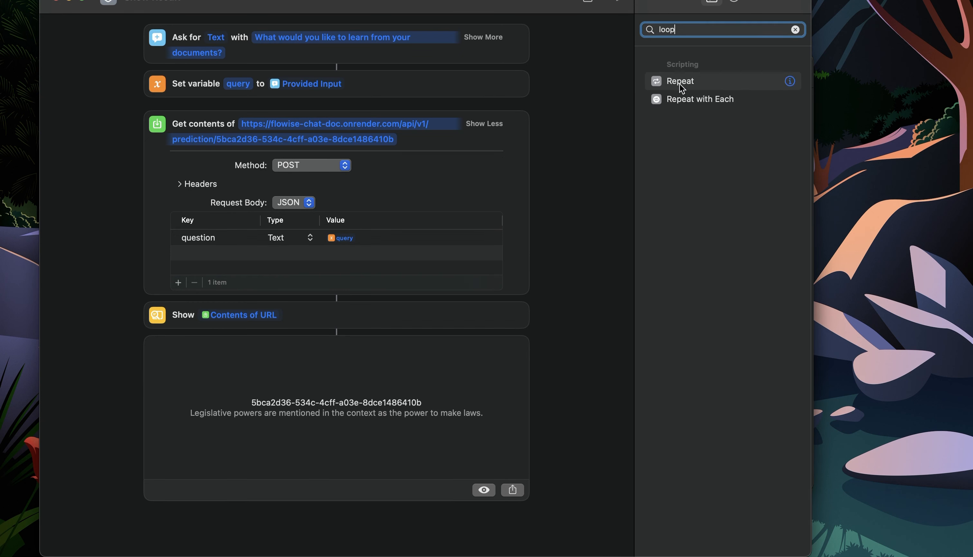
mouse_move(690, 88)
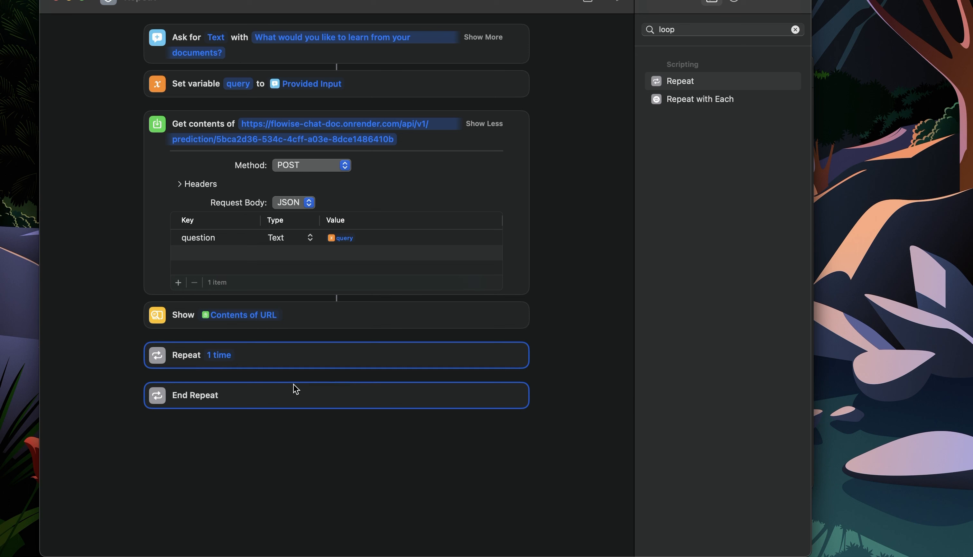
click(219, 355)
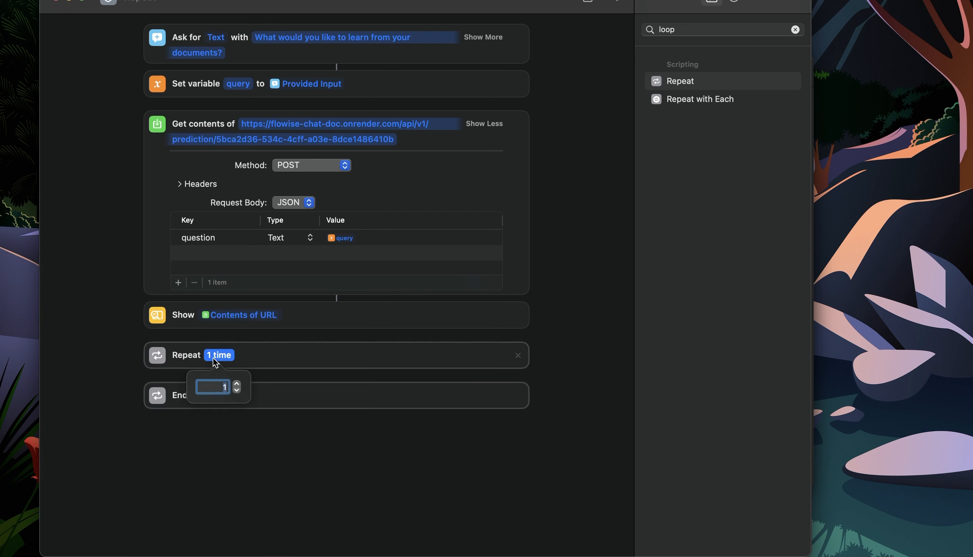
mouse_move(229, 388)
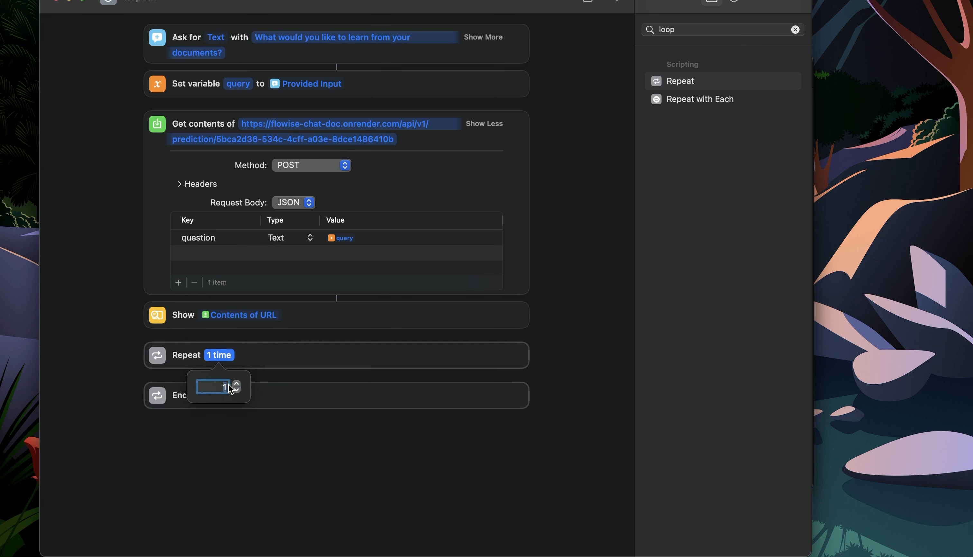
mouse_move(264, 409)
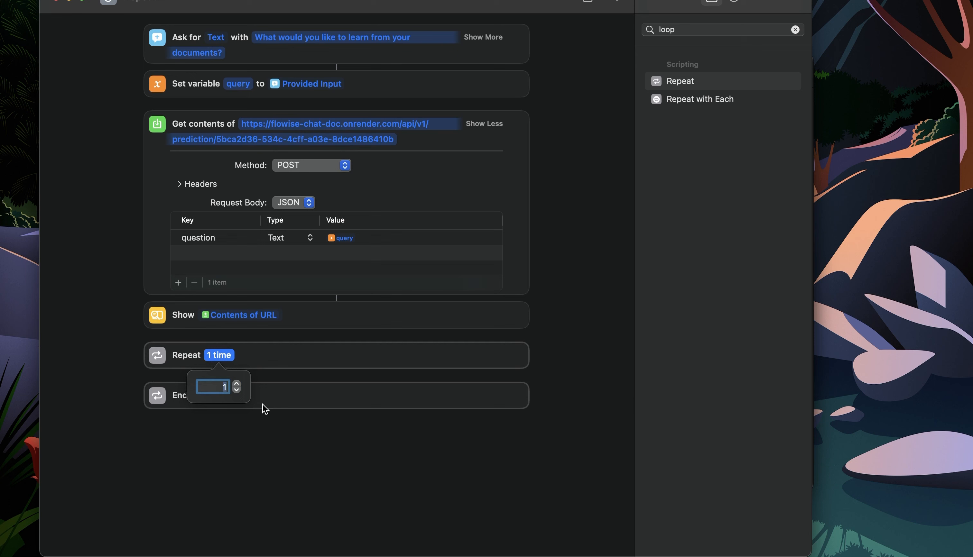
text(5)
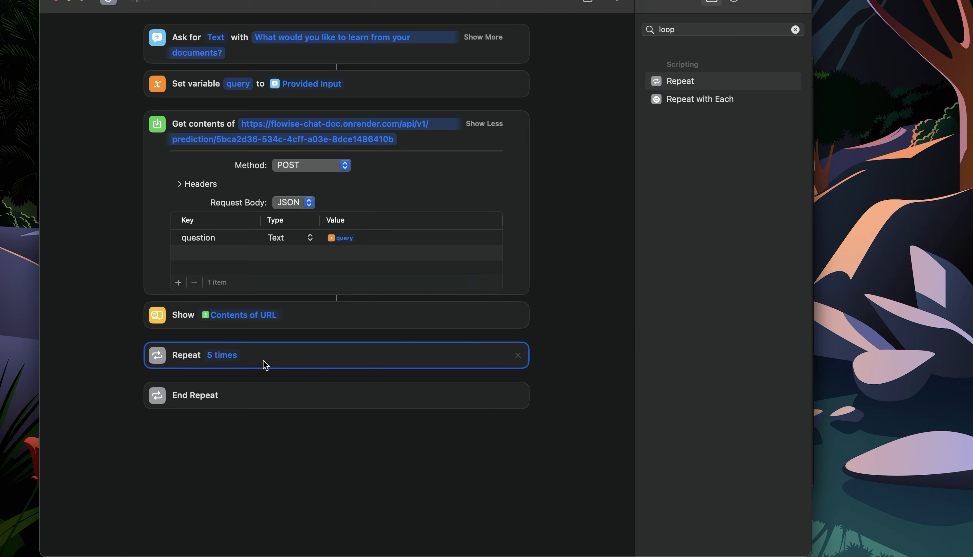
mouse_move(587, 311)
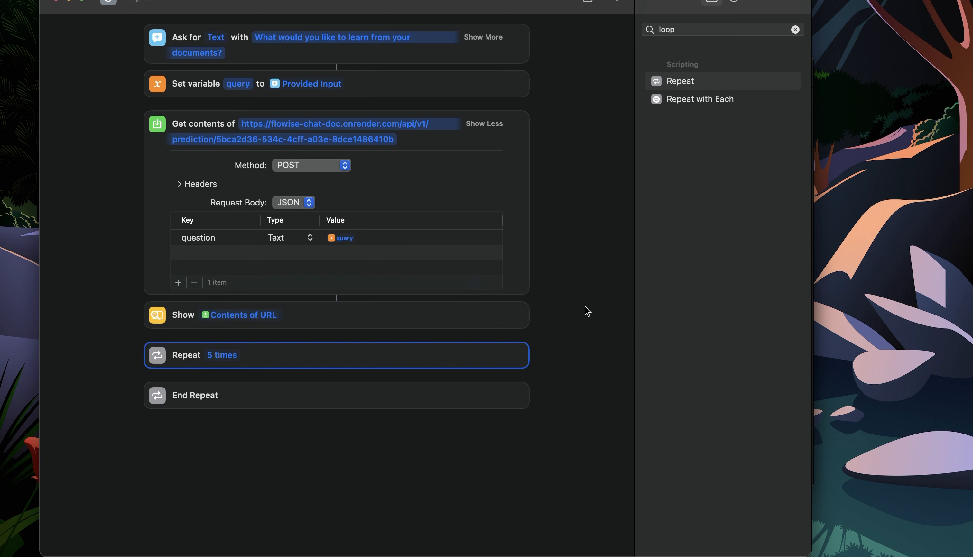
mouse_move(222, 361)
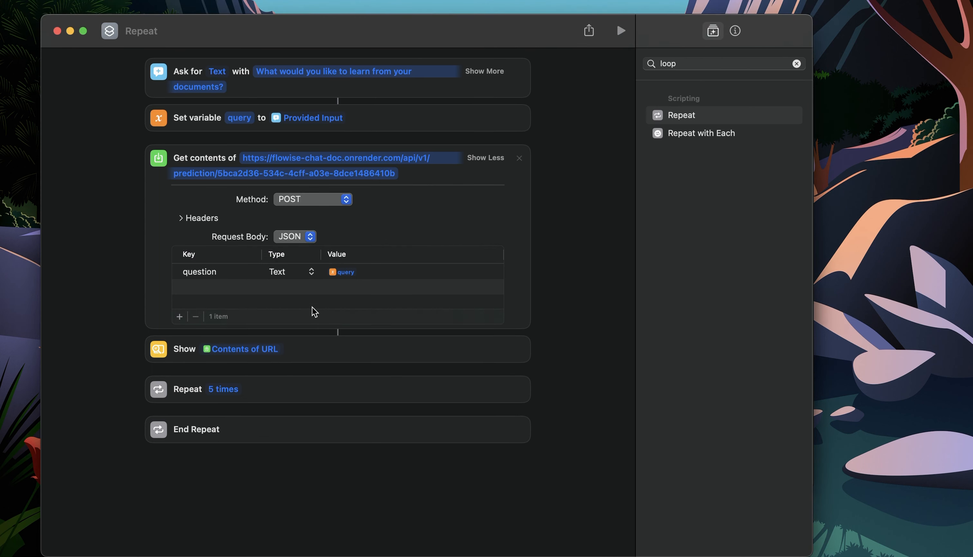
mouse_move(536, 355)
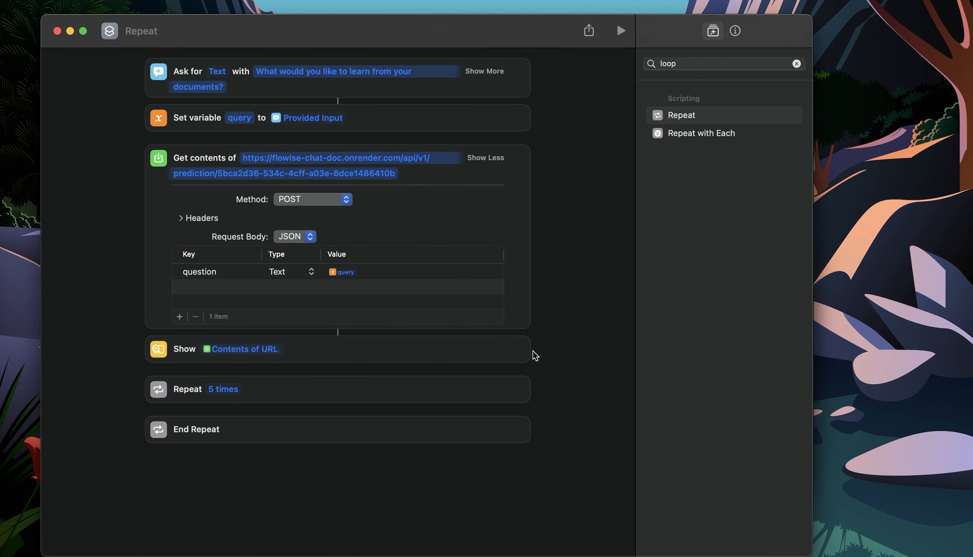
mouse_move(571, 413)
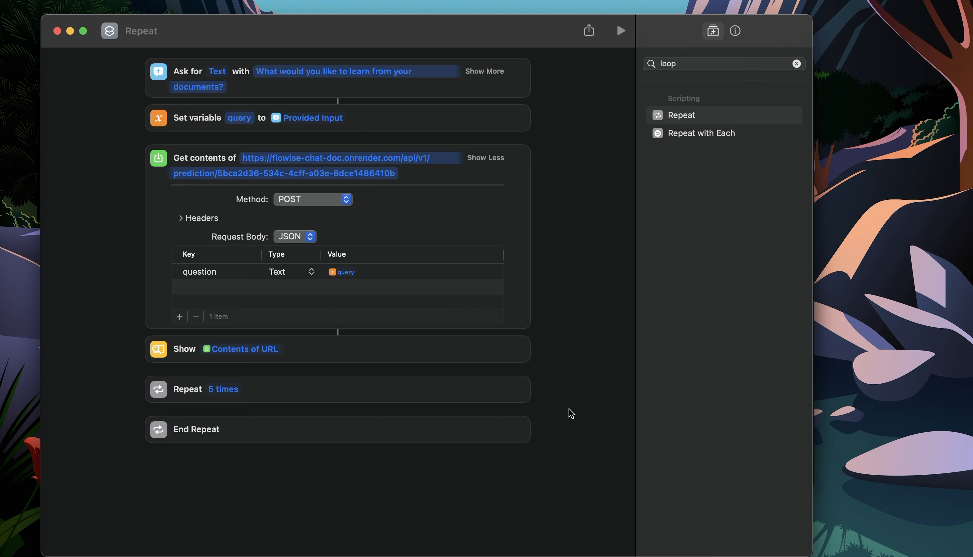
mouse_move(525, 376)
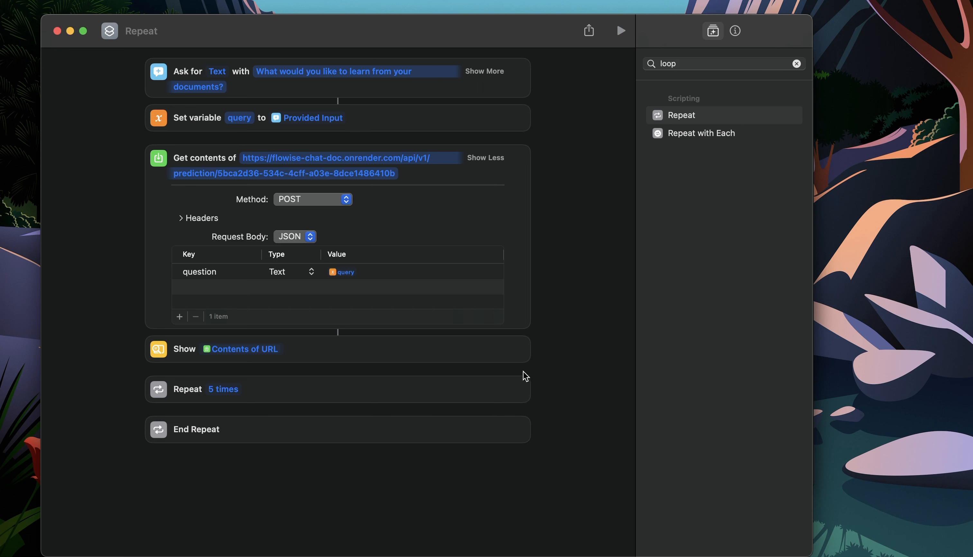
mouse_move(549, 380)
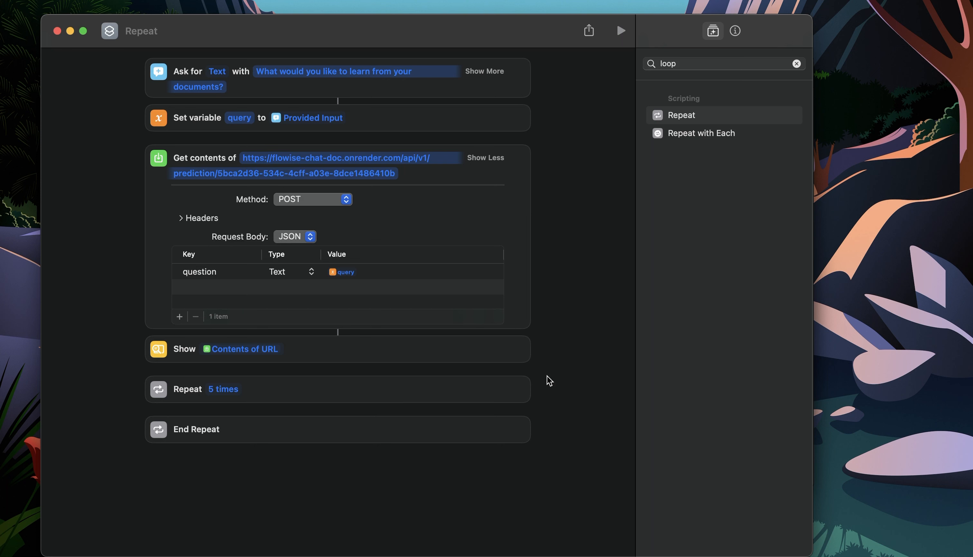
mouse_move(753, 181)
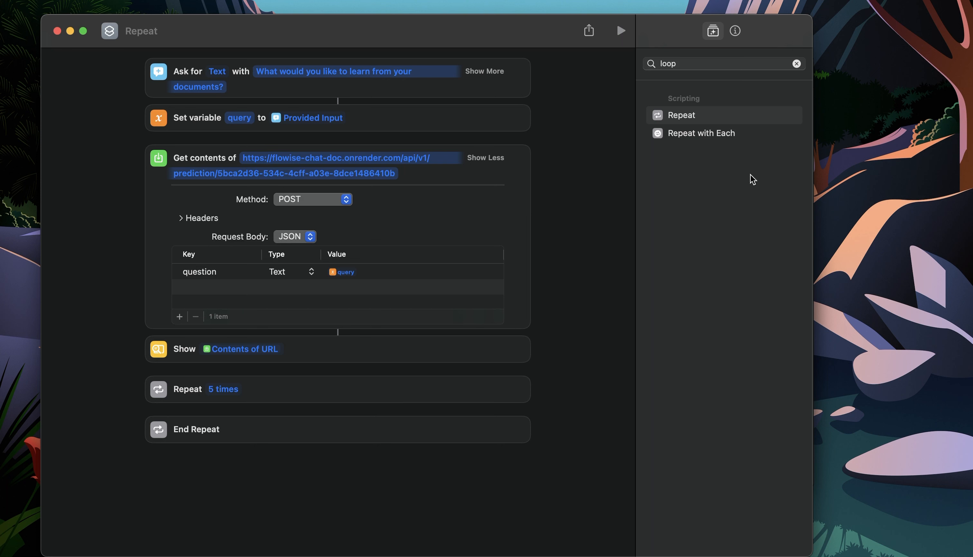
Insert an If block inside the Repeat loop from the actions library.
click(721, 63)
text(if)
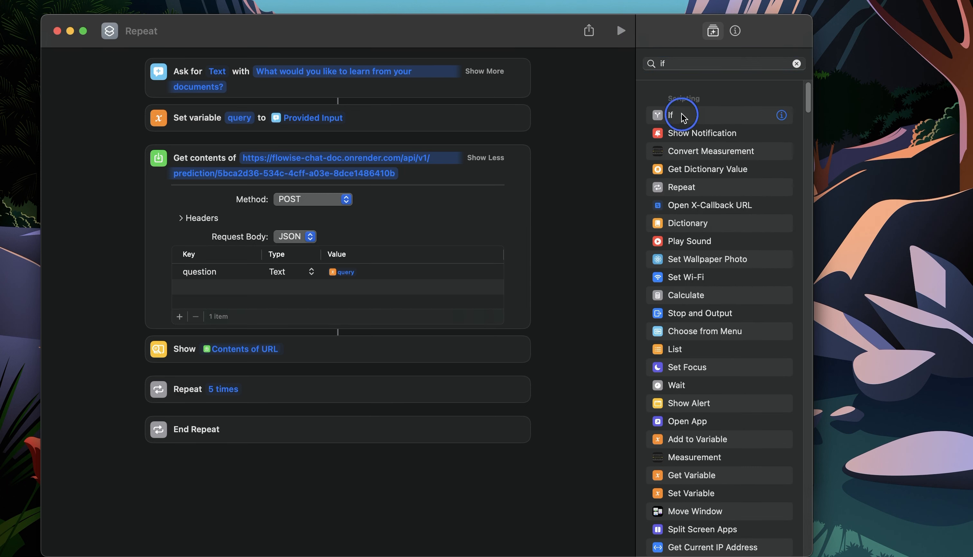
click(671, 115)
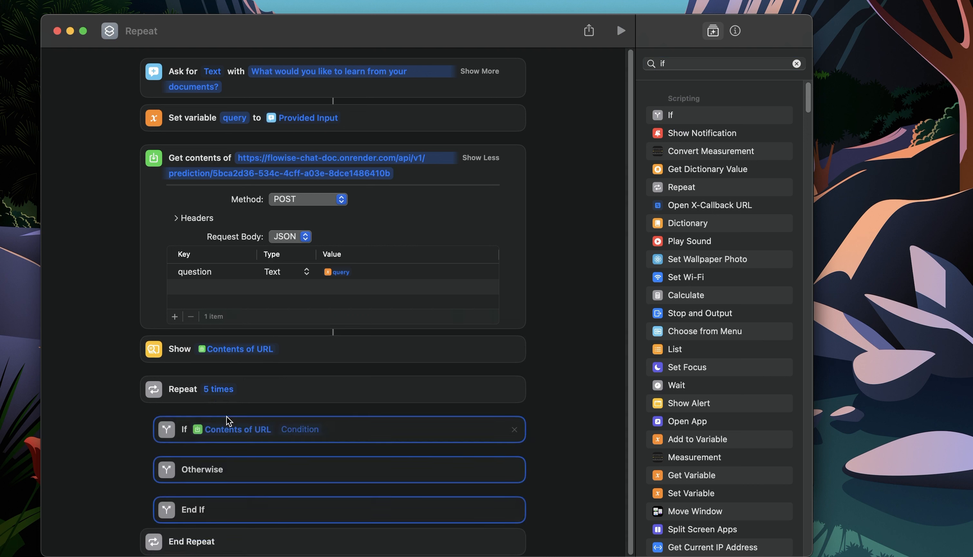
scroll(up, 3)
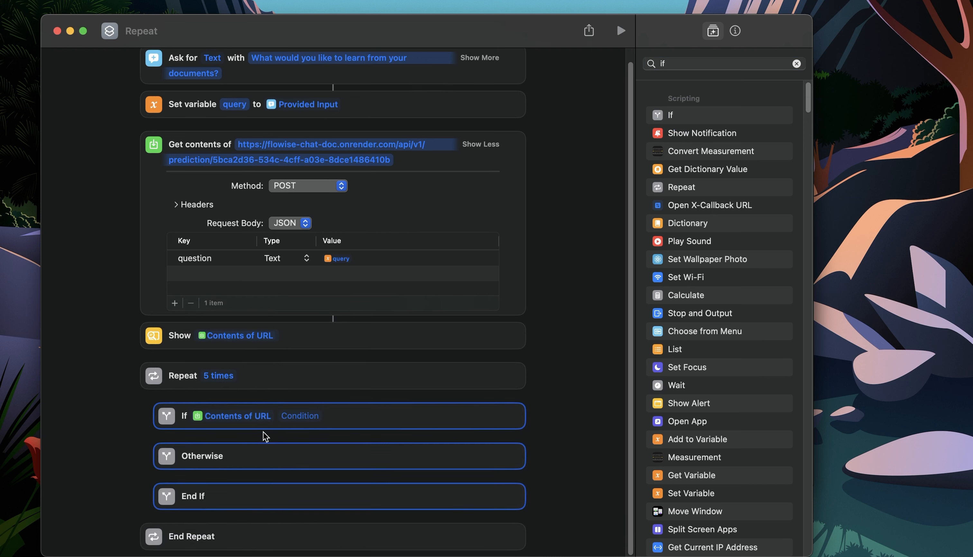
mouse_move(293, 415)
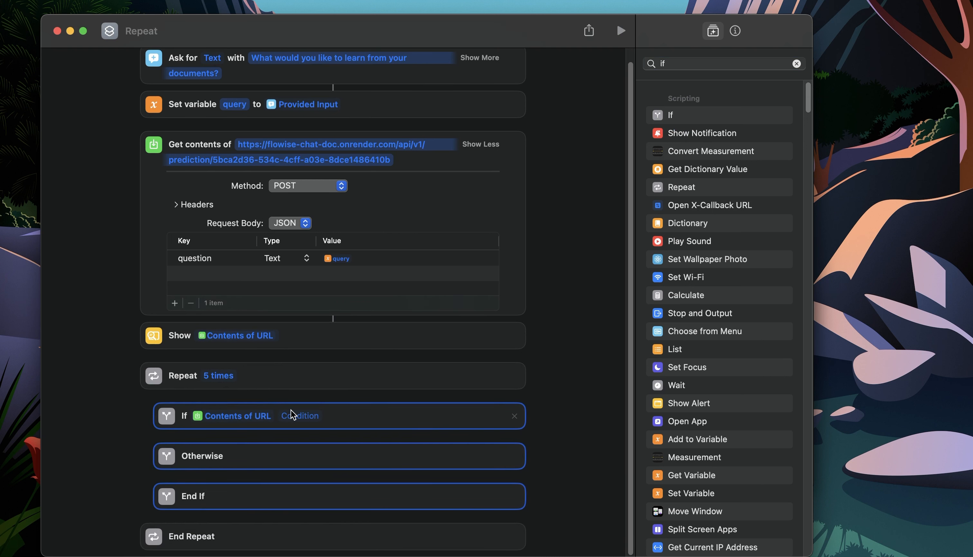
mouse_move(223, 390)
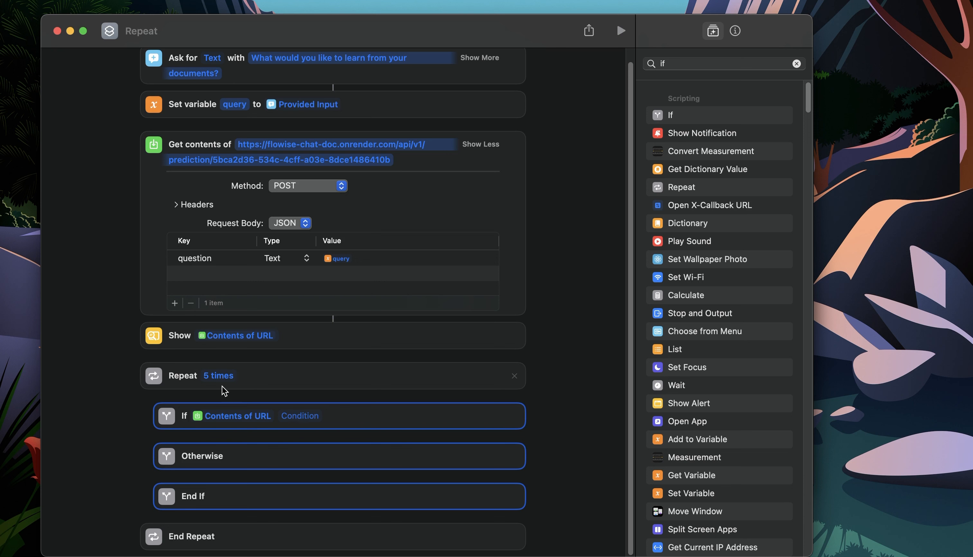
mouse_move(226, 108)
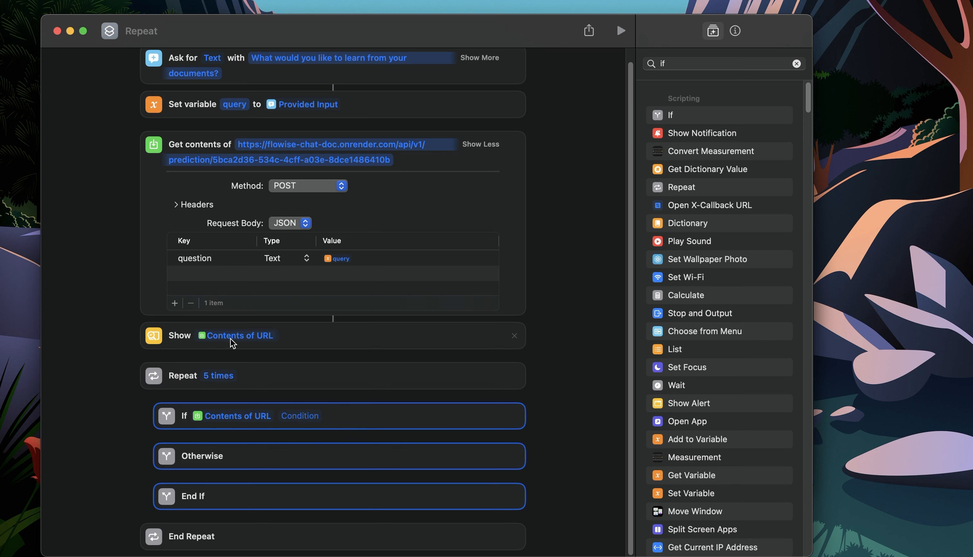
Set the condition to check whether query contains 'thanks'.
click(238, 415)
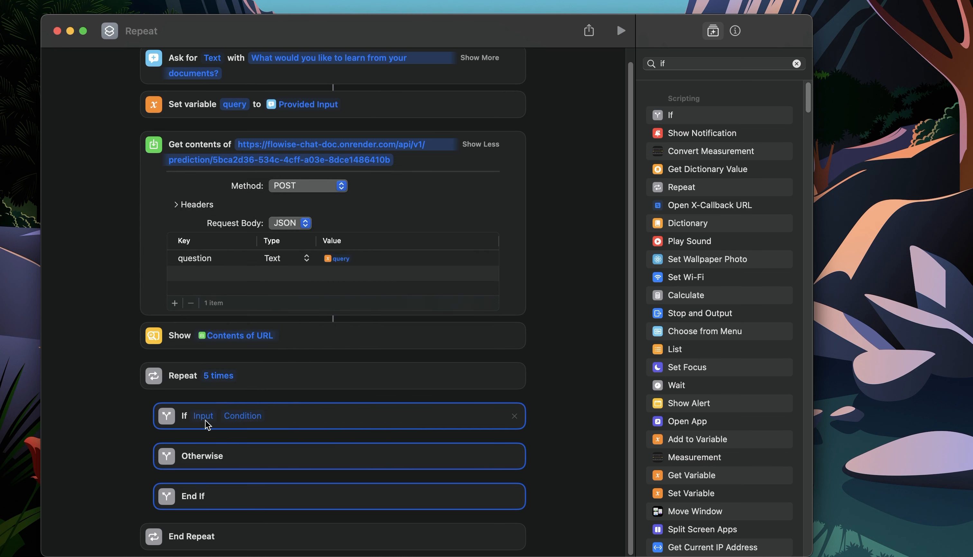
click(203, 416)
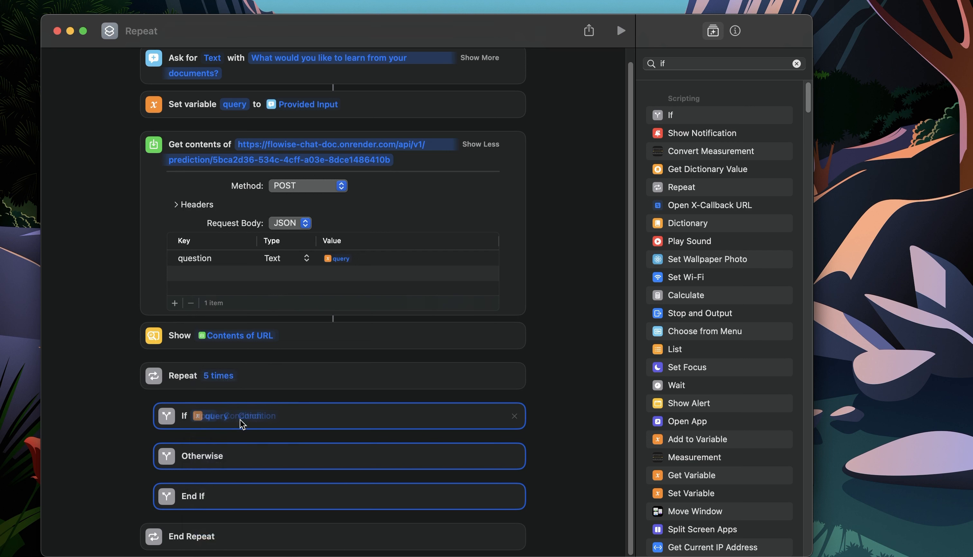
click(248, 416)
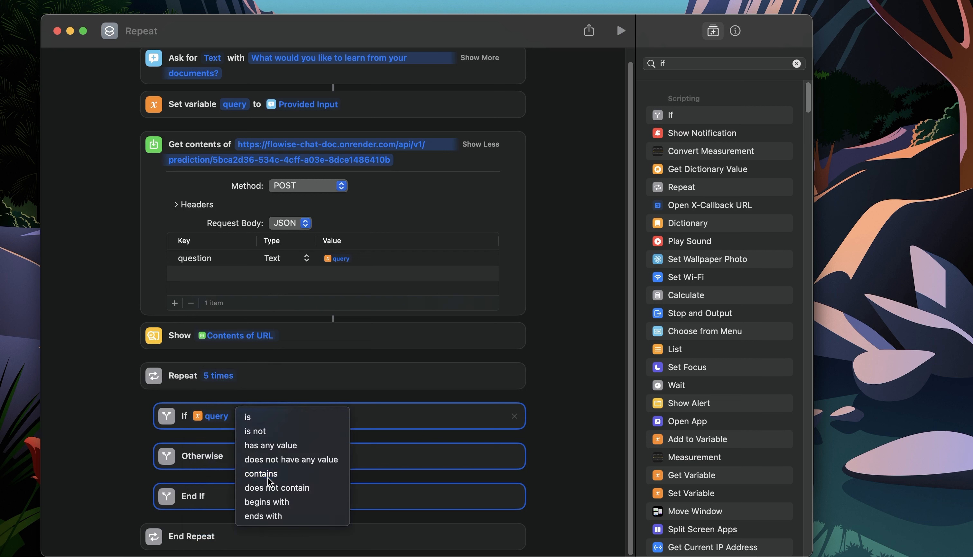
click(261, 474)
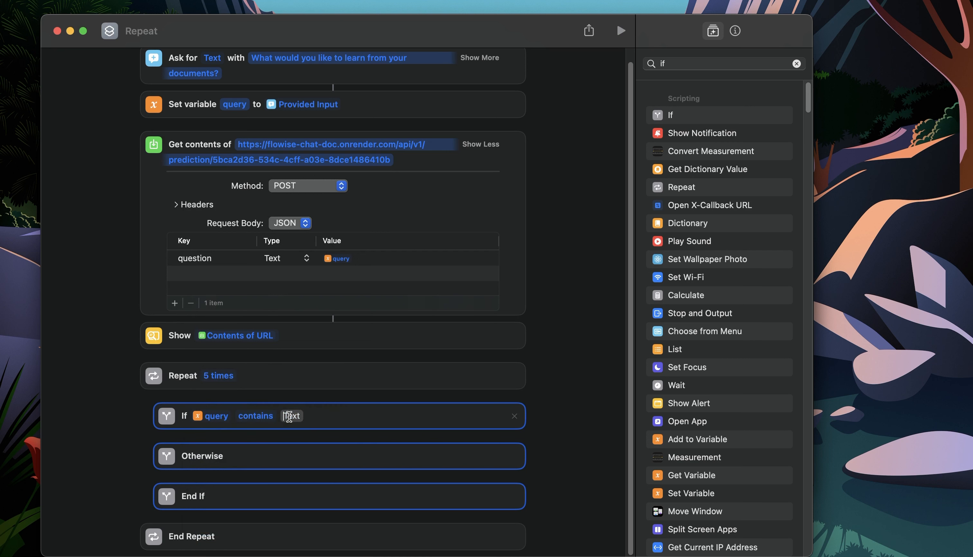
text(than)
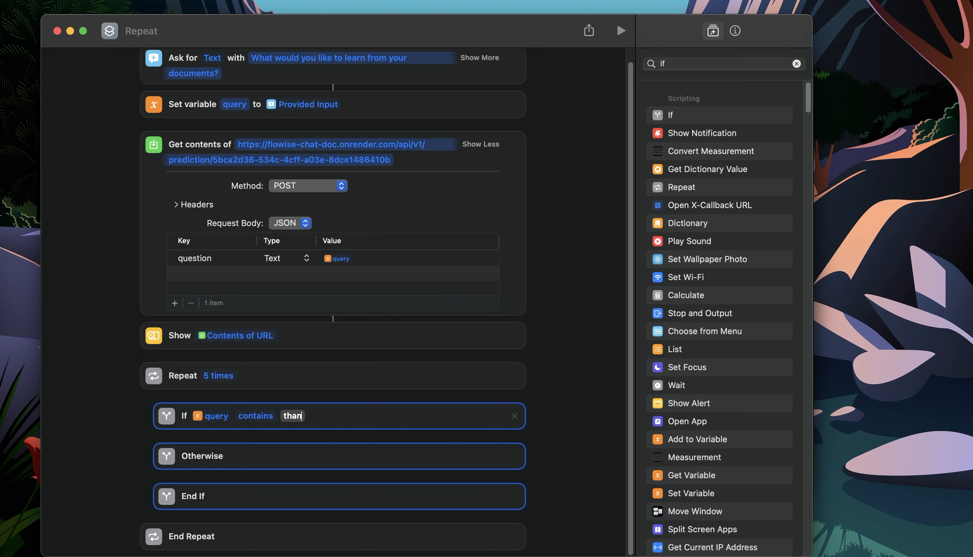
text(ks)
click(724, 63)
text(stop)
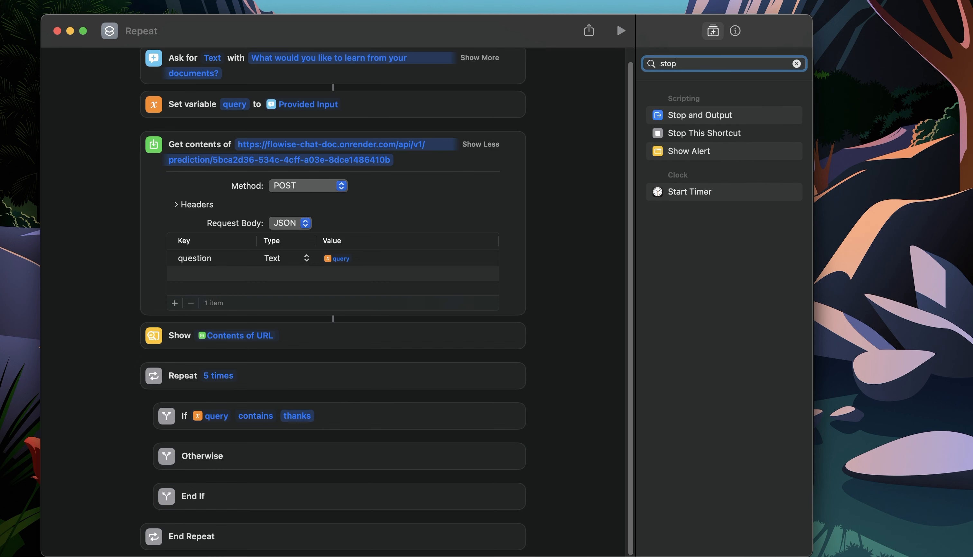
mouse_move(700, 136)
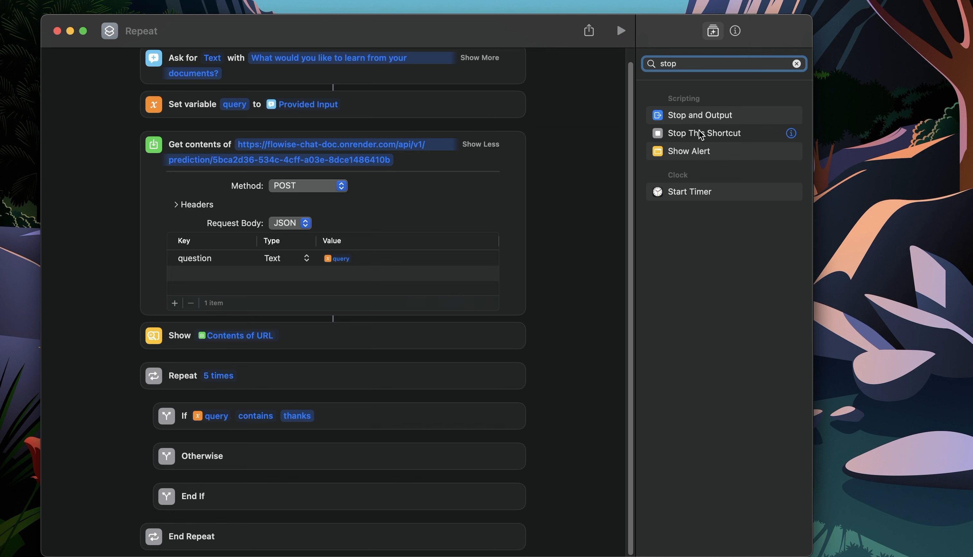
mouse_move(718, 151)
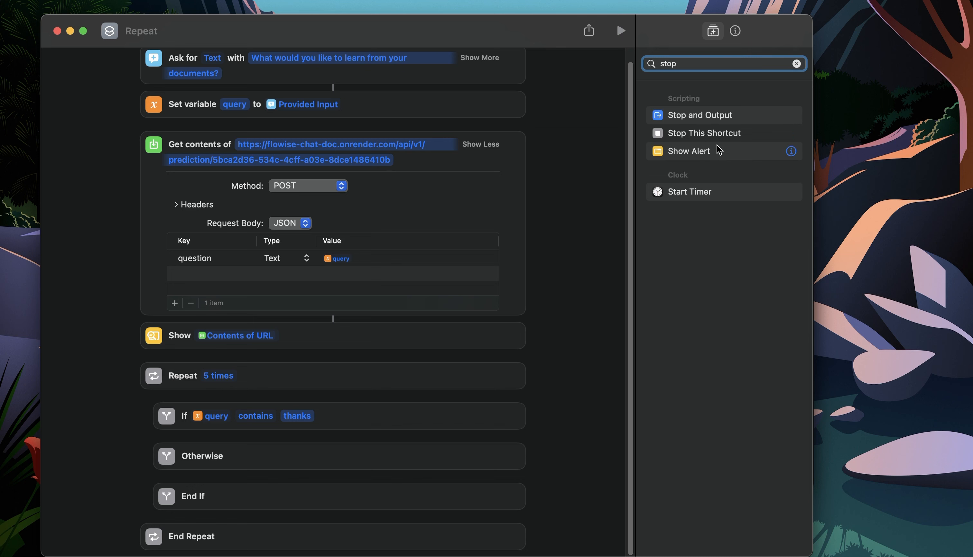
mouse_move(713, 136)
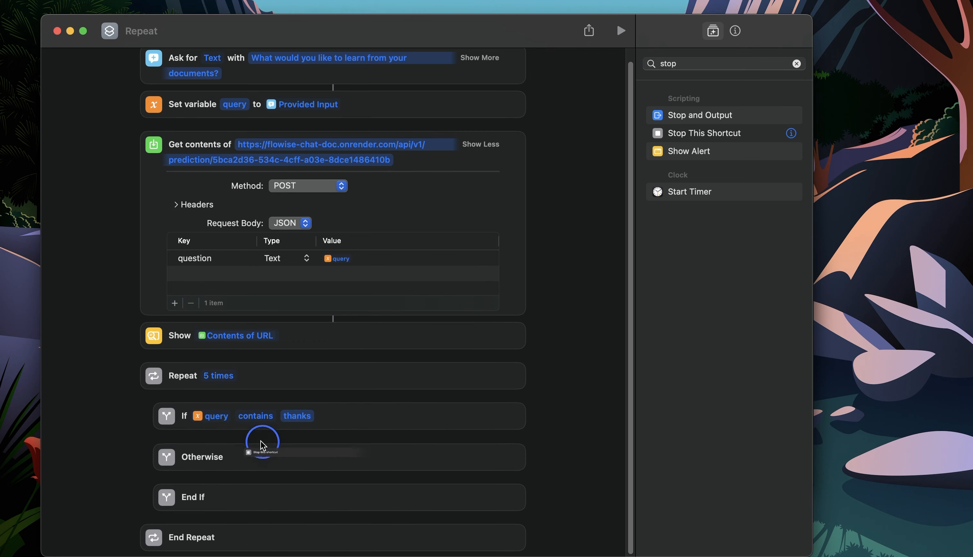
Place a Stop This Shortcut action in the If branch above Otherwise.
scroll(down, 3)
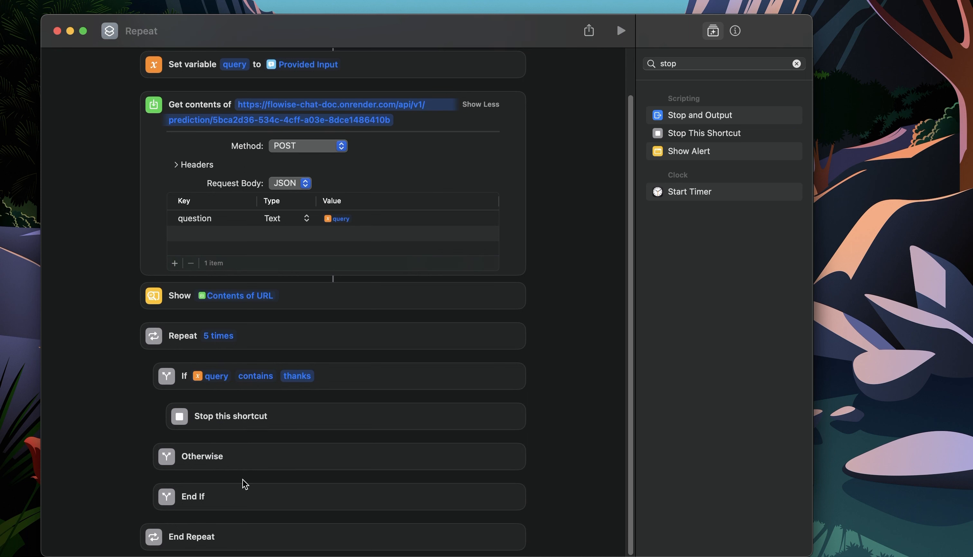
mouse_move(380, 345)
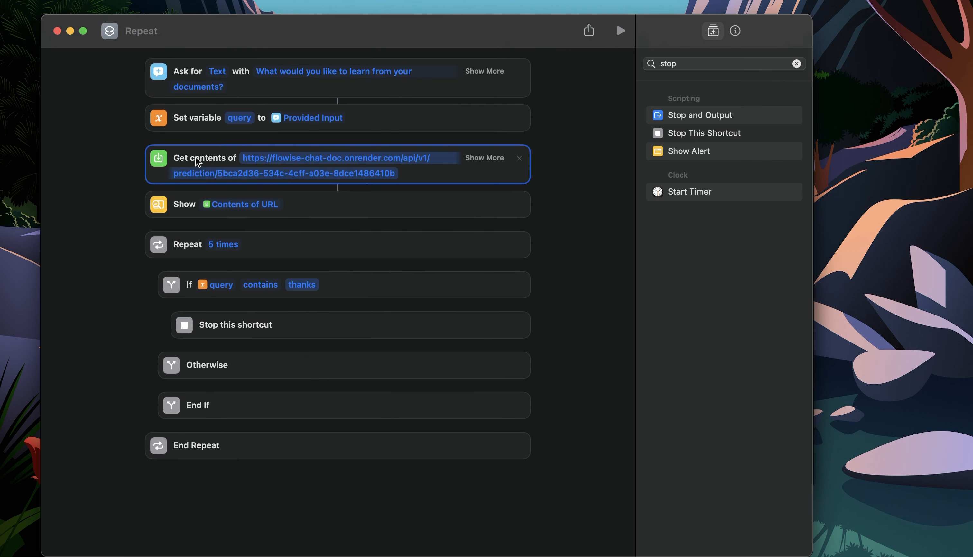
Duplicate the Flowise web request into the Otherwise branch and pick the Show Contents of URL step to reuse.
right_click(204, 165)
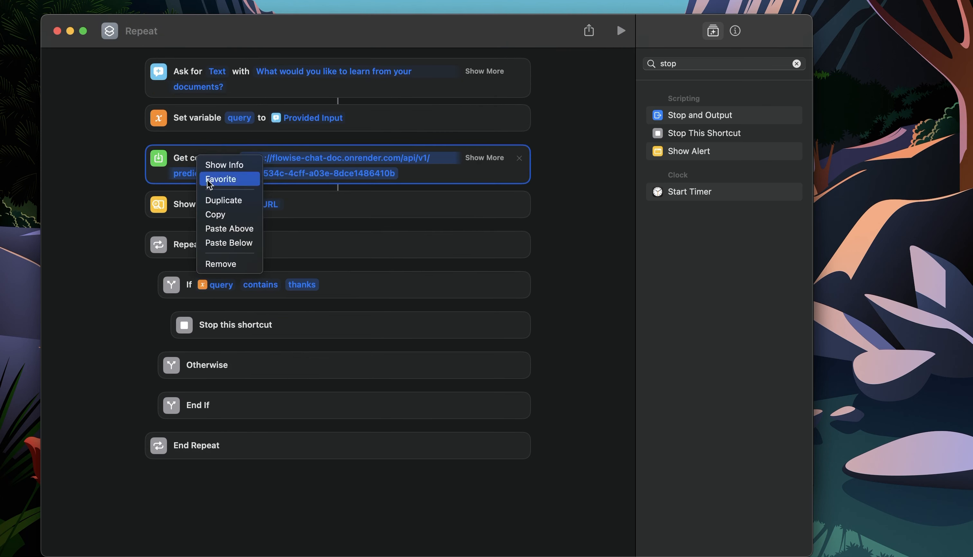
click(223, 200)
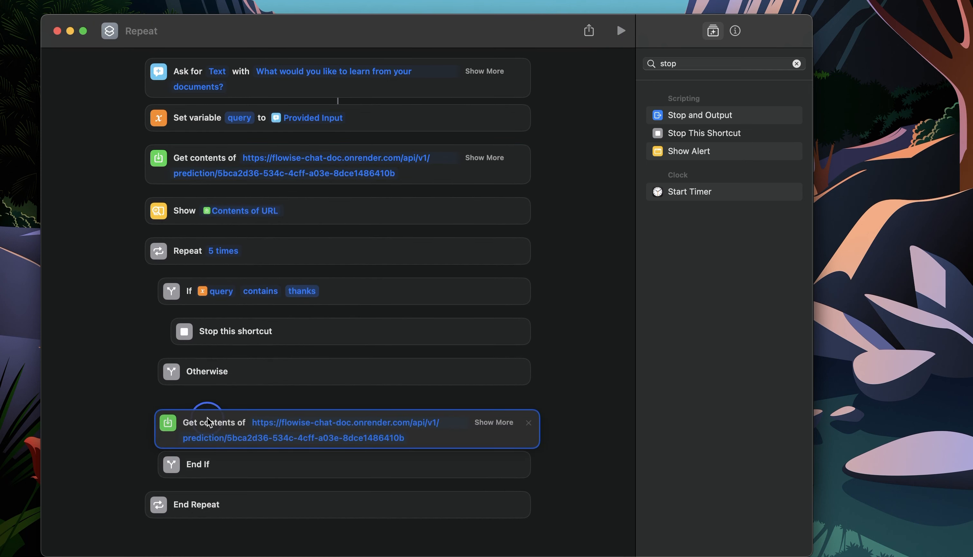
click(184, 211)
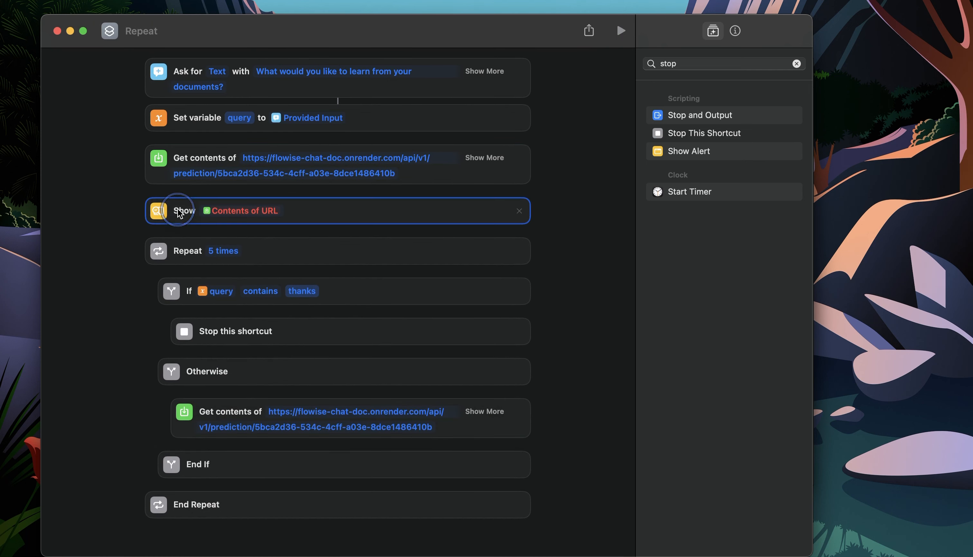
mouse_move(318, 208)
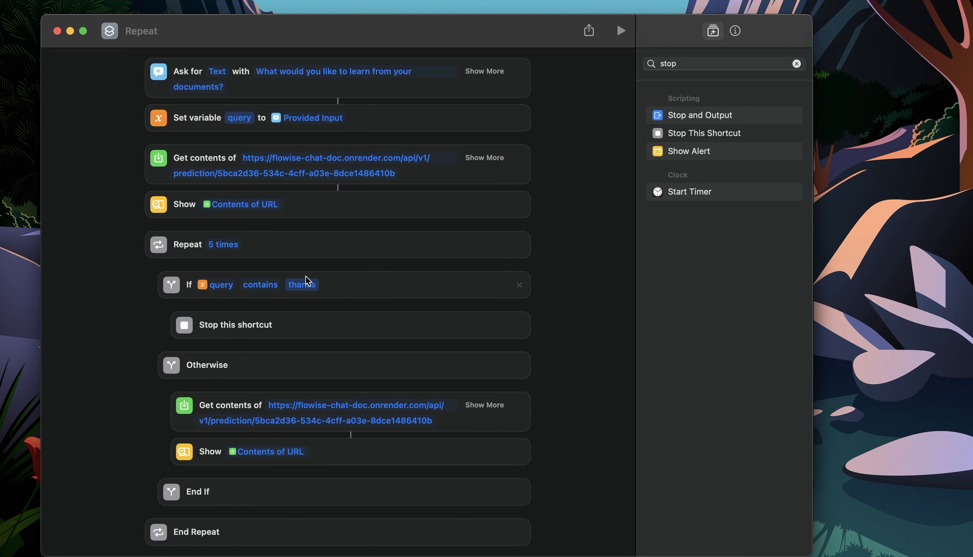
mouse_move(300, 304)
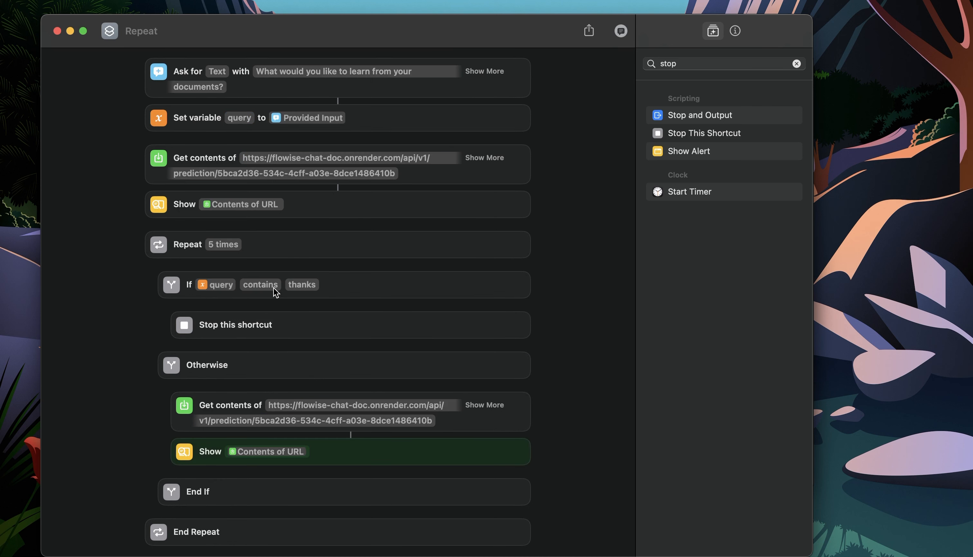
mouse_move(190, 273)
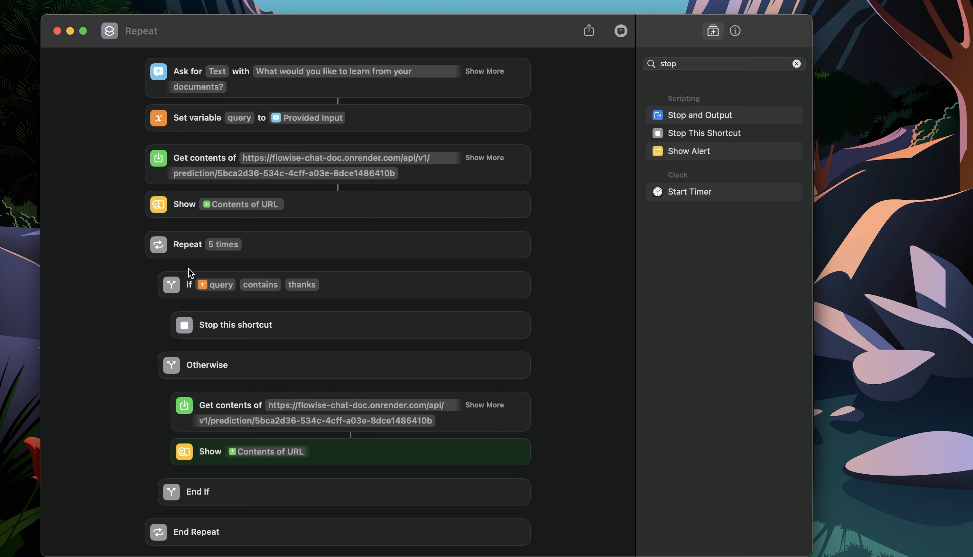
mouse_move(207, 265)
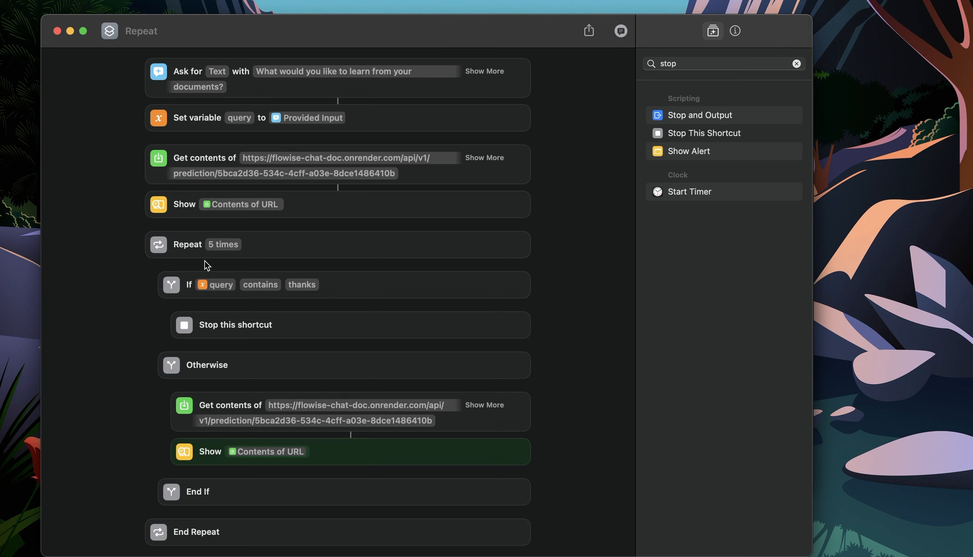
mouse_move(246, 266)
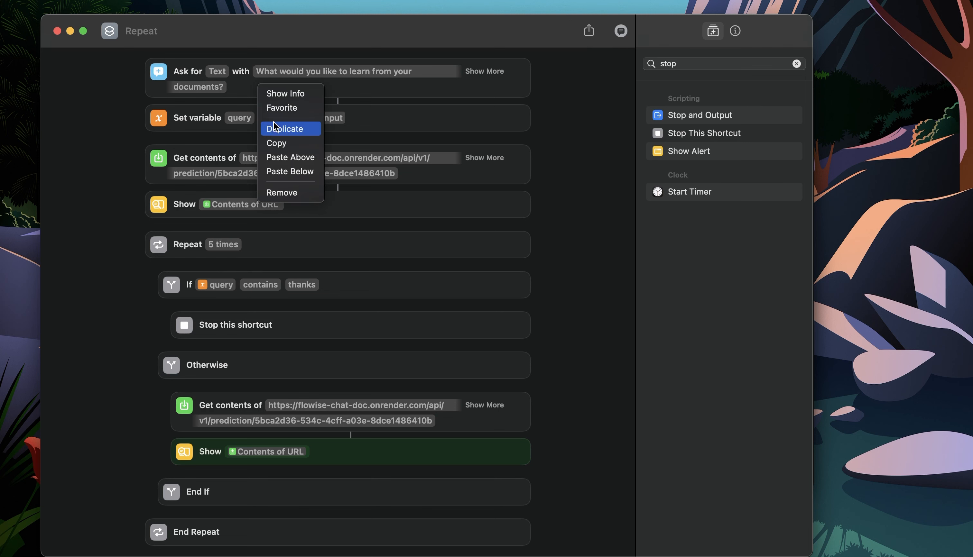
Duplicate Ask for Text into the Repeat loop with prompt 'What else would you like to learn from your documents?'.
click(286, 129)
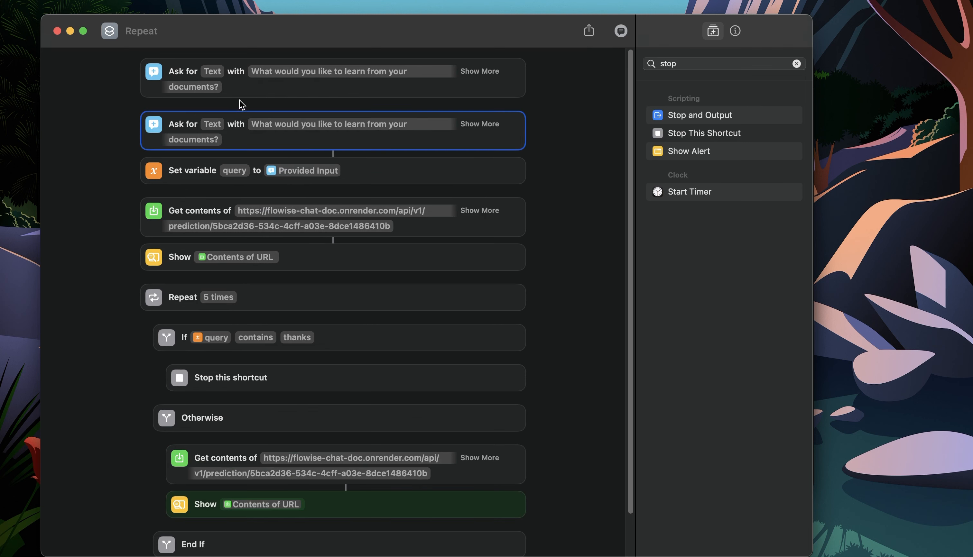
click(796, 63)
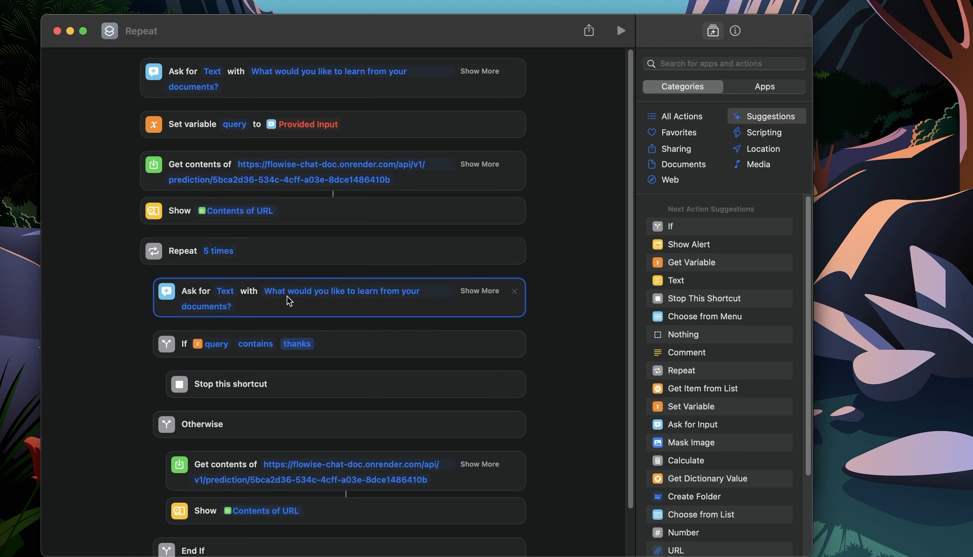
click(341, 291)
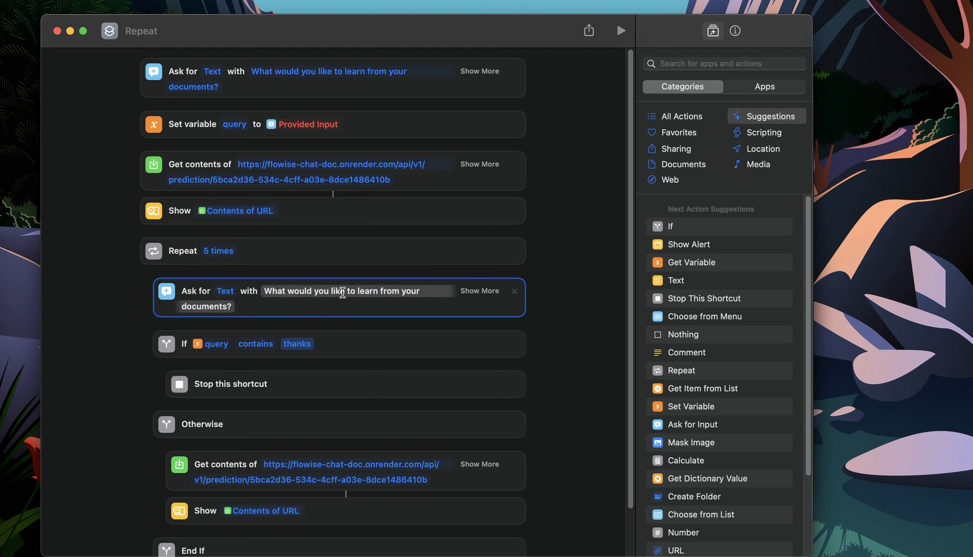
text(else)
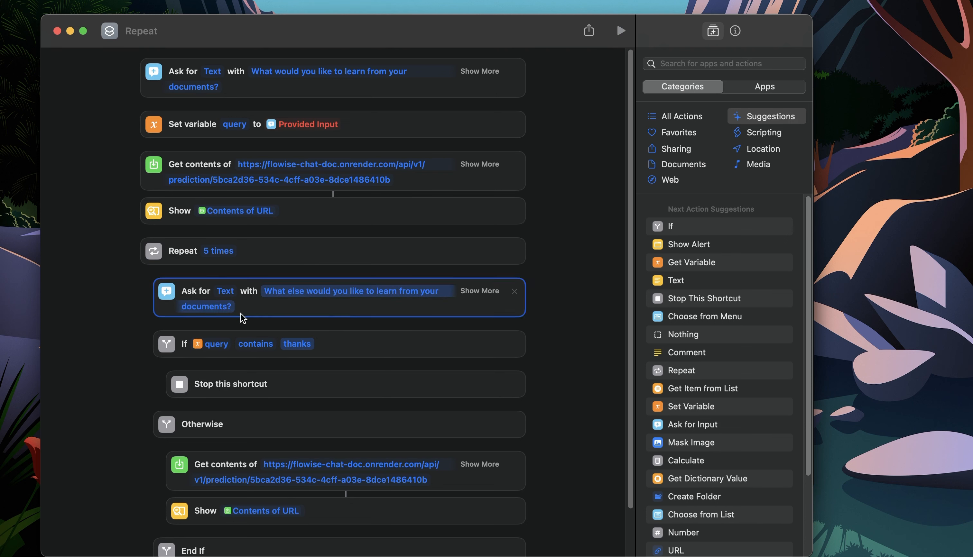
Duplicate the Set variable query action so the follow-up input is stored as query.
click(394, 124)
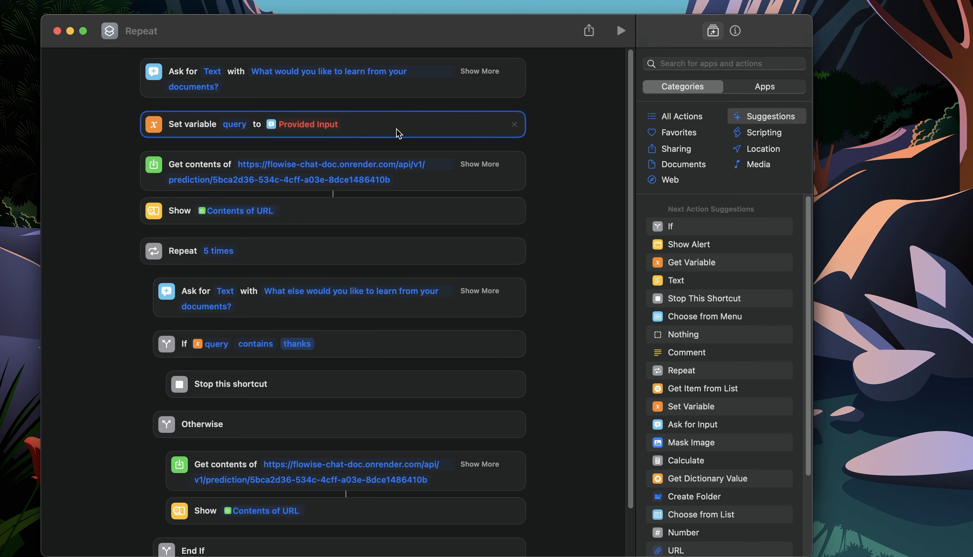
right_click(397, 134)
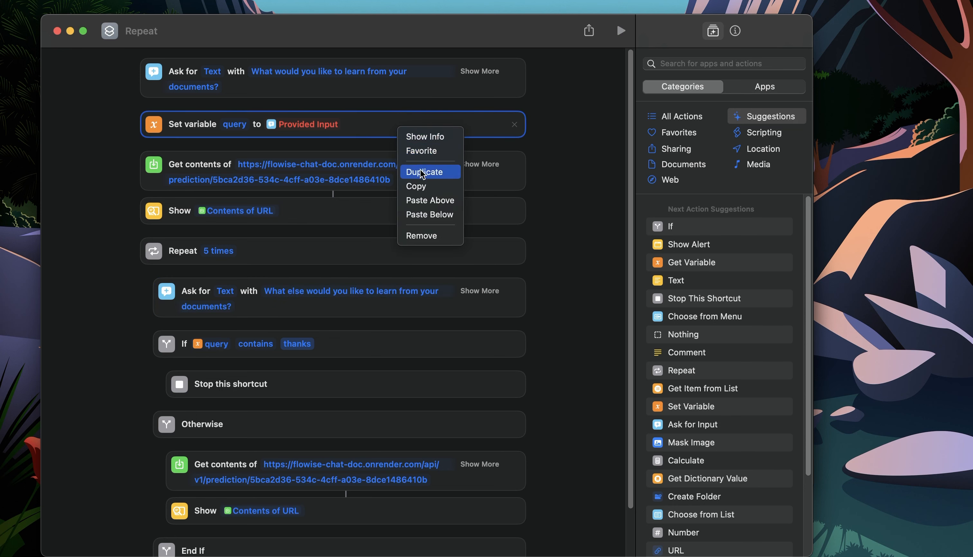
click(425, 171)
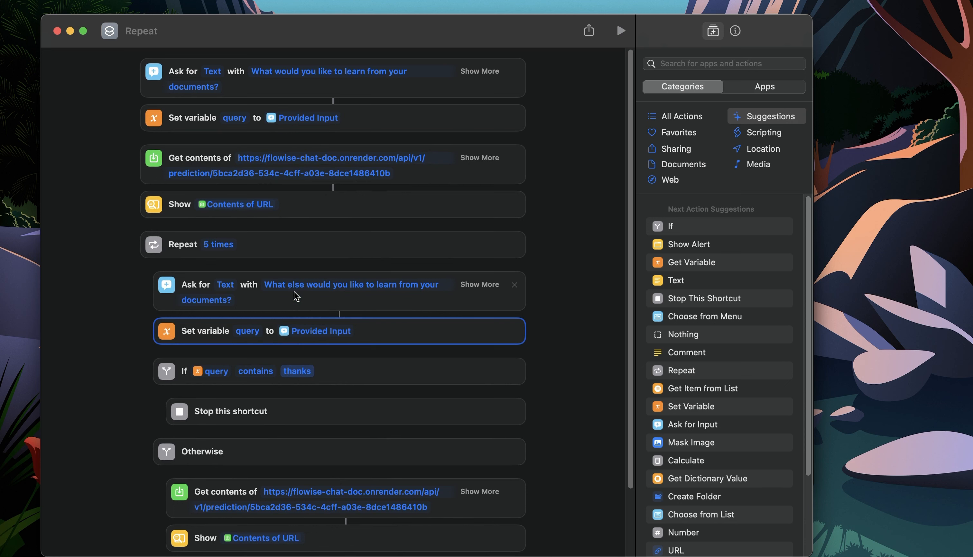
mouse_move(251, 352)
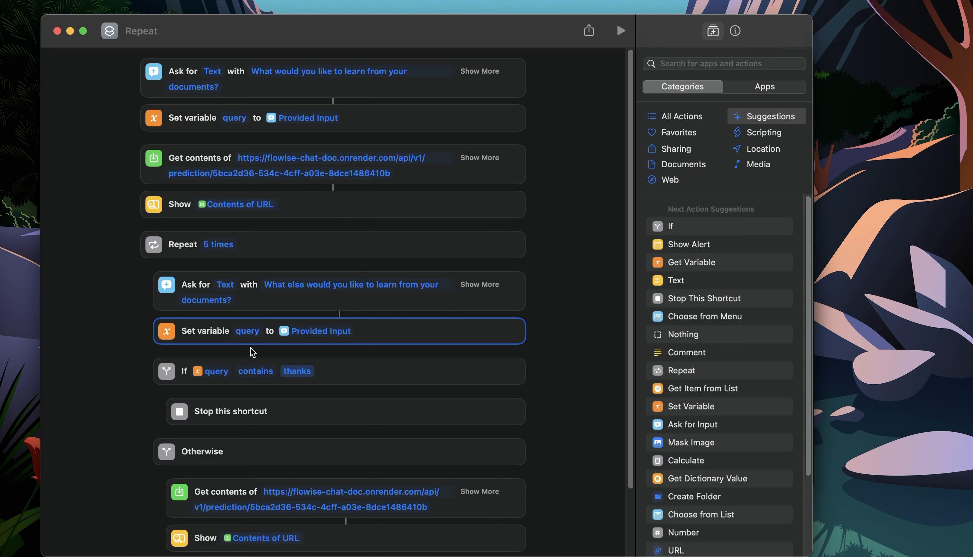
mouse_move(228, 189)
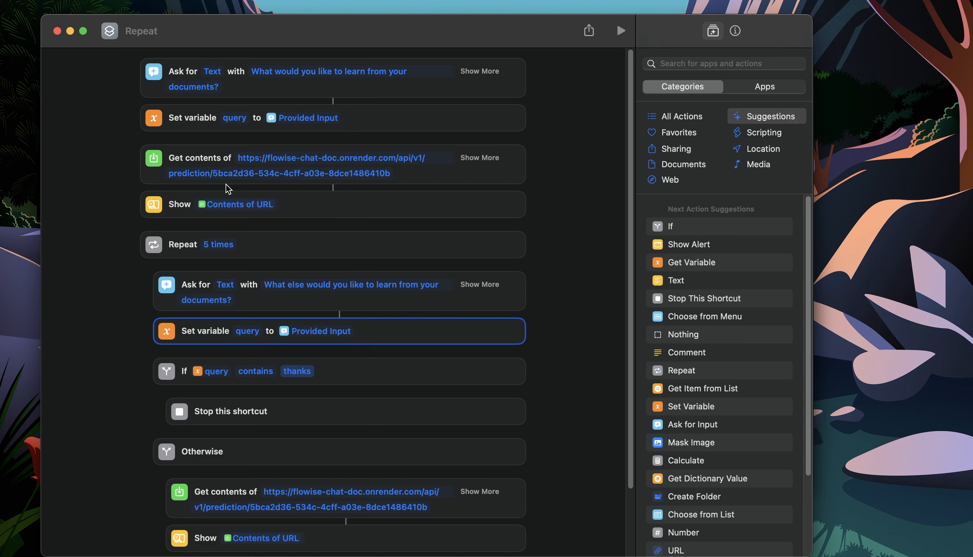
mouse_move(296, 189)
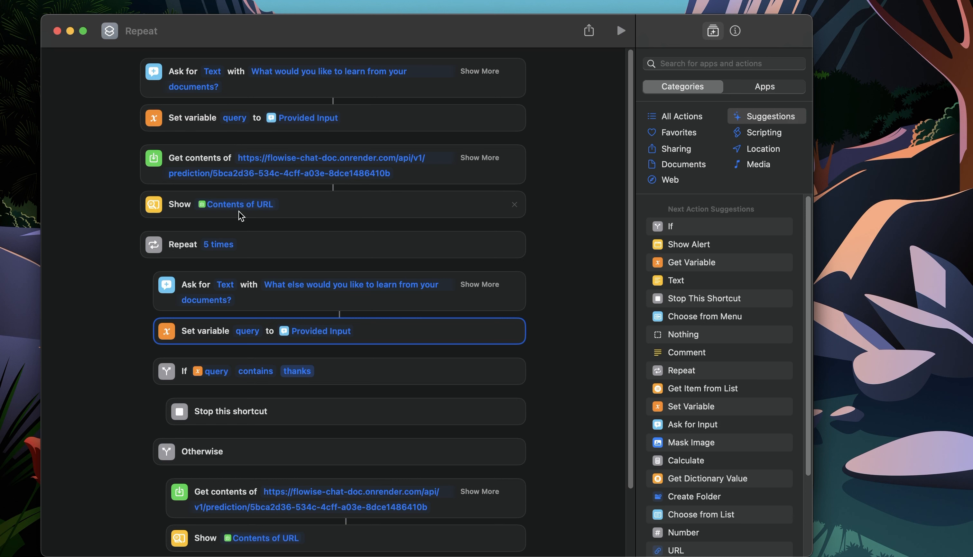
mouse_move(364, 178)
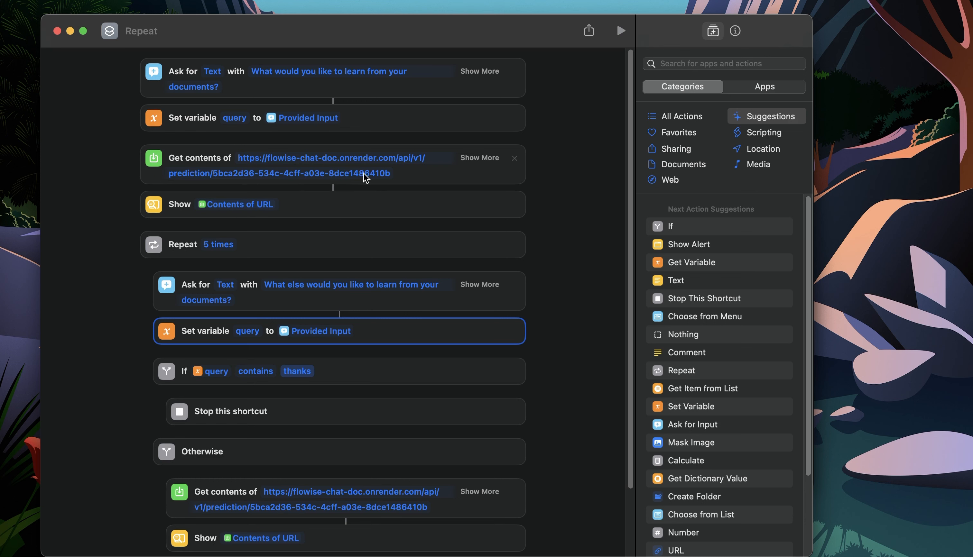
scroll(down, 3)
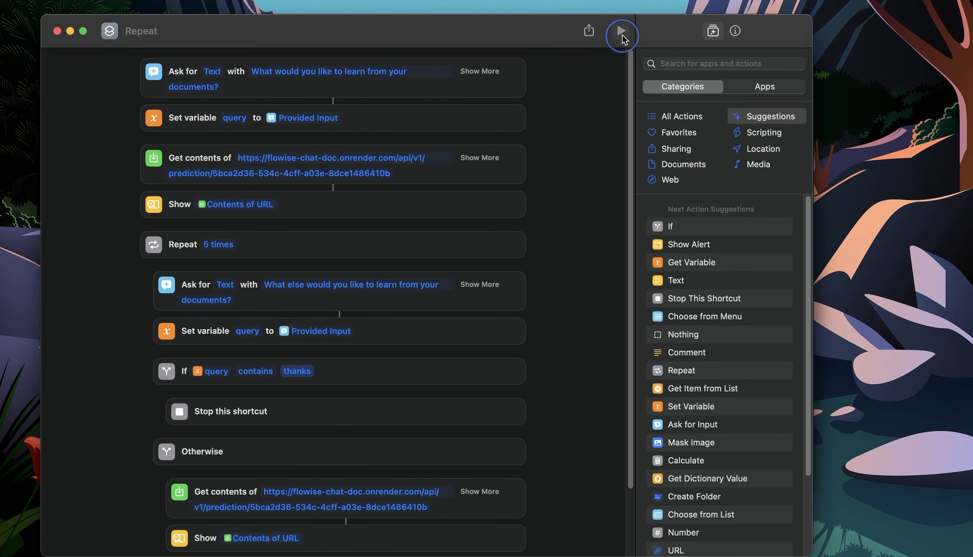
Run the shortcut and ask 'What is mentioned about legislative powers?', then dismiss the answer.
click(620, 30)
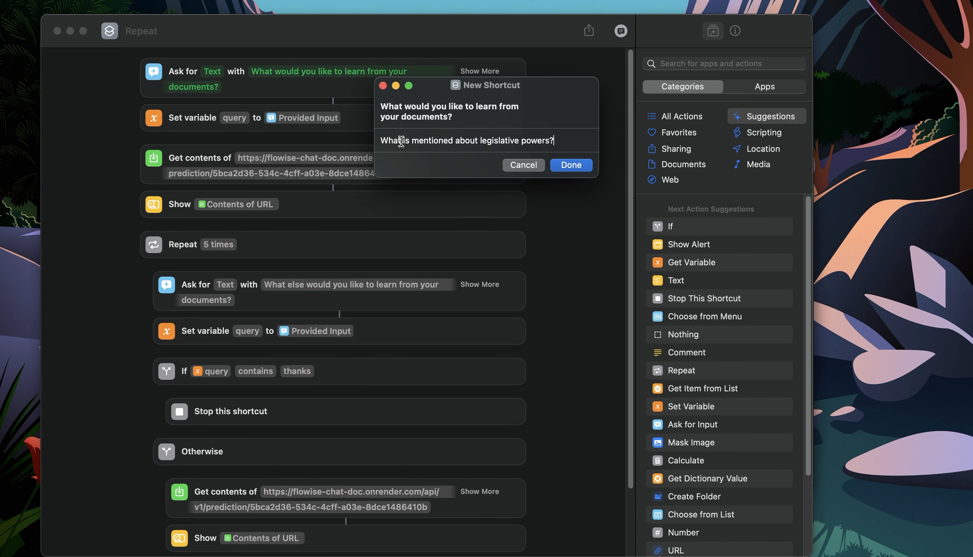
click(570, 165)
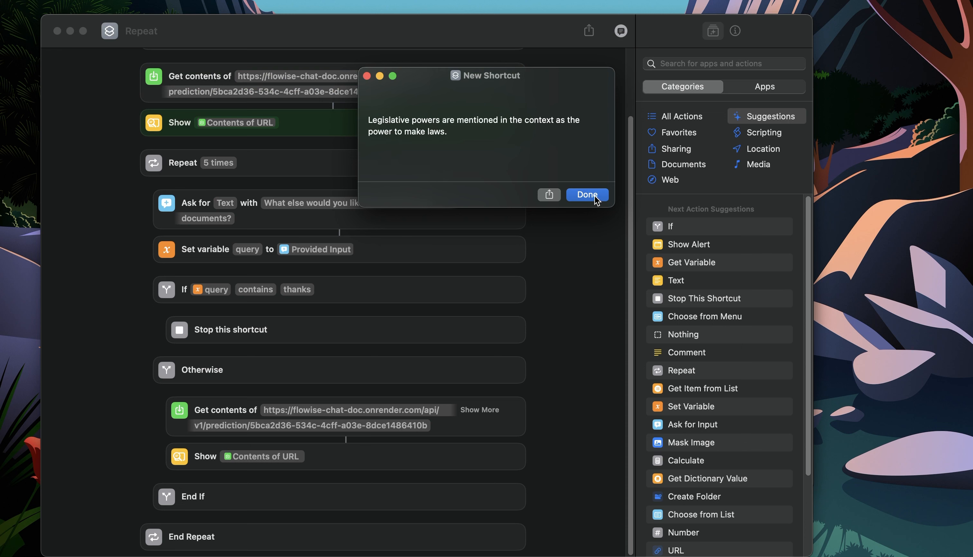
click(586, 195)
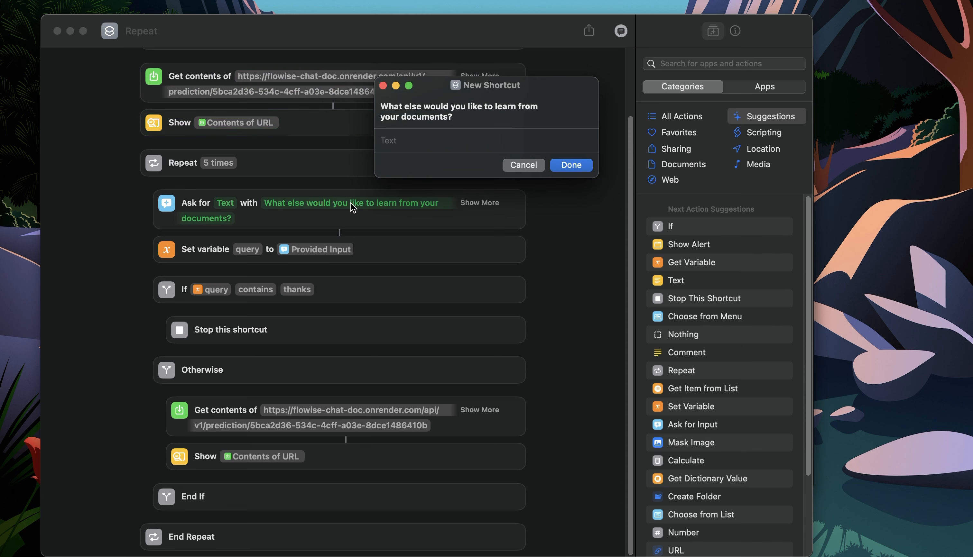
text(What is mentioned about legislative powers?)
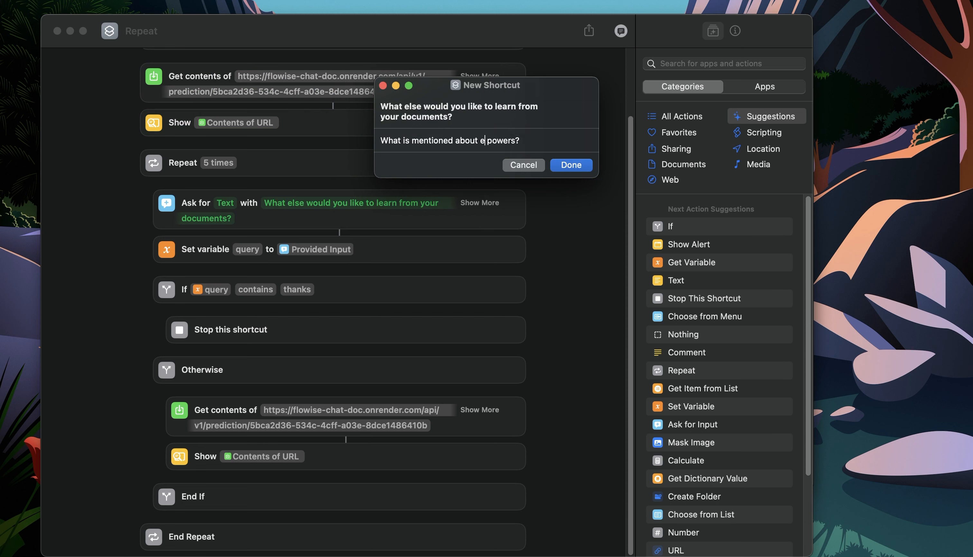
Ask the follow-up about executive powers and dismiss its answer.
text(xecuti)
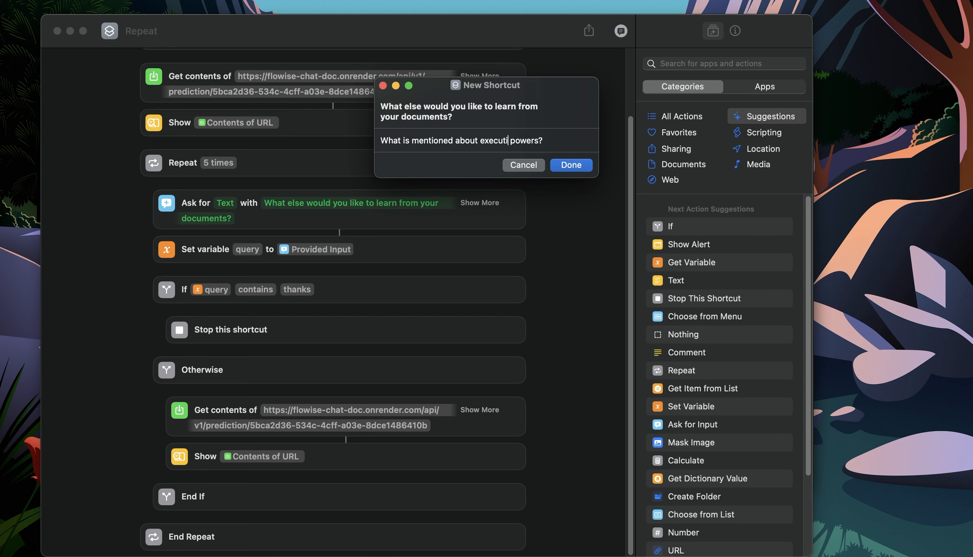
click(569, 166)
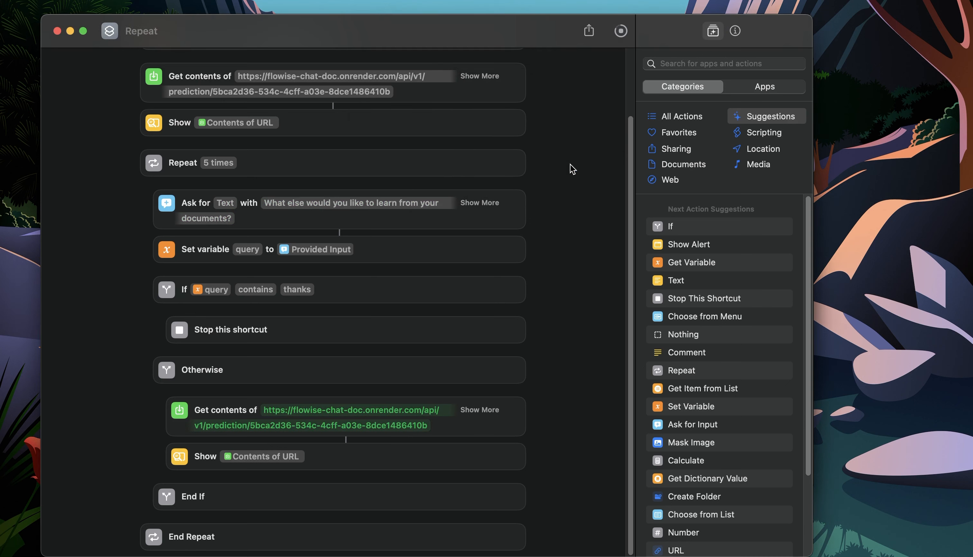
click(620, 31)
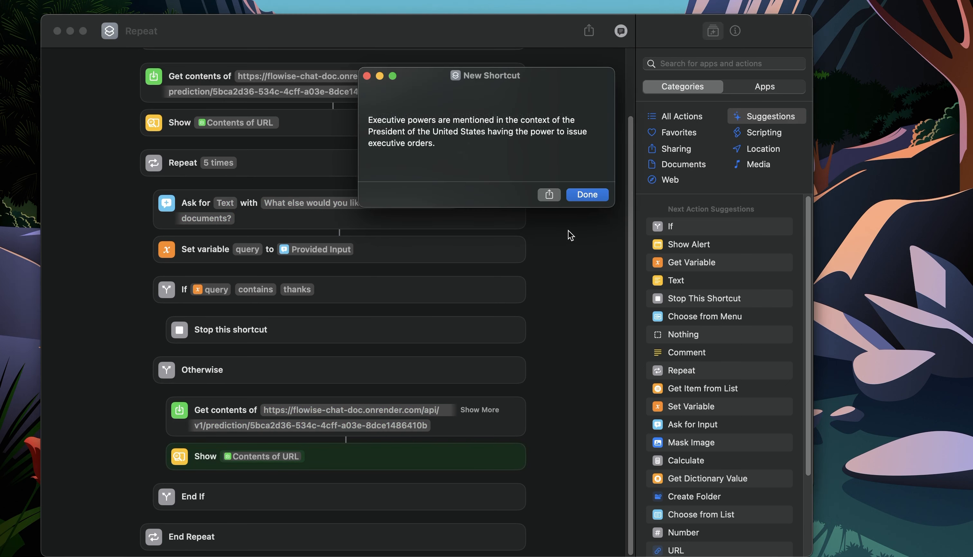
mouse_move(436, 166)
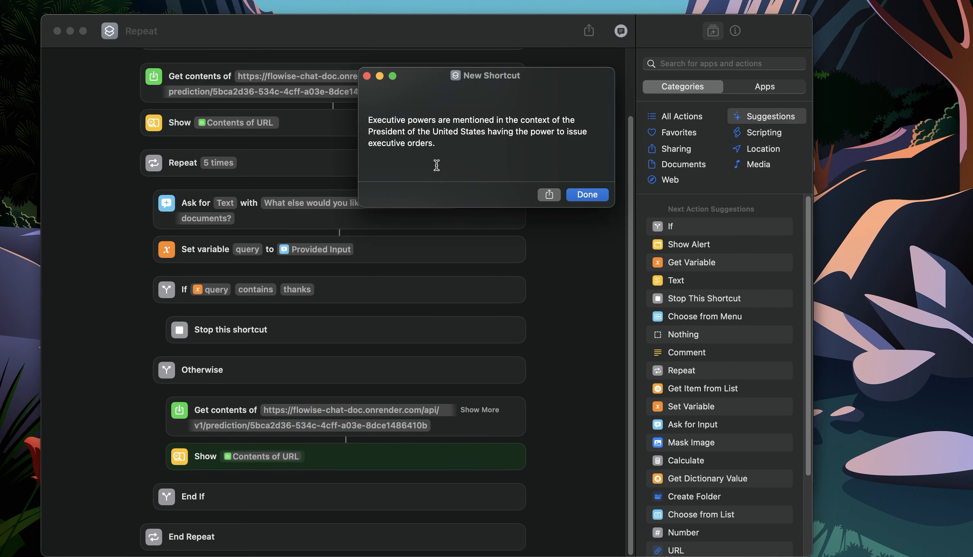
click(586, 195)
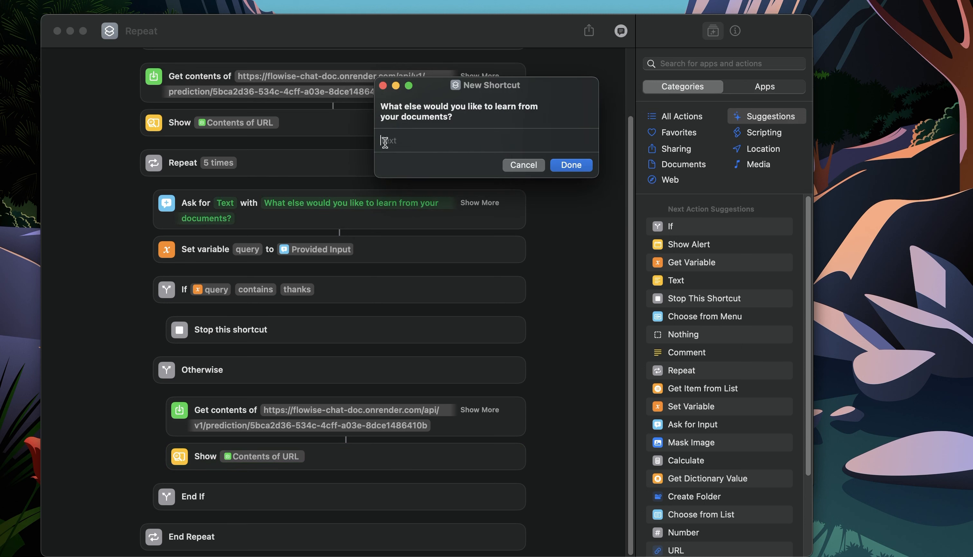
Answer 'thanks' to end the conversation loop.
text(thanks)
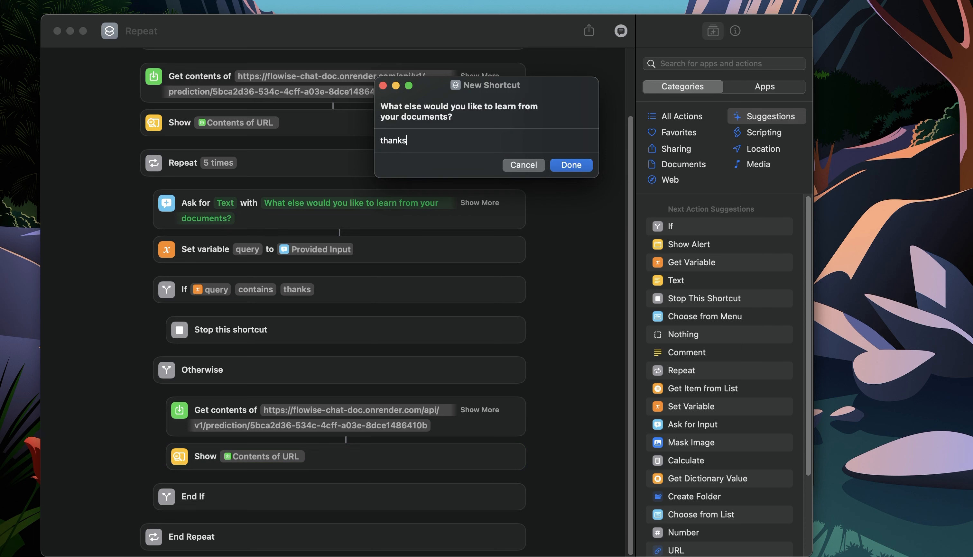
click(569, 165)
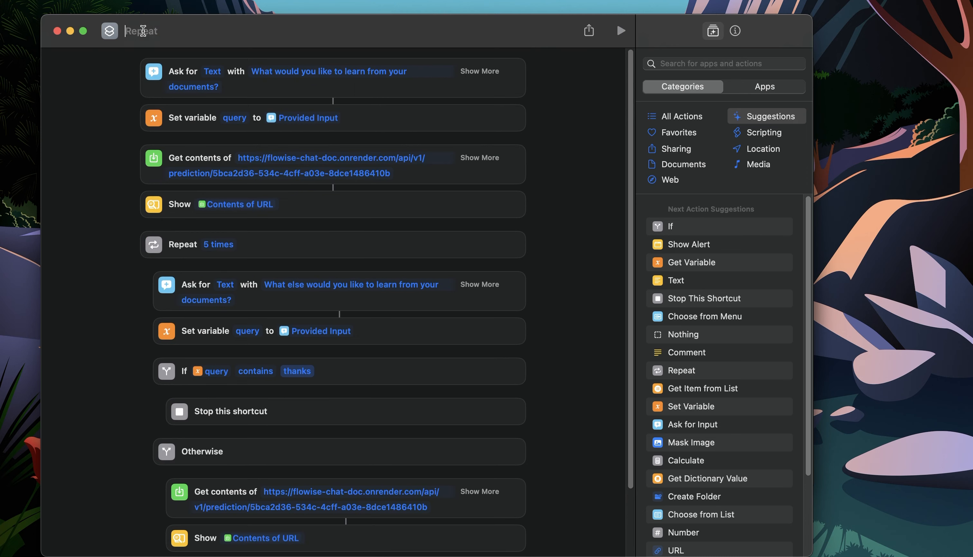
Title the shortcut 'Hey LangChain' and review its actions.
text(Hey La)
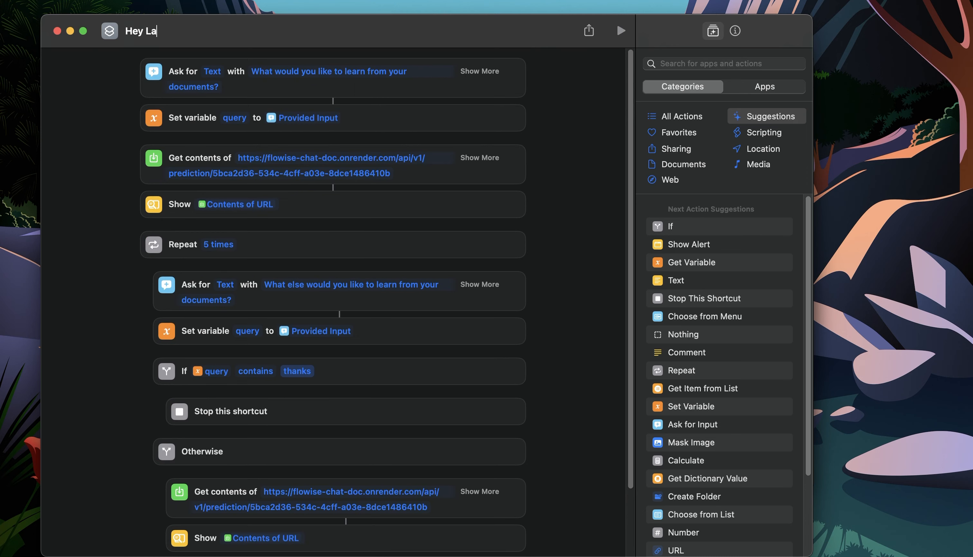
text(ngChain)
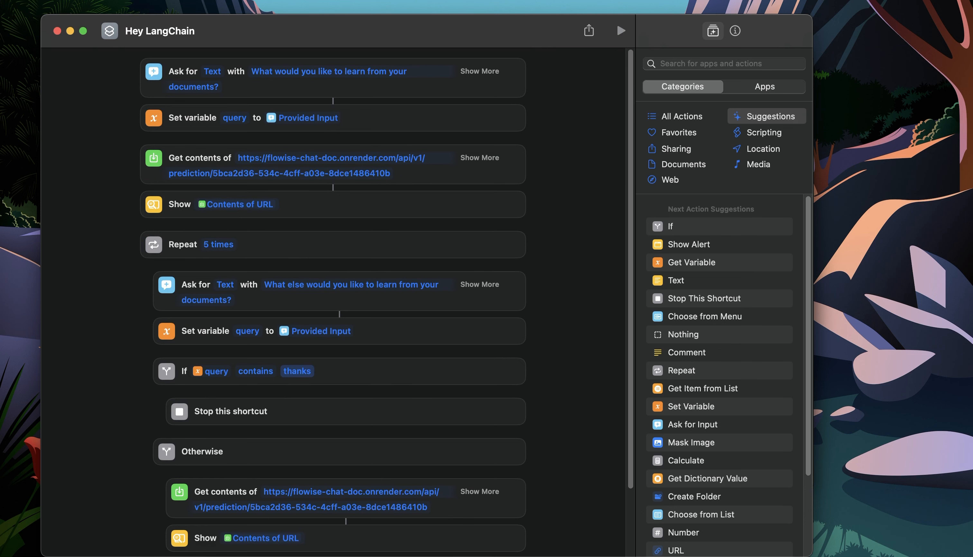
mouse_move(192, 46)
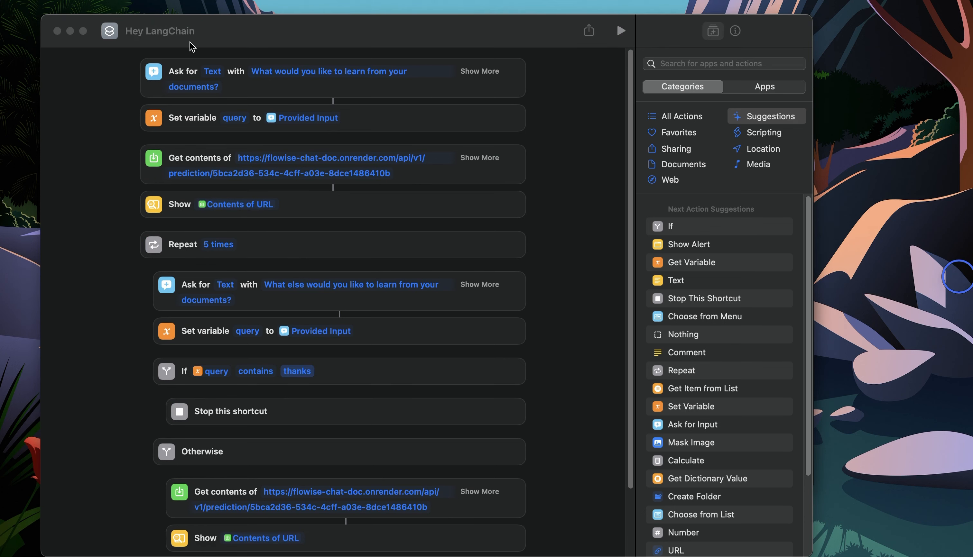
mouse_move(444, 123)
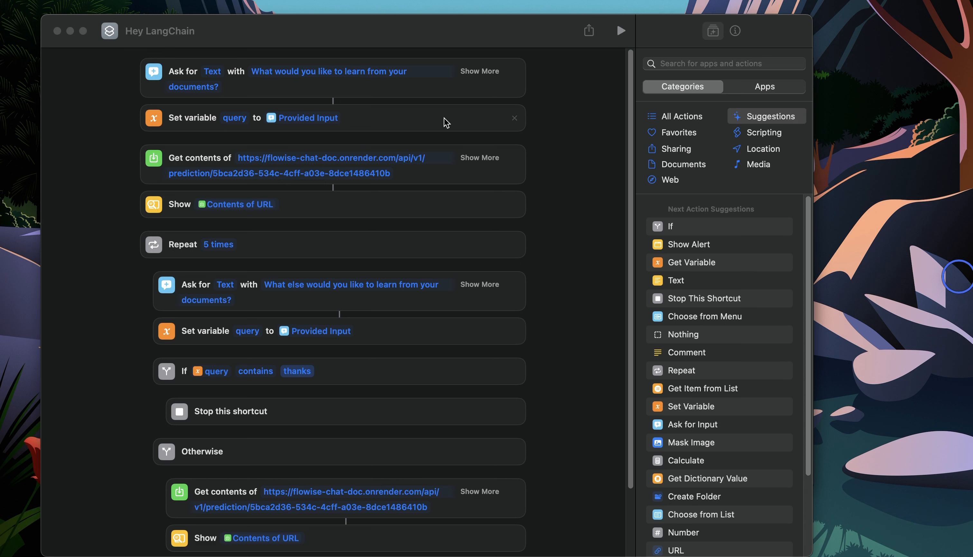
mouse_move(561, 265)
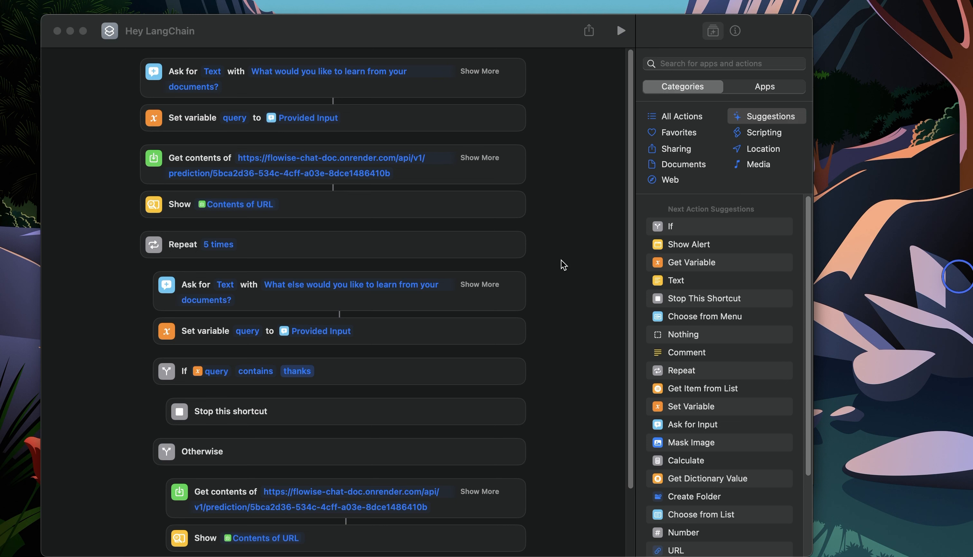
mouse_move(524, 344)
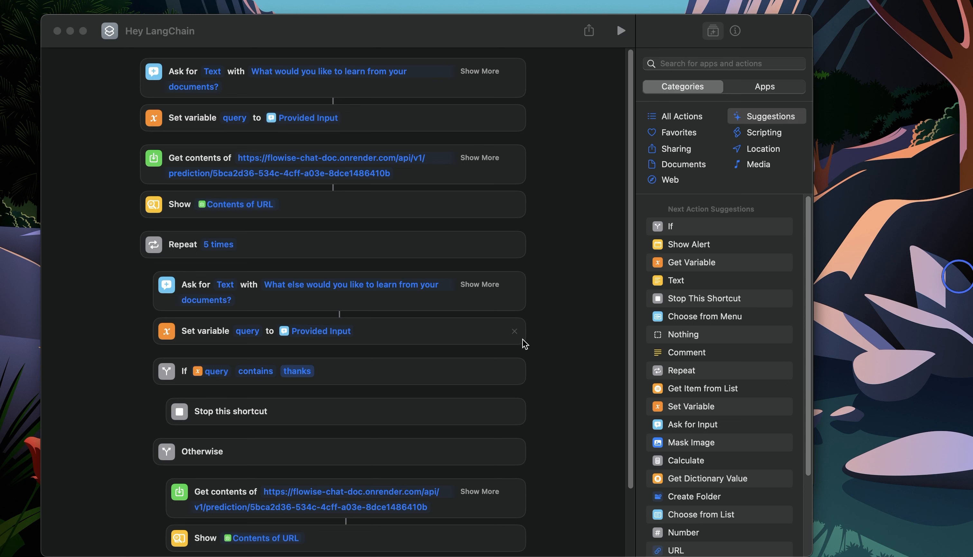
mouse_move(596, 345)
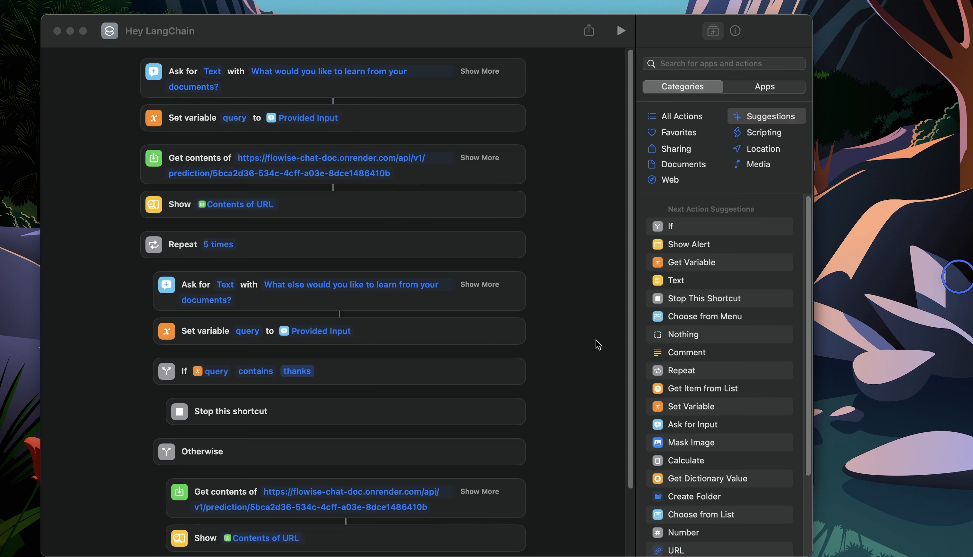
mouse_move(143, 50)
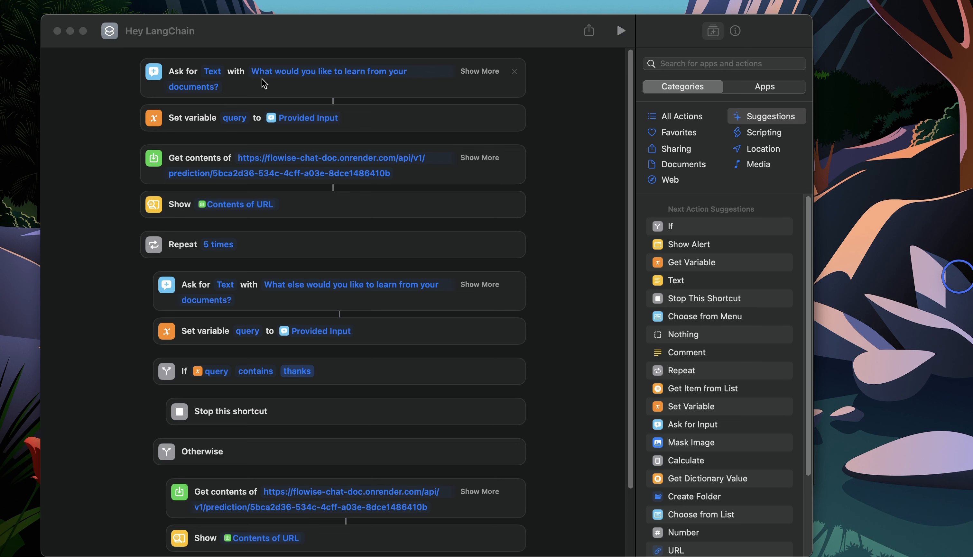
mouse_move(490, 256)
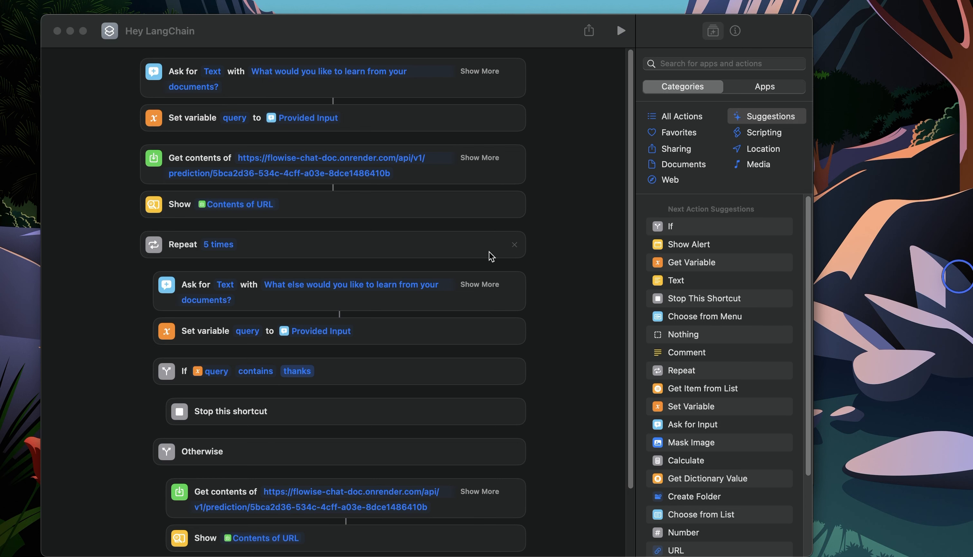
scroll(up, 3)
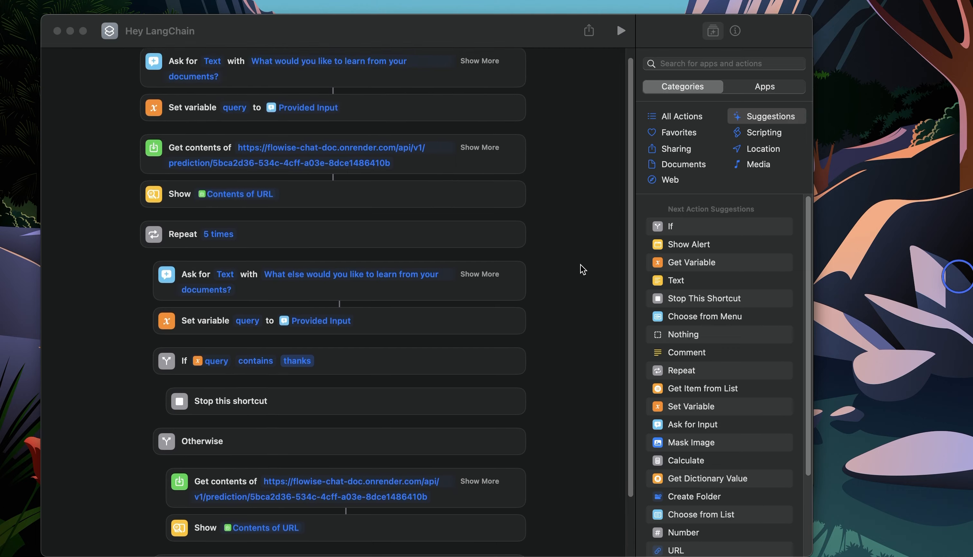
scroll(up, 3)
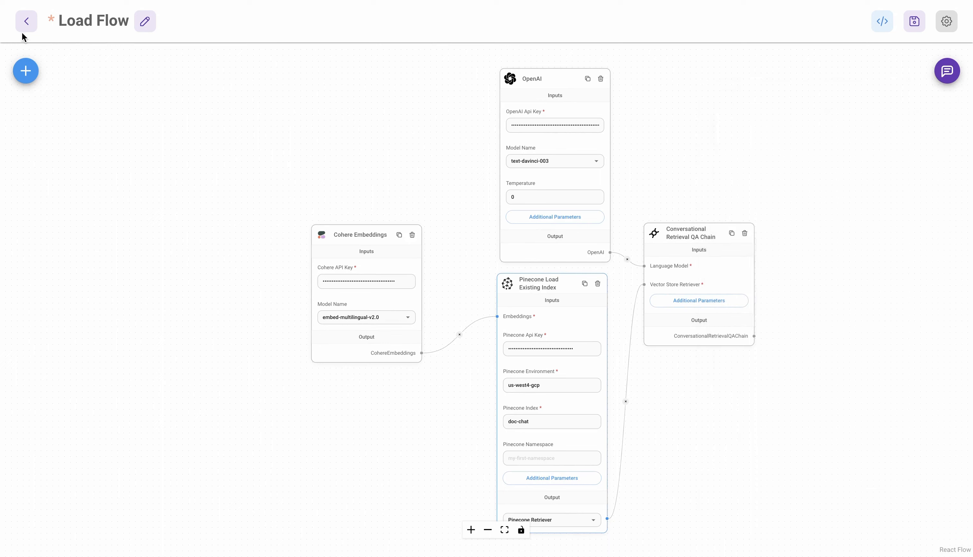
Return to the chatflows list and browse the Marketplaces templates.
click(26, 21)
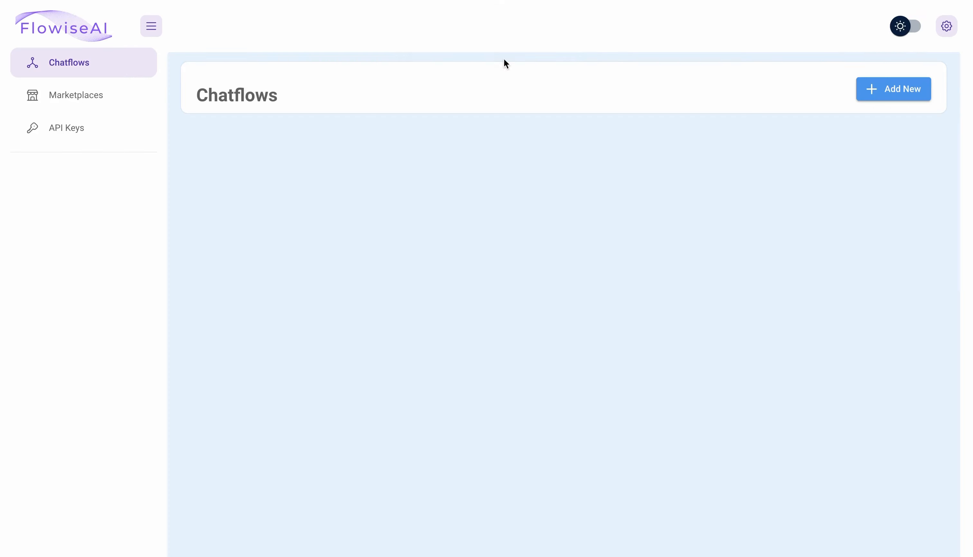
click(76, 95)
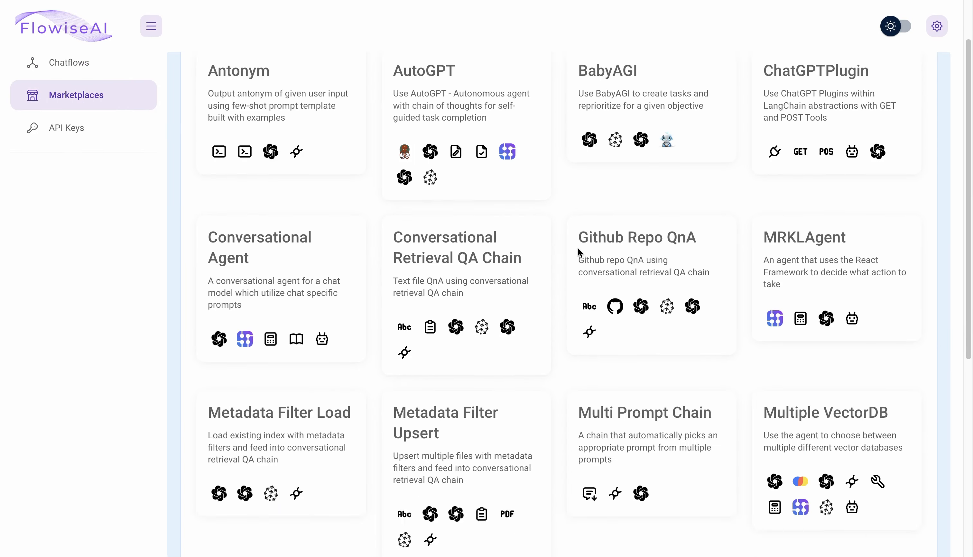
scroll(down, 3)
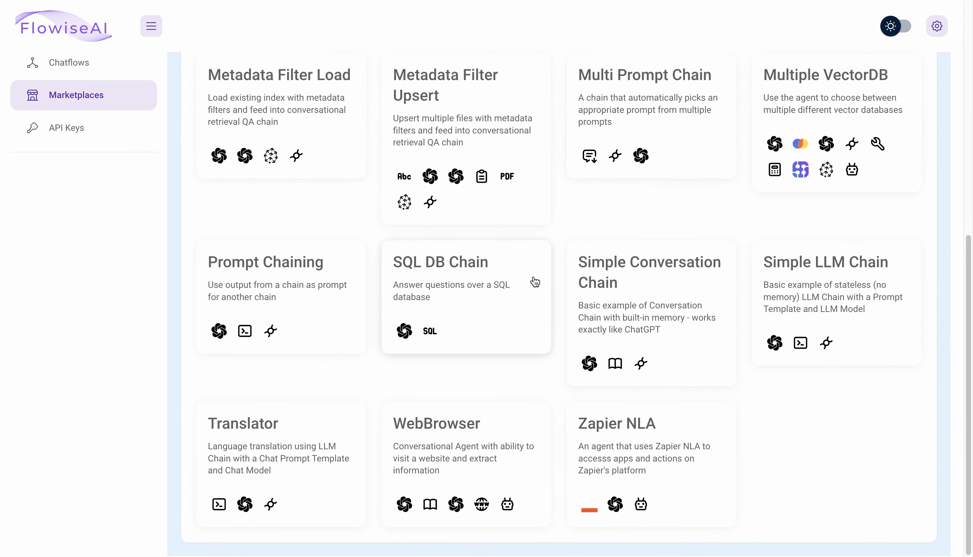
mouse_move(804, 213)
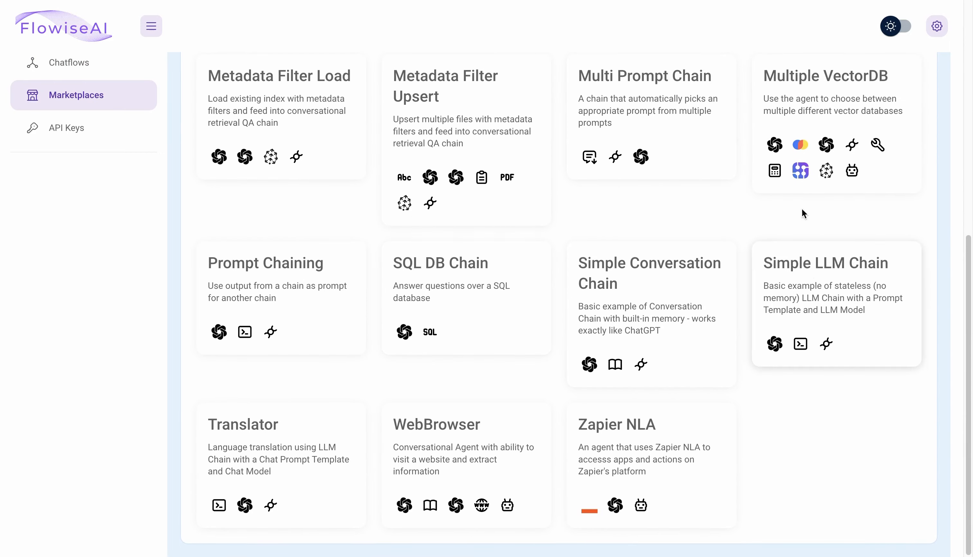
click(836, 118)
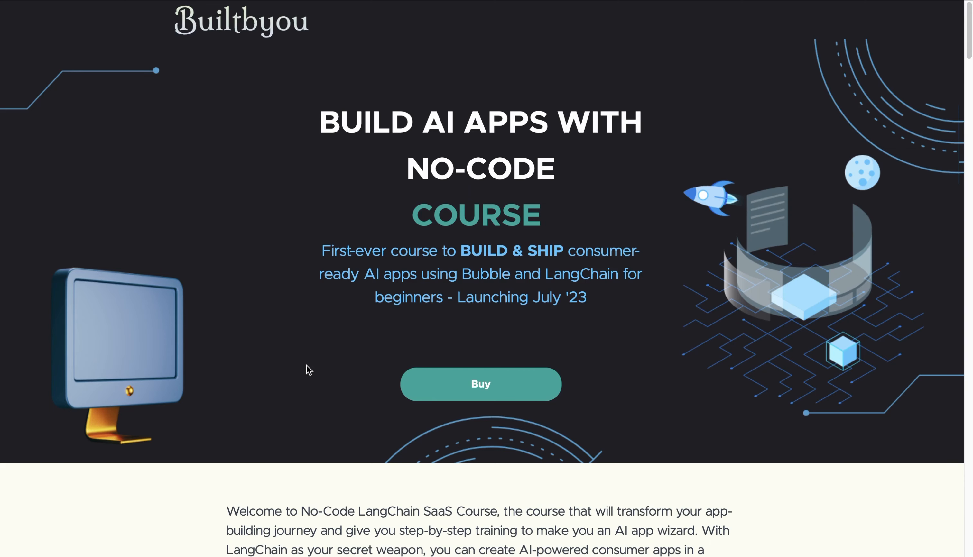
scroll(down, 3)
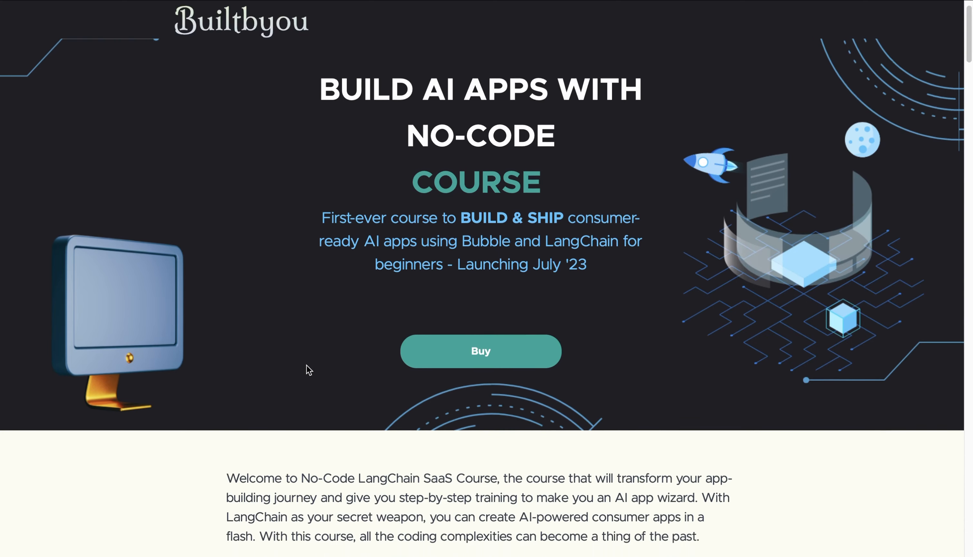
scroll(down, 3)
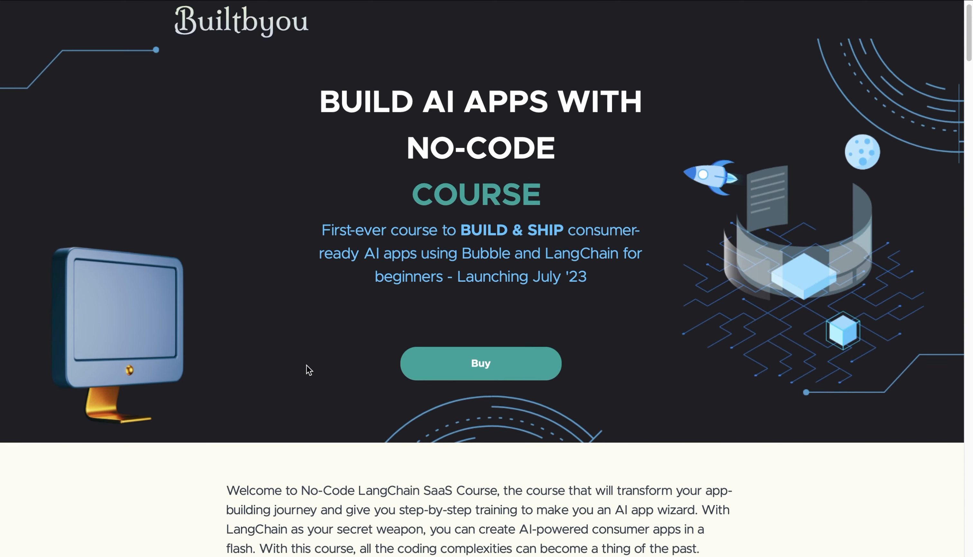
scroll(down, 3)
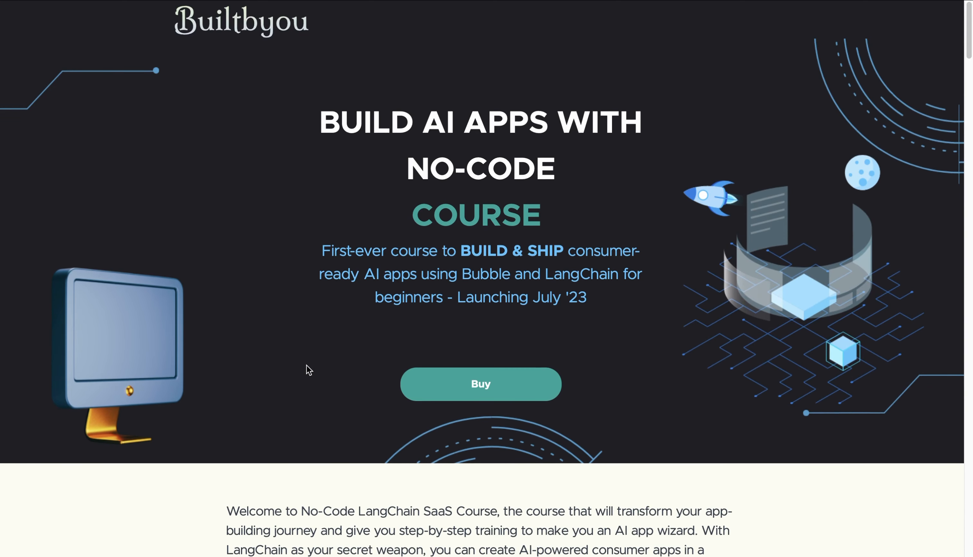
scroll(down, 3)
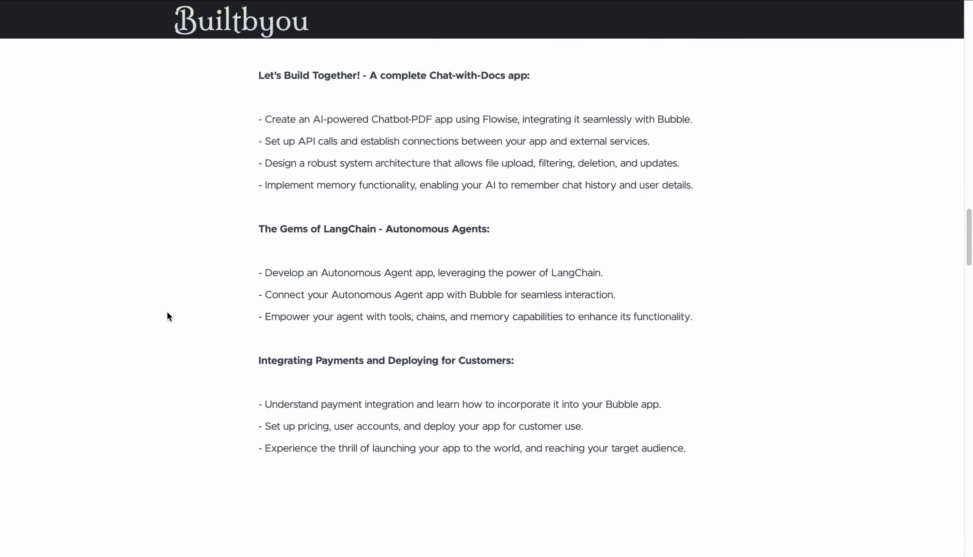
scroll(down, 3)
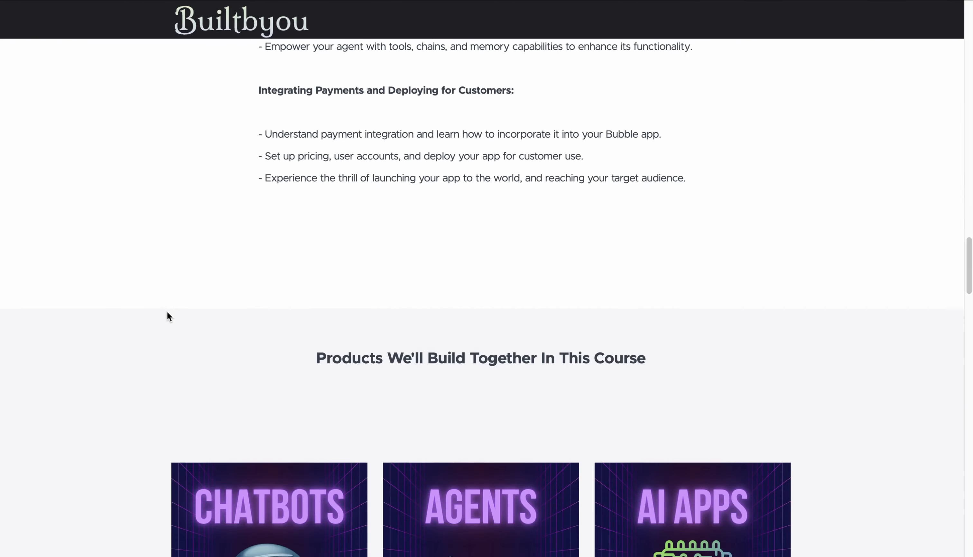
scroll(down, 3)
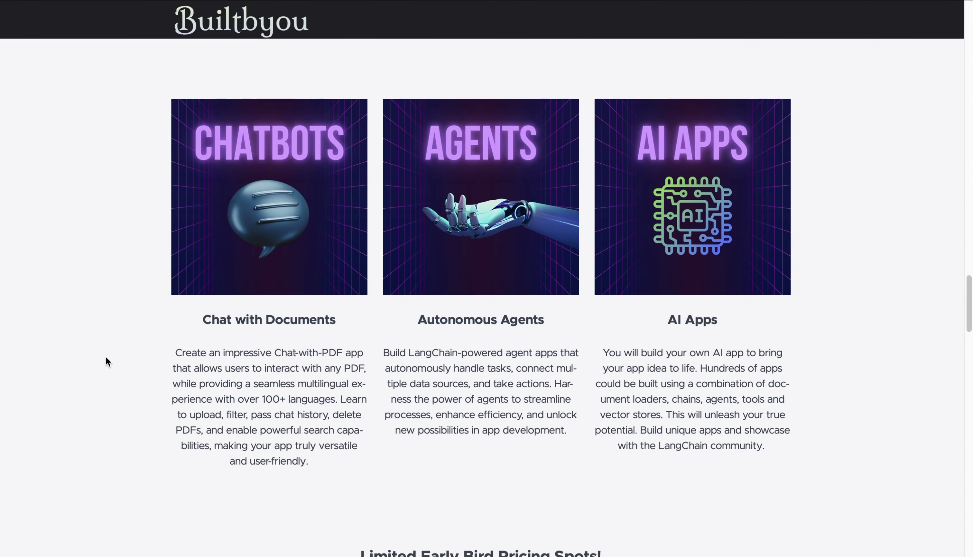
scroll(down, 3)
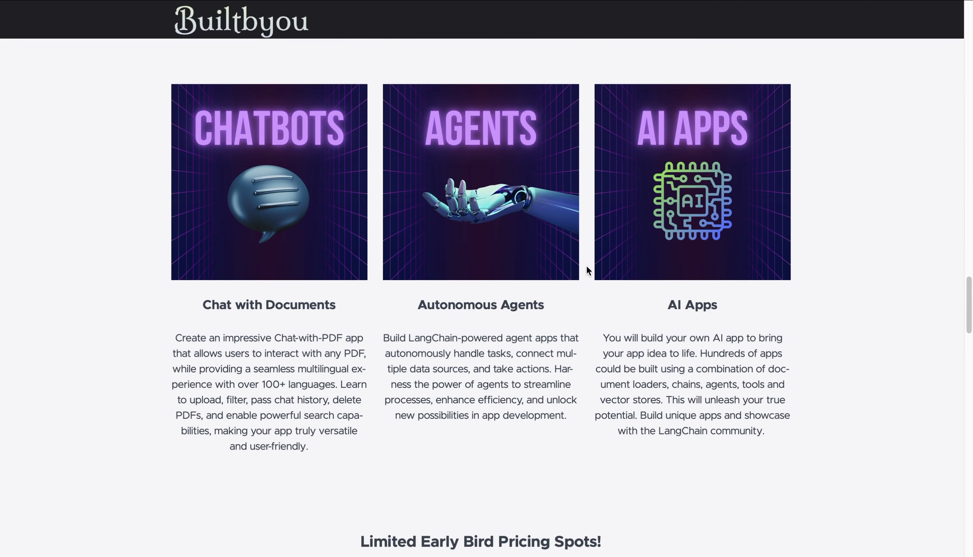
scroll(down, 3)
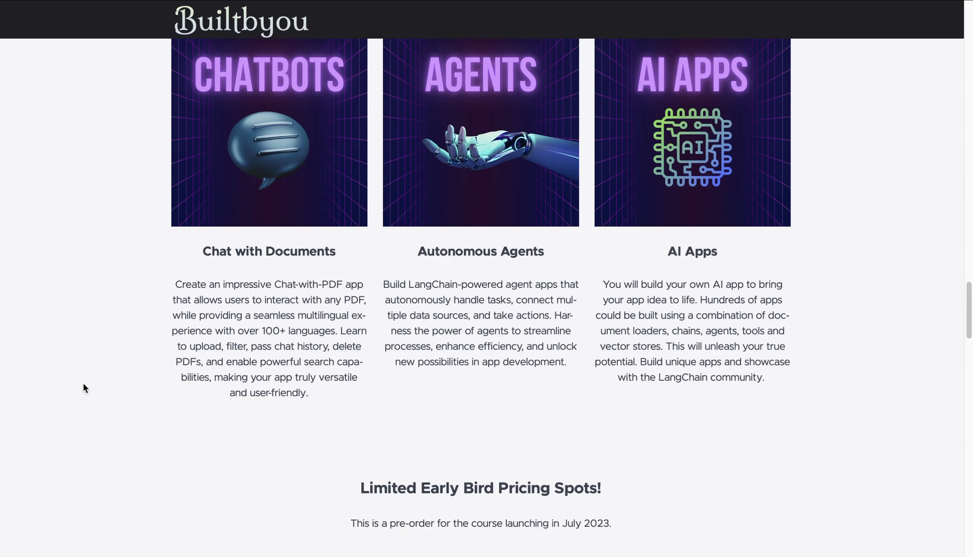
scroll(up, 3)
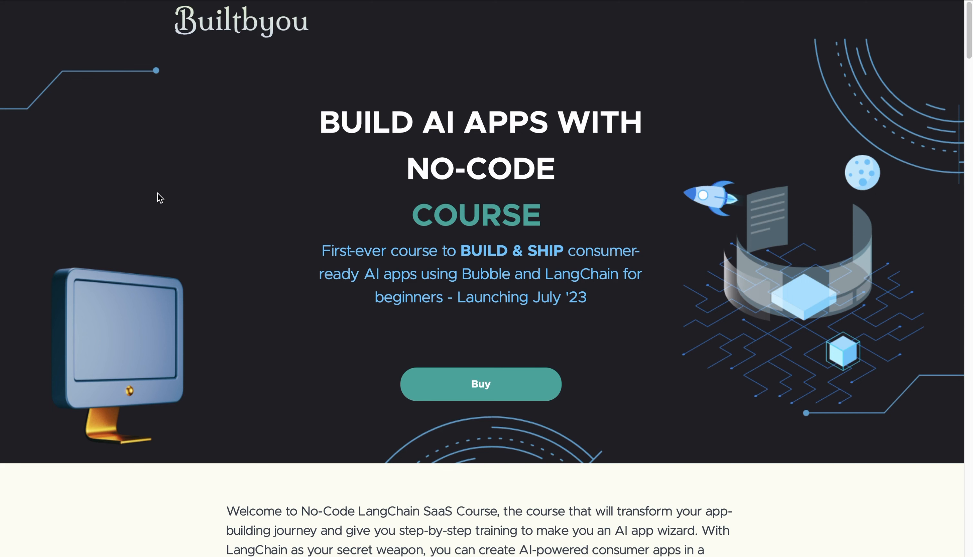
mouse_move(574, 327)
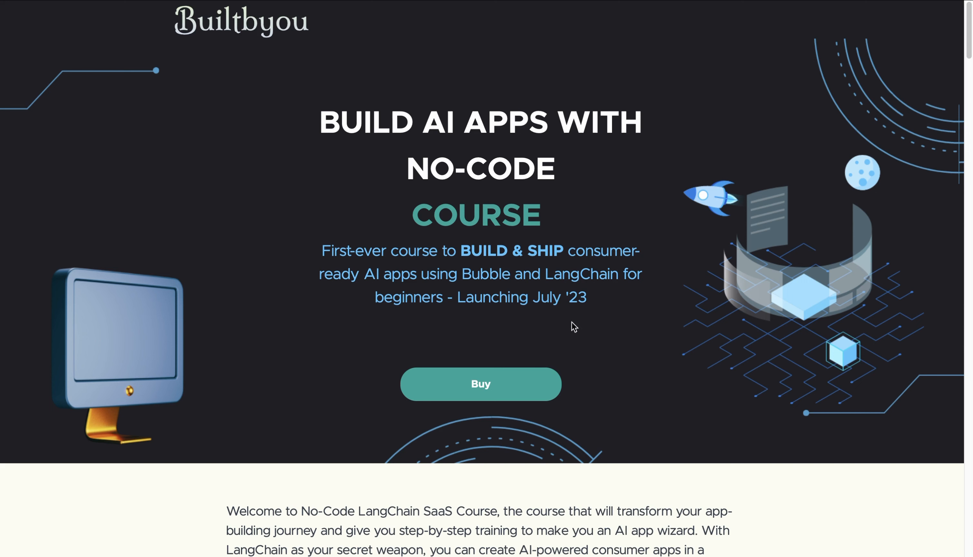
mouse_move(586, 334)
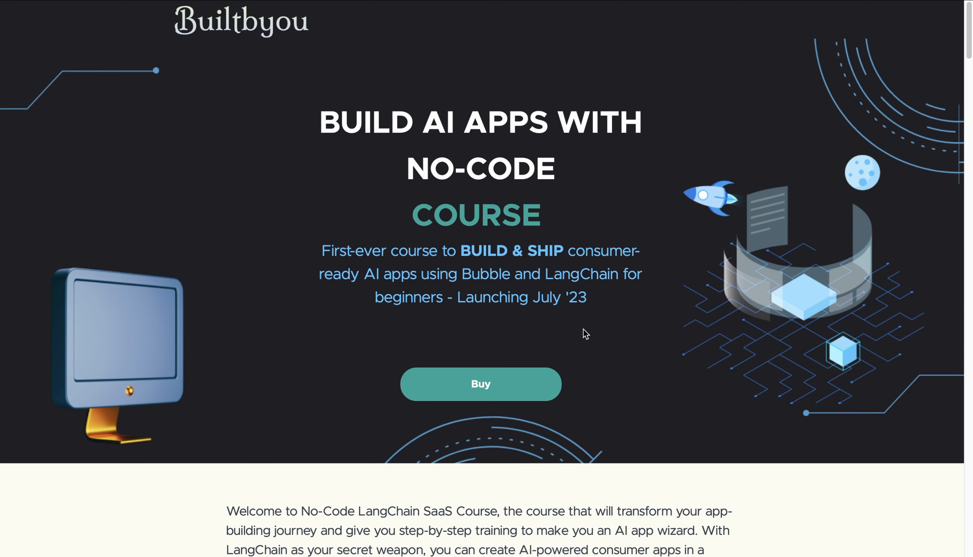
scroll(down, 3)
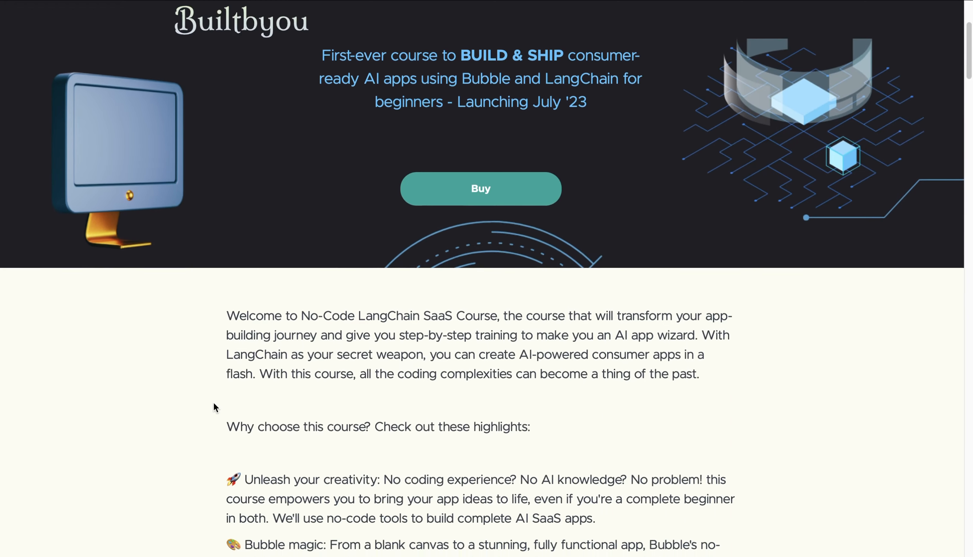
scroll(up, 3)
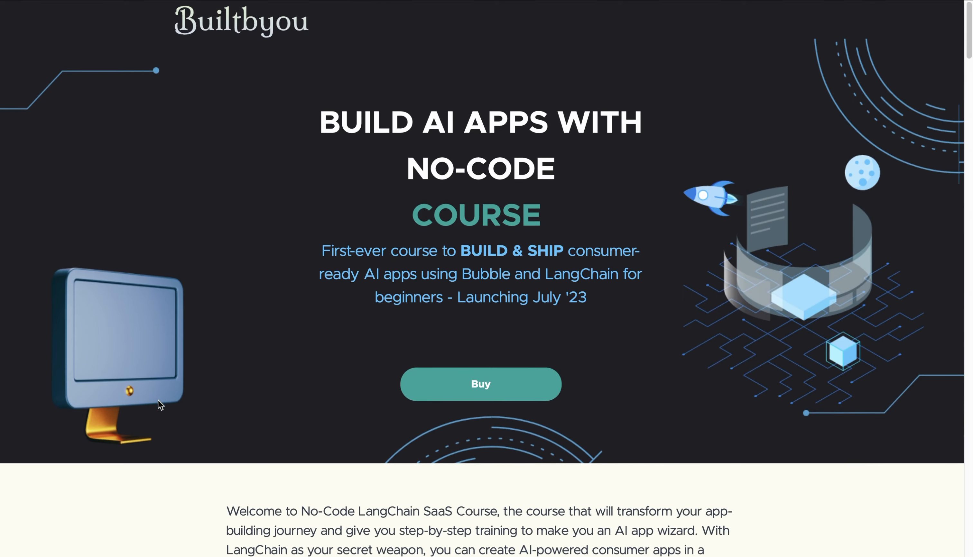